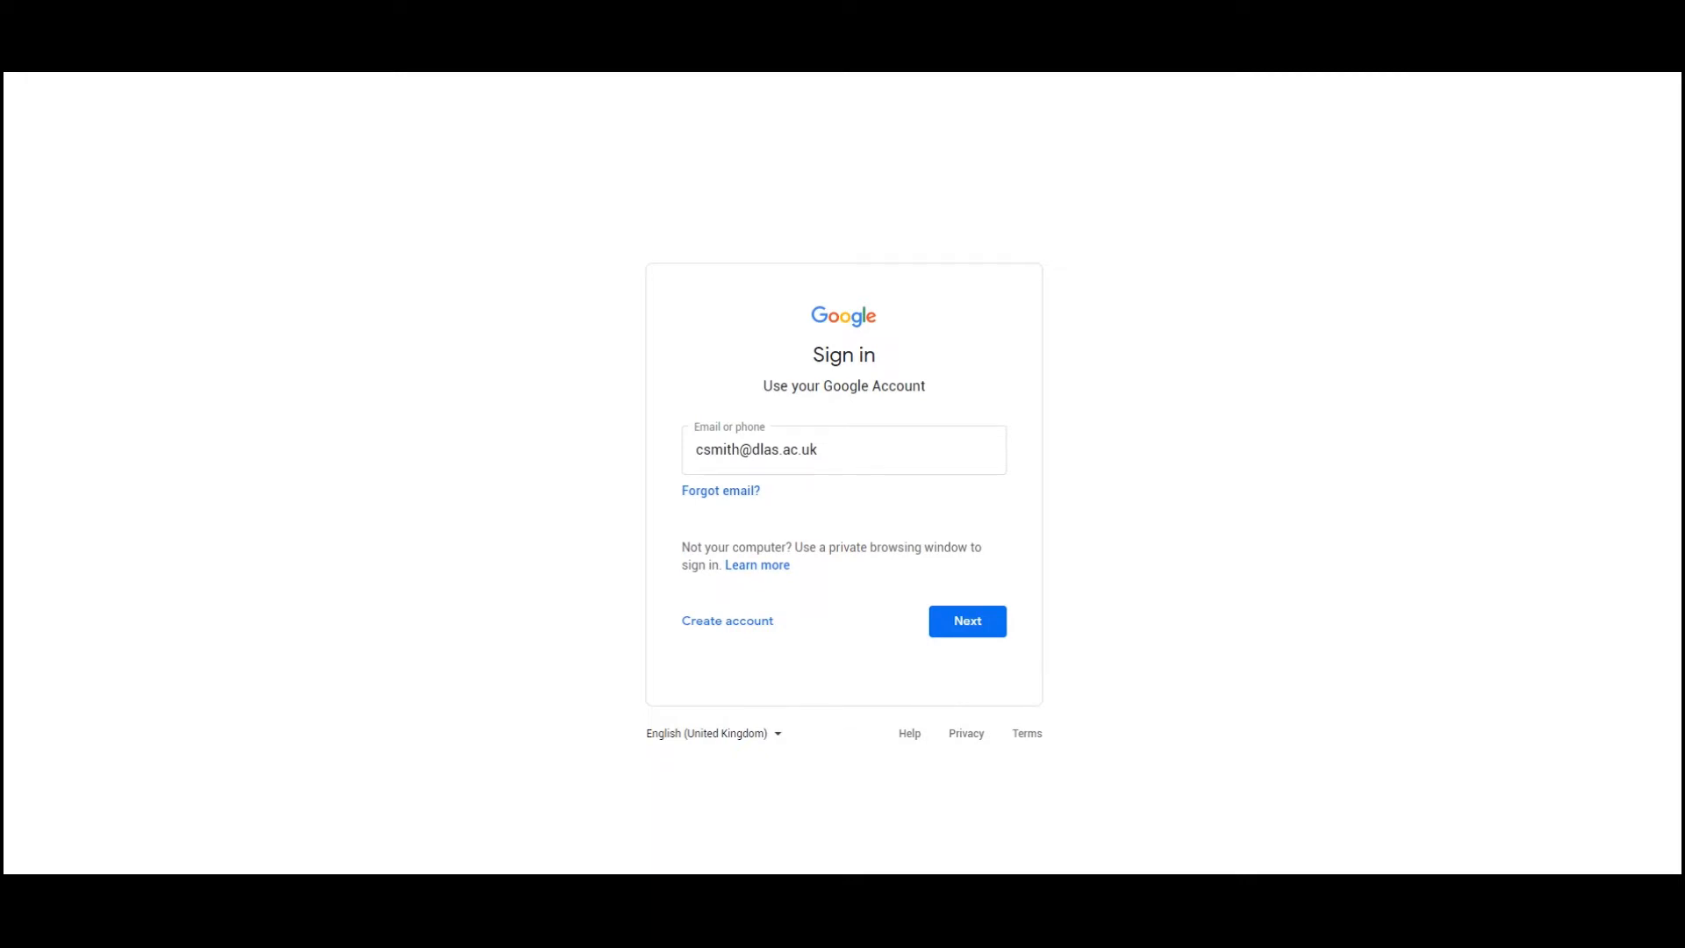
# Step: Submit the school account email, enter the password and sign in
pyautogui.click(755, 449)
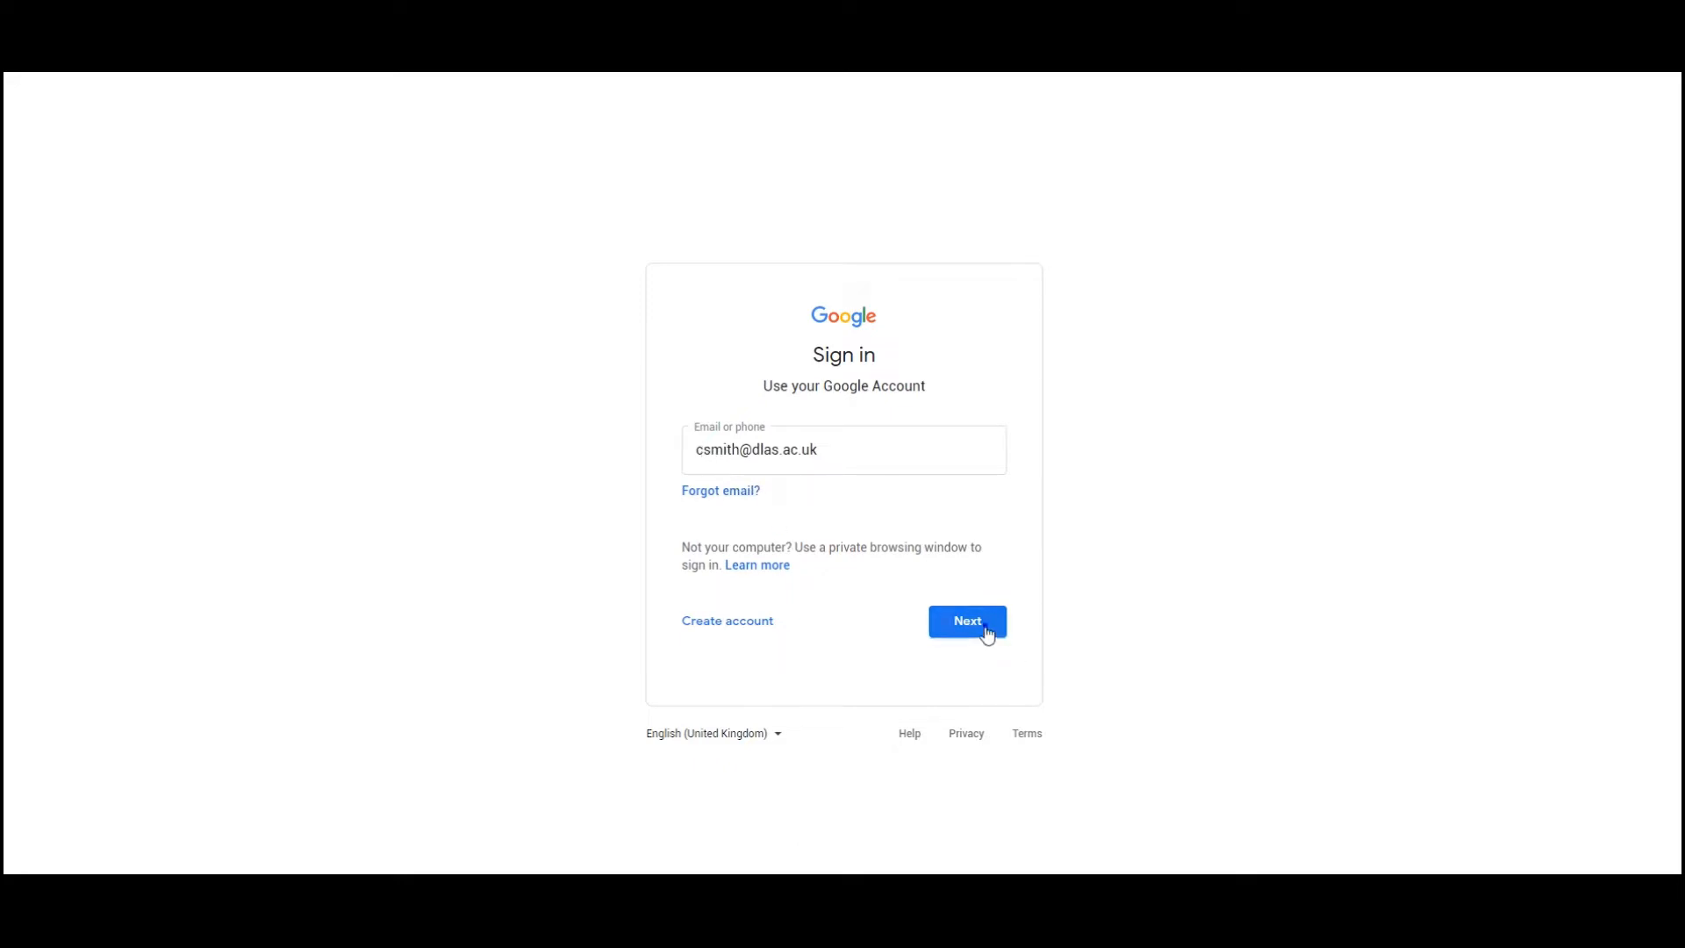
pyautogui.click(965, 621)
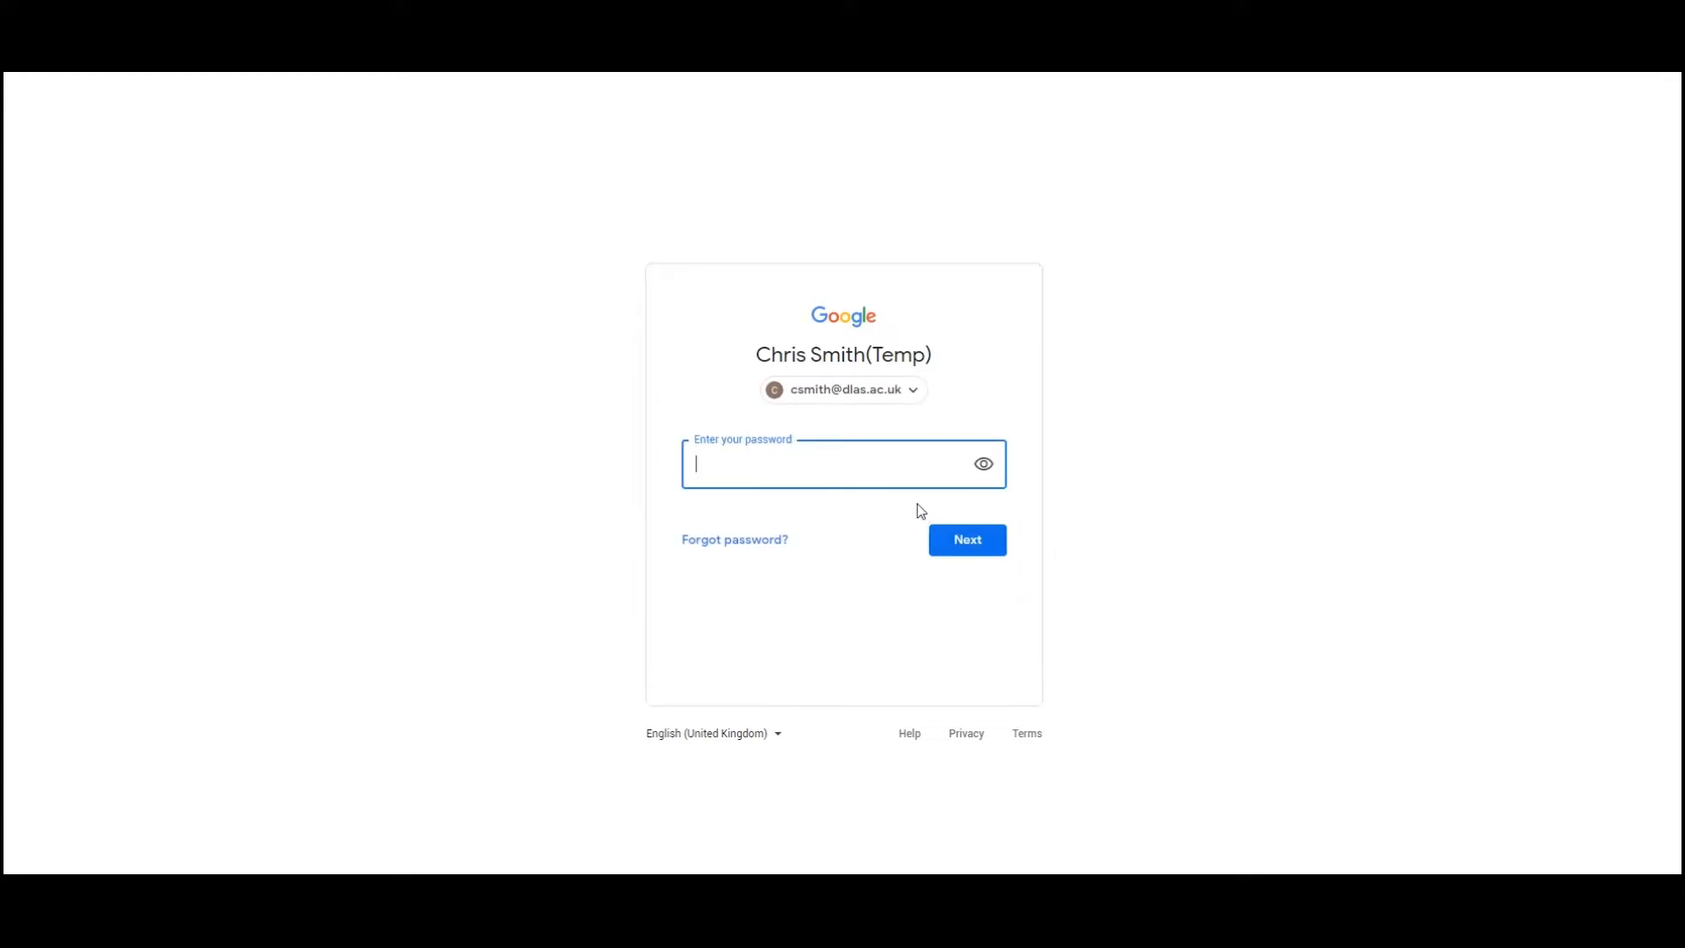
pyautogui.click(965, 539)
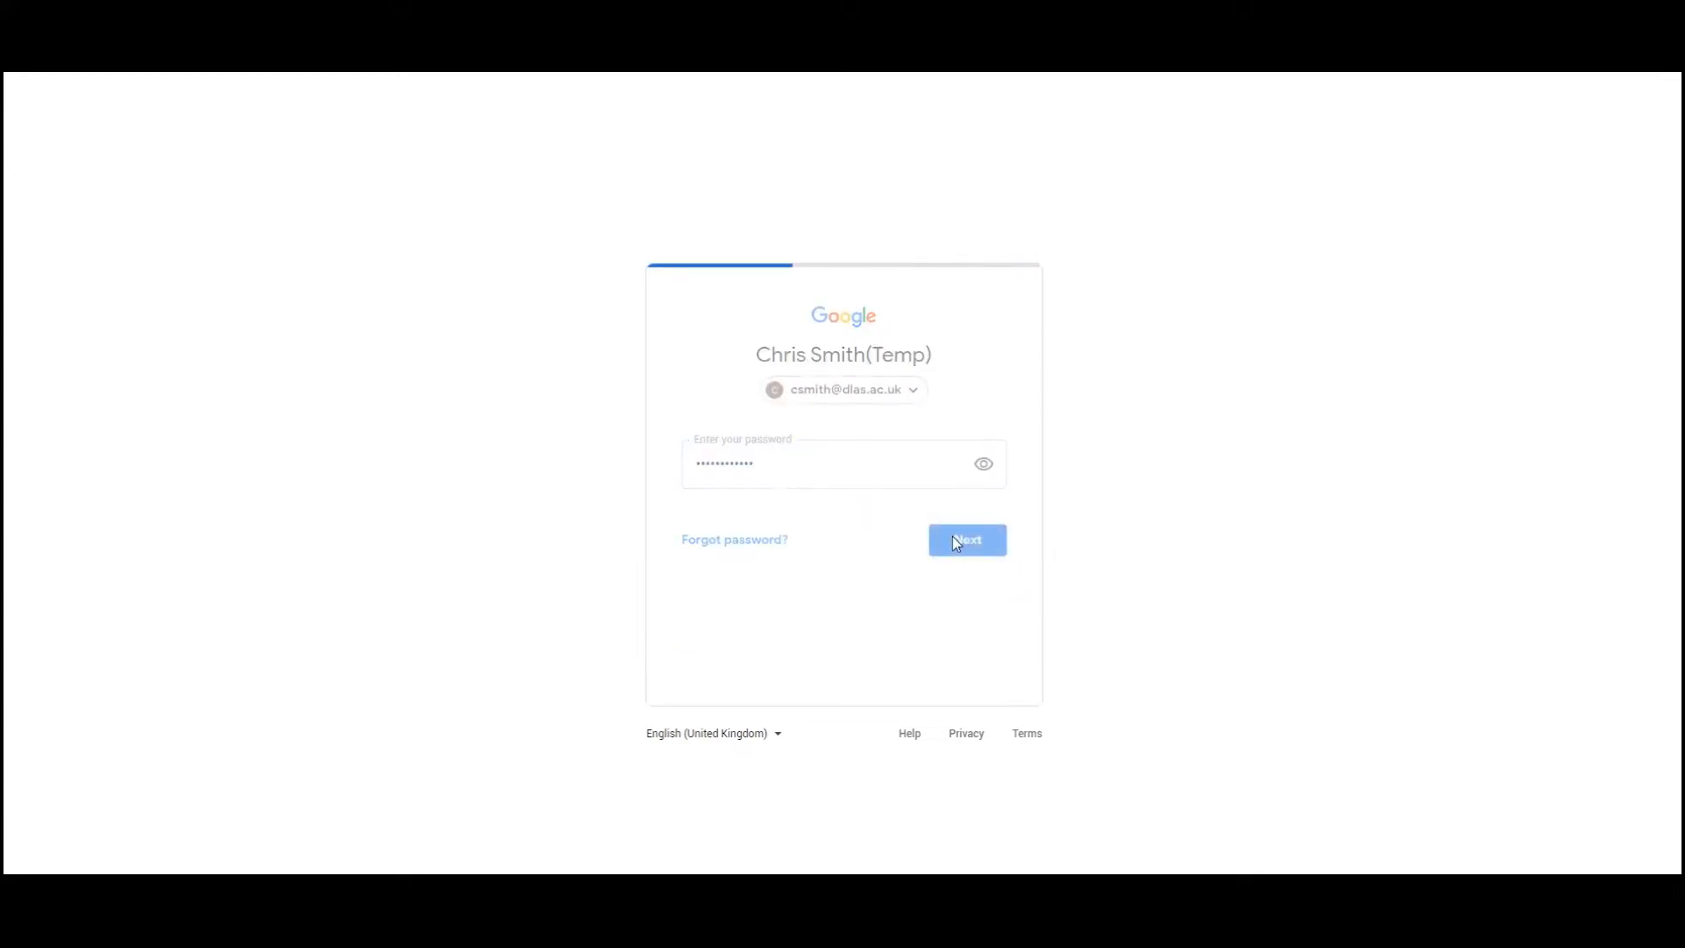
pyautogui.click(965, 538)
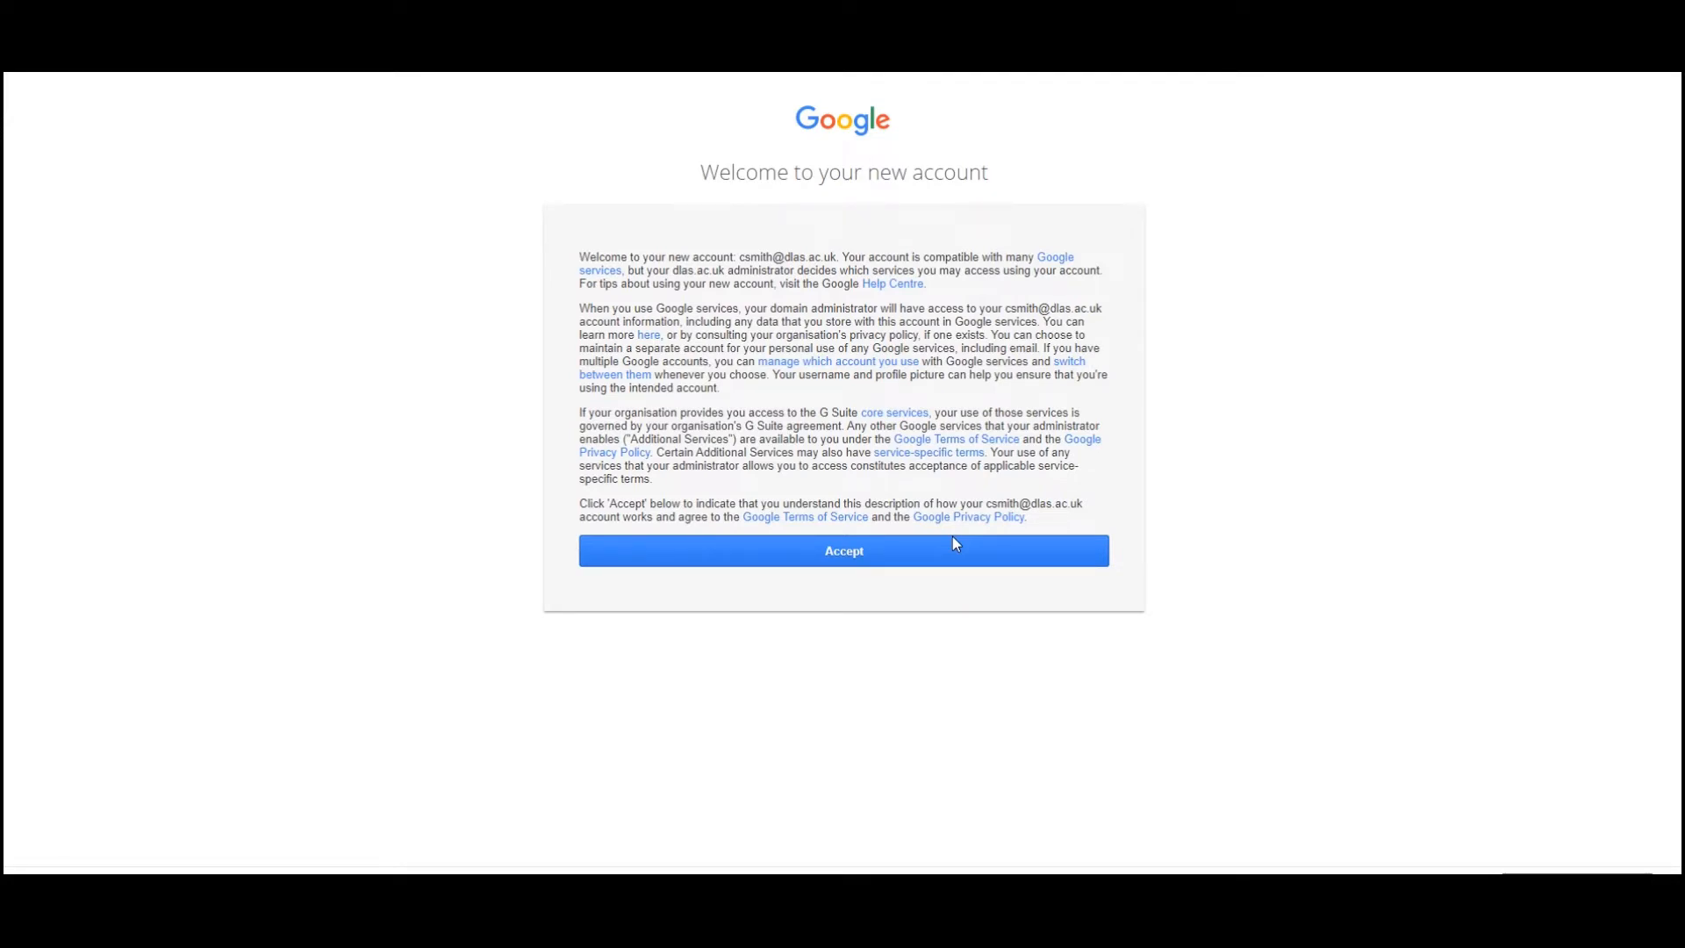
pyautogui.moveTo(963, 551)
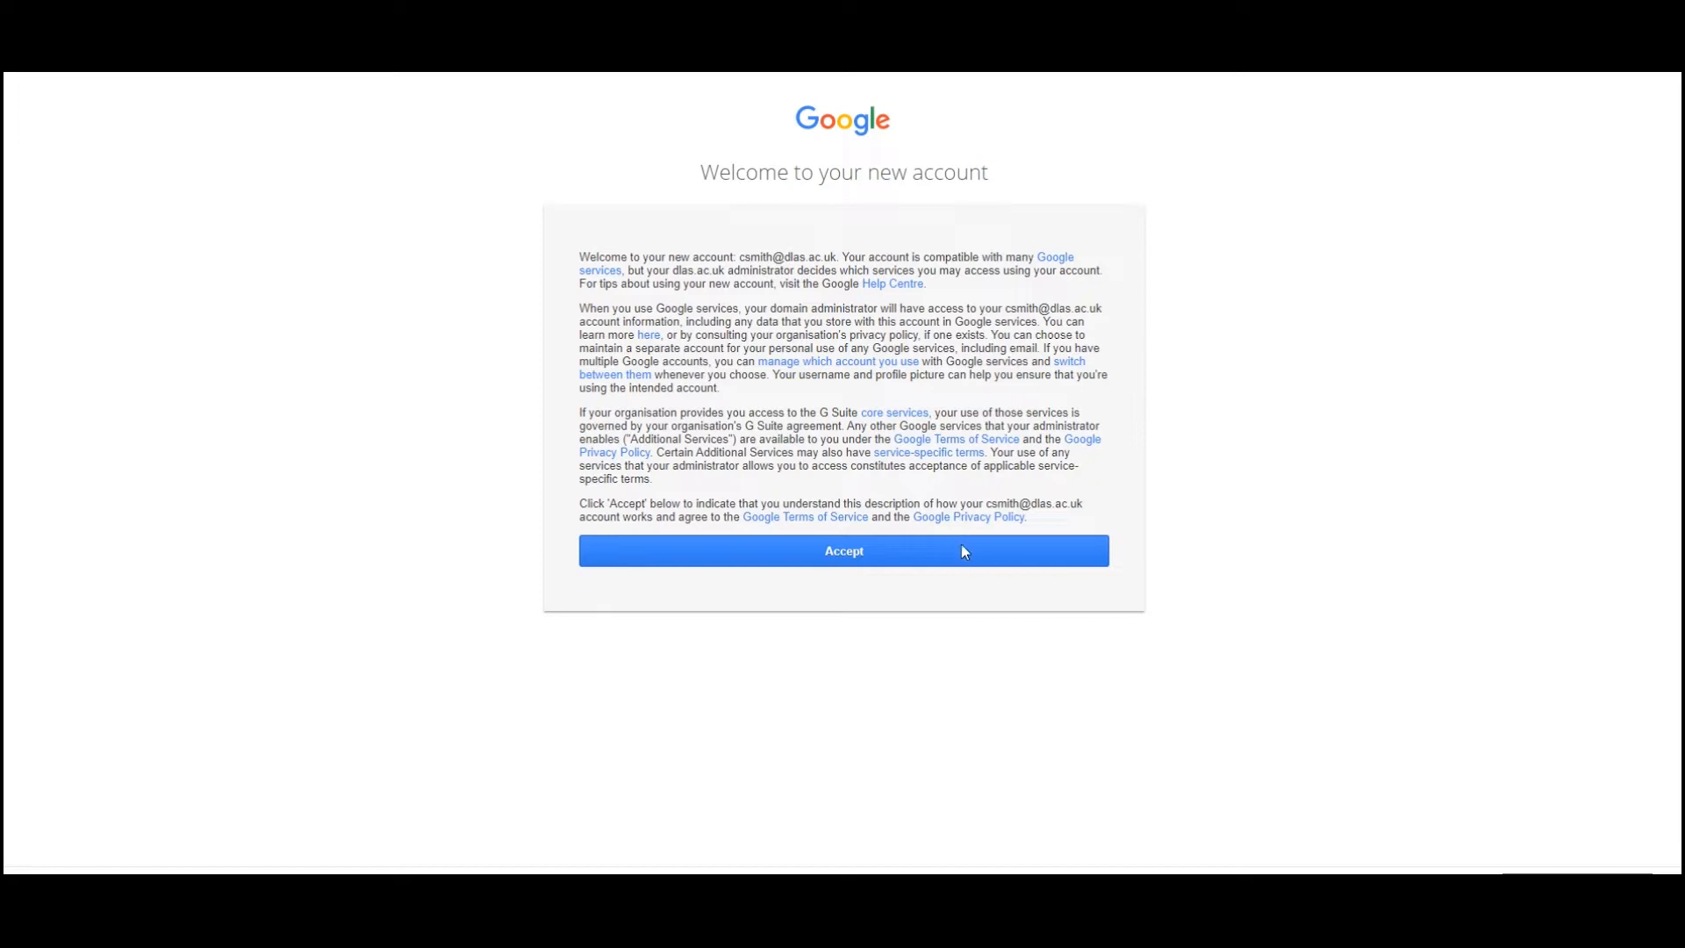
# Step: Accept the 'Welcome to your new account' terms
pyautogui.click(842, 549)
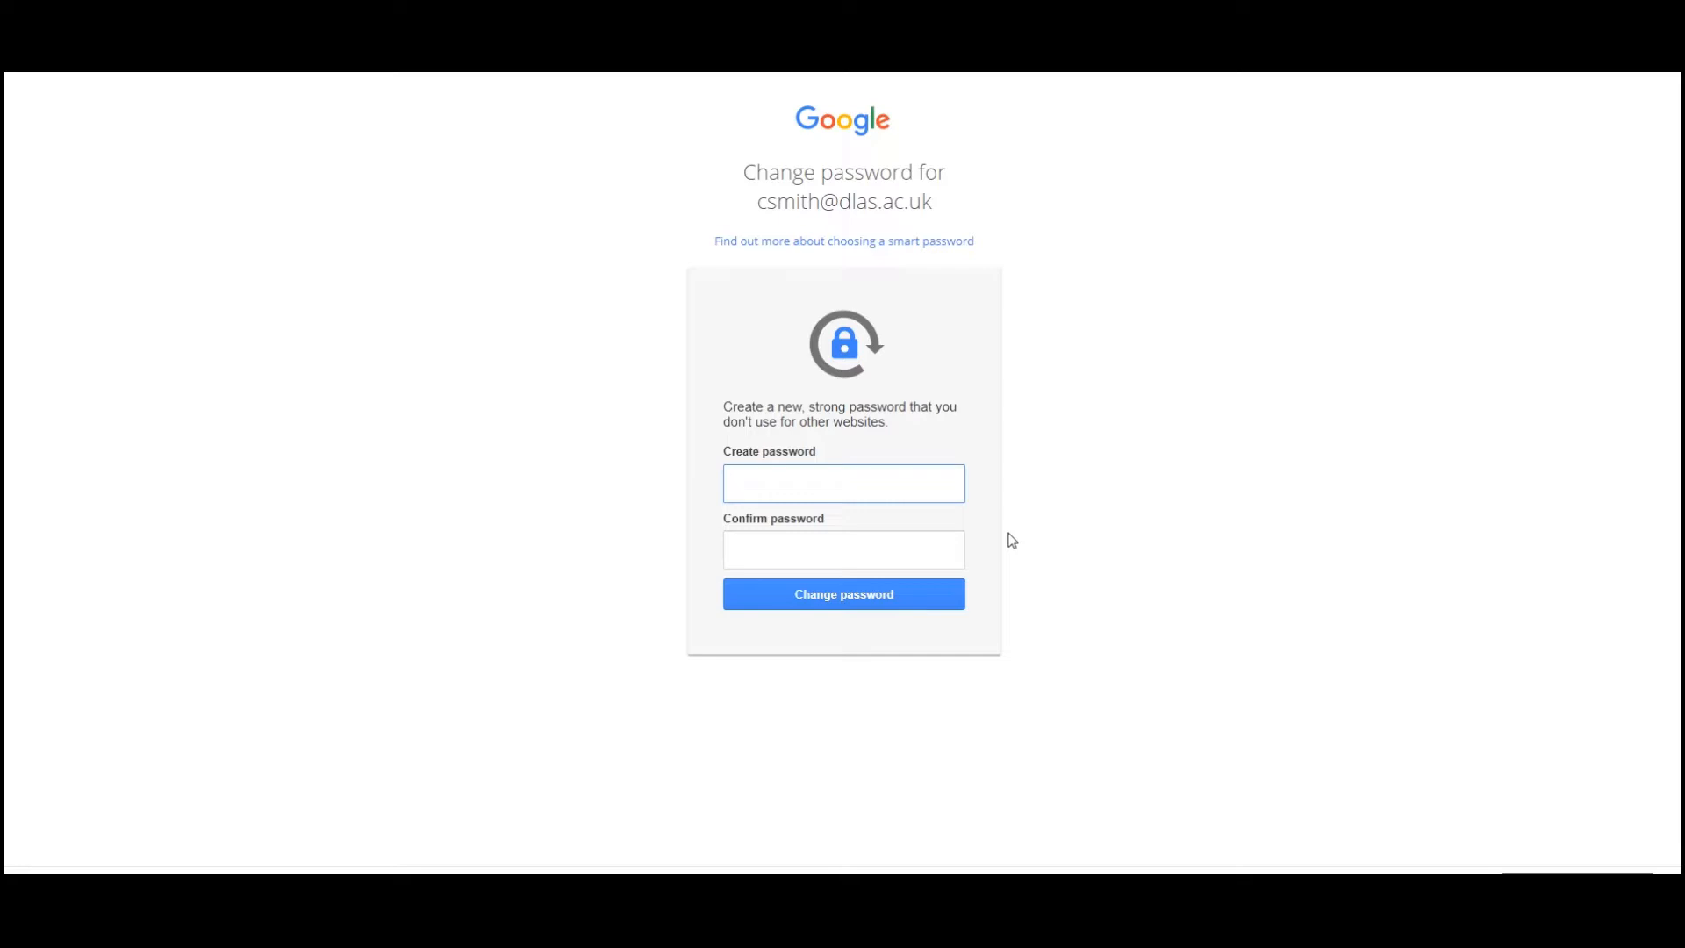
# Step: Enter and confirm a new password, then save it with Change password
pyautogui.click(843, 483)
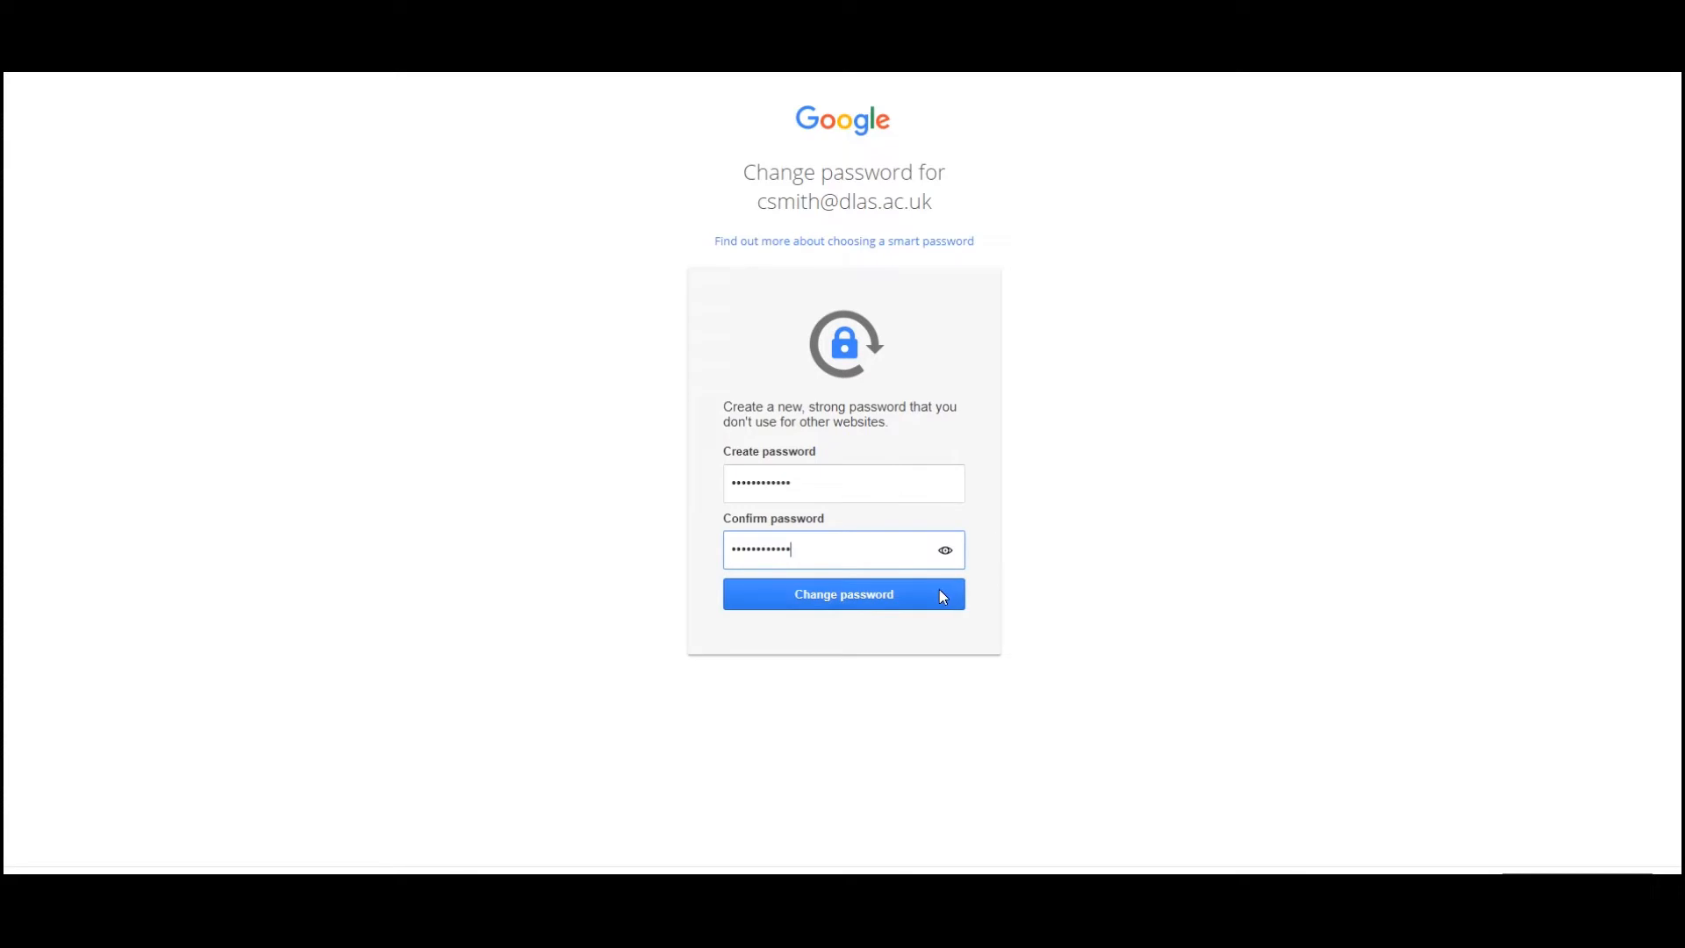
pyautogui.click(844, 595)
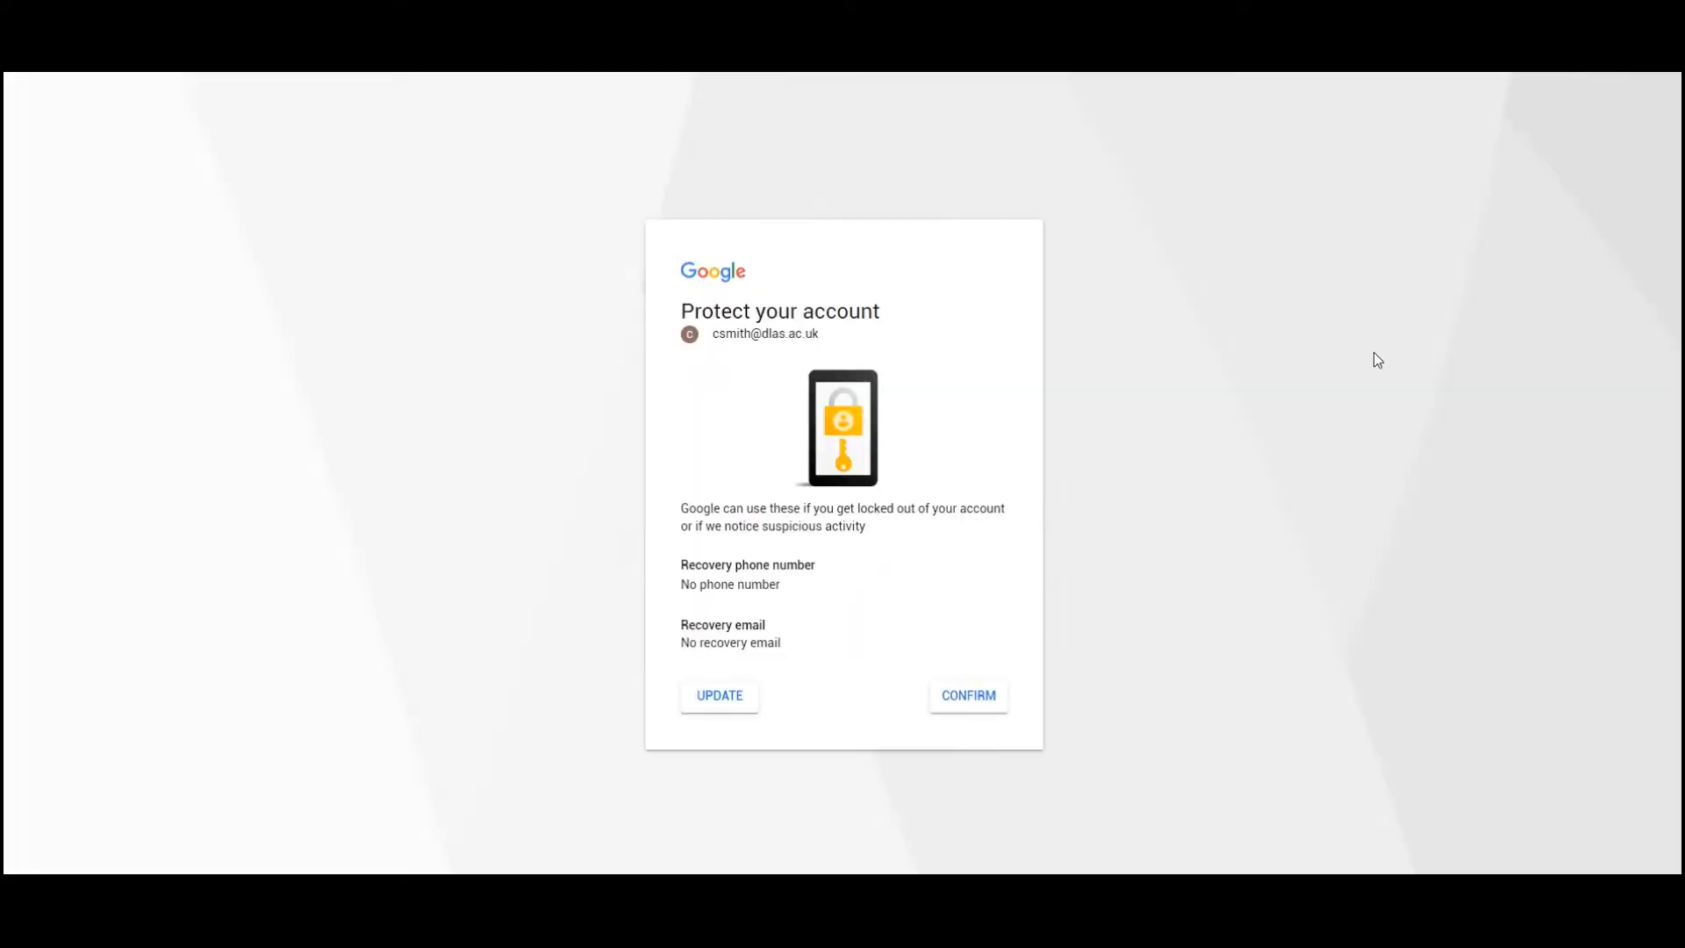
pyautogui.moveTo(1366, 376)
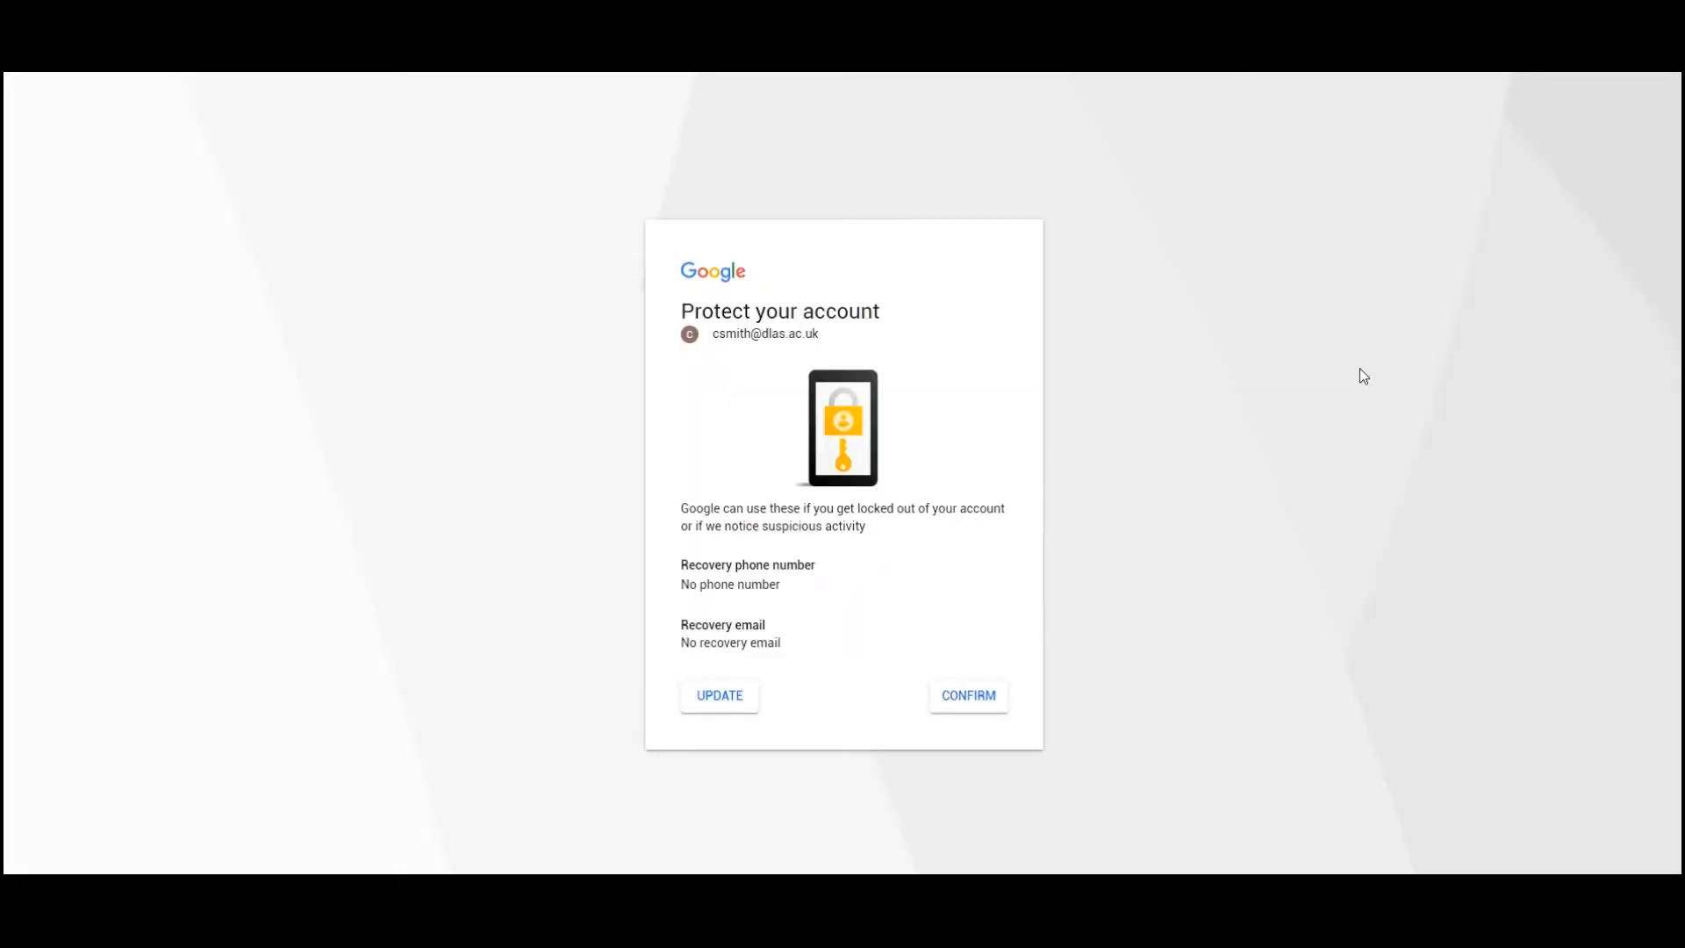
pyautogui.moveTo(837, 553)
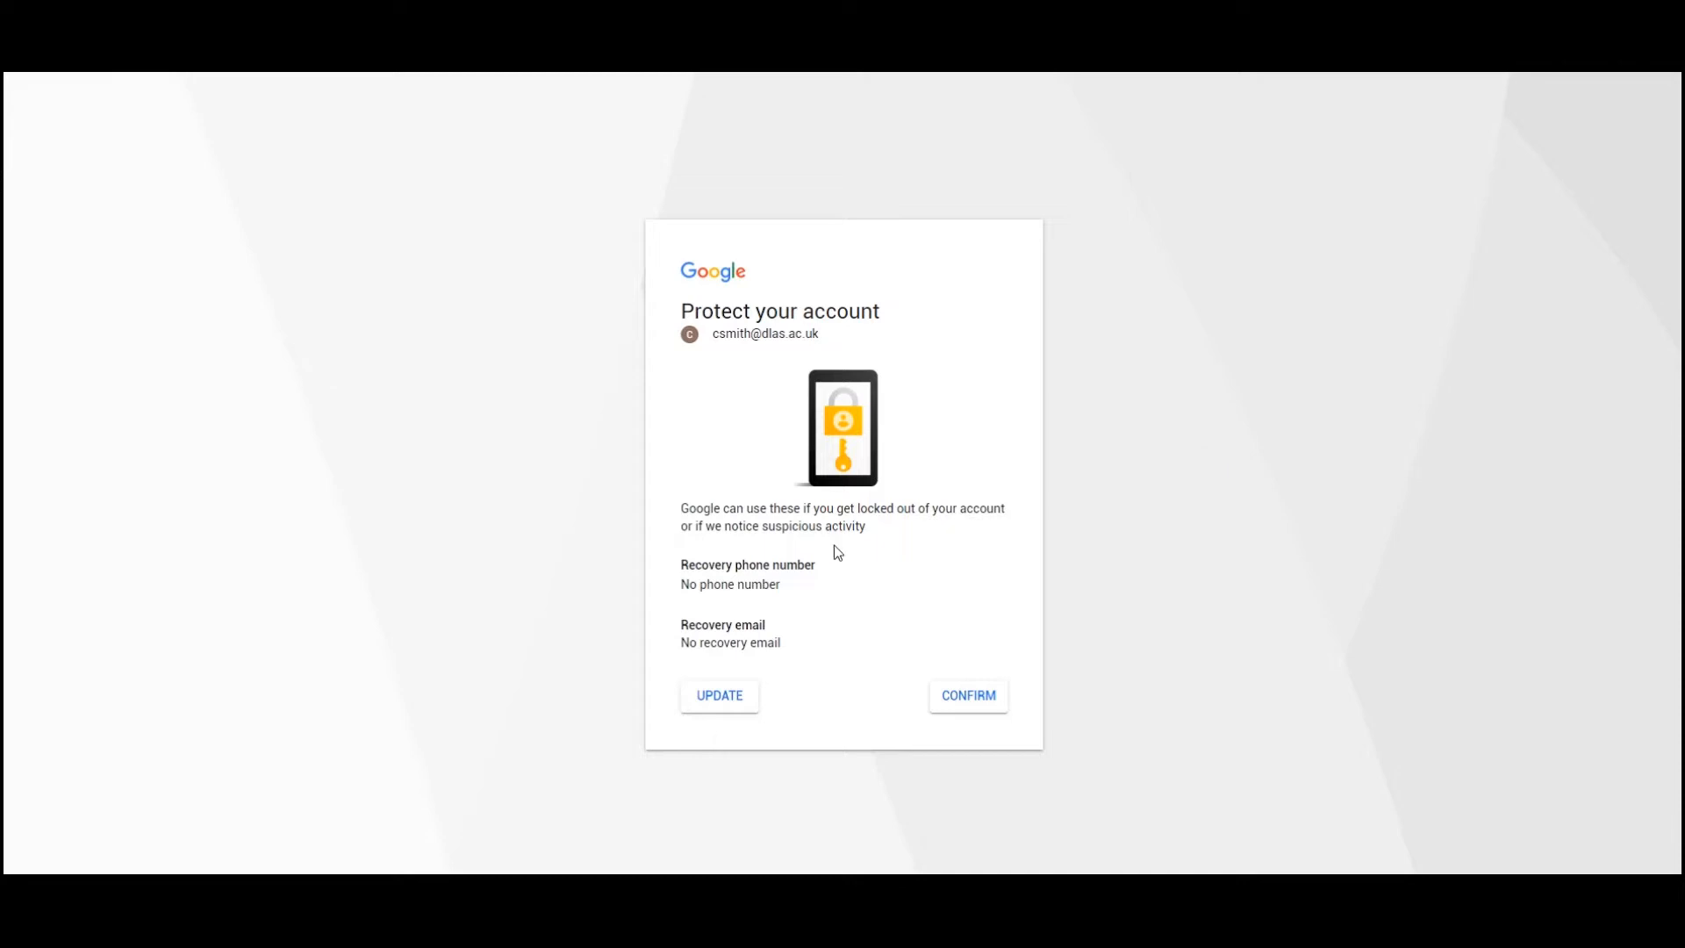
pyautogui.moveTo(741, 686)
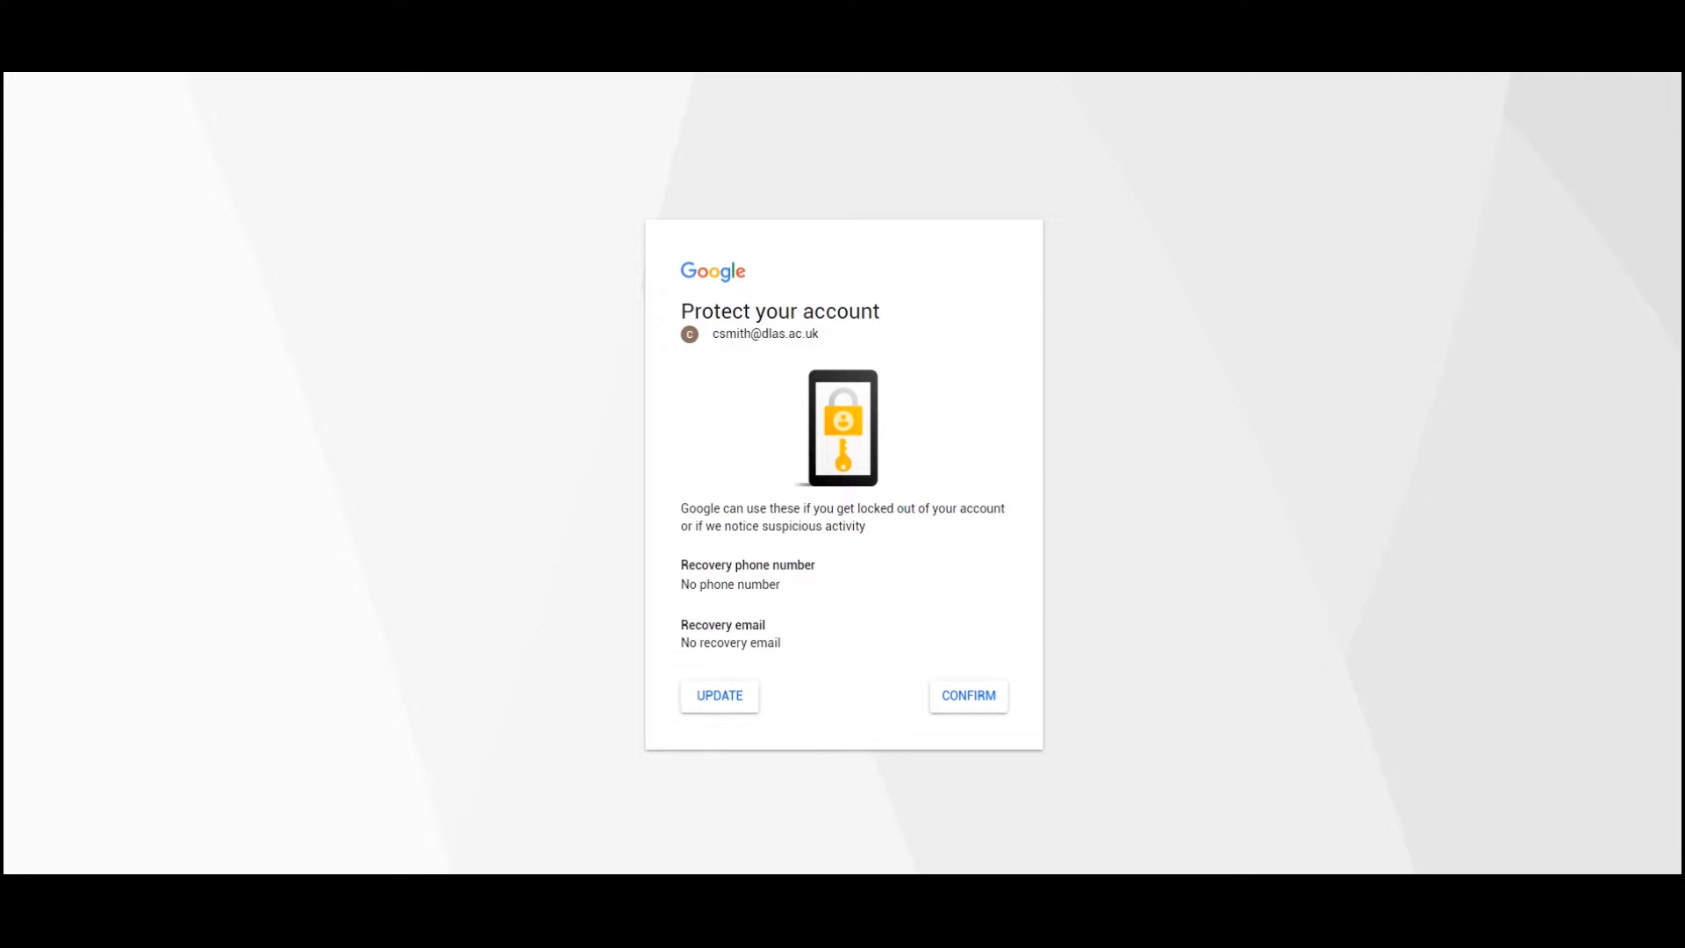
# Step: Confirm the existing recovery details on 'Protect your account'
pyautogui.click(965, 695)
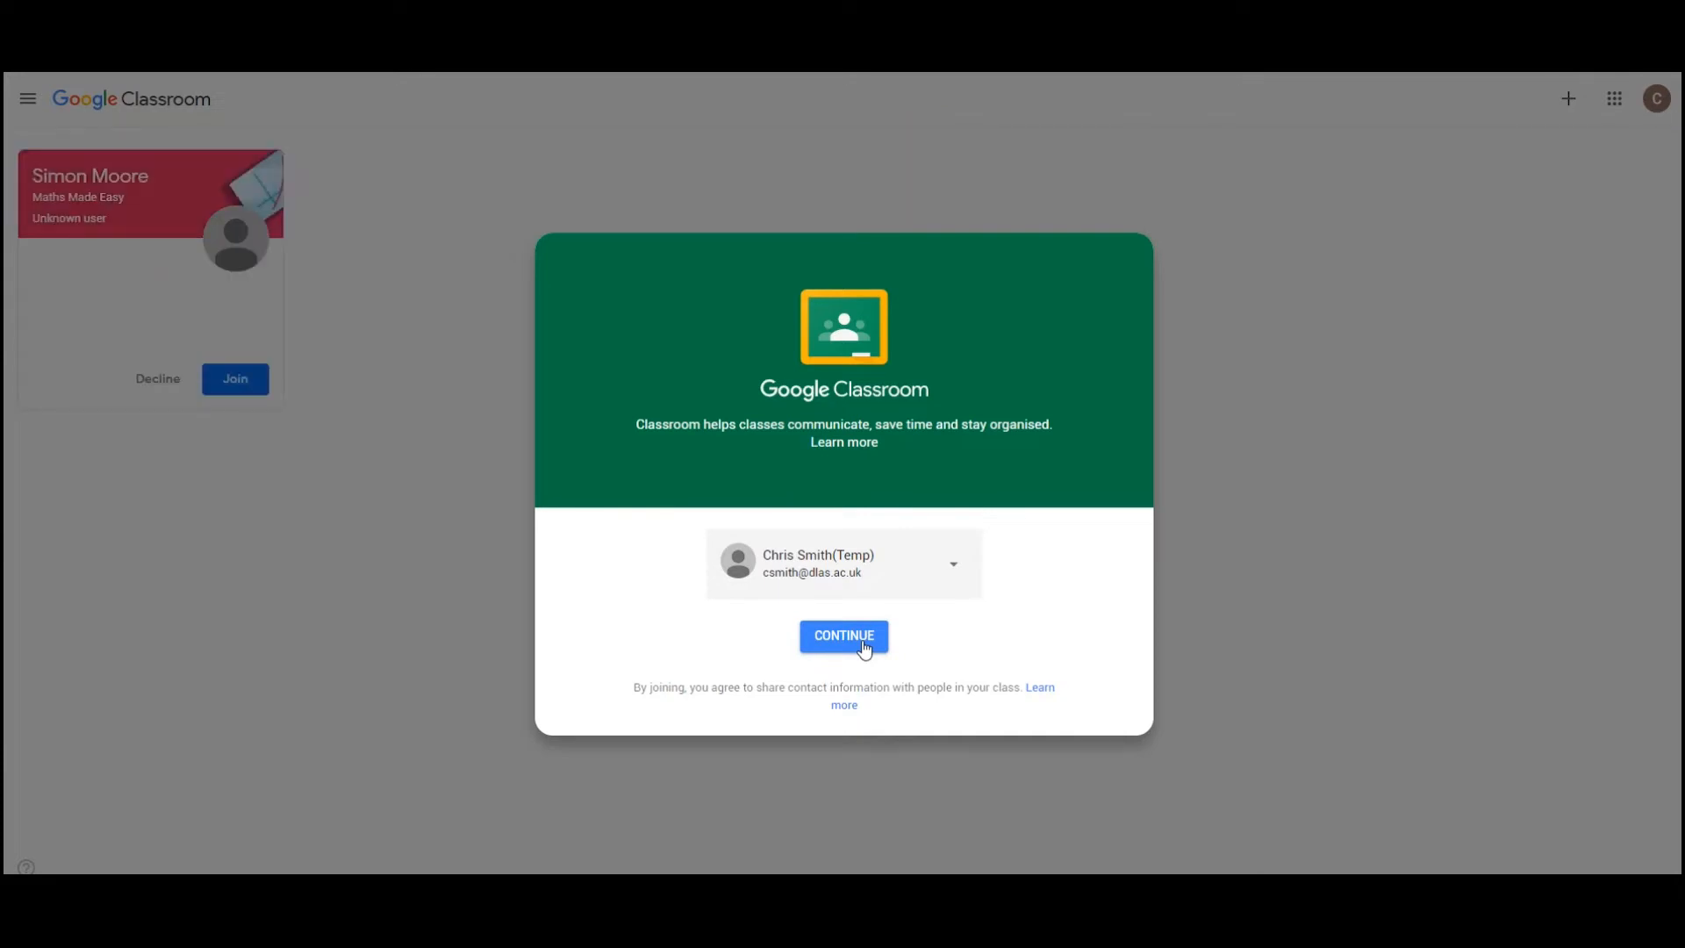
# Step: Continue into Classroom and choose the I'm a Student role
pyautogui.click(842, 635)
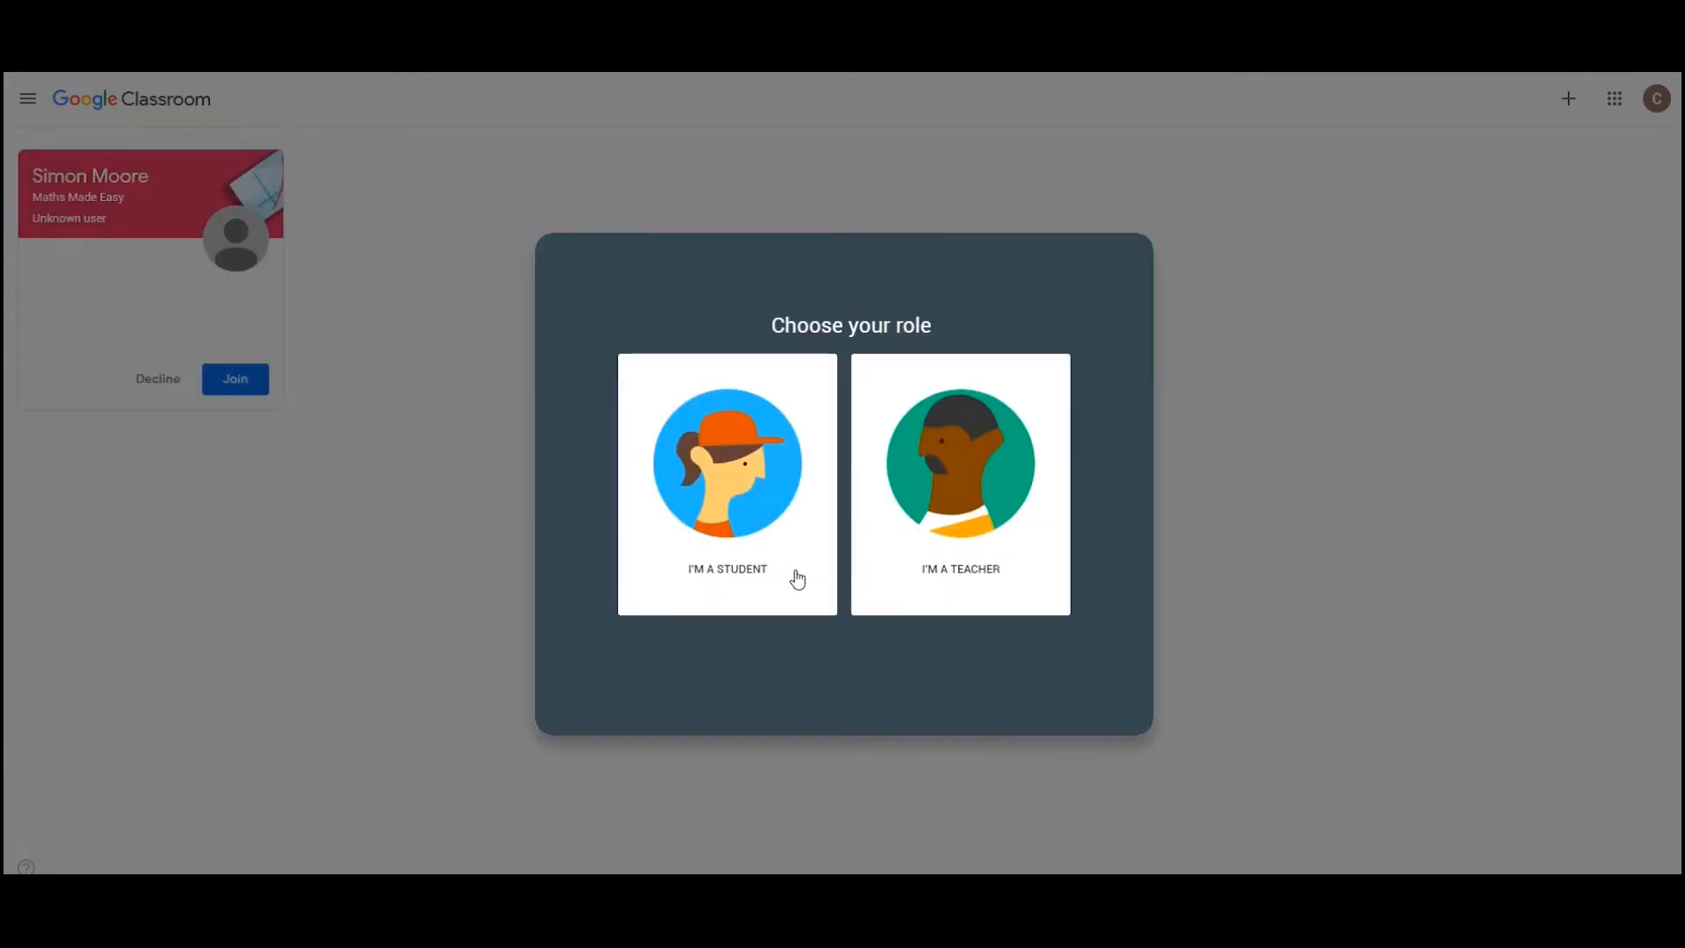
pyautogui.click(726, 483)
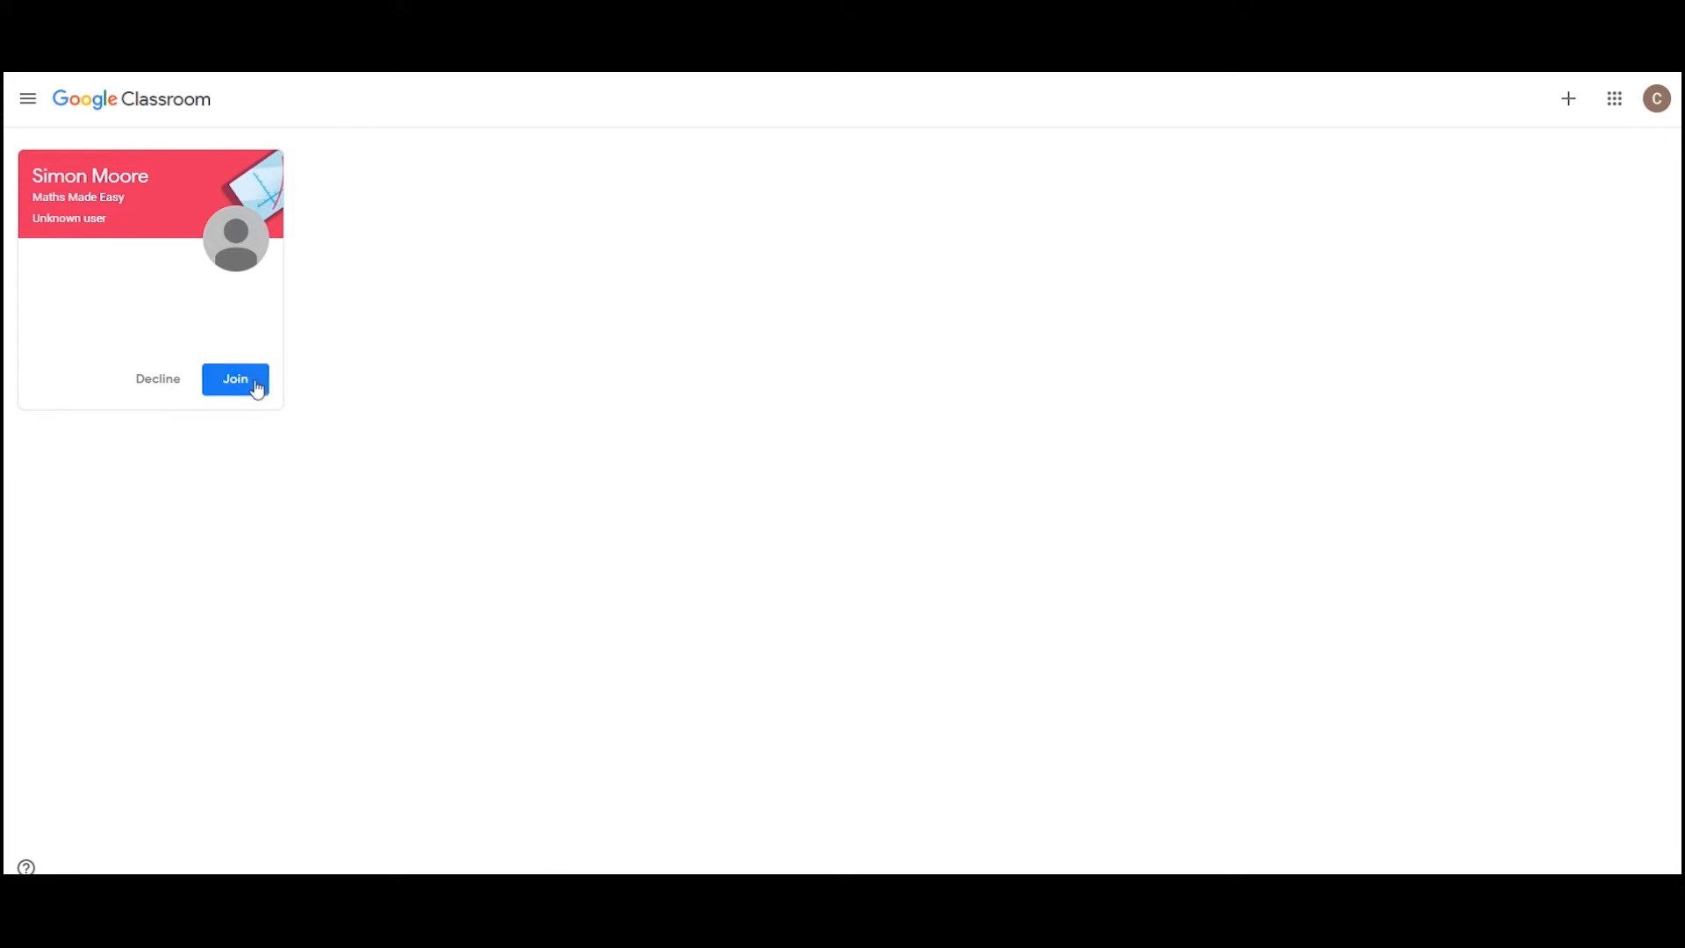
# Step: Join the Maths Made Easy class and read the teacher's welcome post on its stream
pyautogui.click(235, 379)
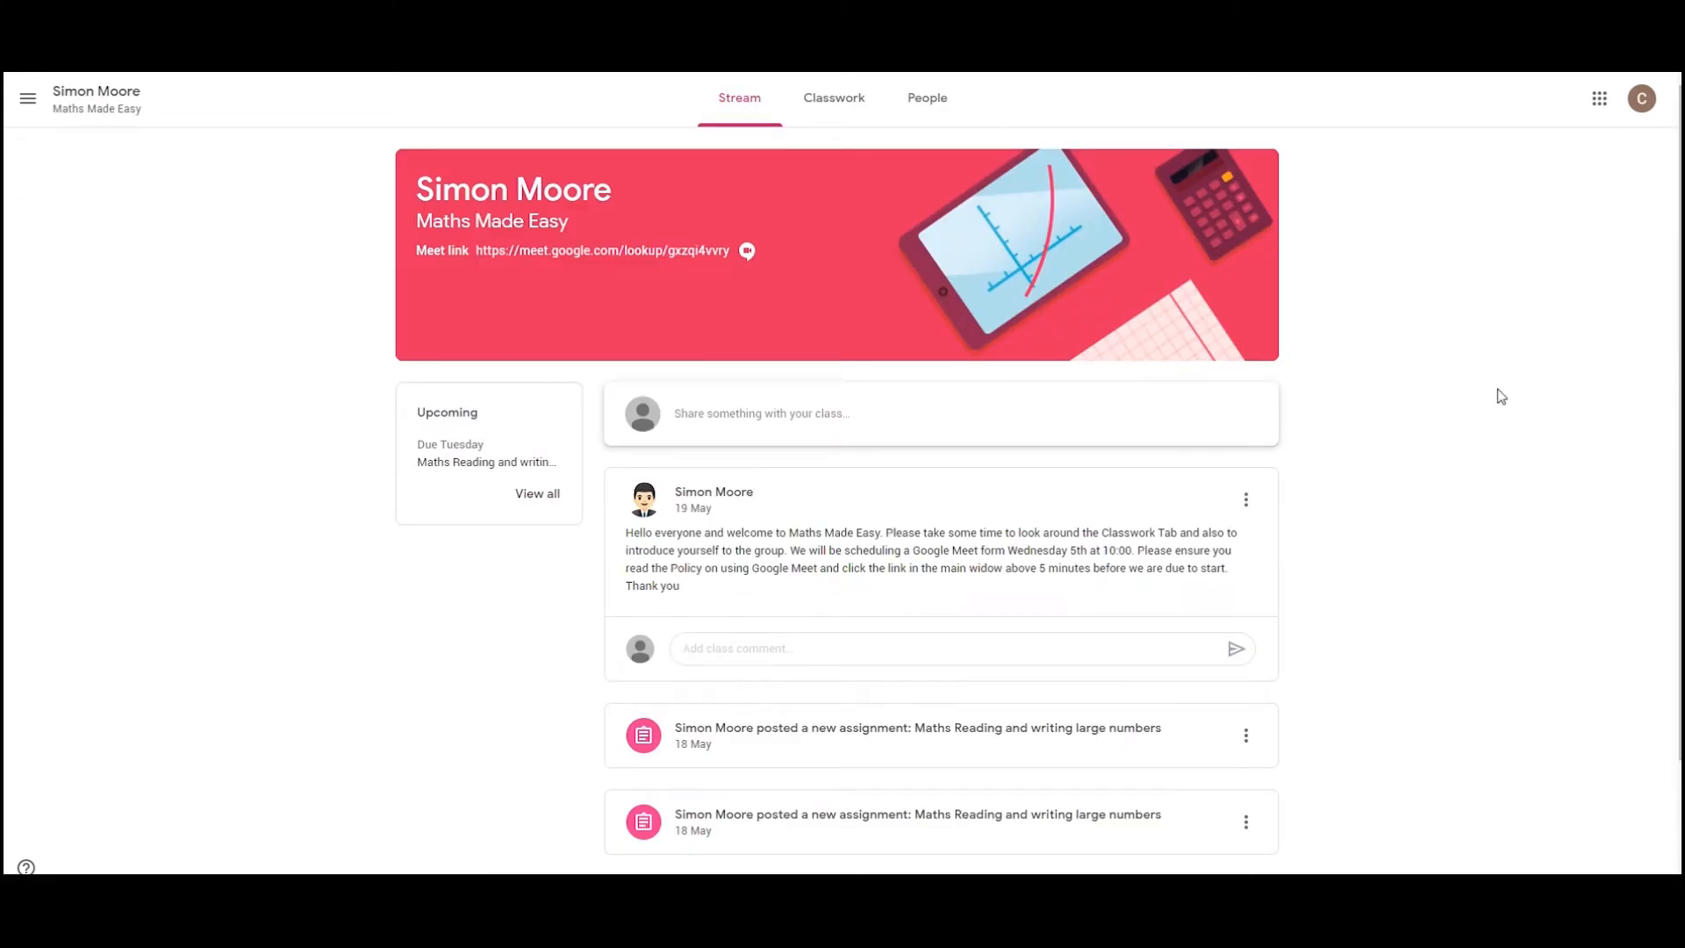
pyautogui.moveTo(1154, 379)
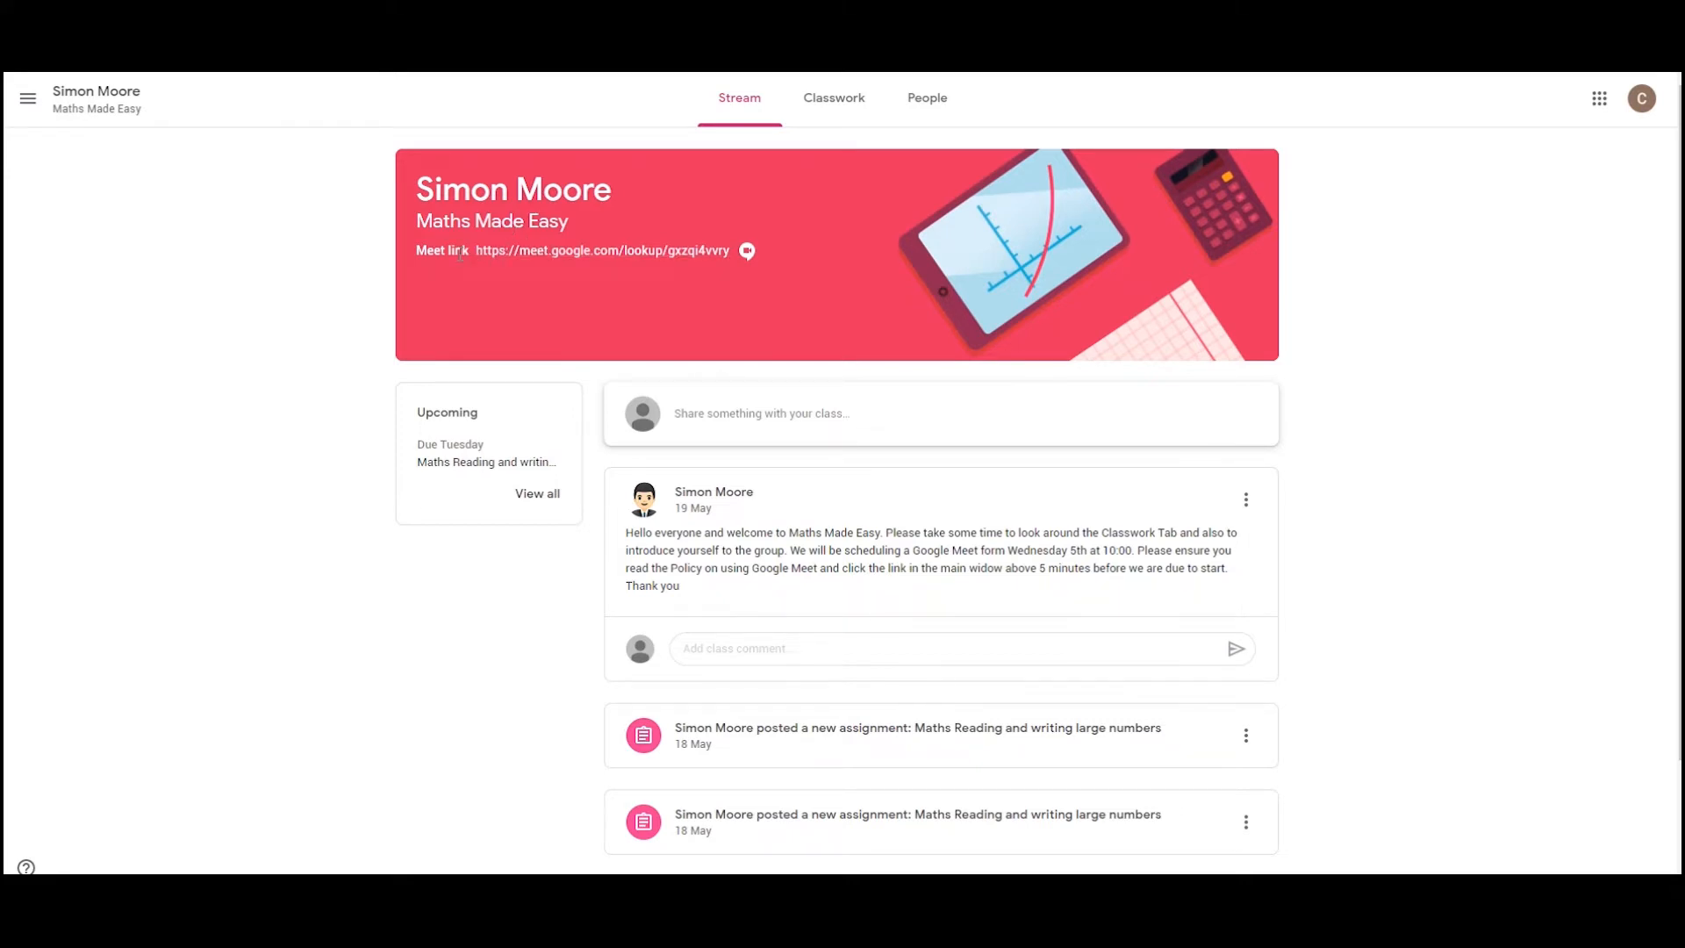
pyautogui.moveTo(860, 524)
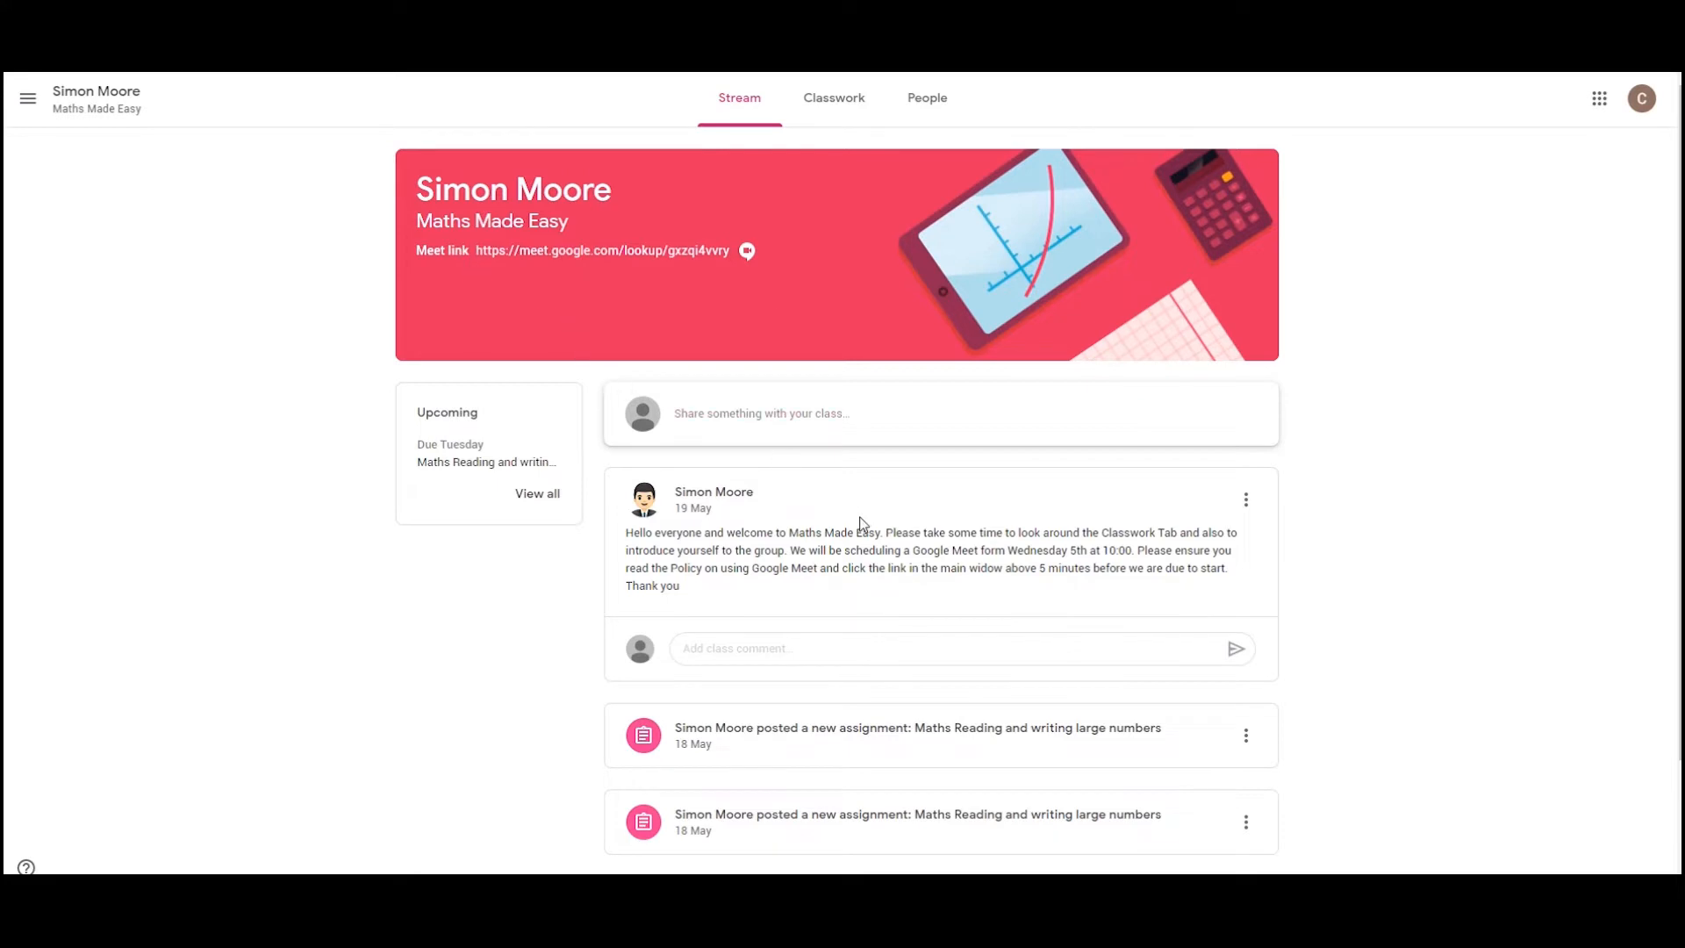
pyautogui.moveTo(1077, 567)
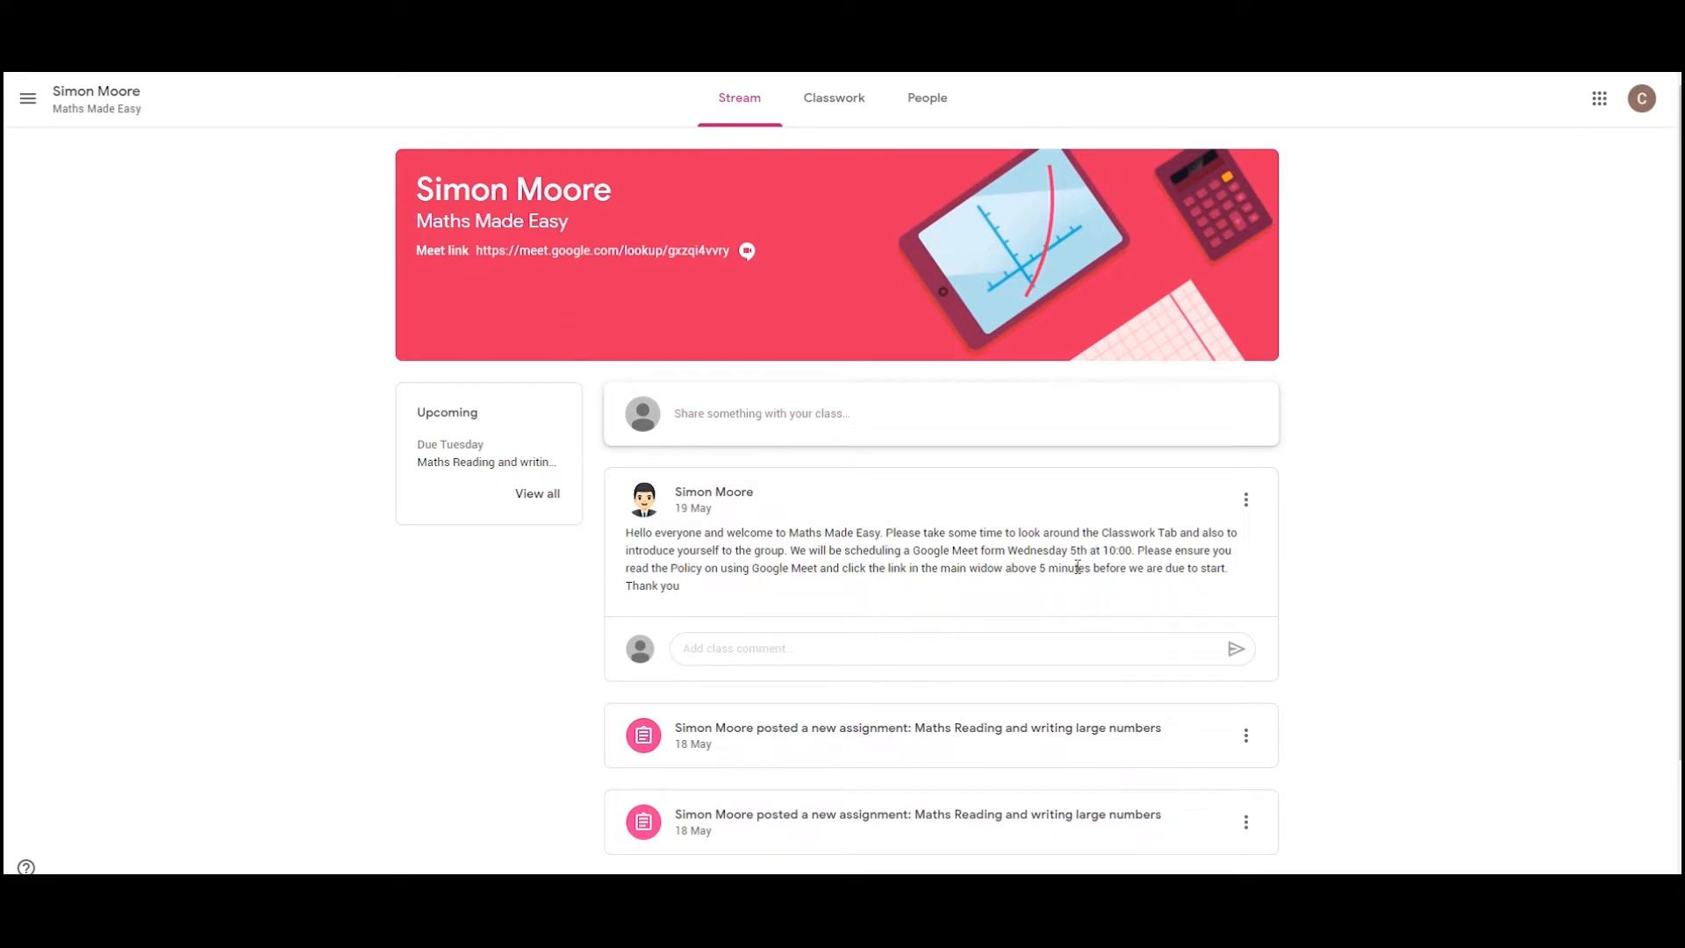
pyautogui.scroll(-3)
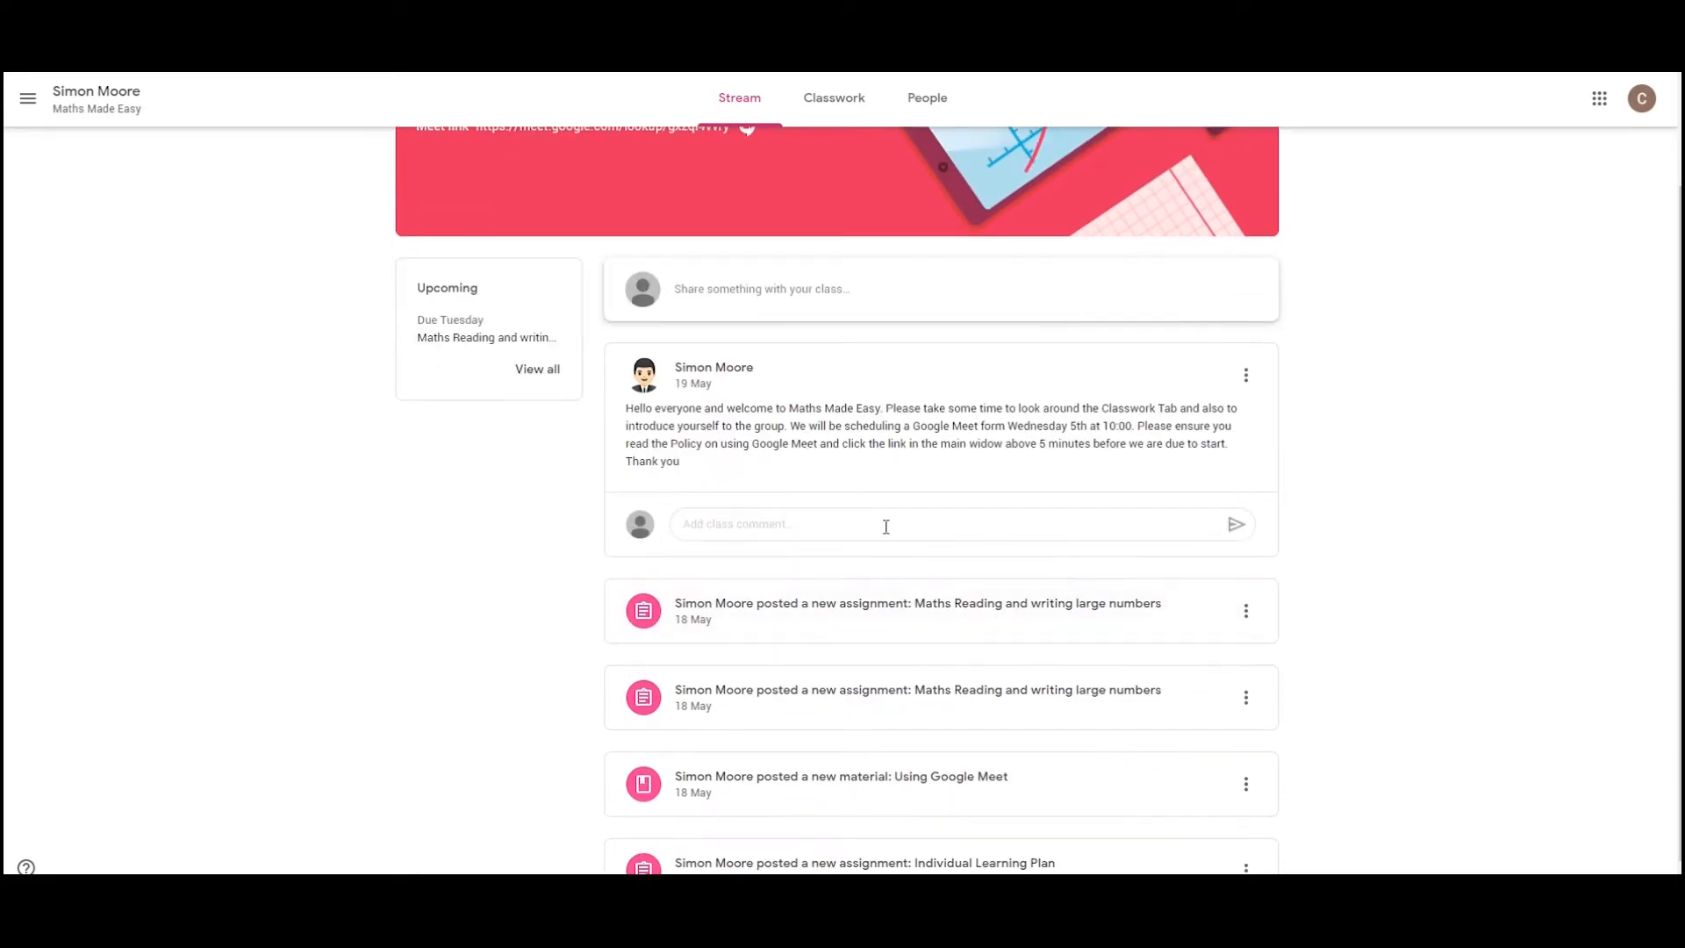
pyautogui.moveTo(881, 463)
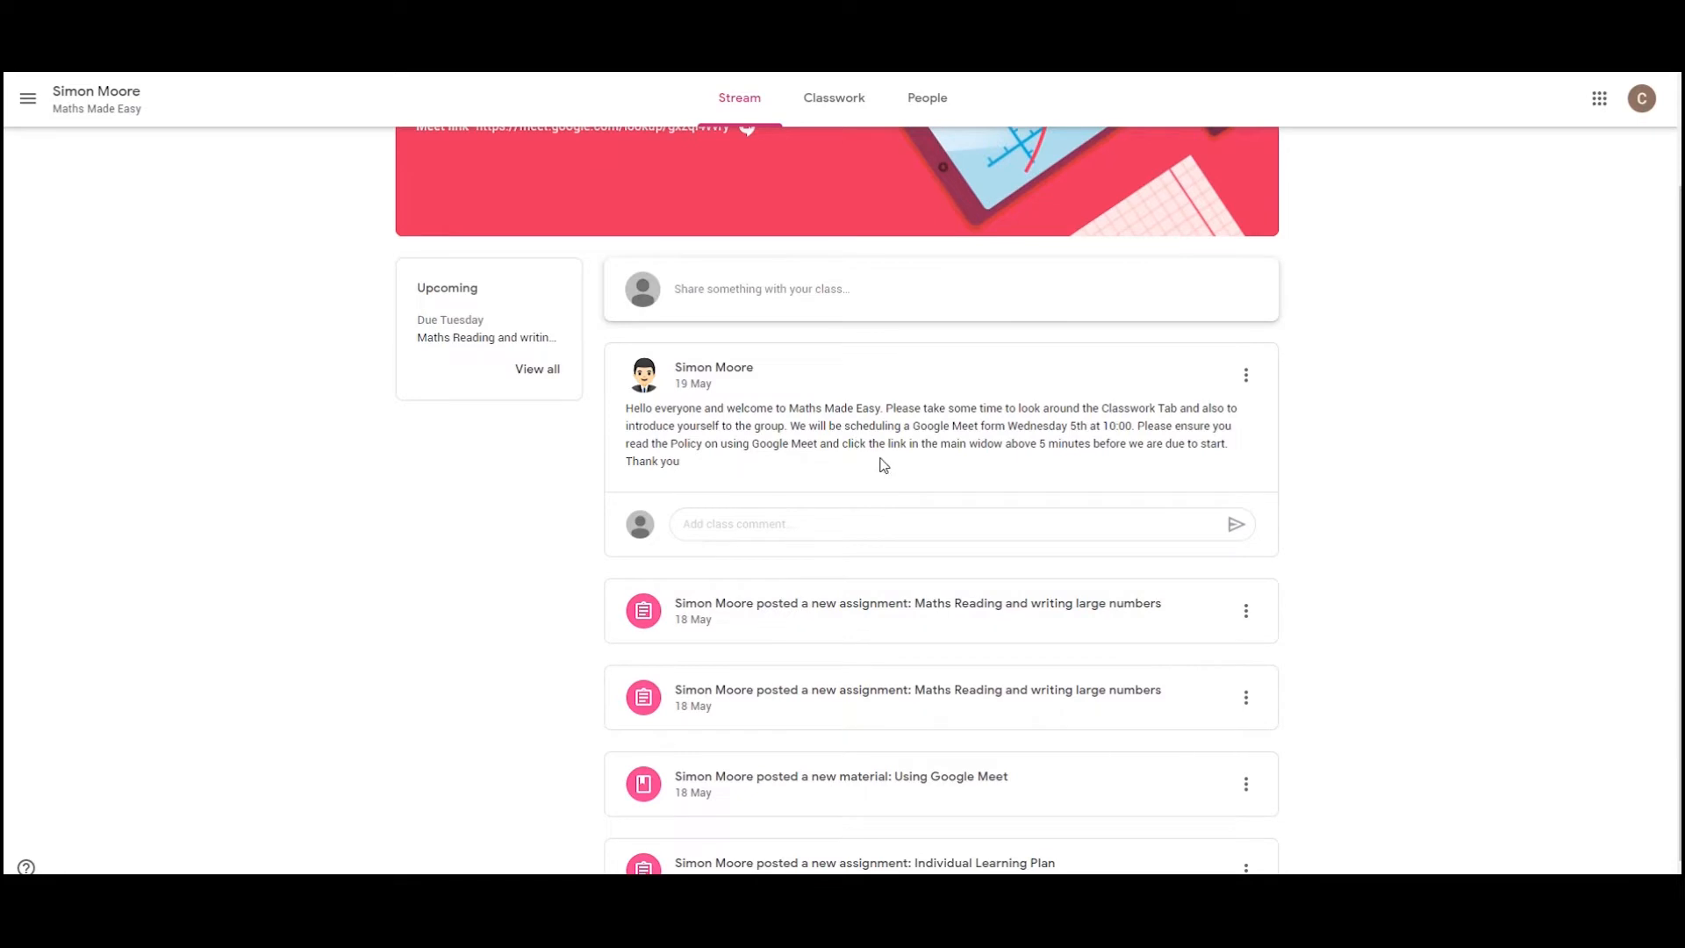
pyautogui.scroll(3)
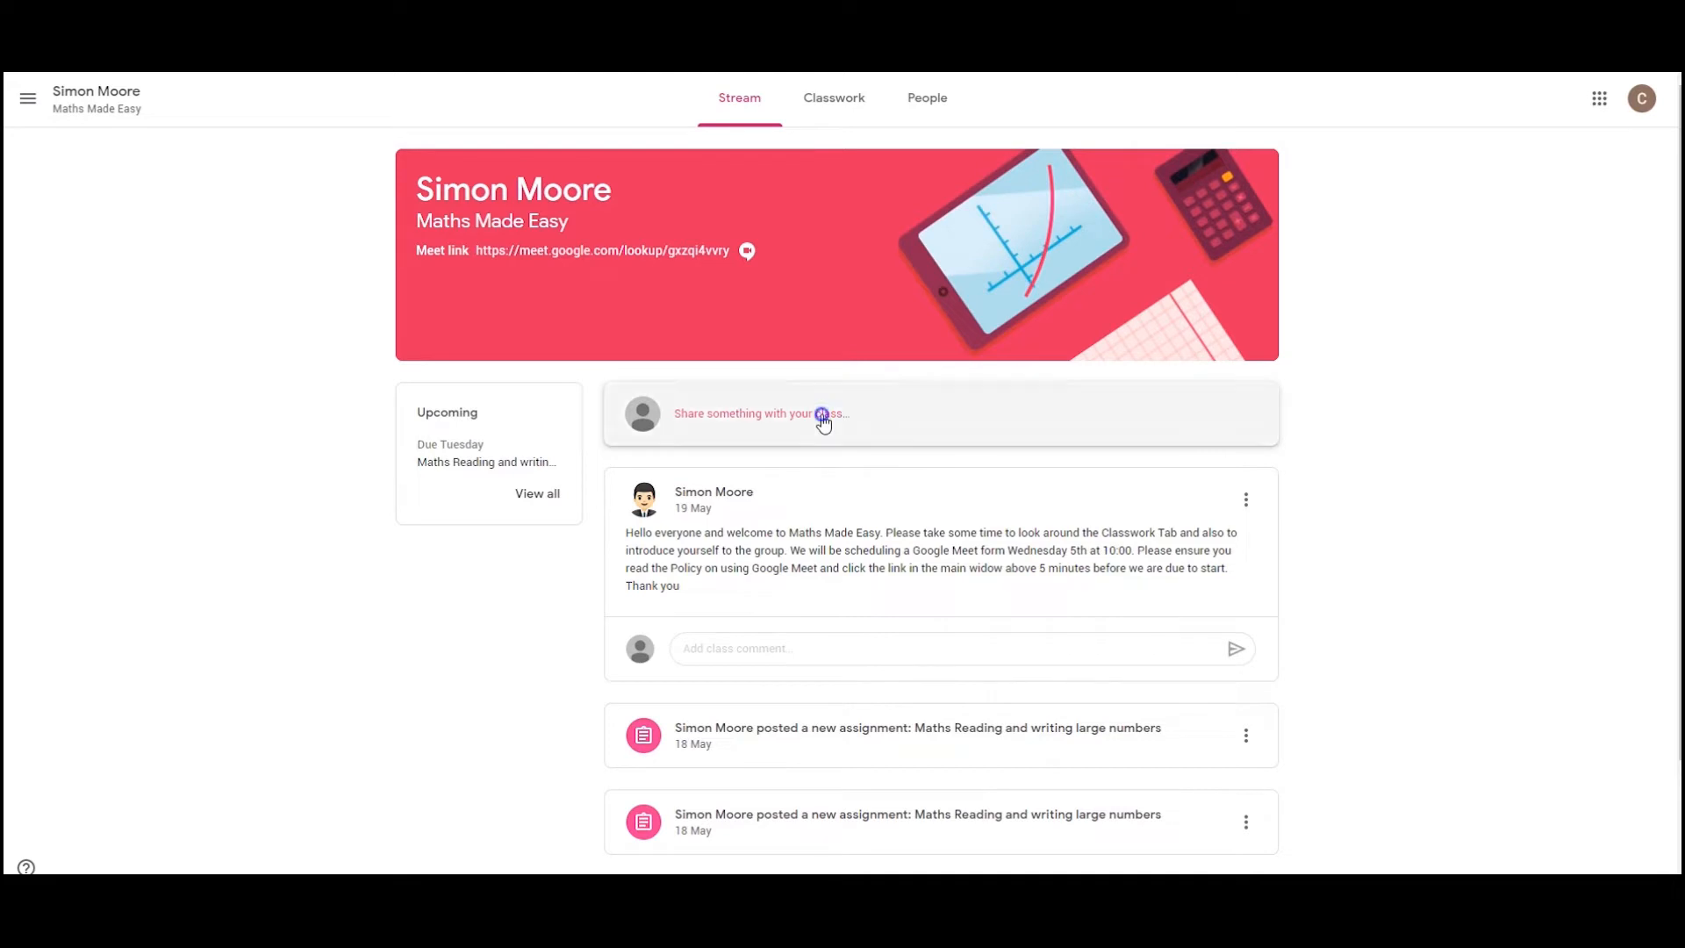
# Step: Post 'Hello, my name is Chris and I am looking forward to studying about Maths.' to the stream
pyautogui.click(760, 413)
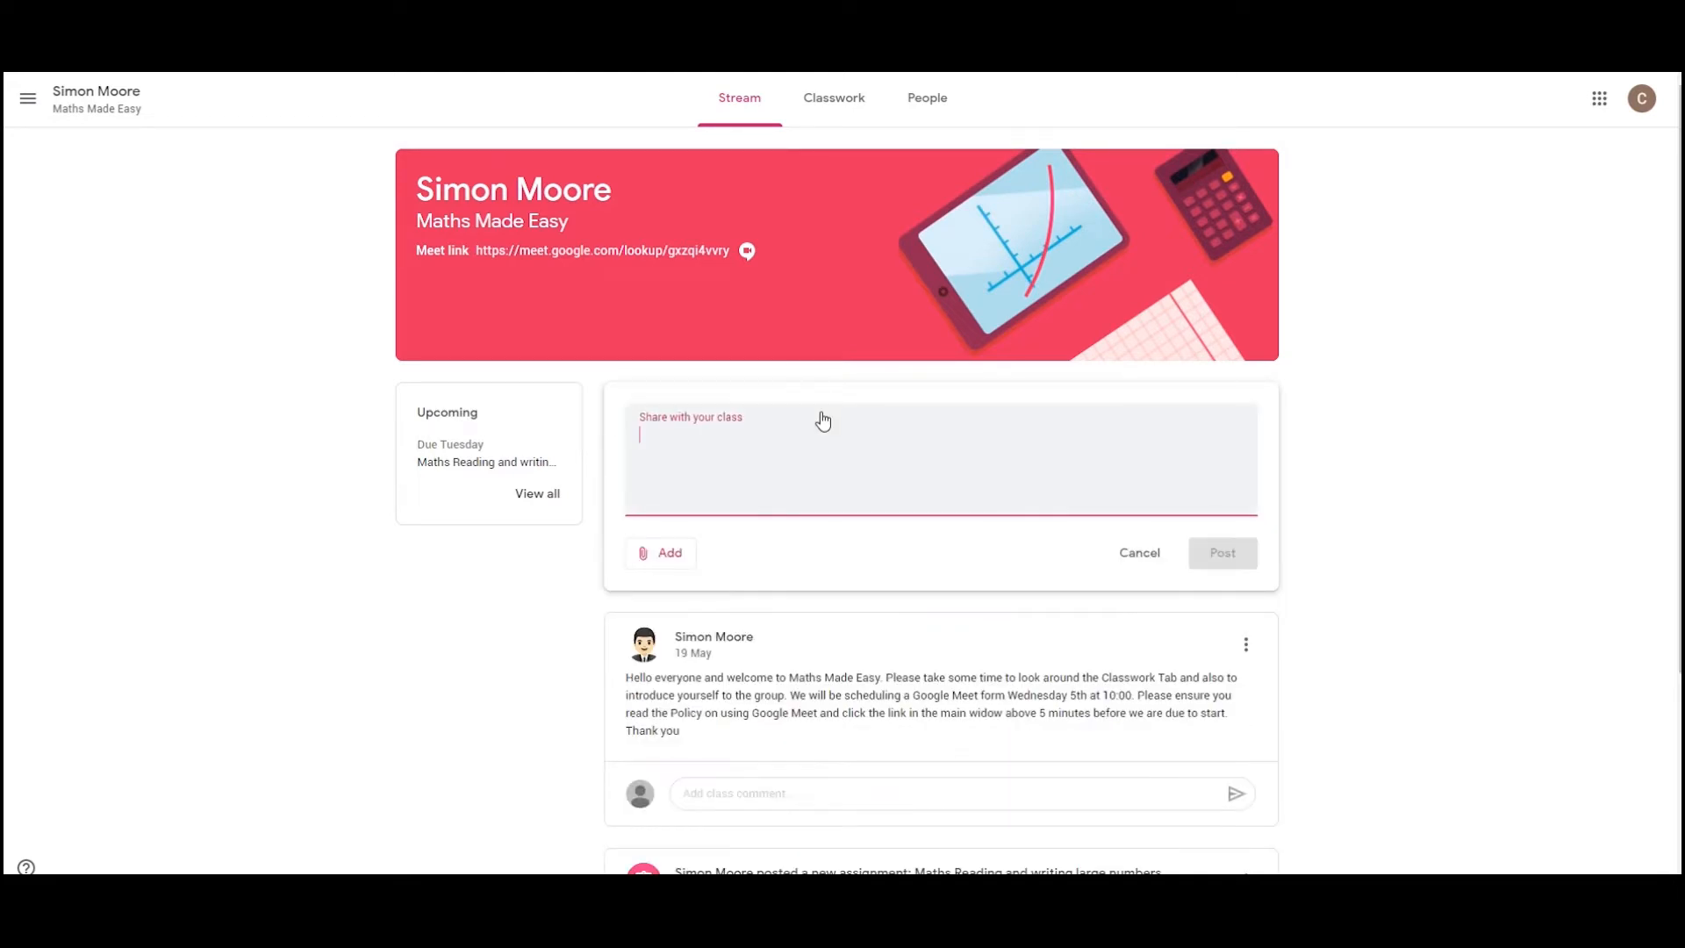
pyautogui.write('Hello, my name is Chris and I am looking forward to studying about Maths.')
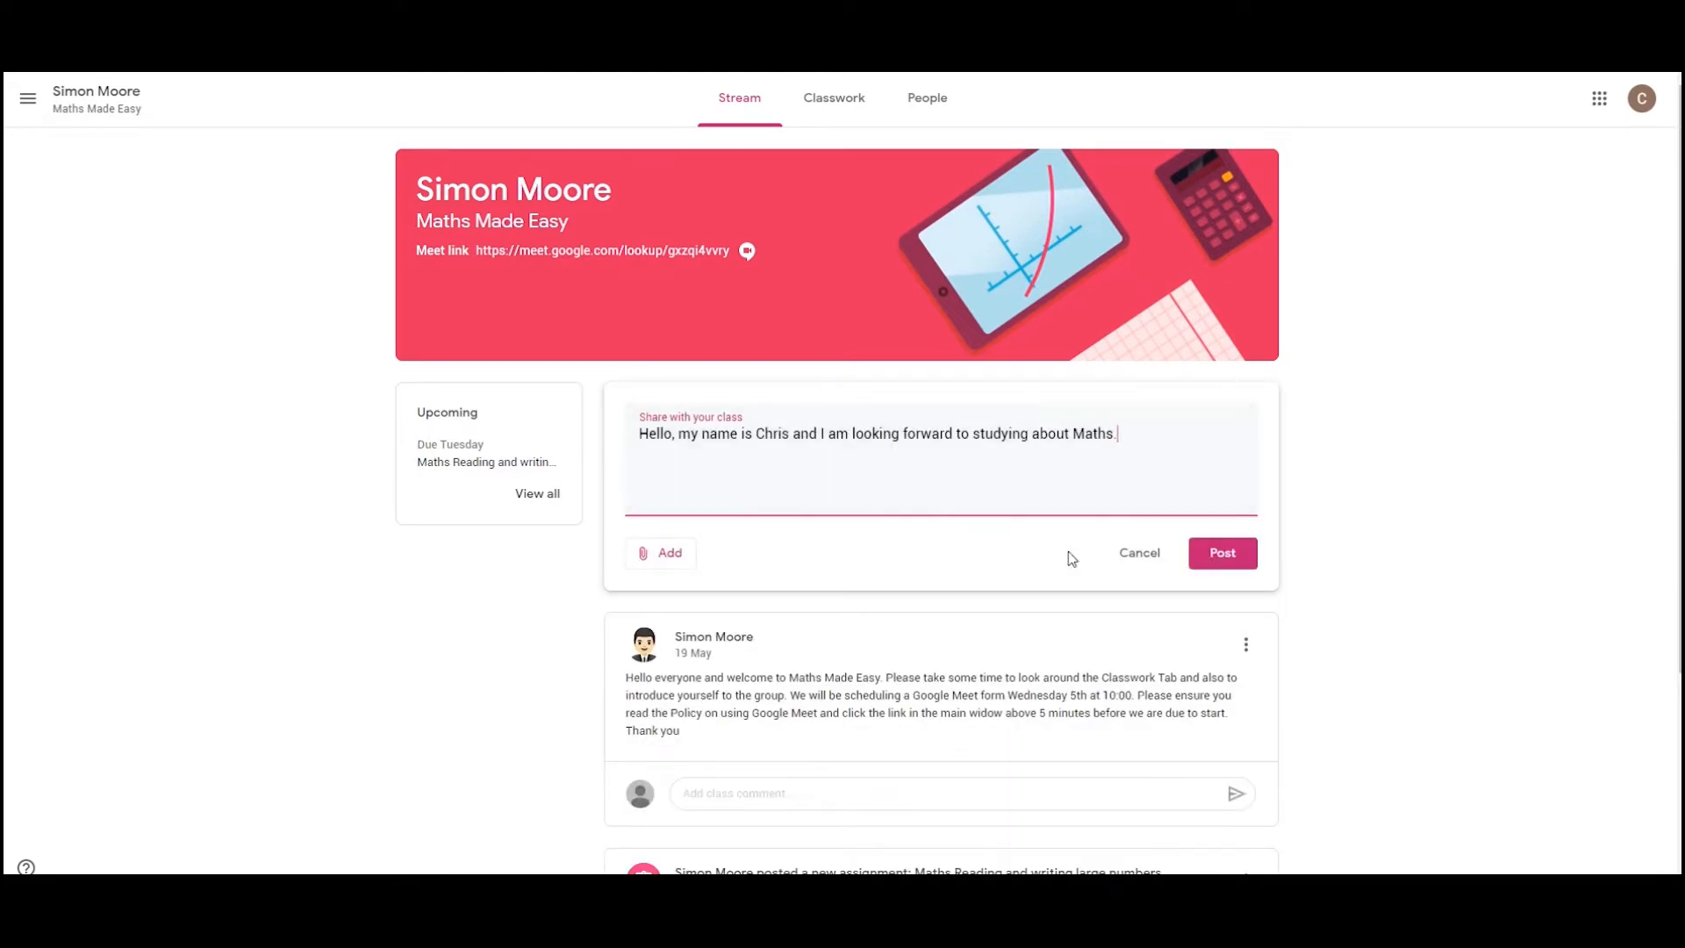
pyautogui.click(1221, 552)
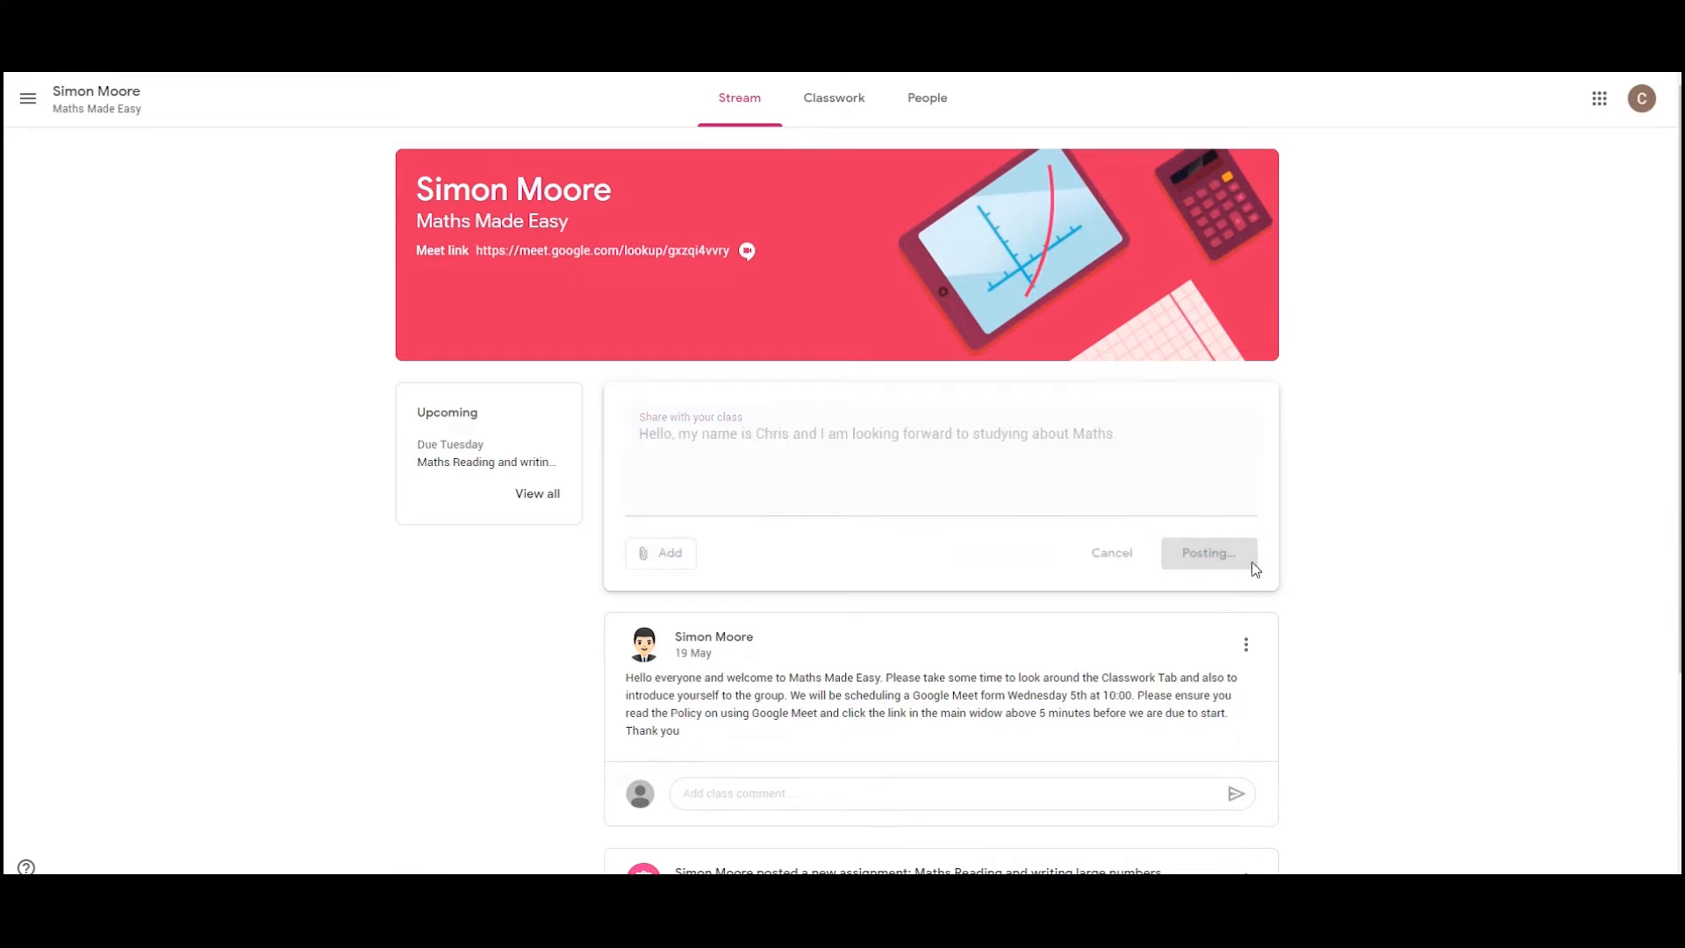
pyautogui.click(1206, 553)
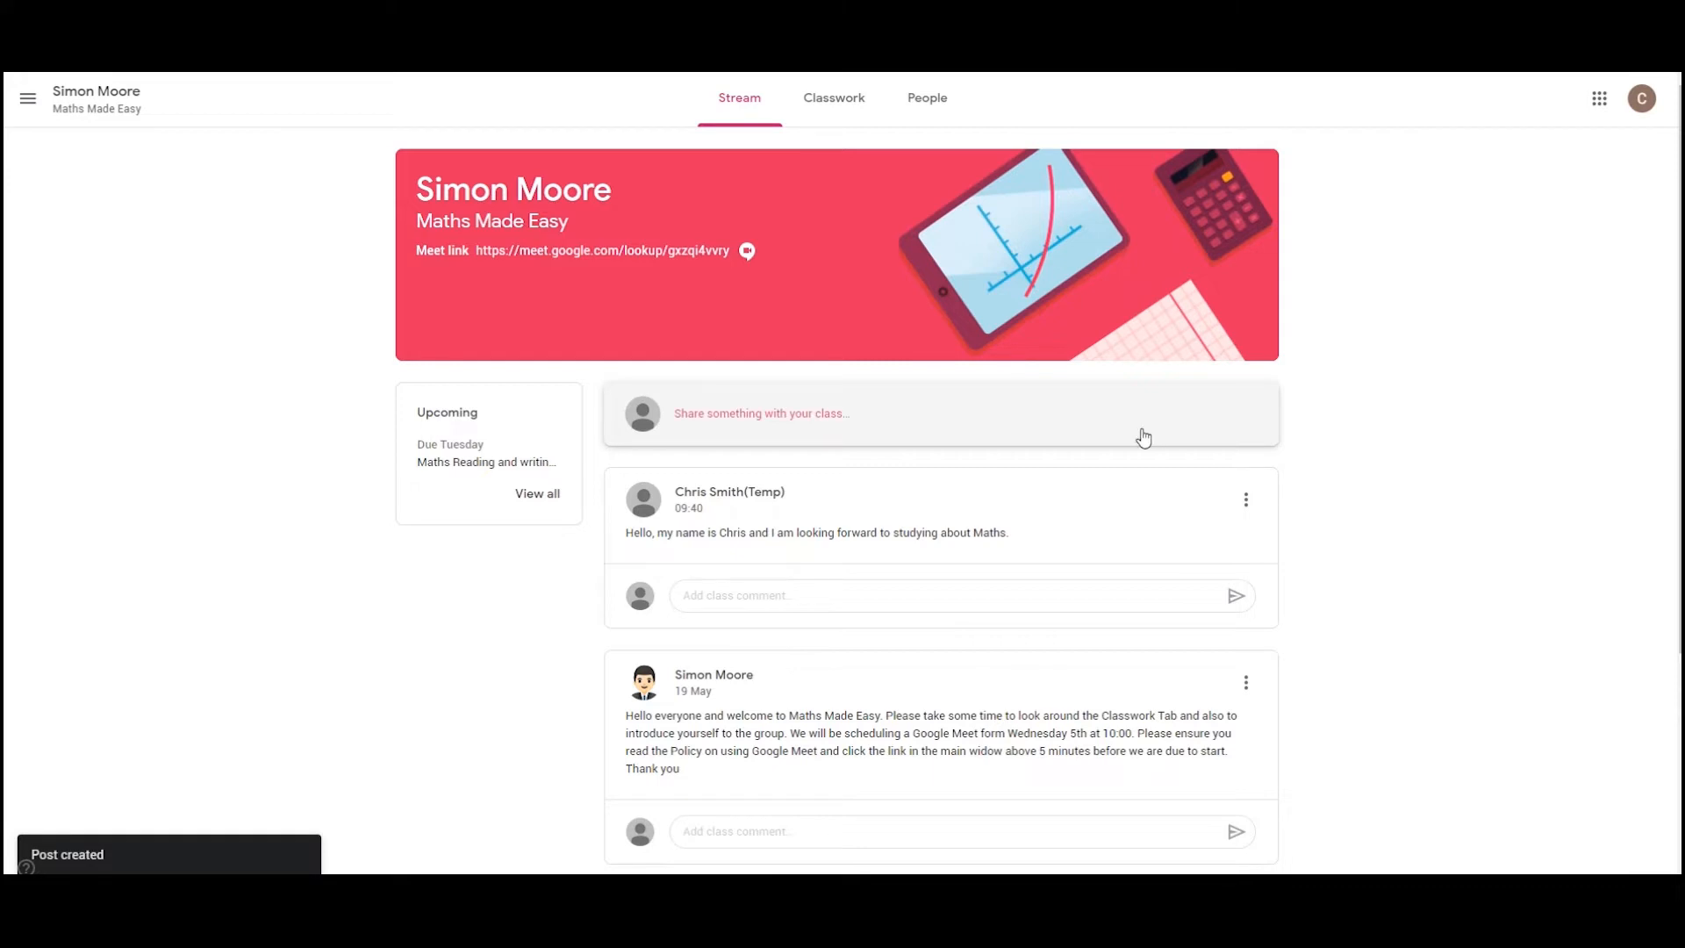
pyautogui.moveTo(833, 99)
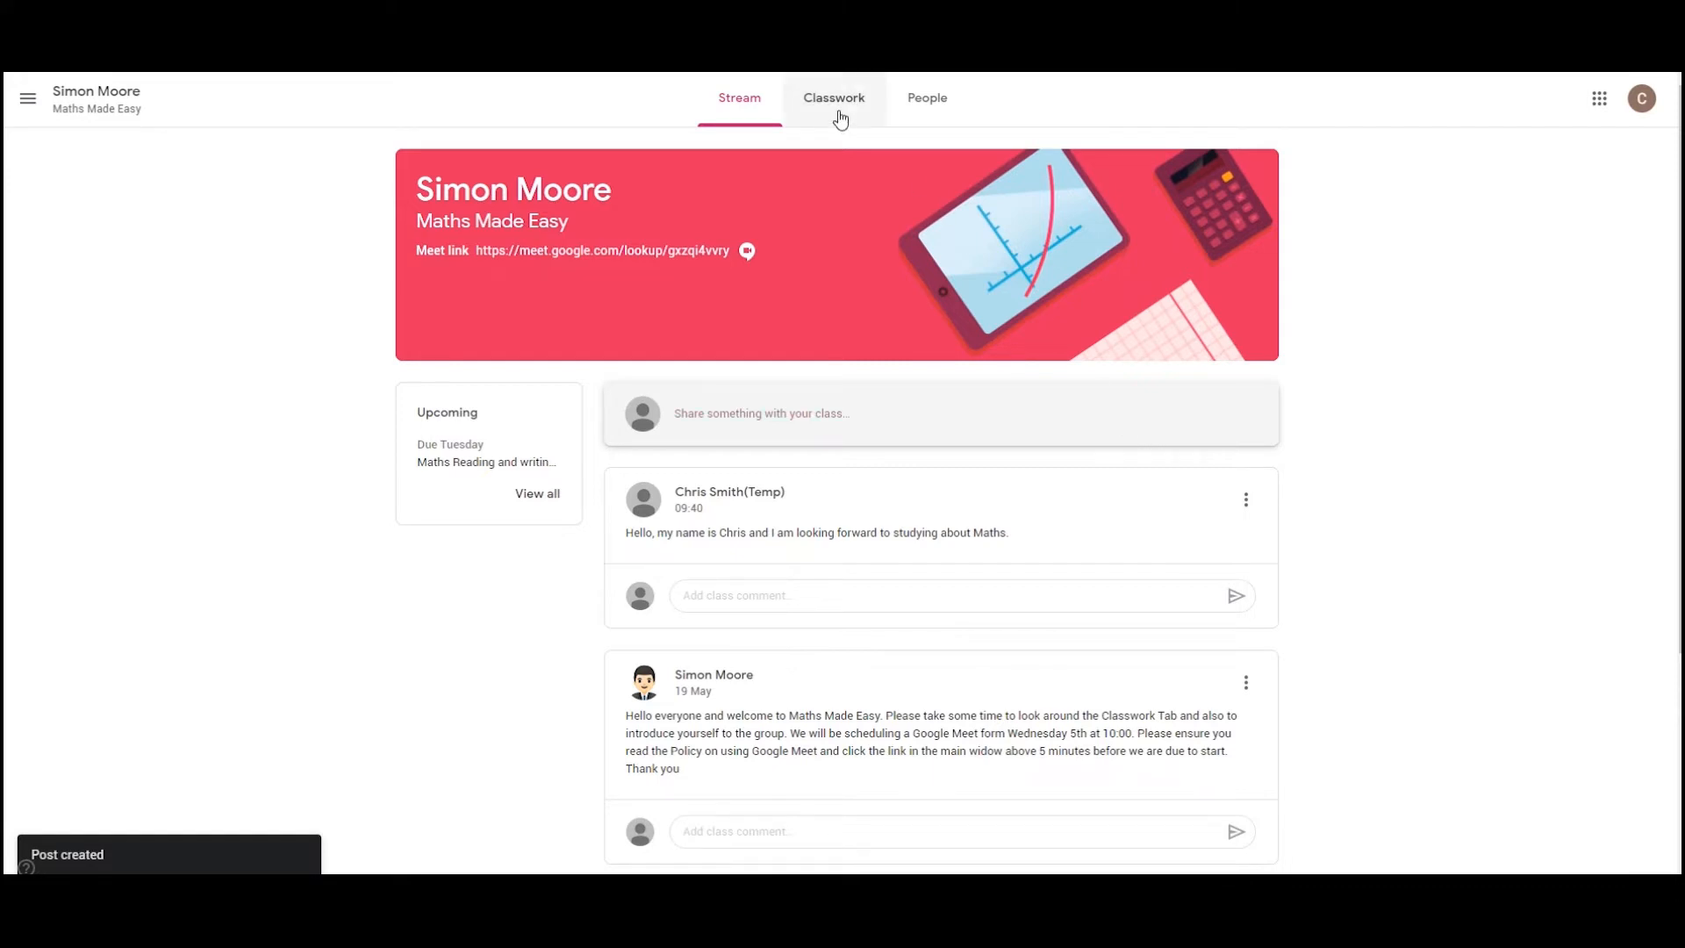
# Step: From Classwork, open the 'Using Google Meet' user procedure PDF
pyautogui.click(832, 98)
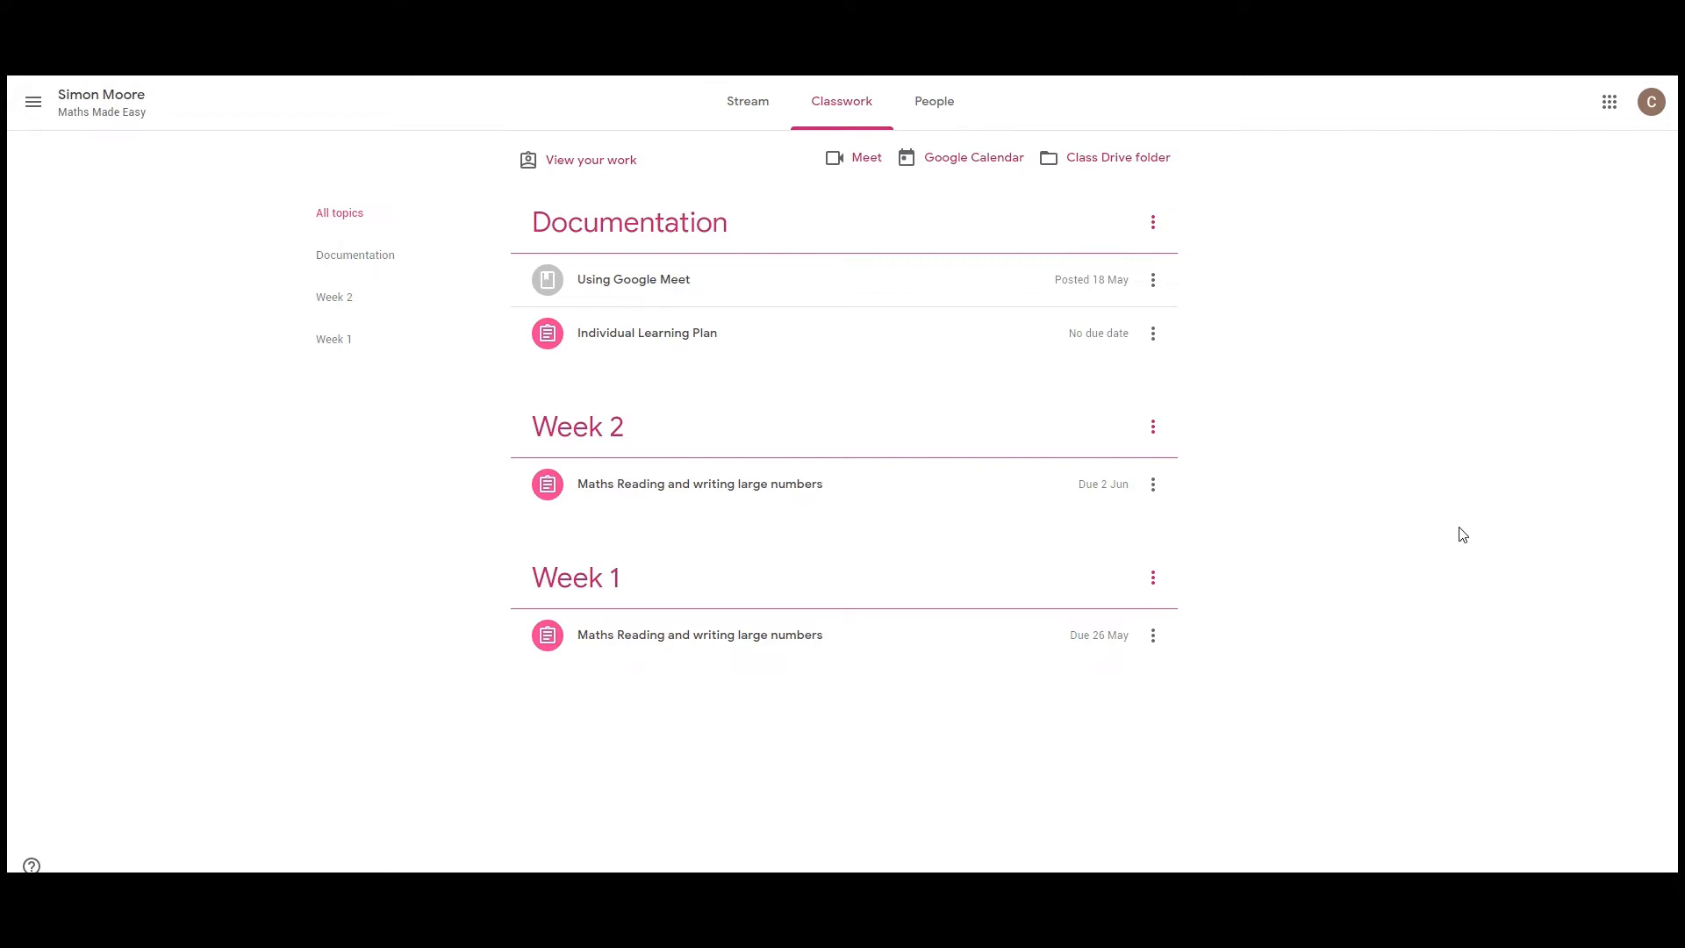
pyautogui.moveTo(1188, 567)
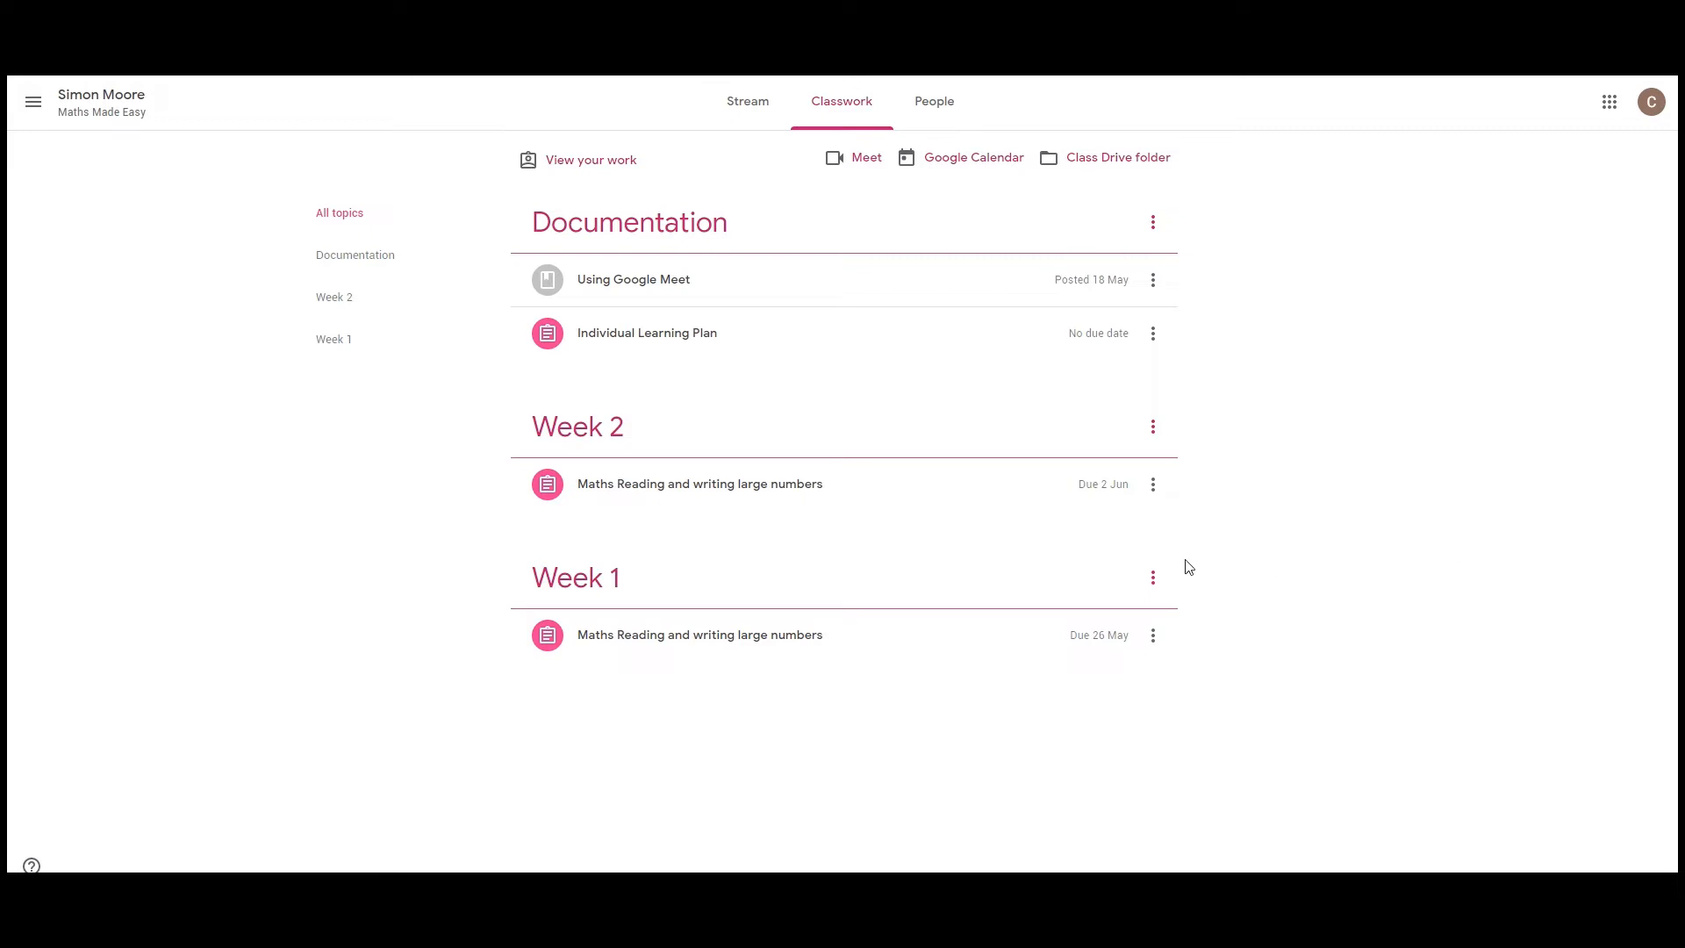
pyautogui.moveTo(1257, 558)
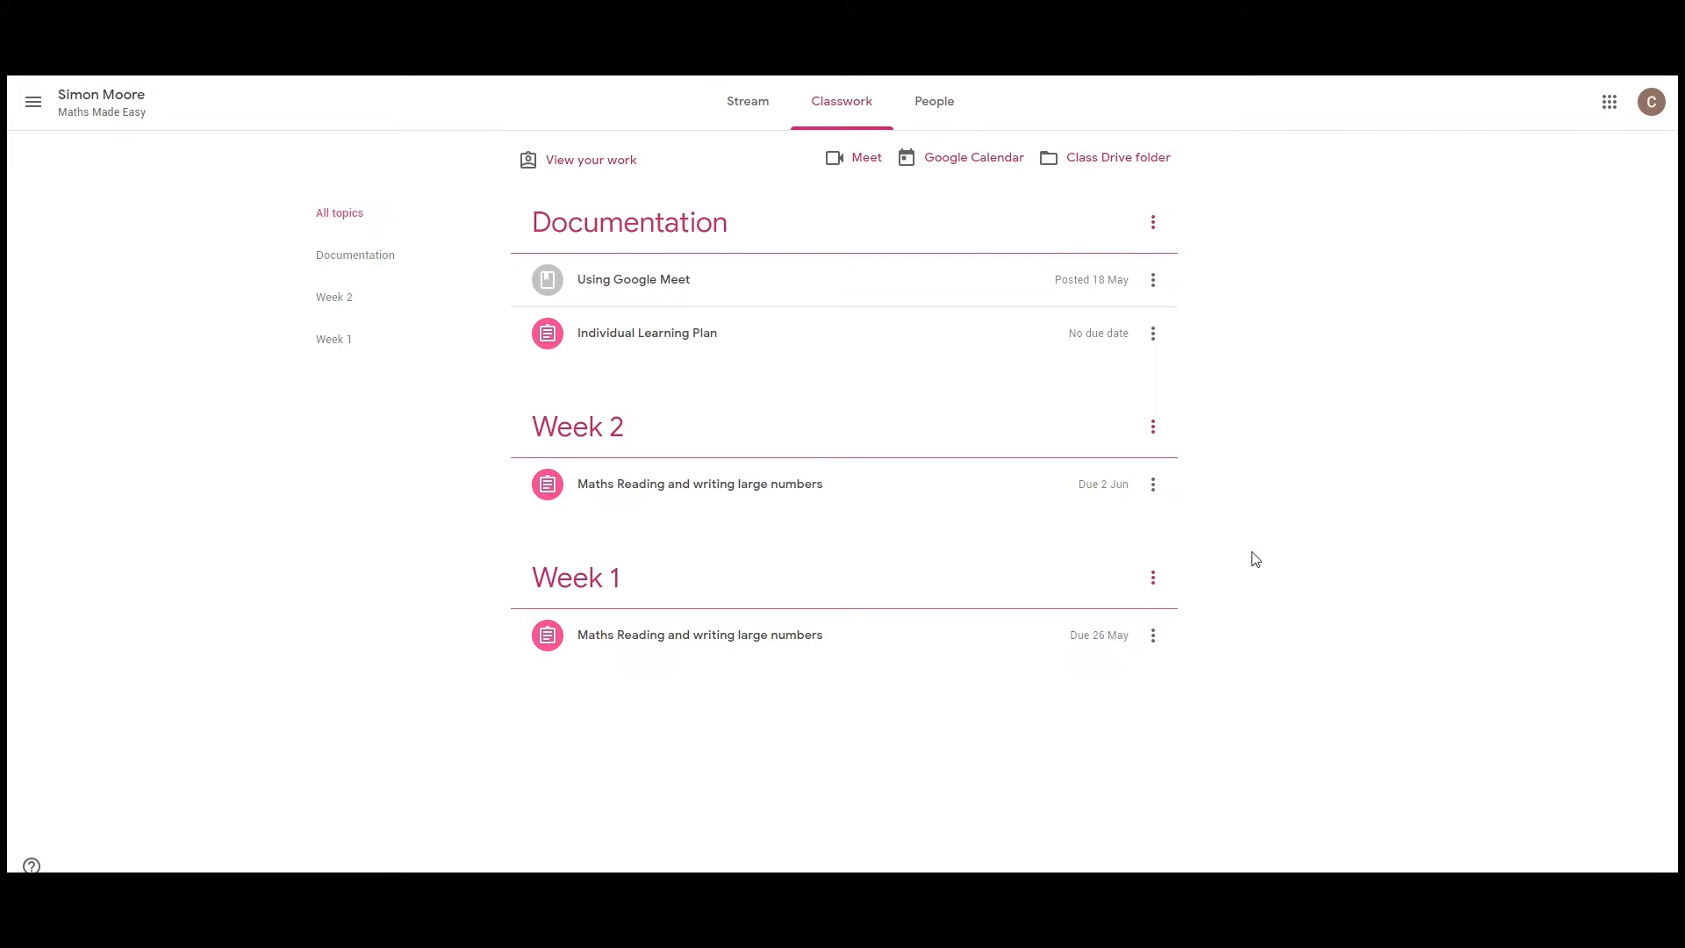
pyautogui.moveTo(806, 385)
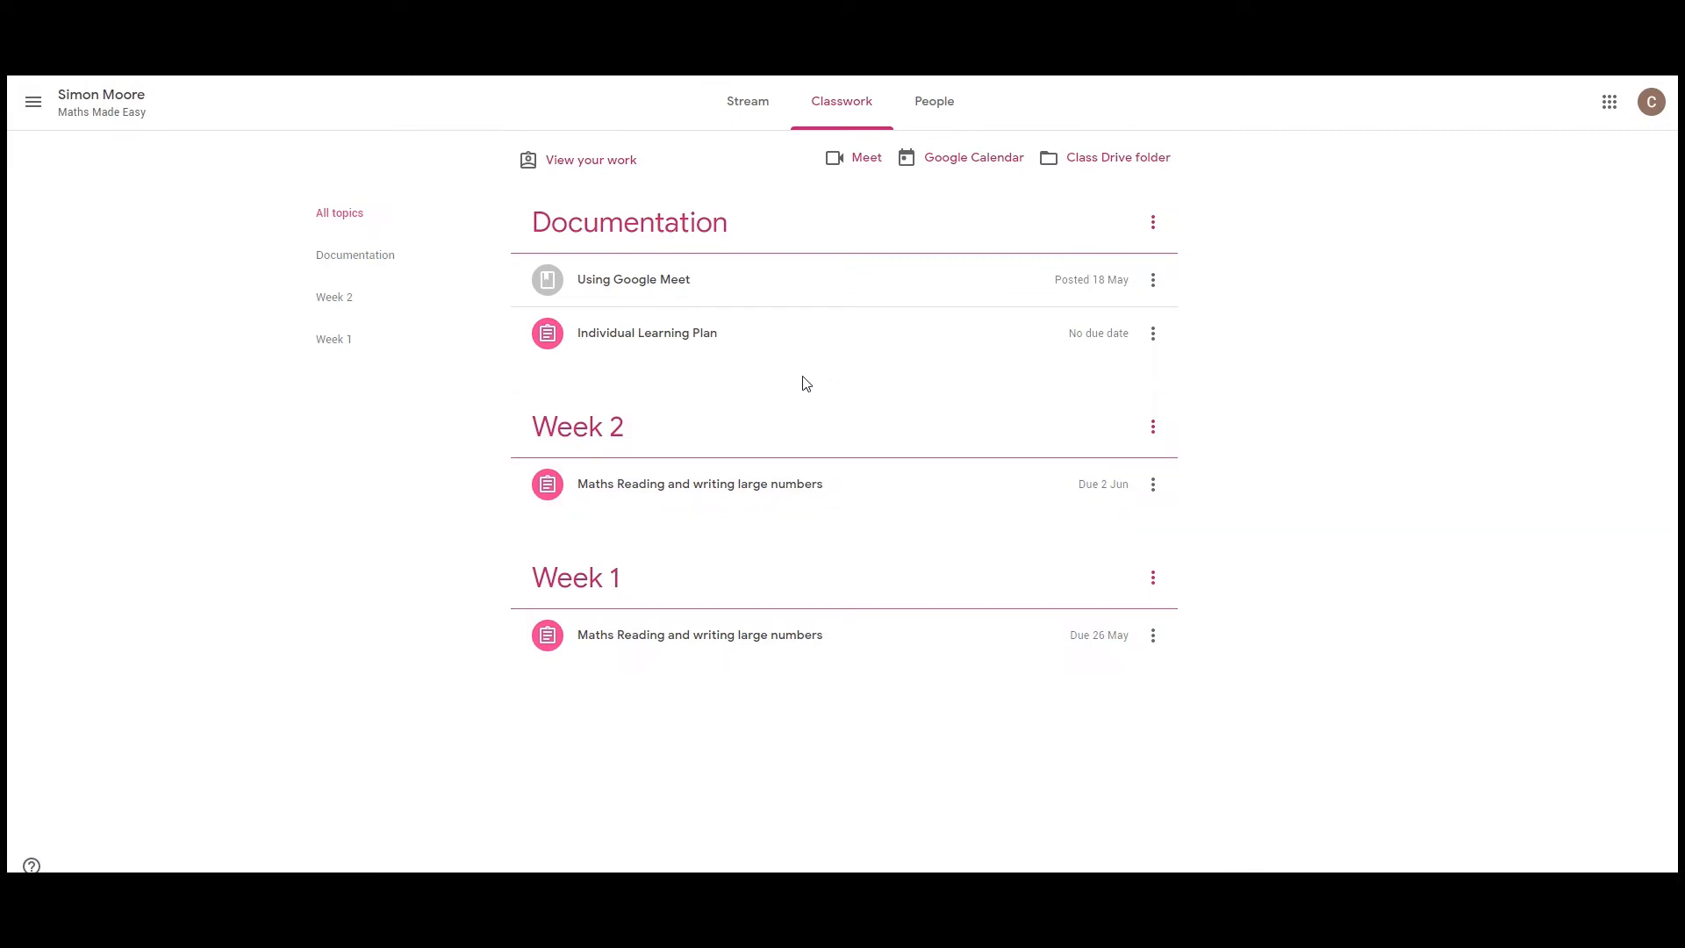
pyautogui.moveTo(667, 279)
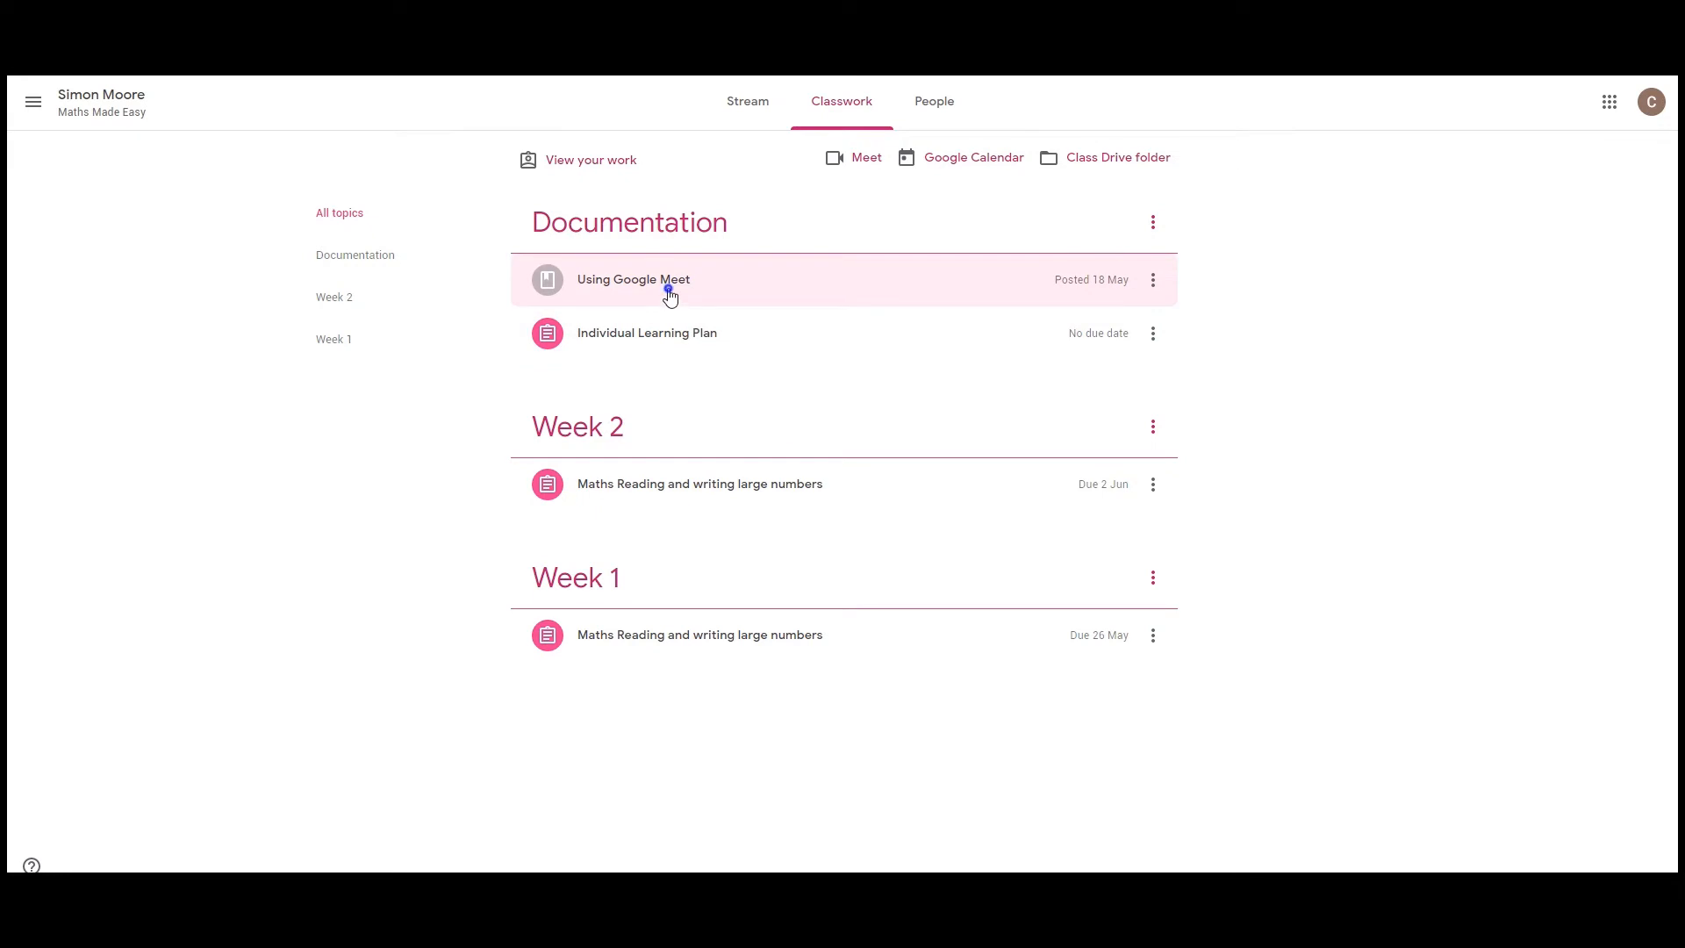
pyautogui.click(634, 279)
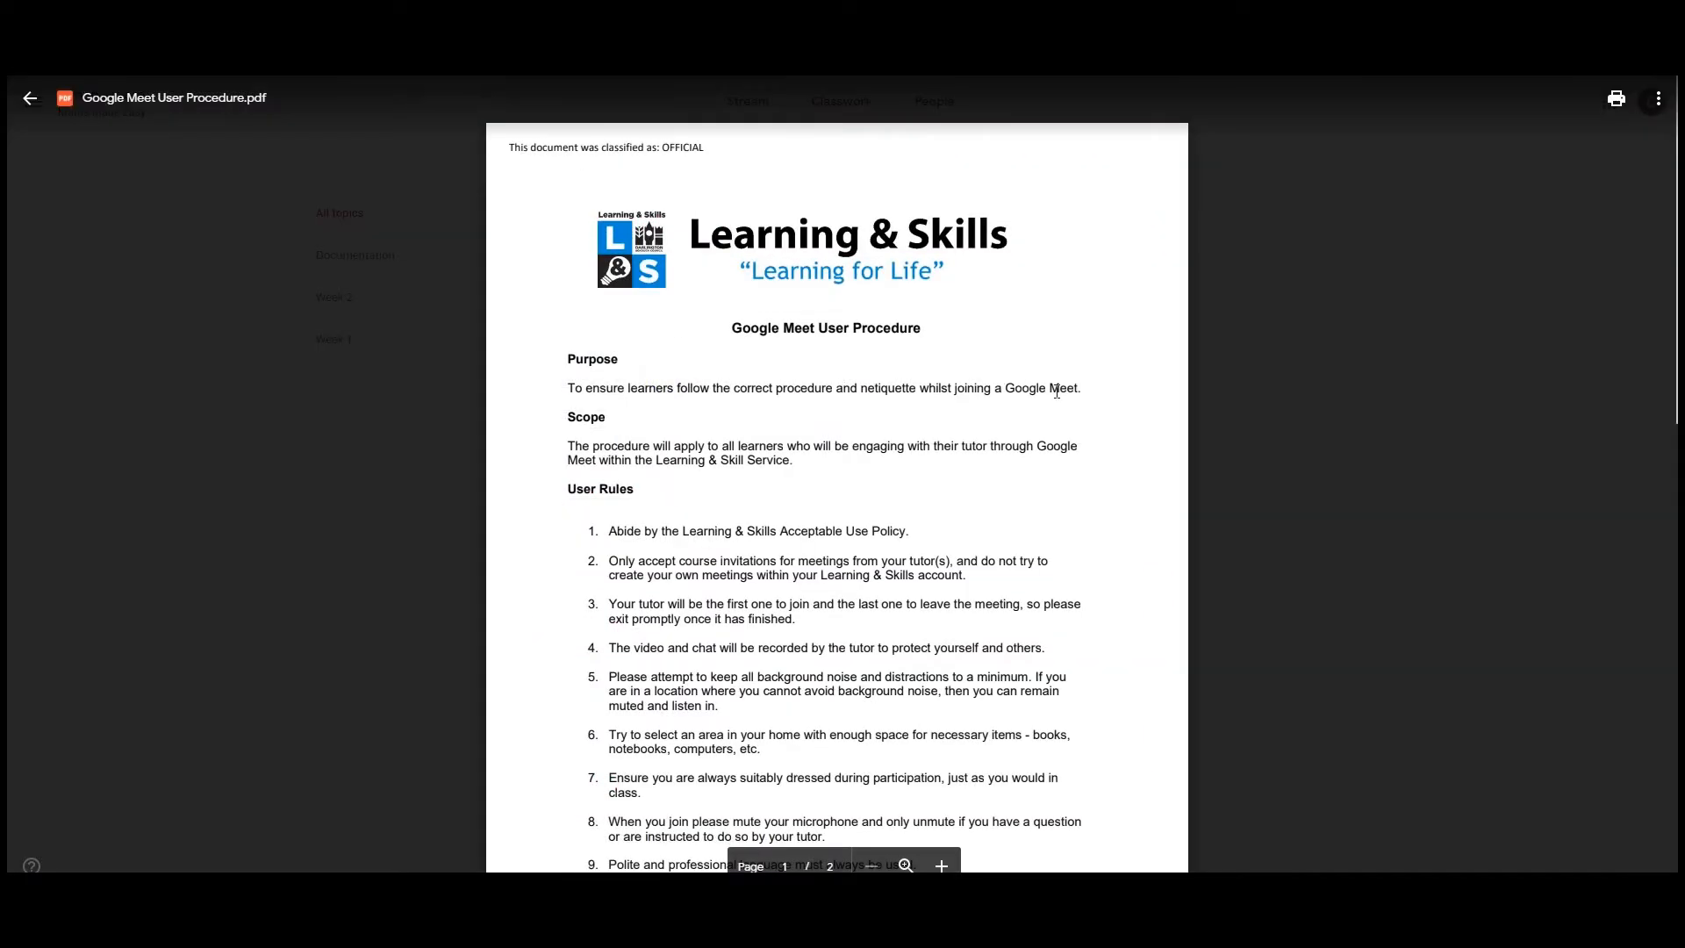
pyautogui.moveTo(1041, 411)
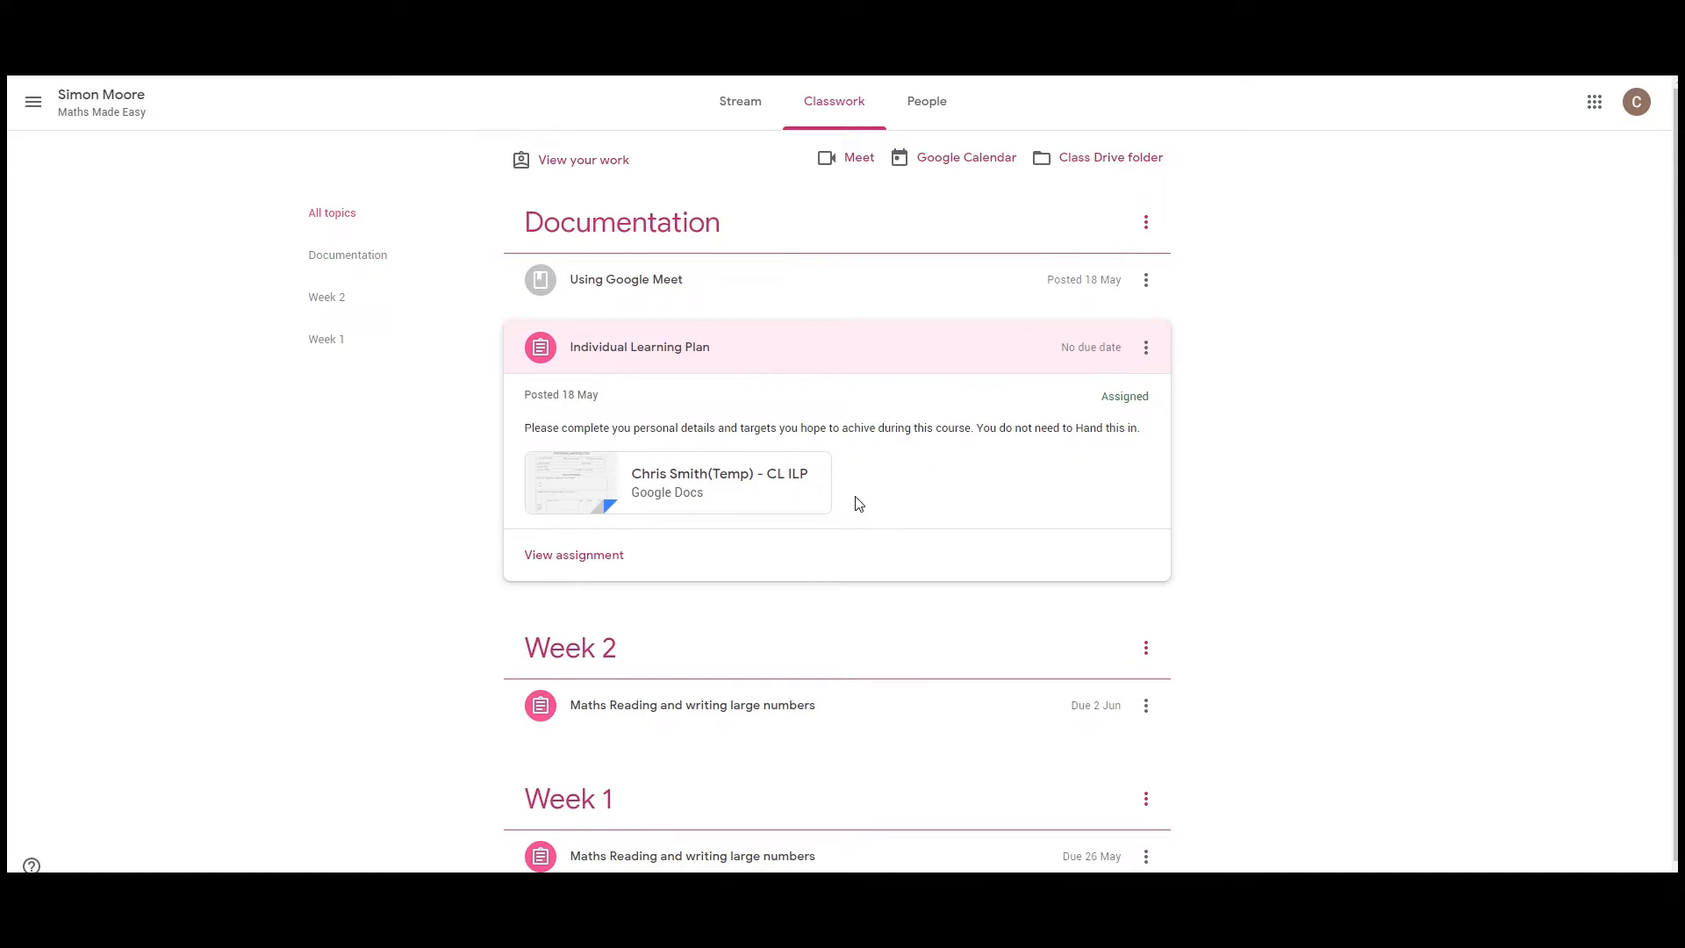
pyautogui.moveTo(883, 499)
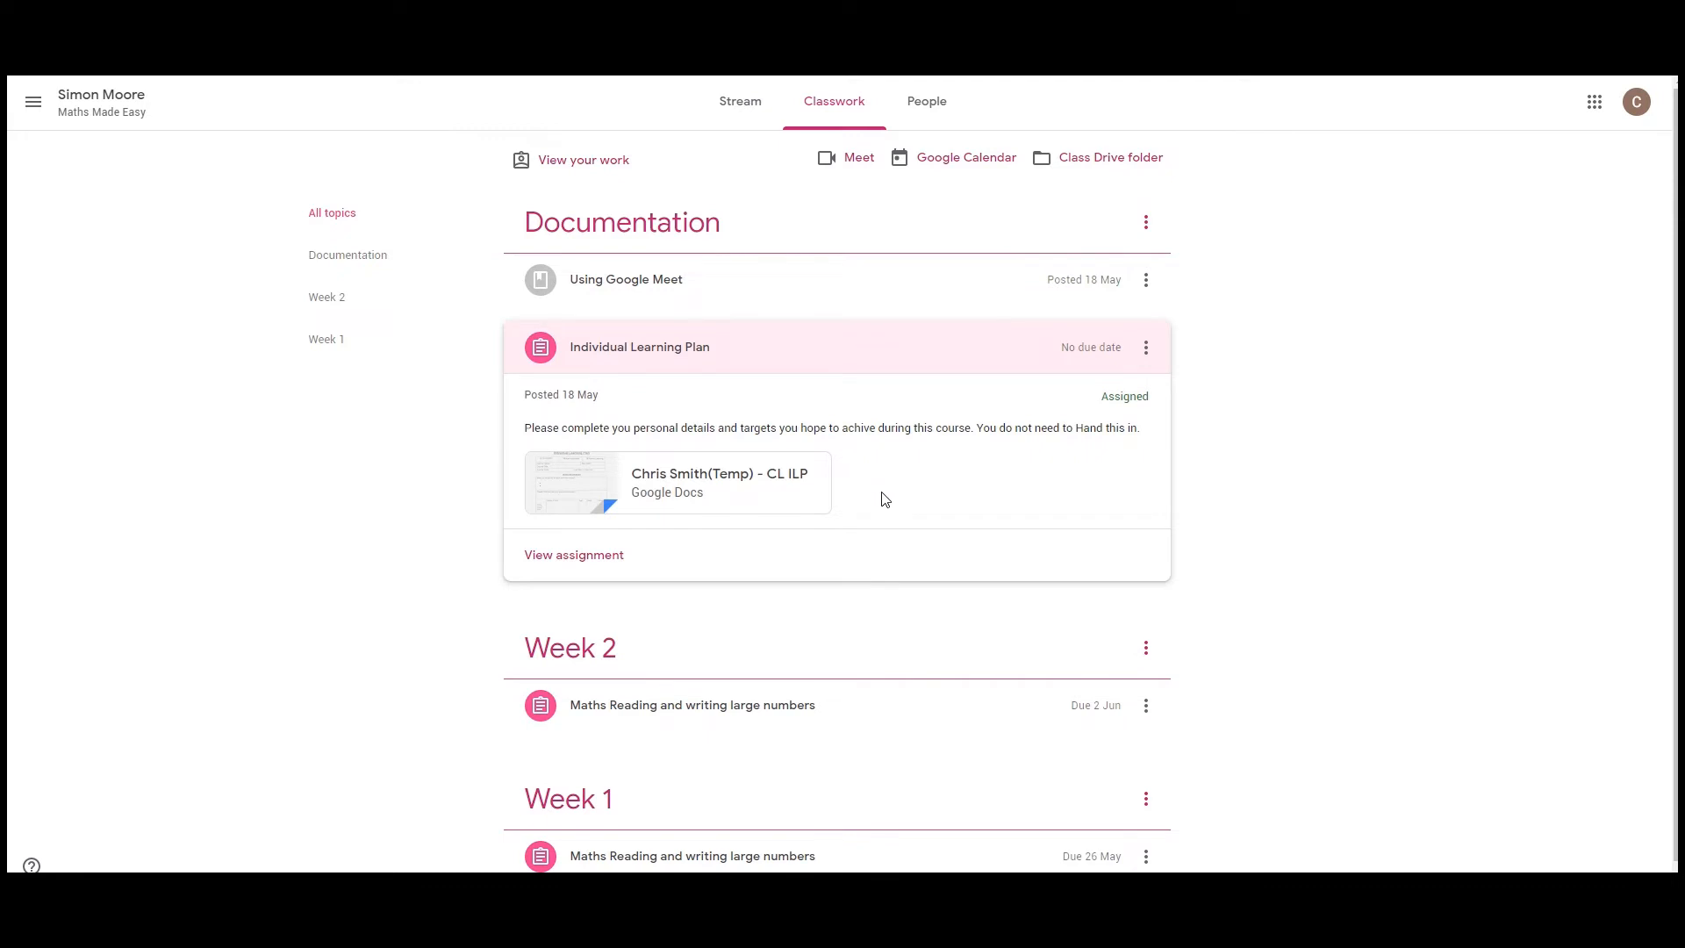
pyautogui.moveTo(881, 498)
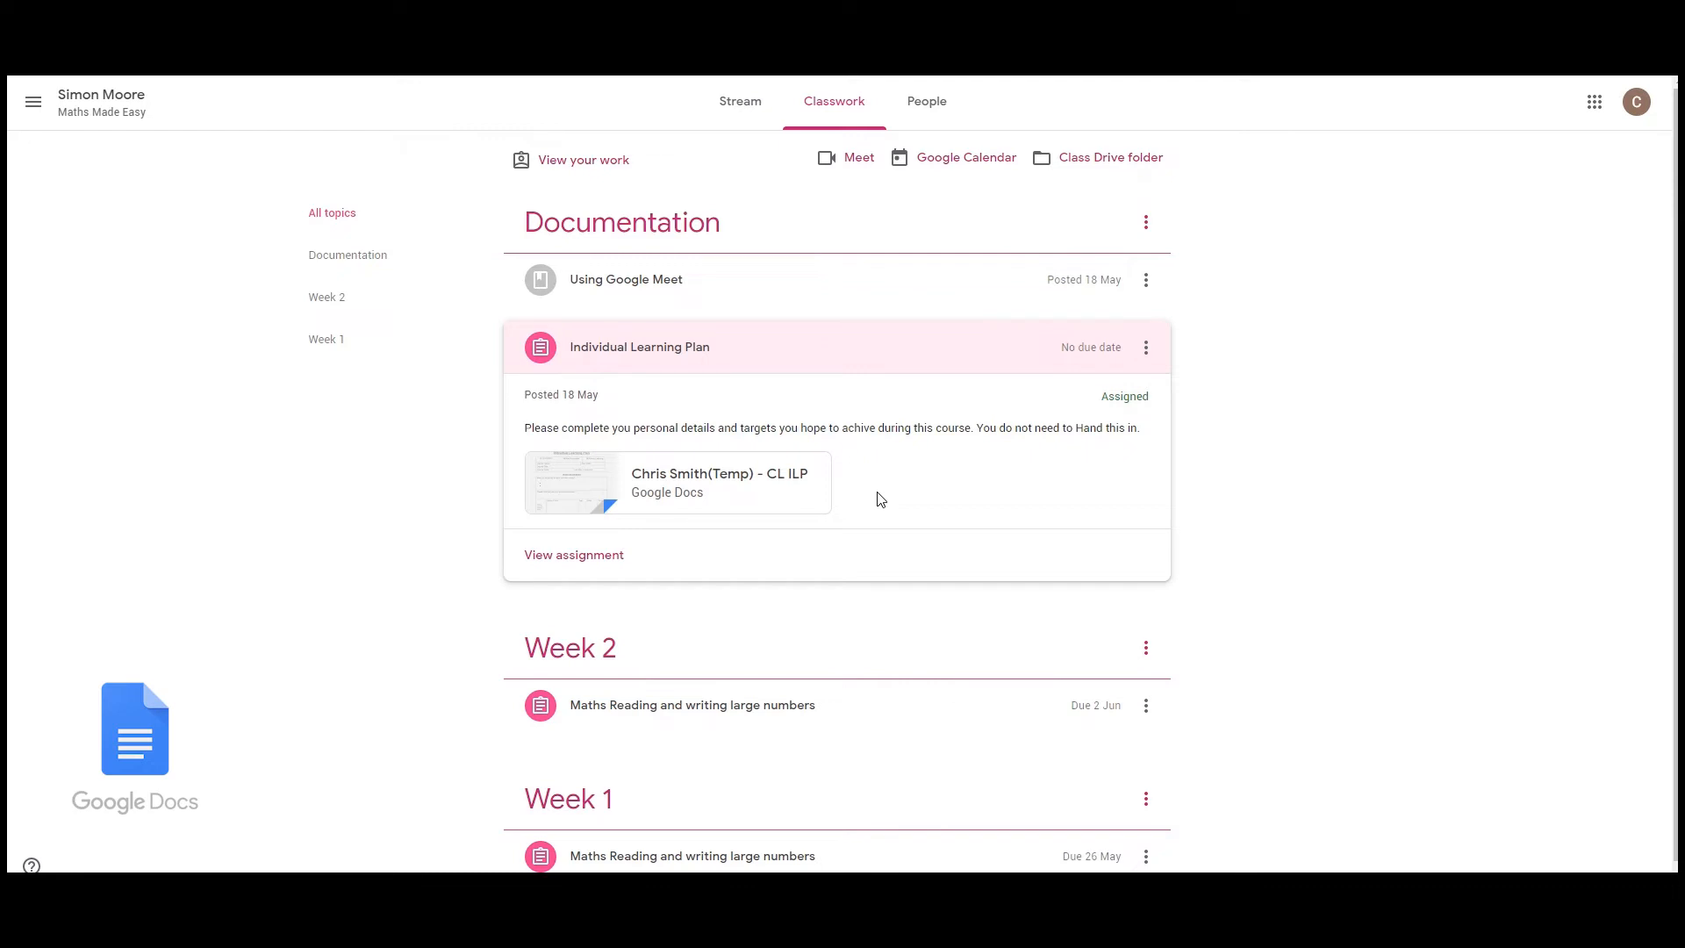
# Step: Open the ILP Google Docs attachment and dismiss the view history notice
pyautogui.click(677, 481)
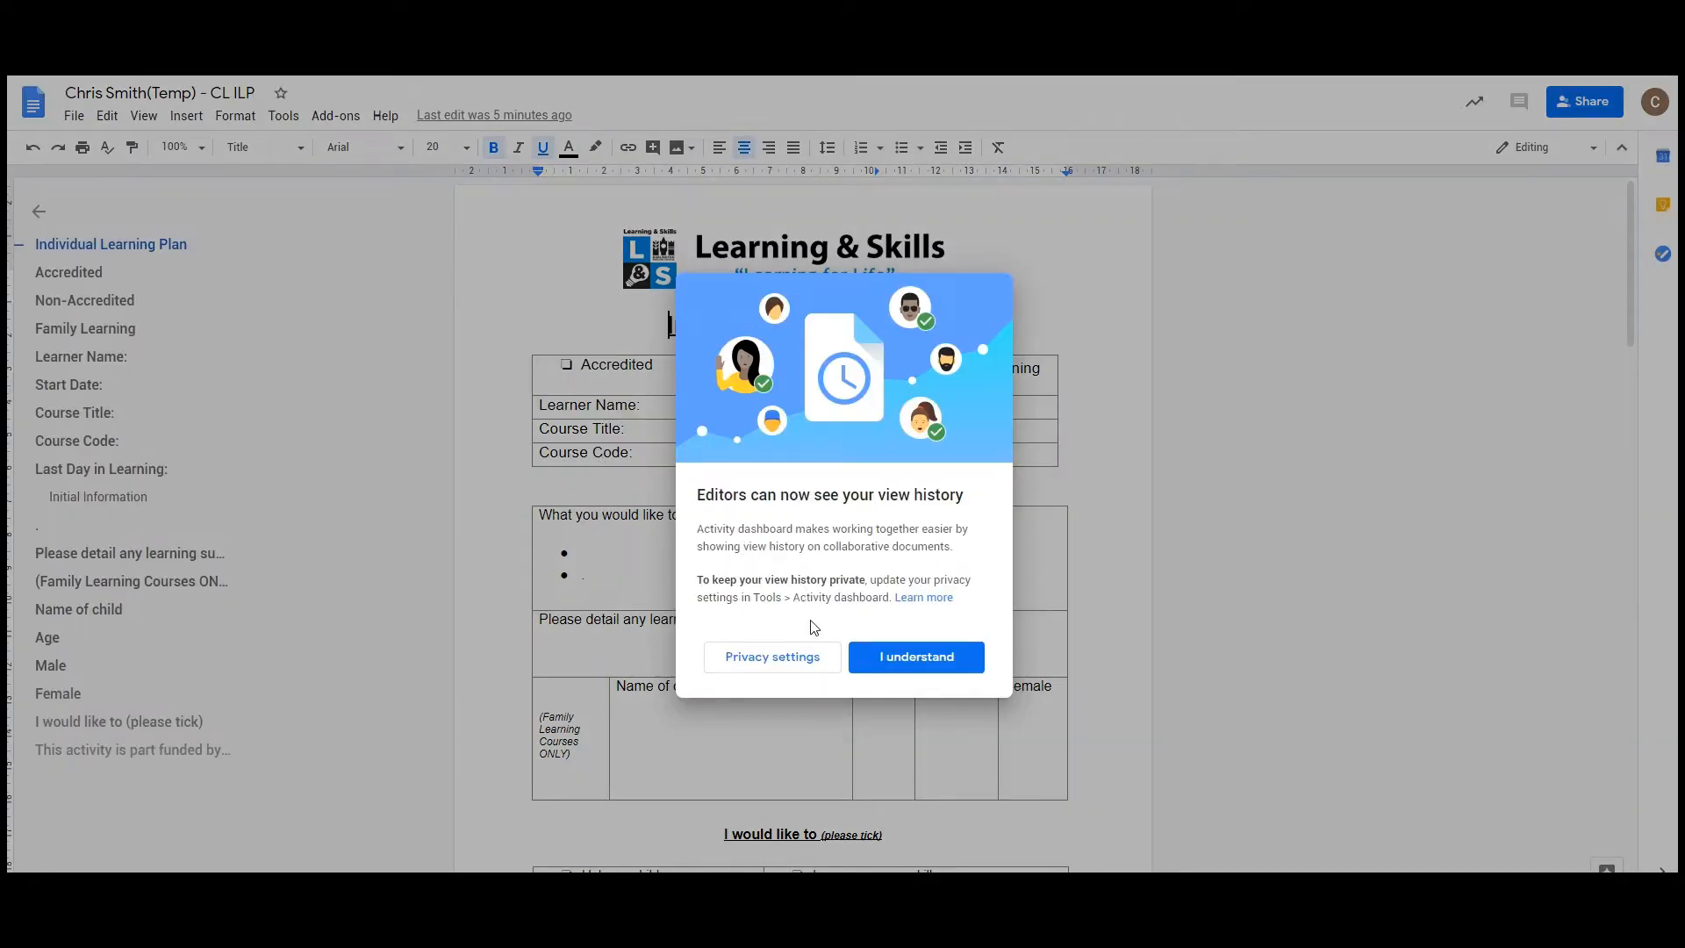
pyautogui.click(915, 656)
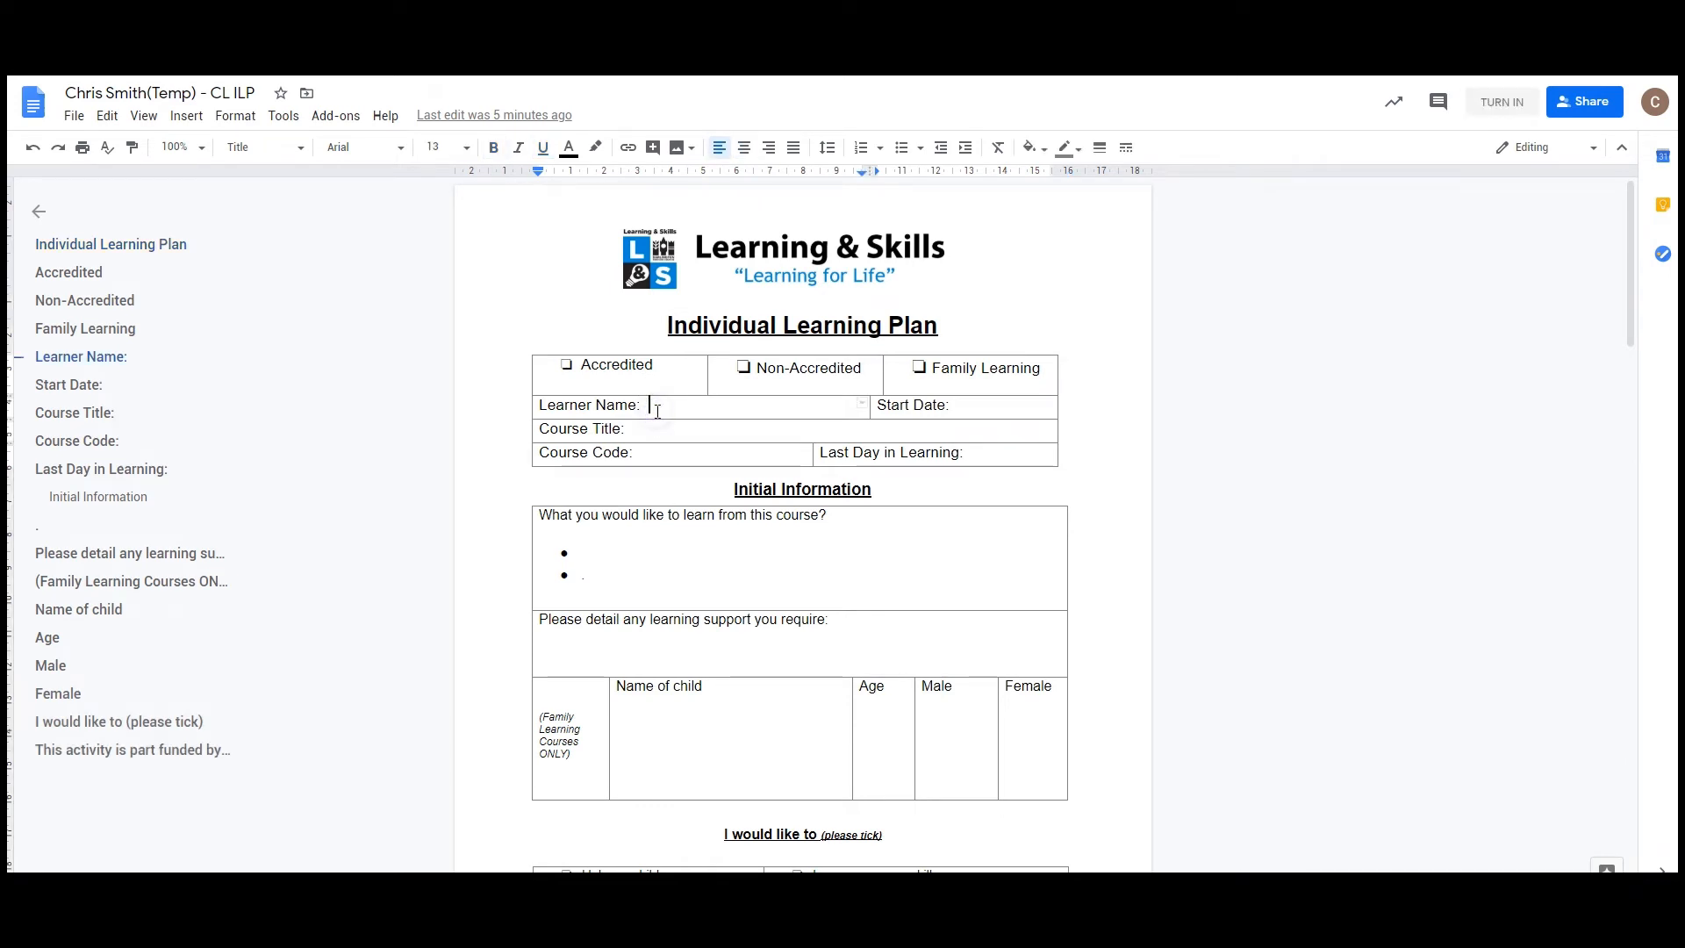
pyautogui.write('h')
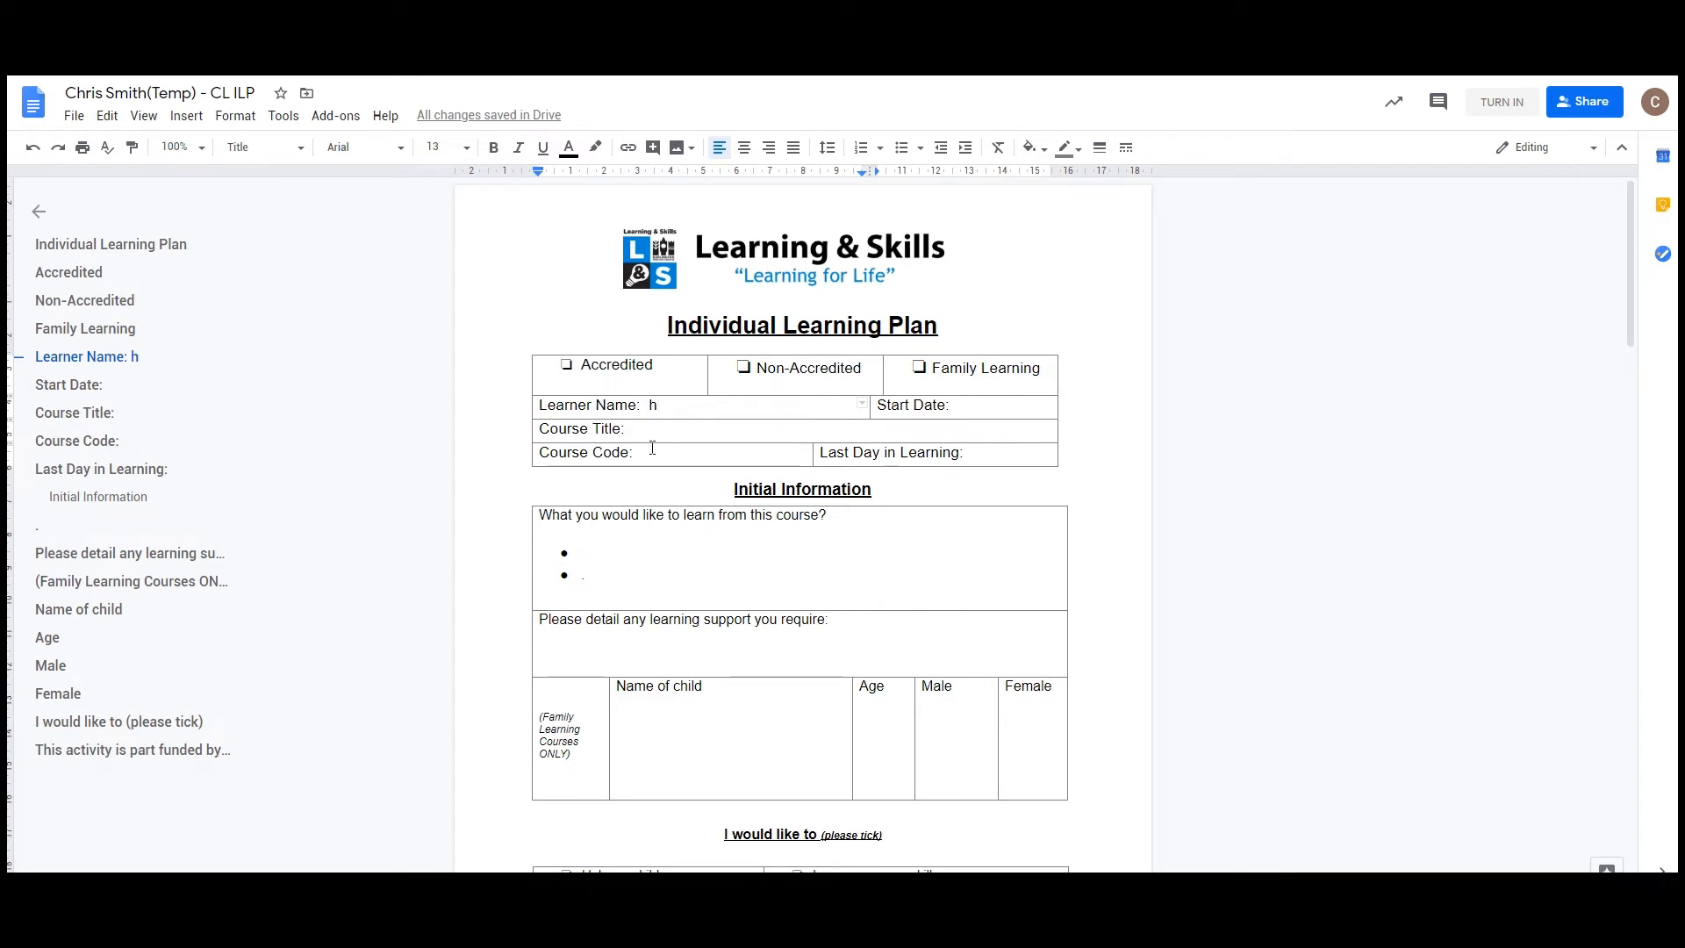
pyautogui.moveTo(653, 428)
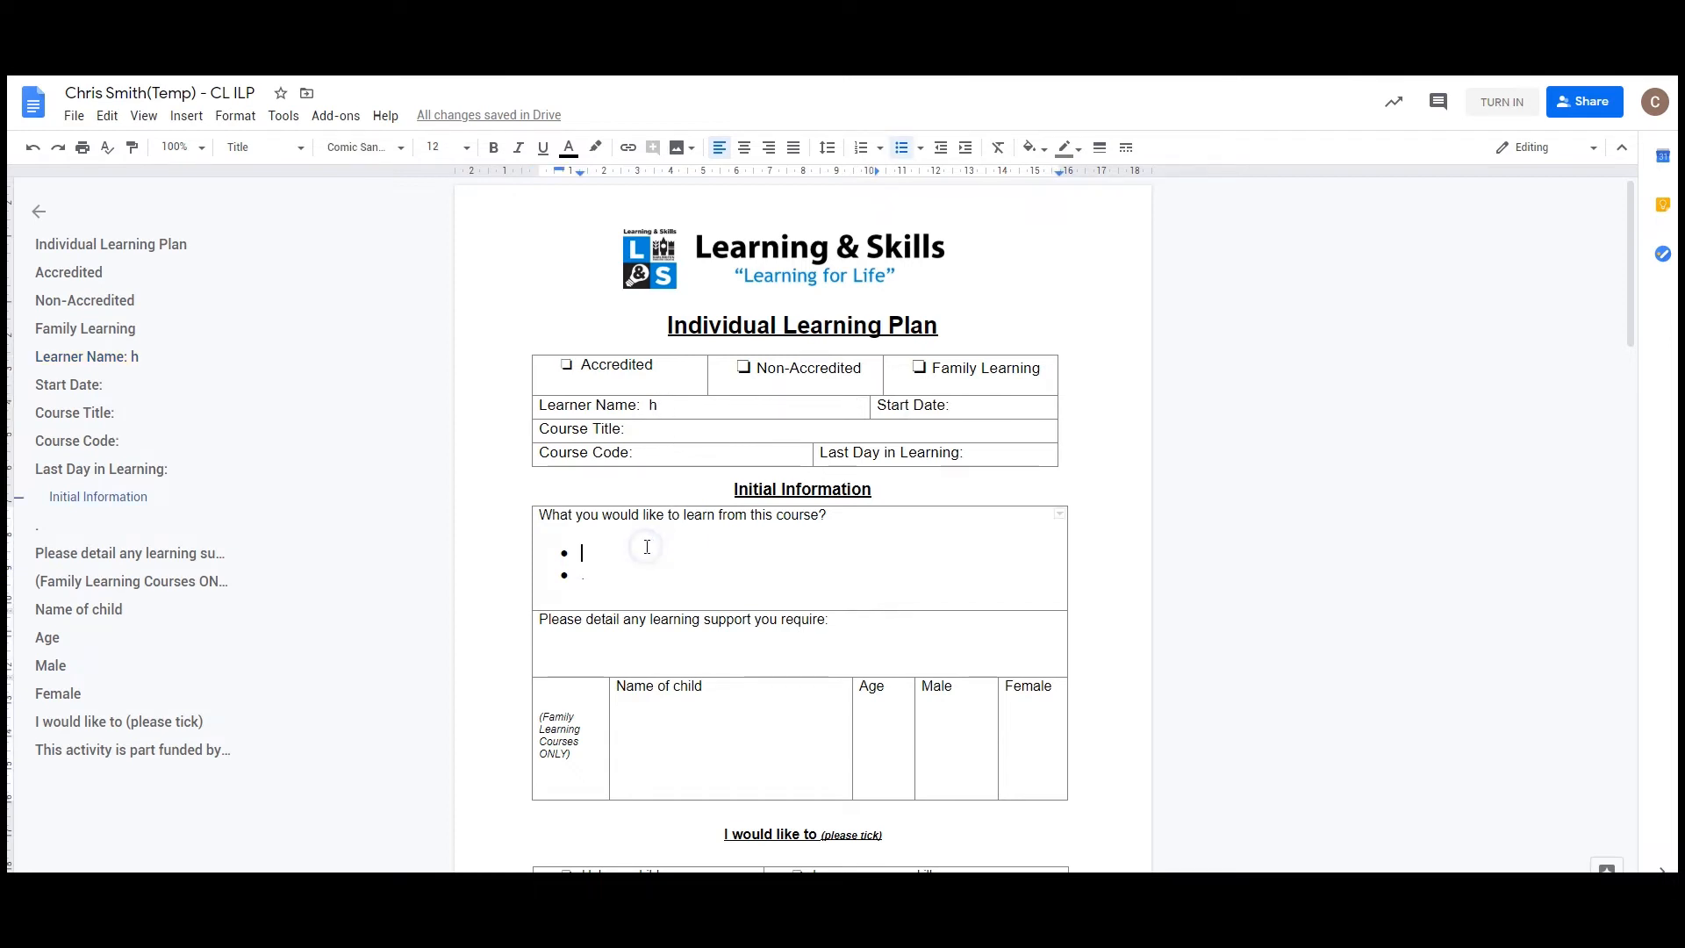
# Step: Enter 'Chris Smith' in the Learner Name field of the ILP document
pyautogui.scroll(-3)
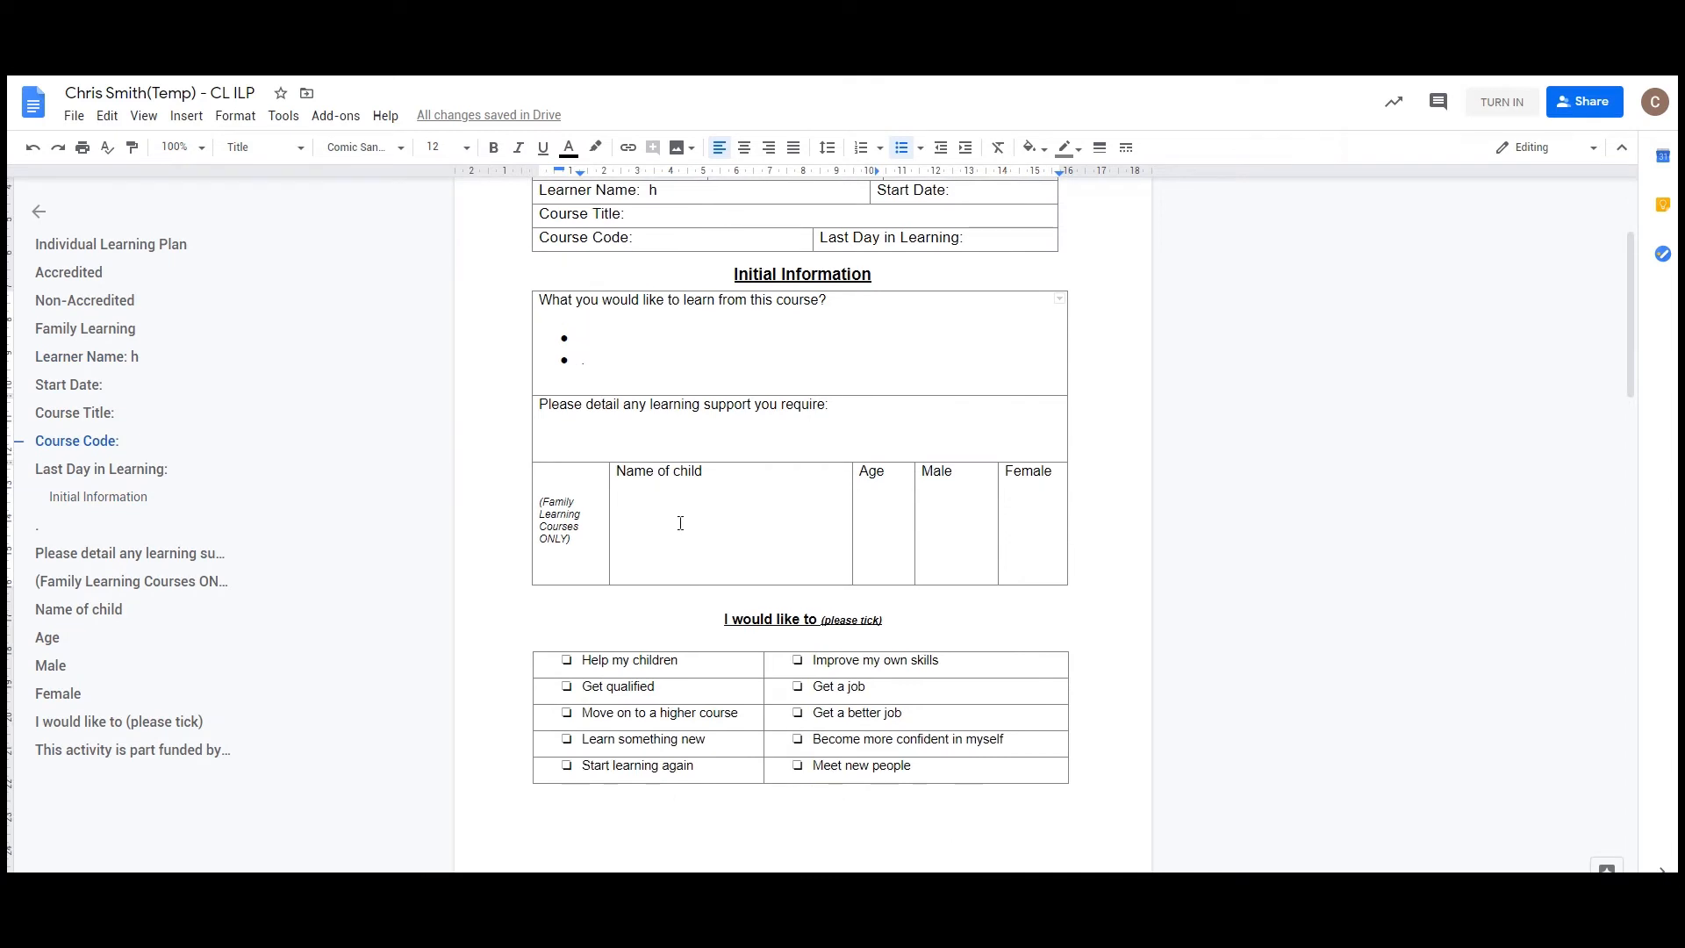
pyautogui.scroll(-3)
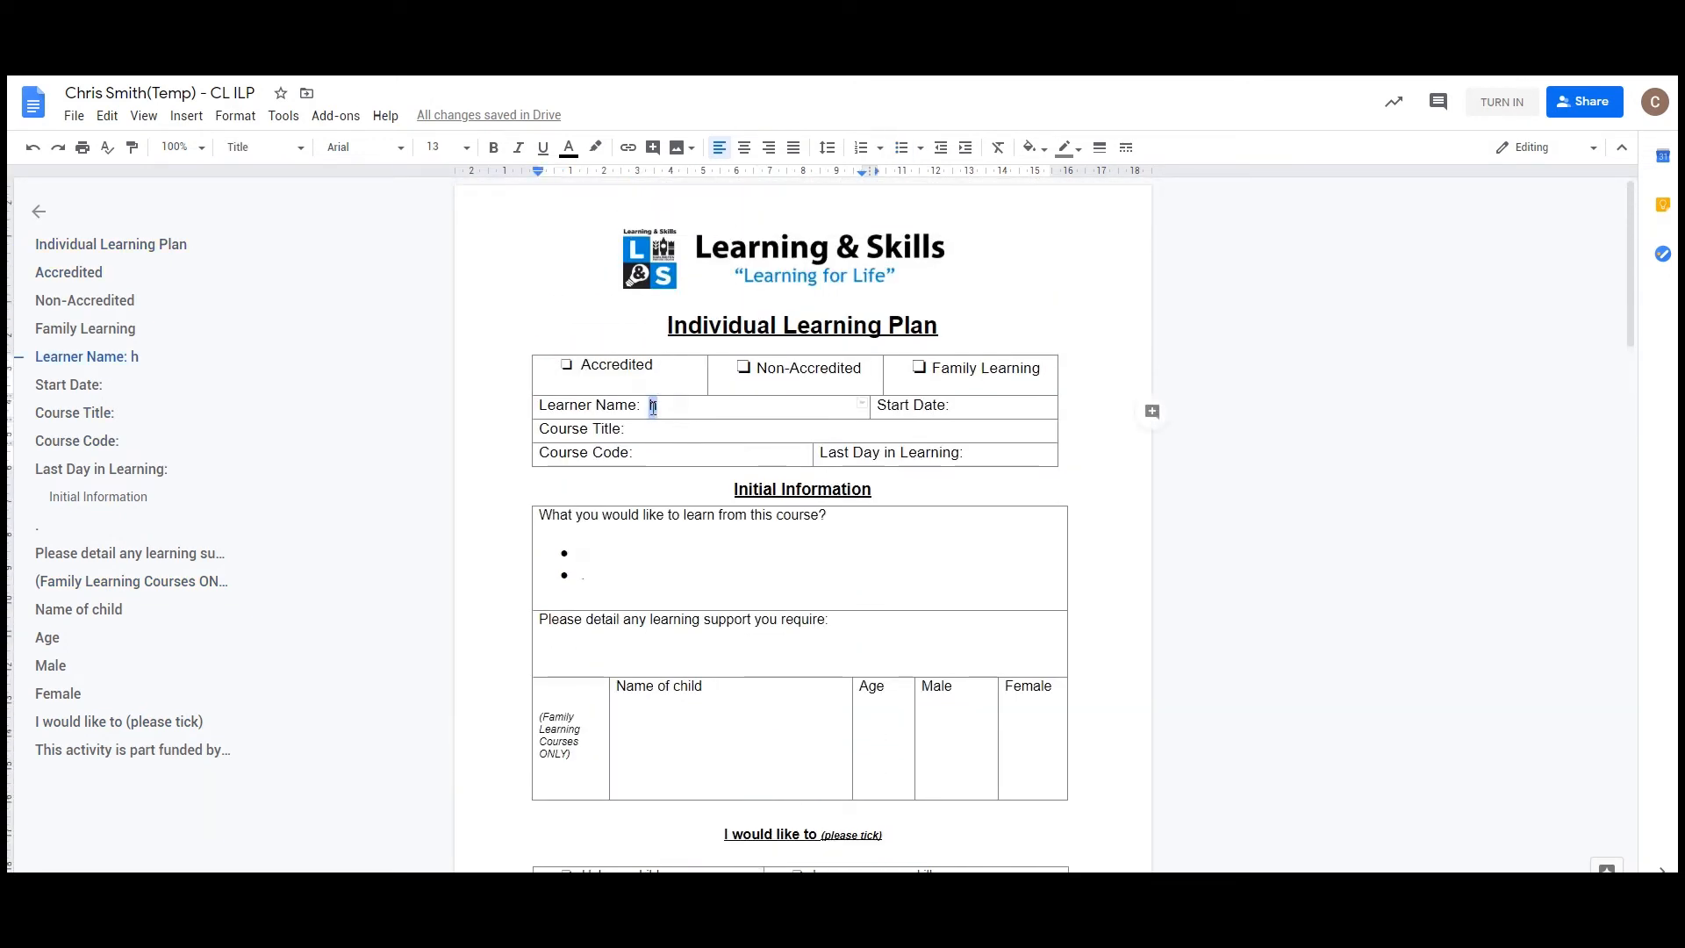
pyautogui.write('Chris S')
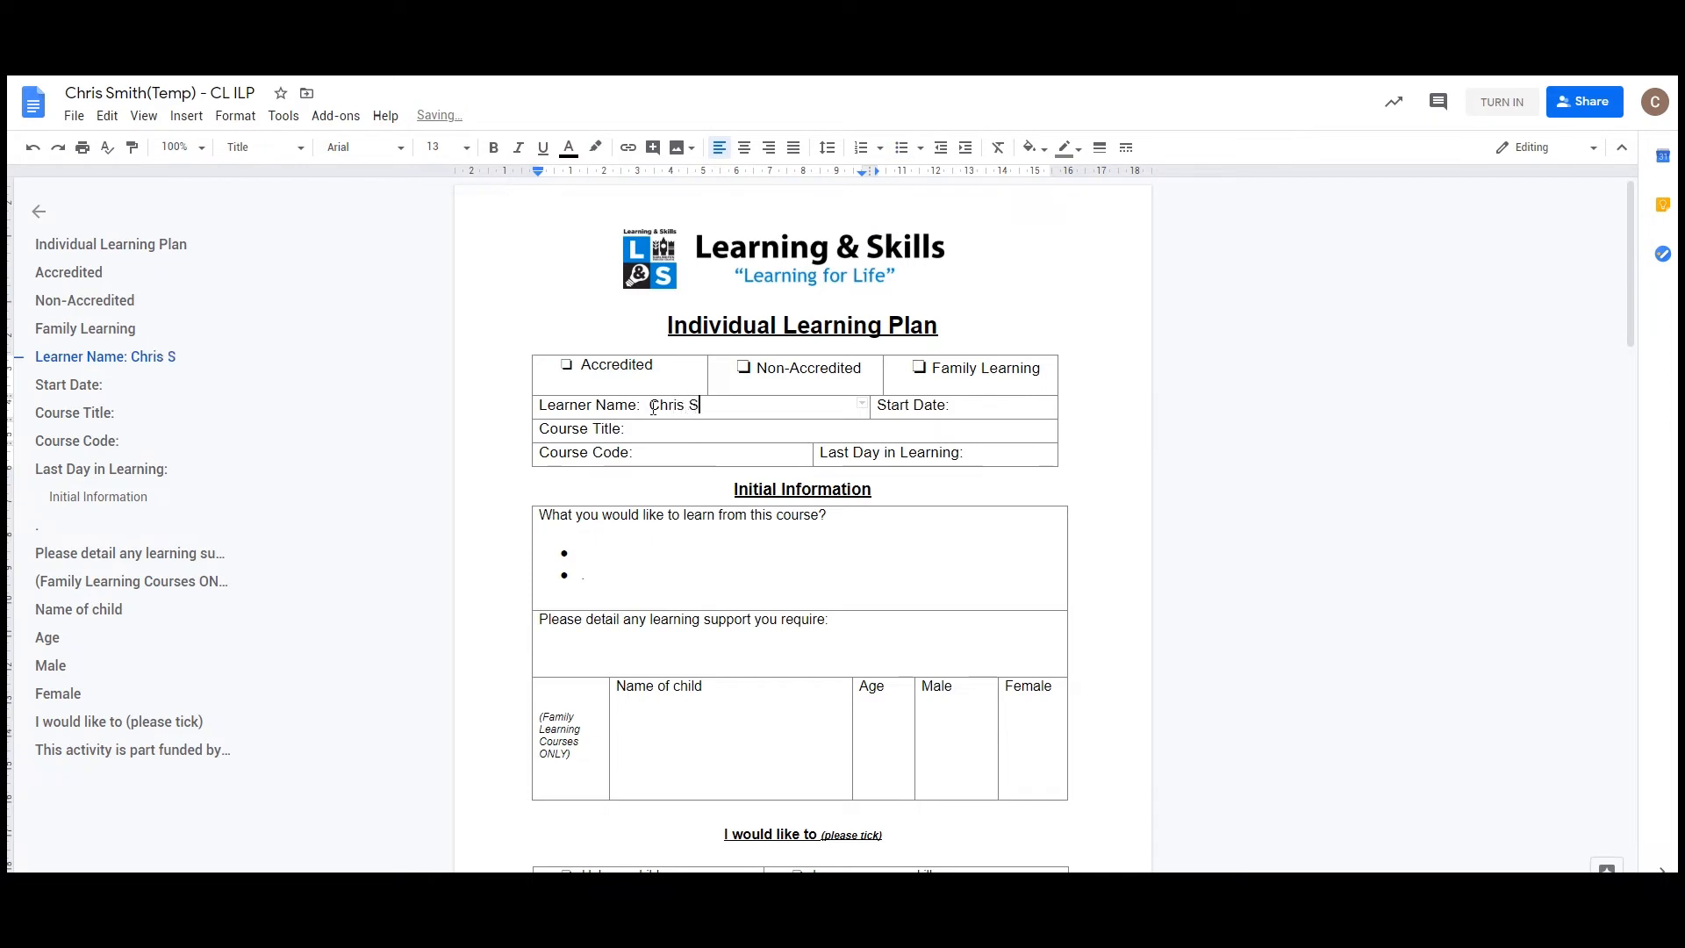
pyautogui.write('mith')
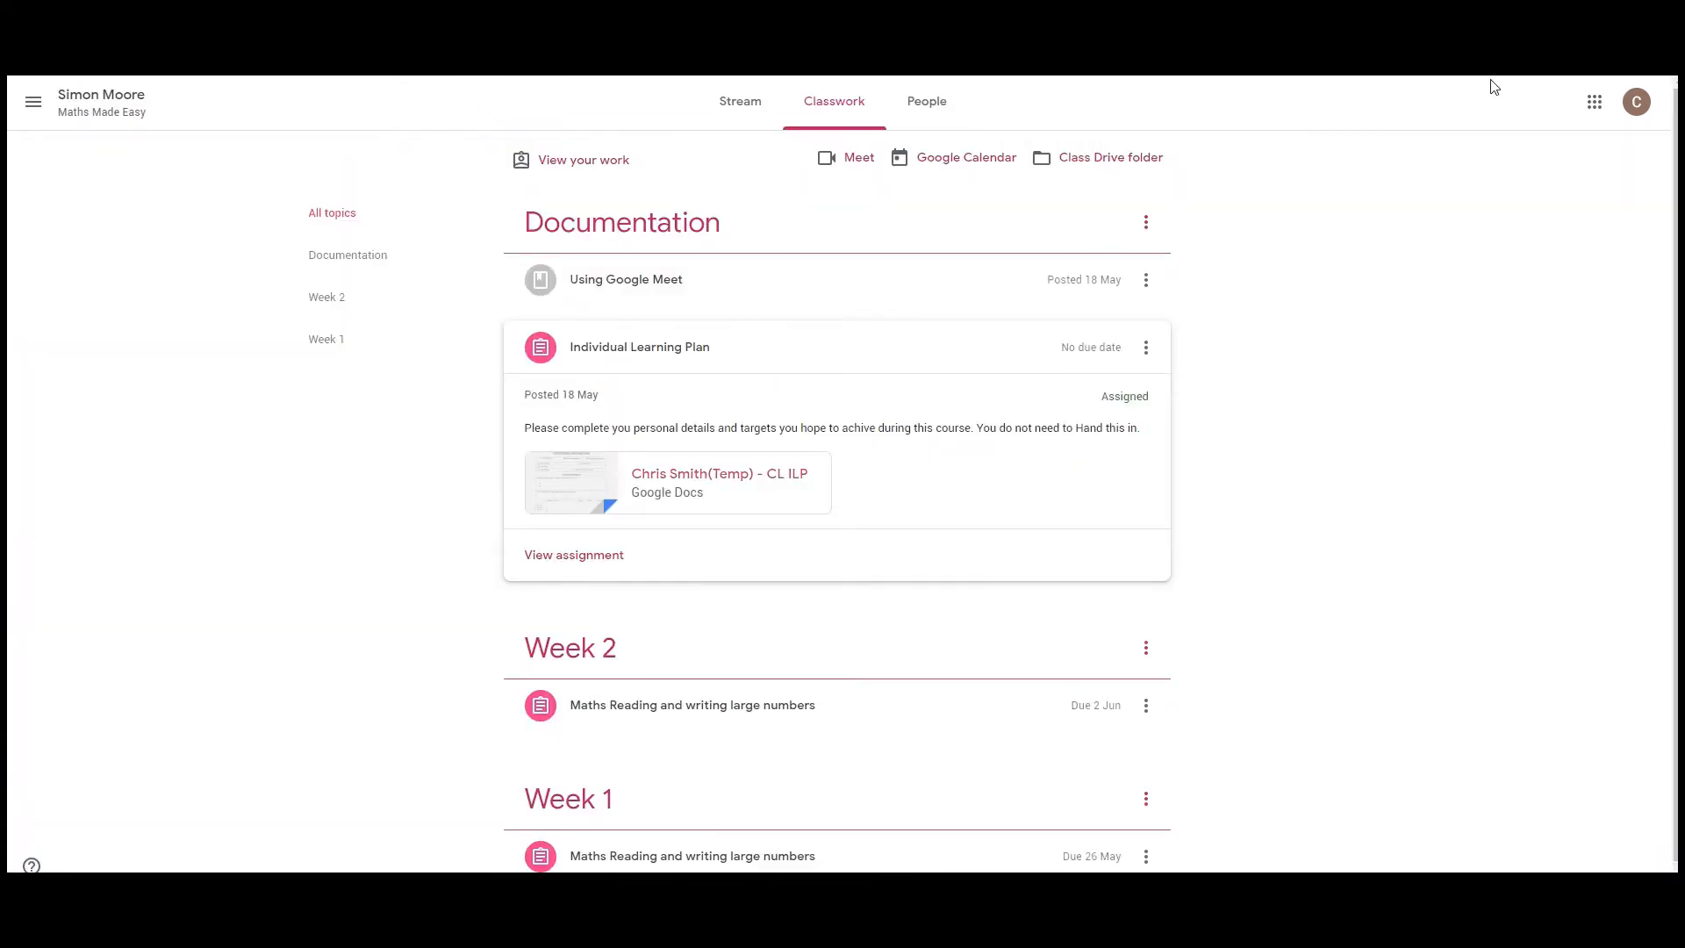
# Step: Expand the Week 1 'Maths Reading and writing large numbers' assignment
pyautogui.click(639, 346)
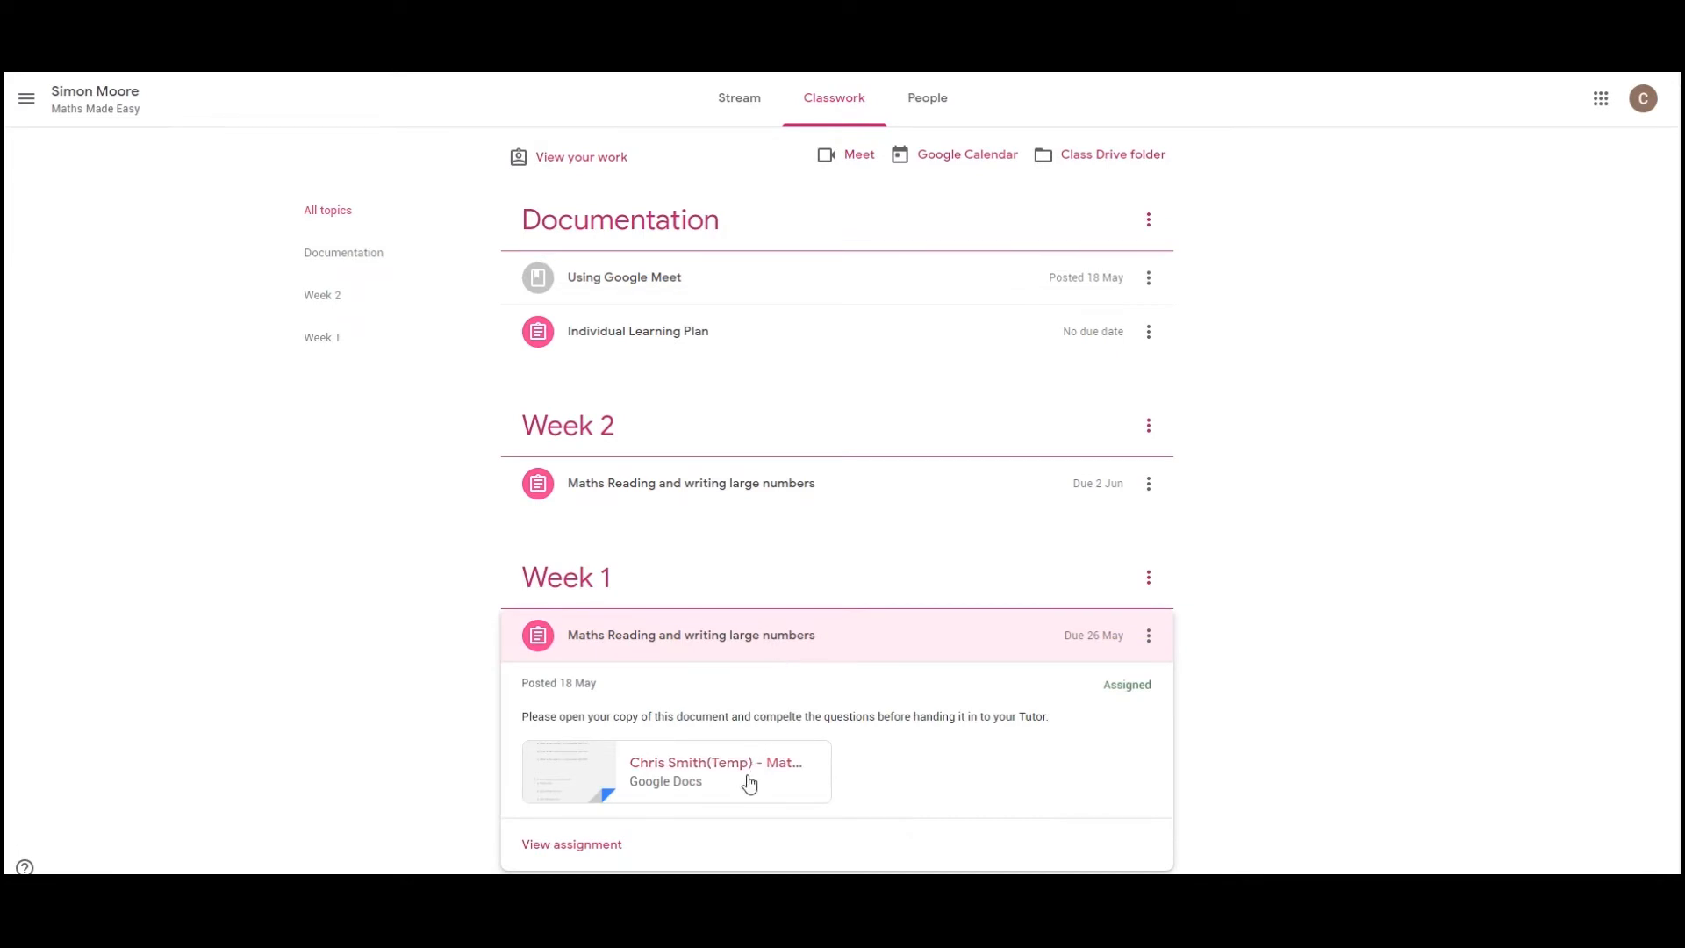
pyautogui.moveTo(679, 781)
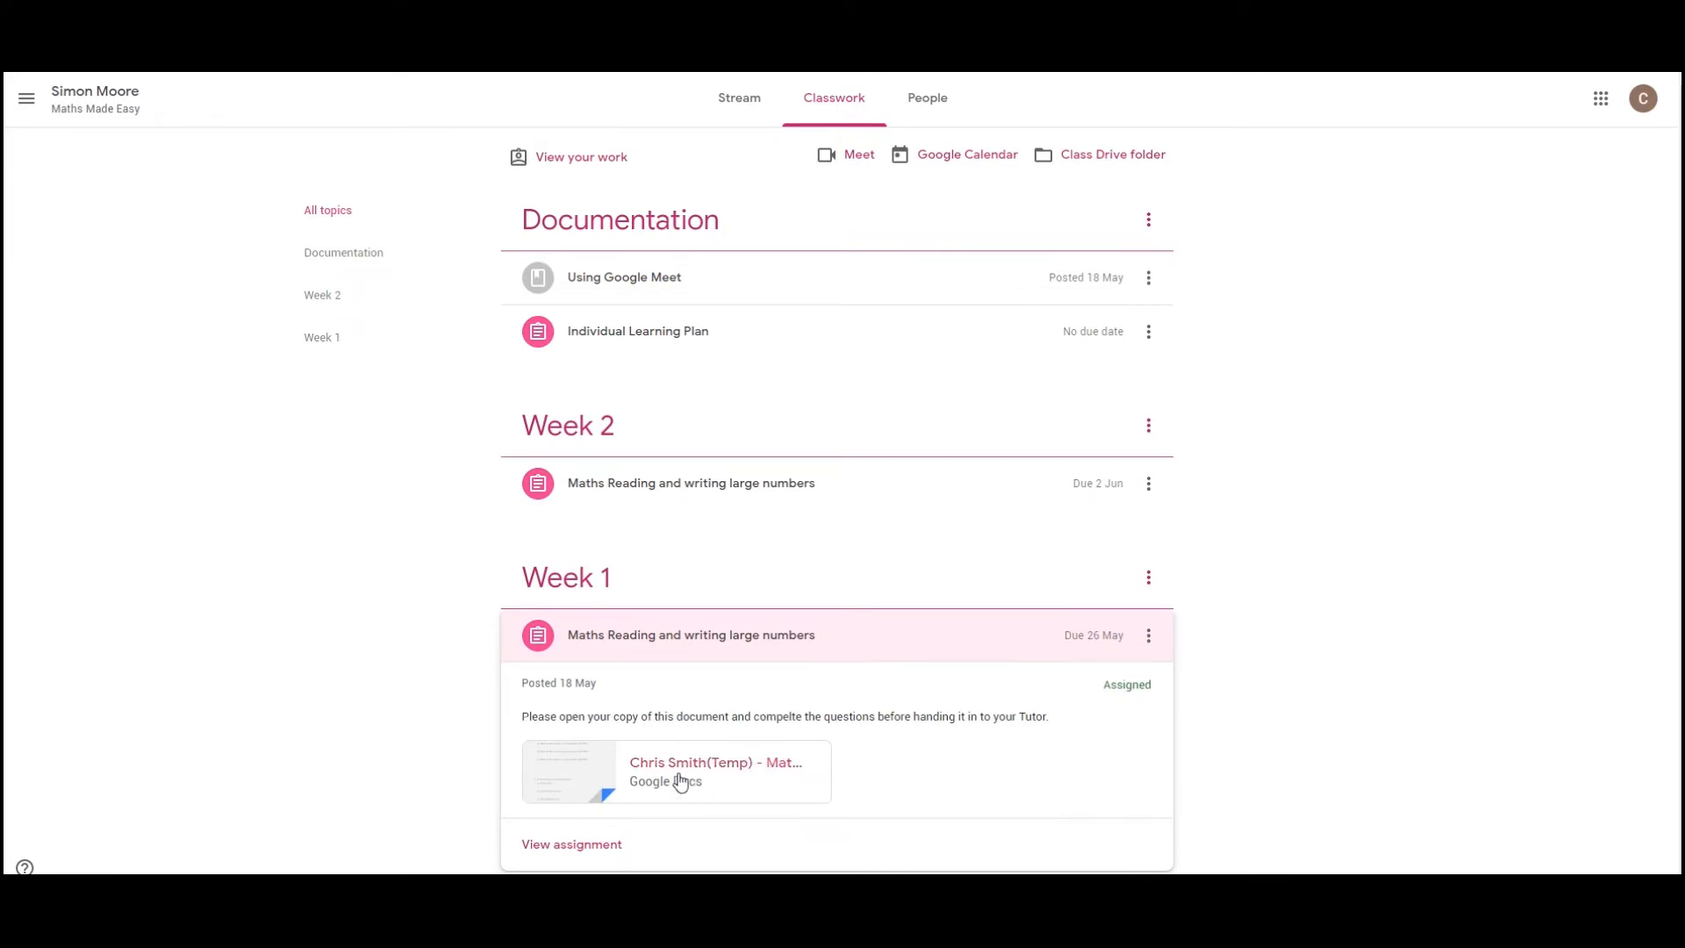
pyautogui.moveTo(684, 774)
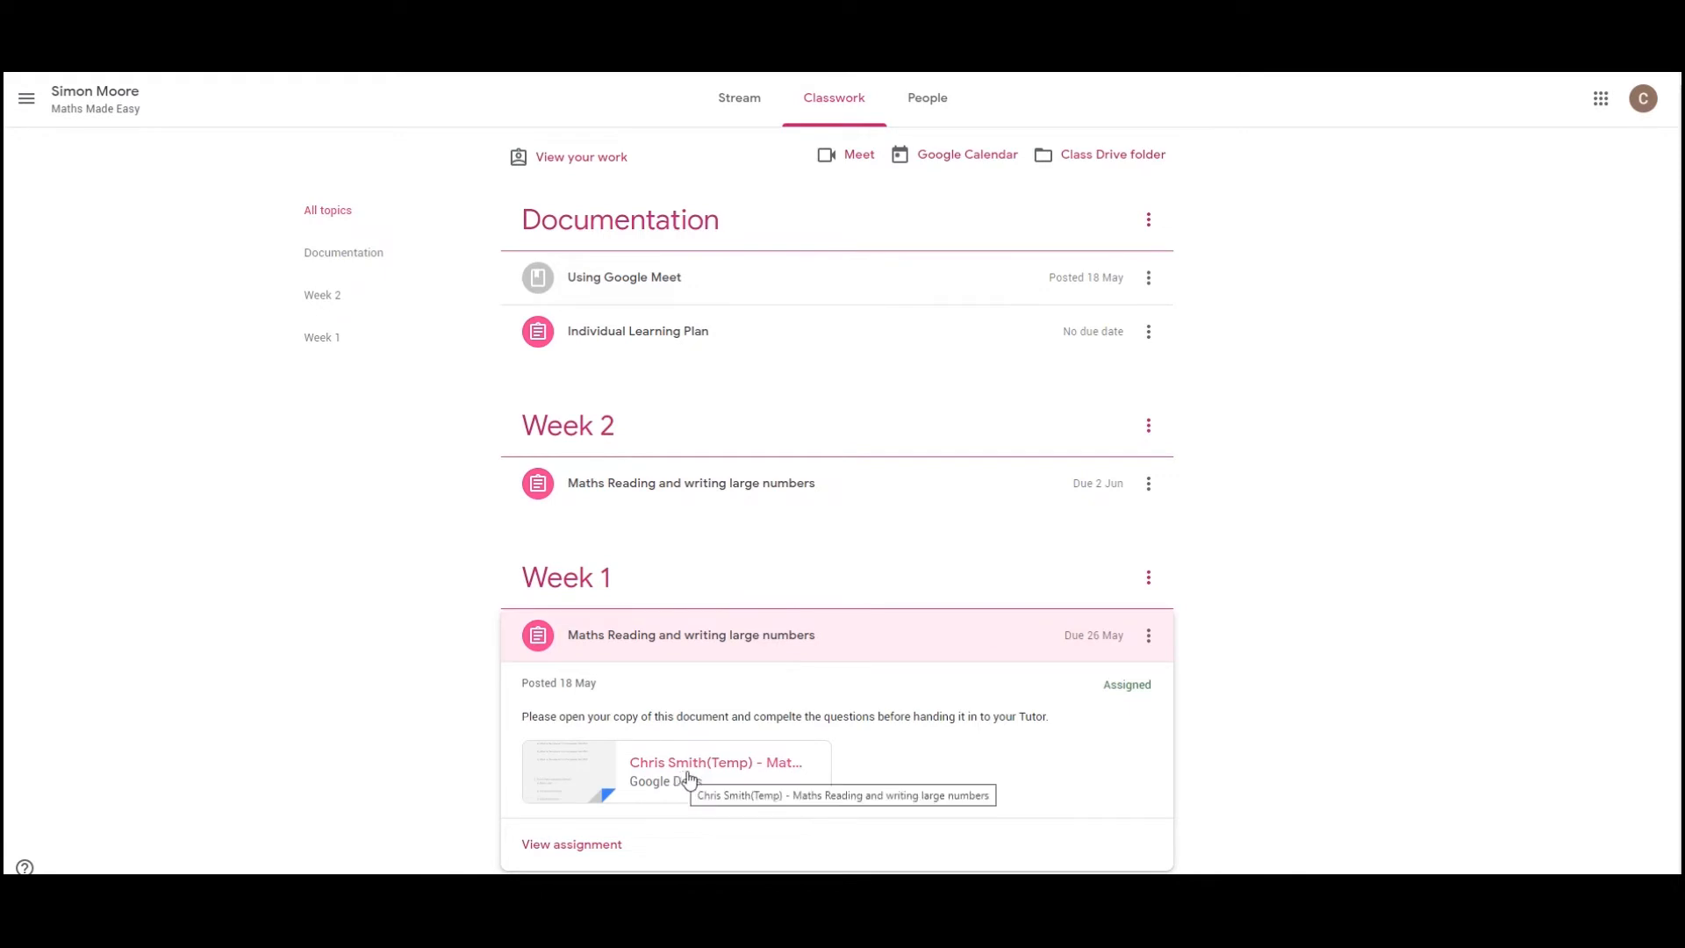
pyautogui.moveTo(868, 765)
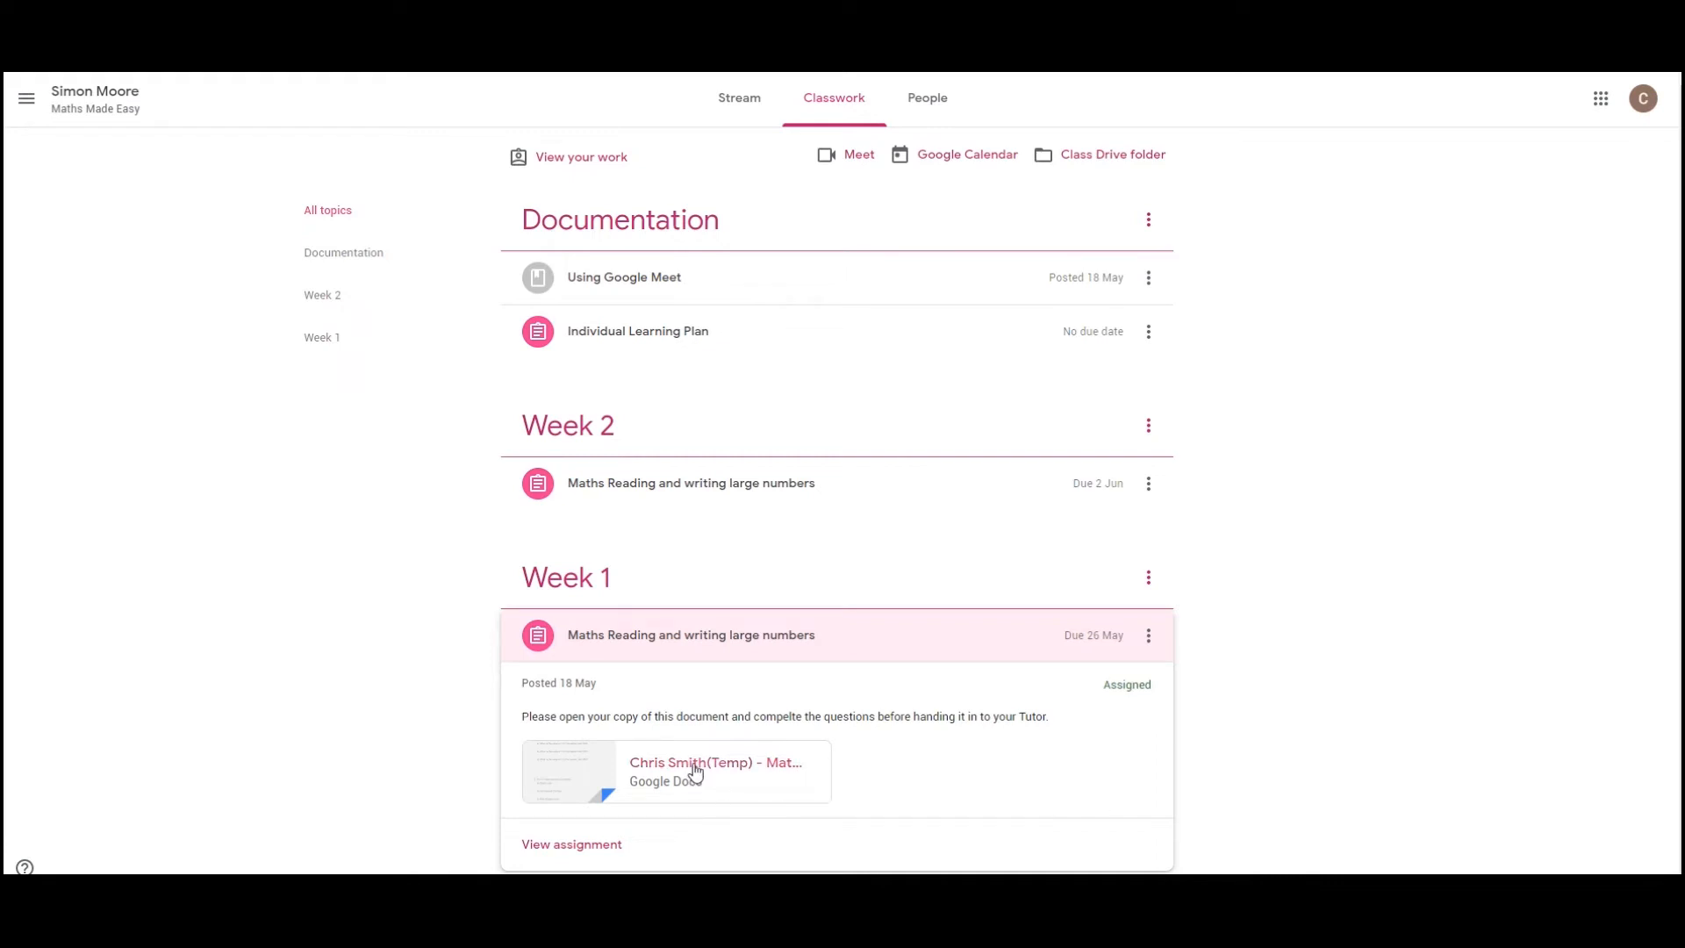
# Step: In the attached worksheet, answer question 1 with 300000, 60000, 4 and 99
pyautogui.click(674, 770)
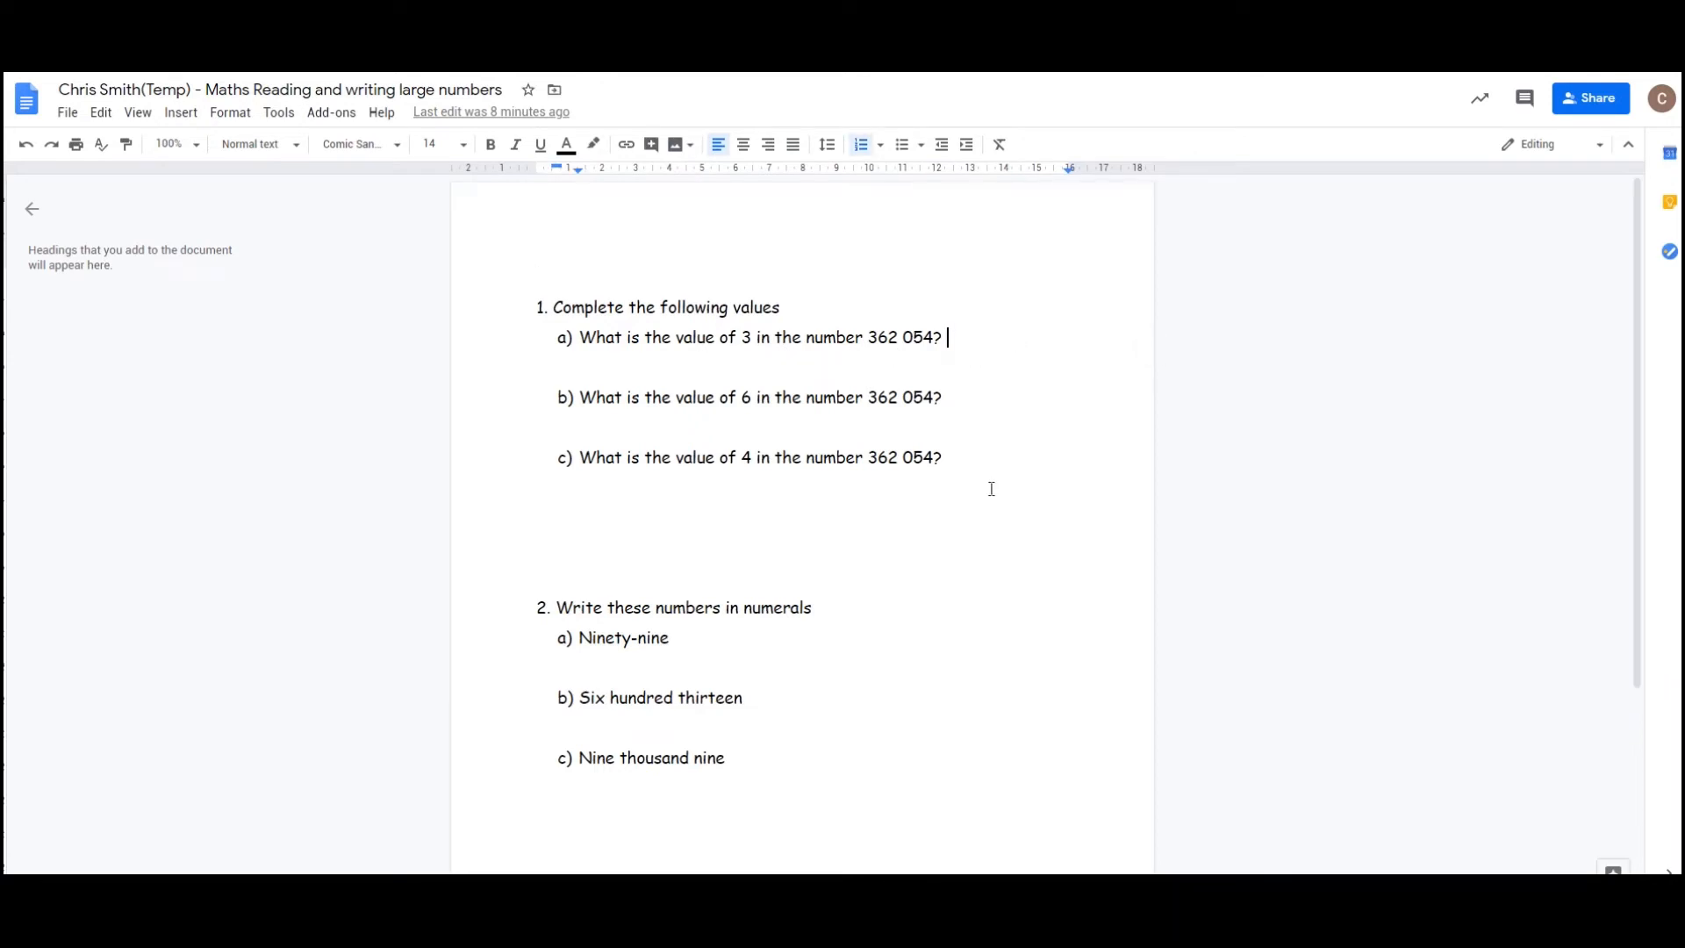
pyautogui.write('300')
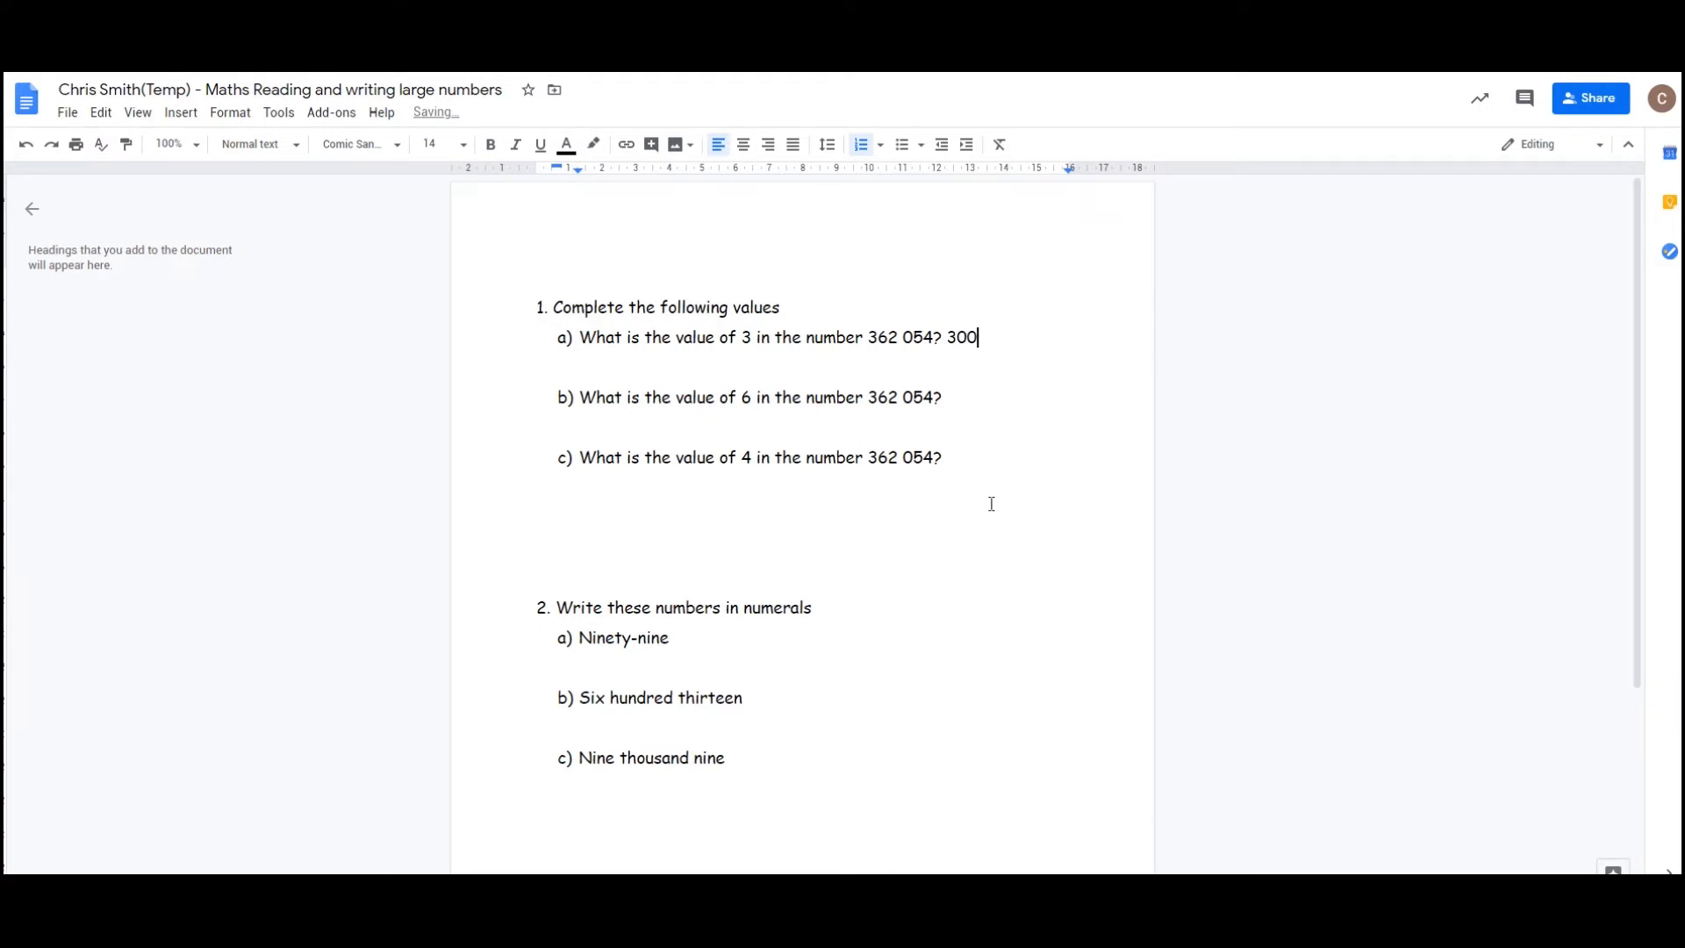
pyautogui.write('000')
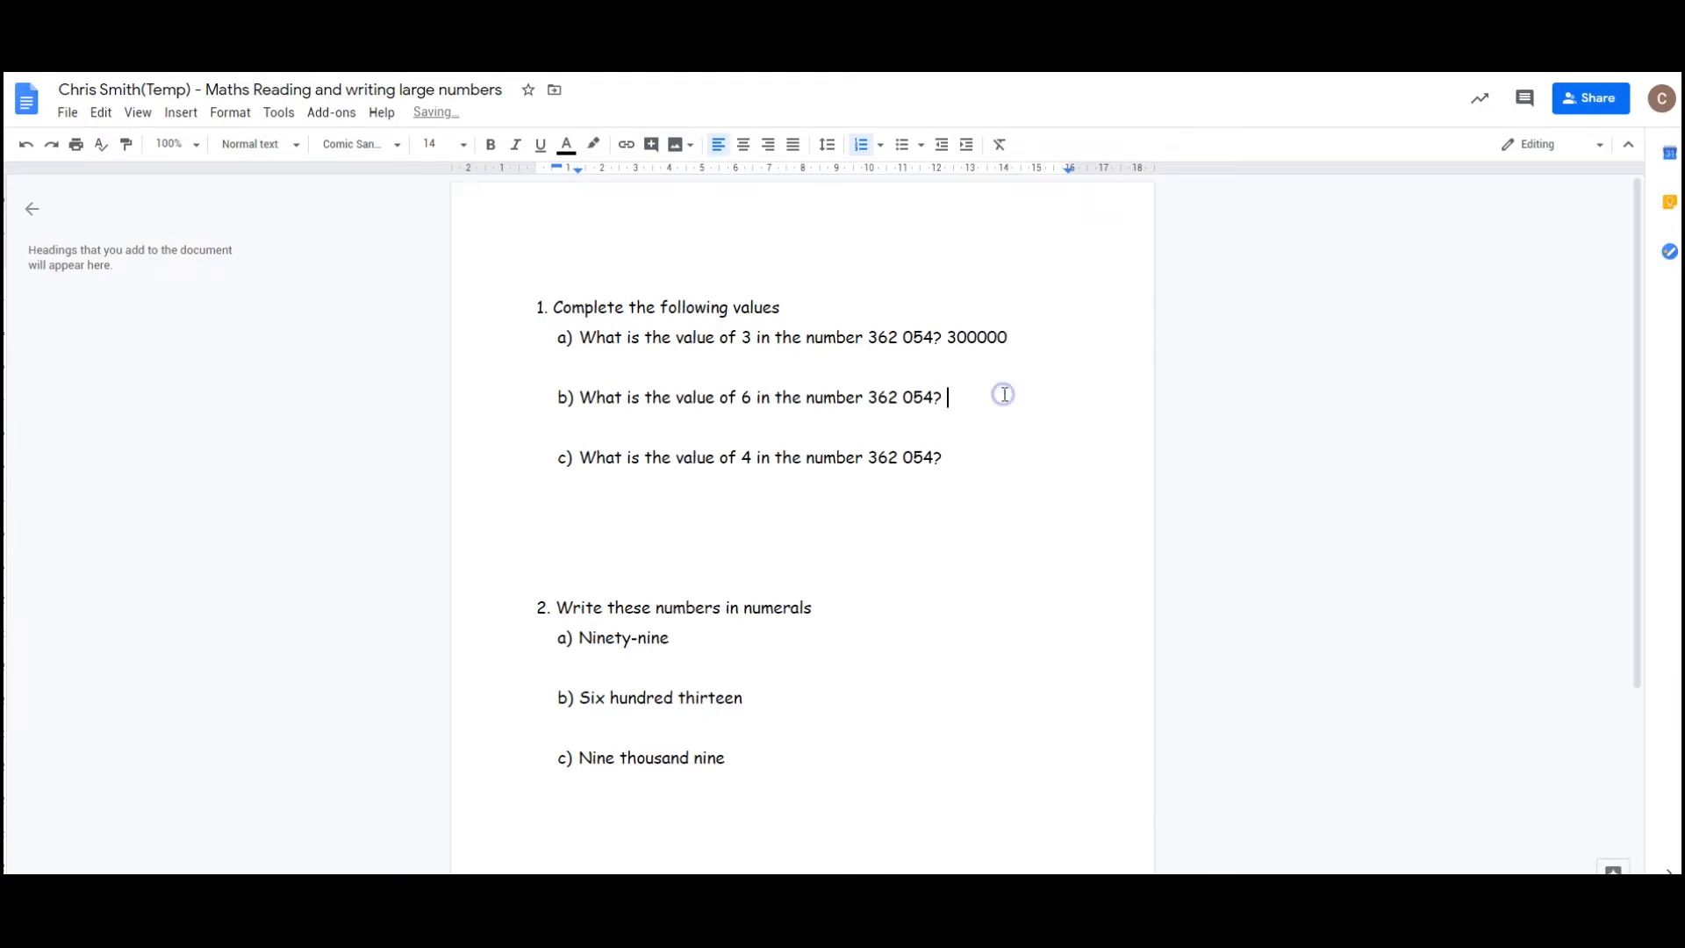
pyautogui.write('6000')
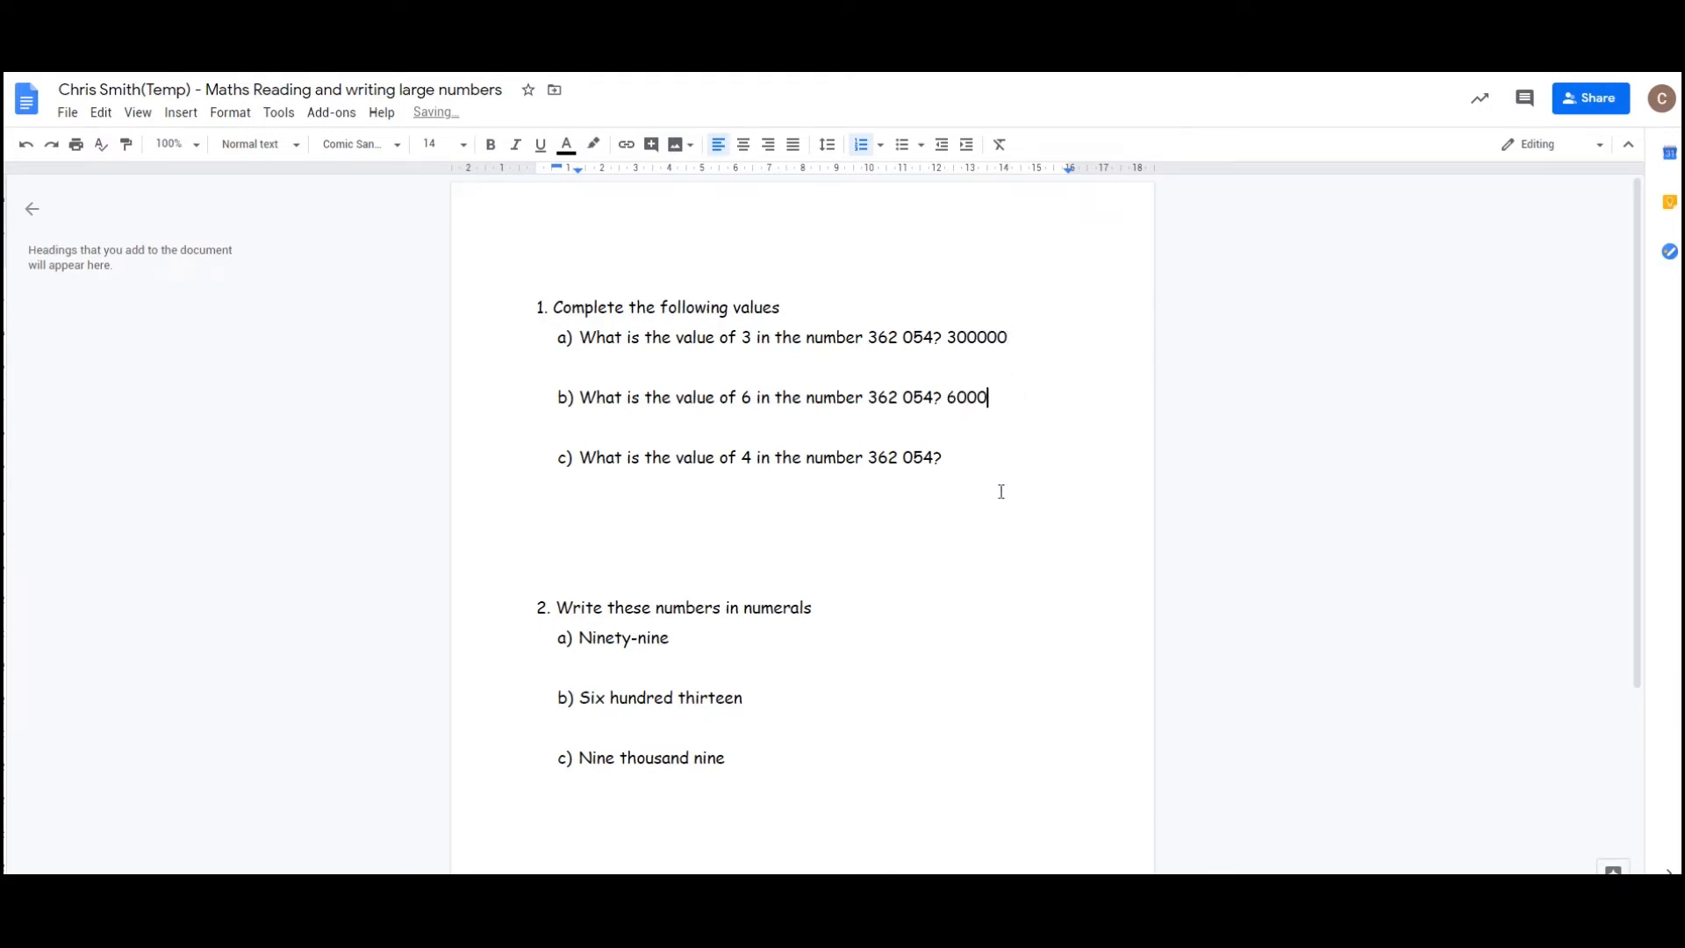
pyautogui.write('0')
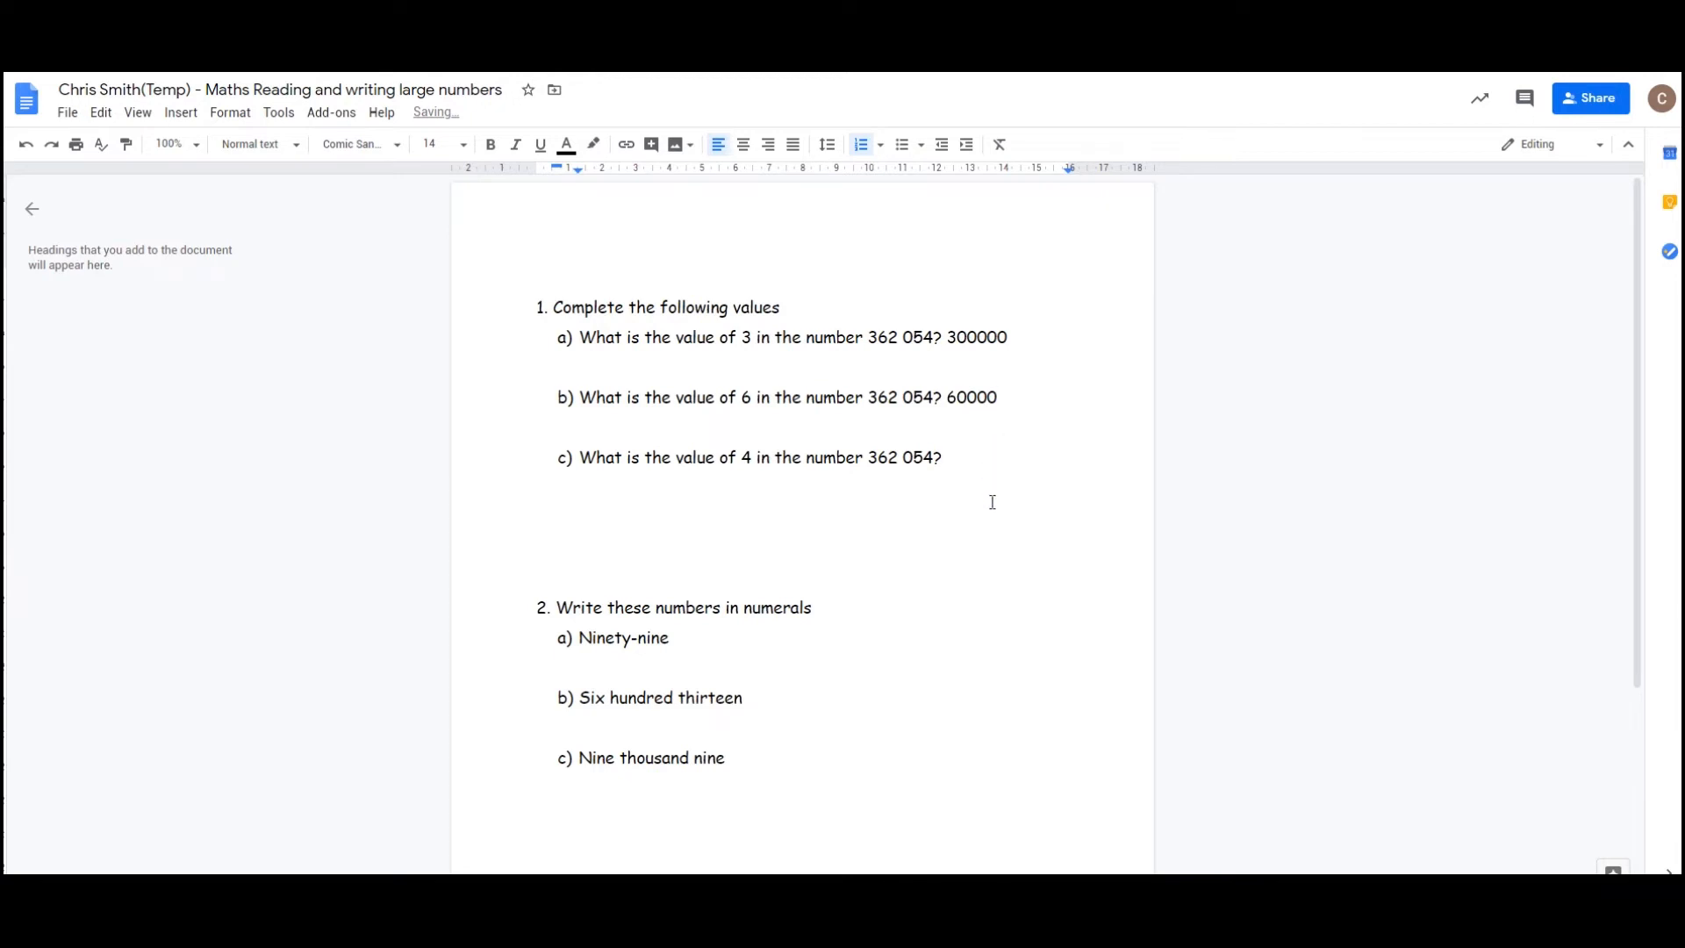
pyautogui.write('4')
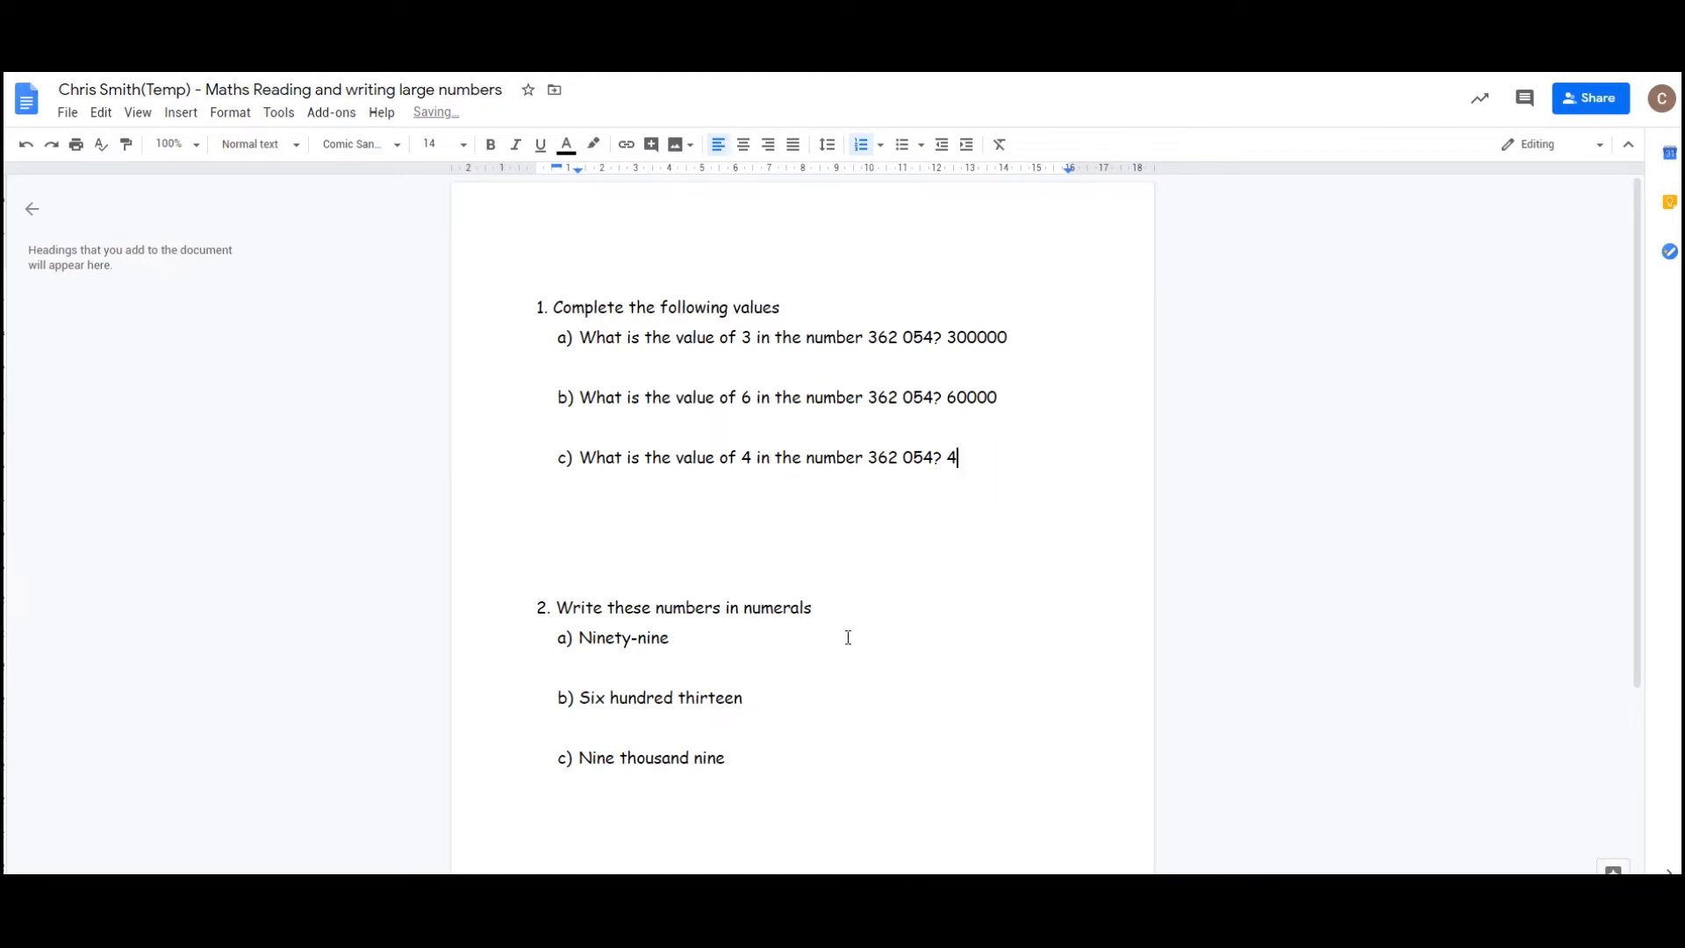
pyautogui.write('99')
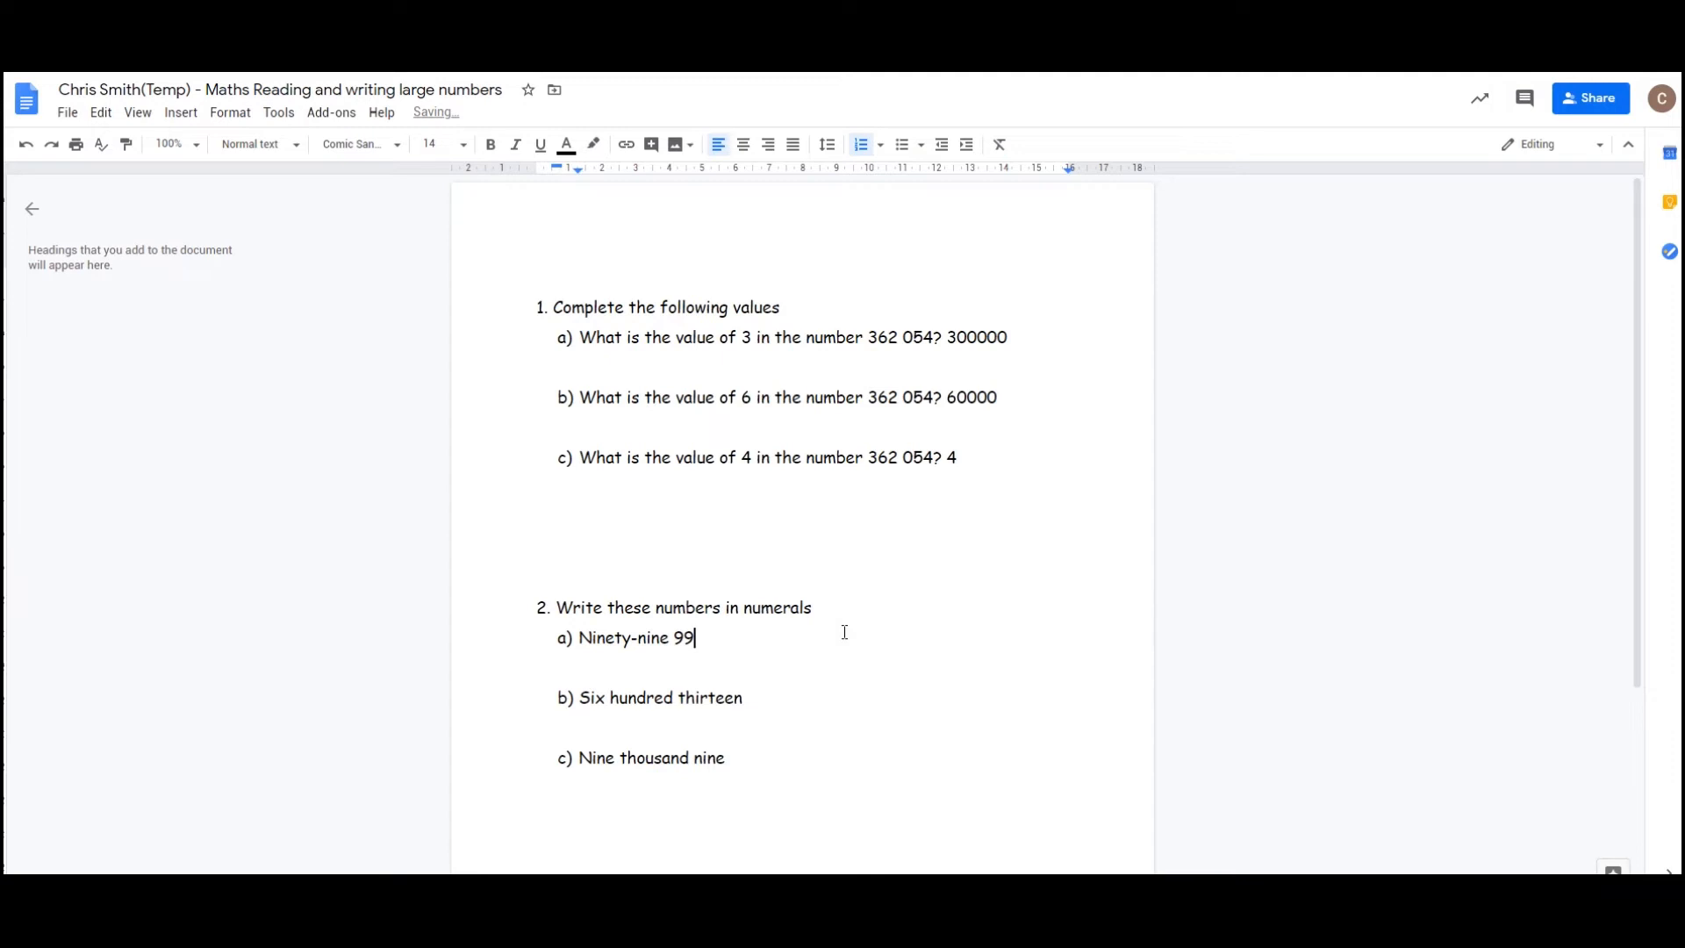
# Step: Answer question 2 with 630 and 9009, then choose to turn in the worksheet
pyautogui.write('630')
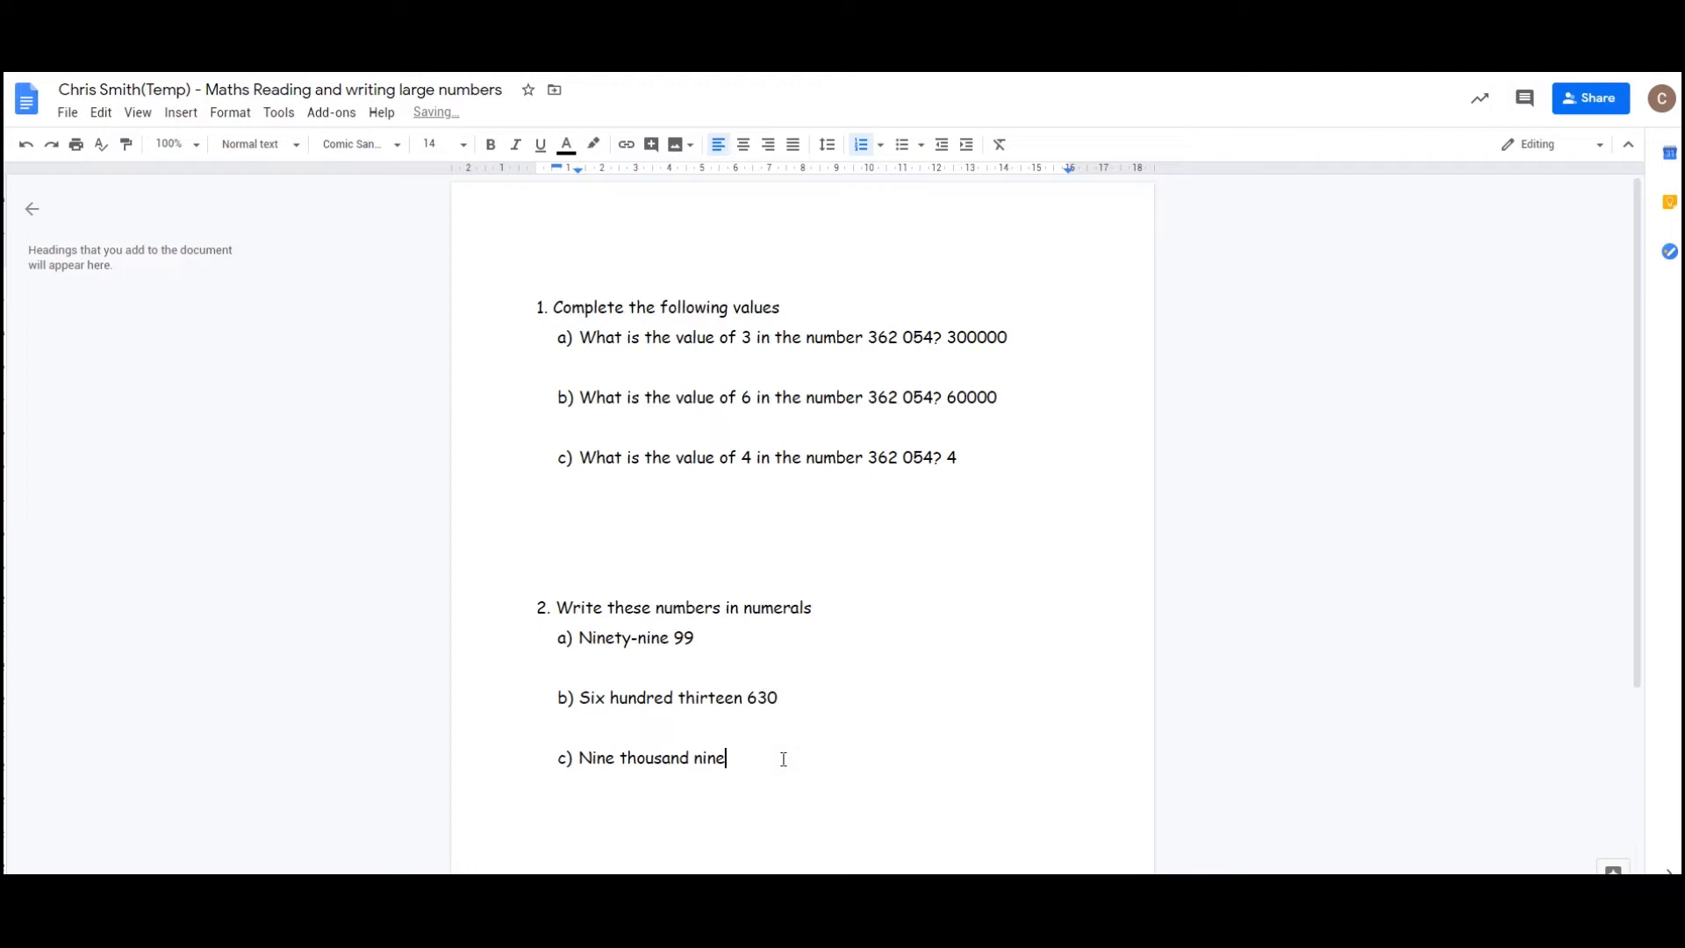
pyautogui.write('9009')
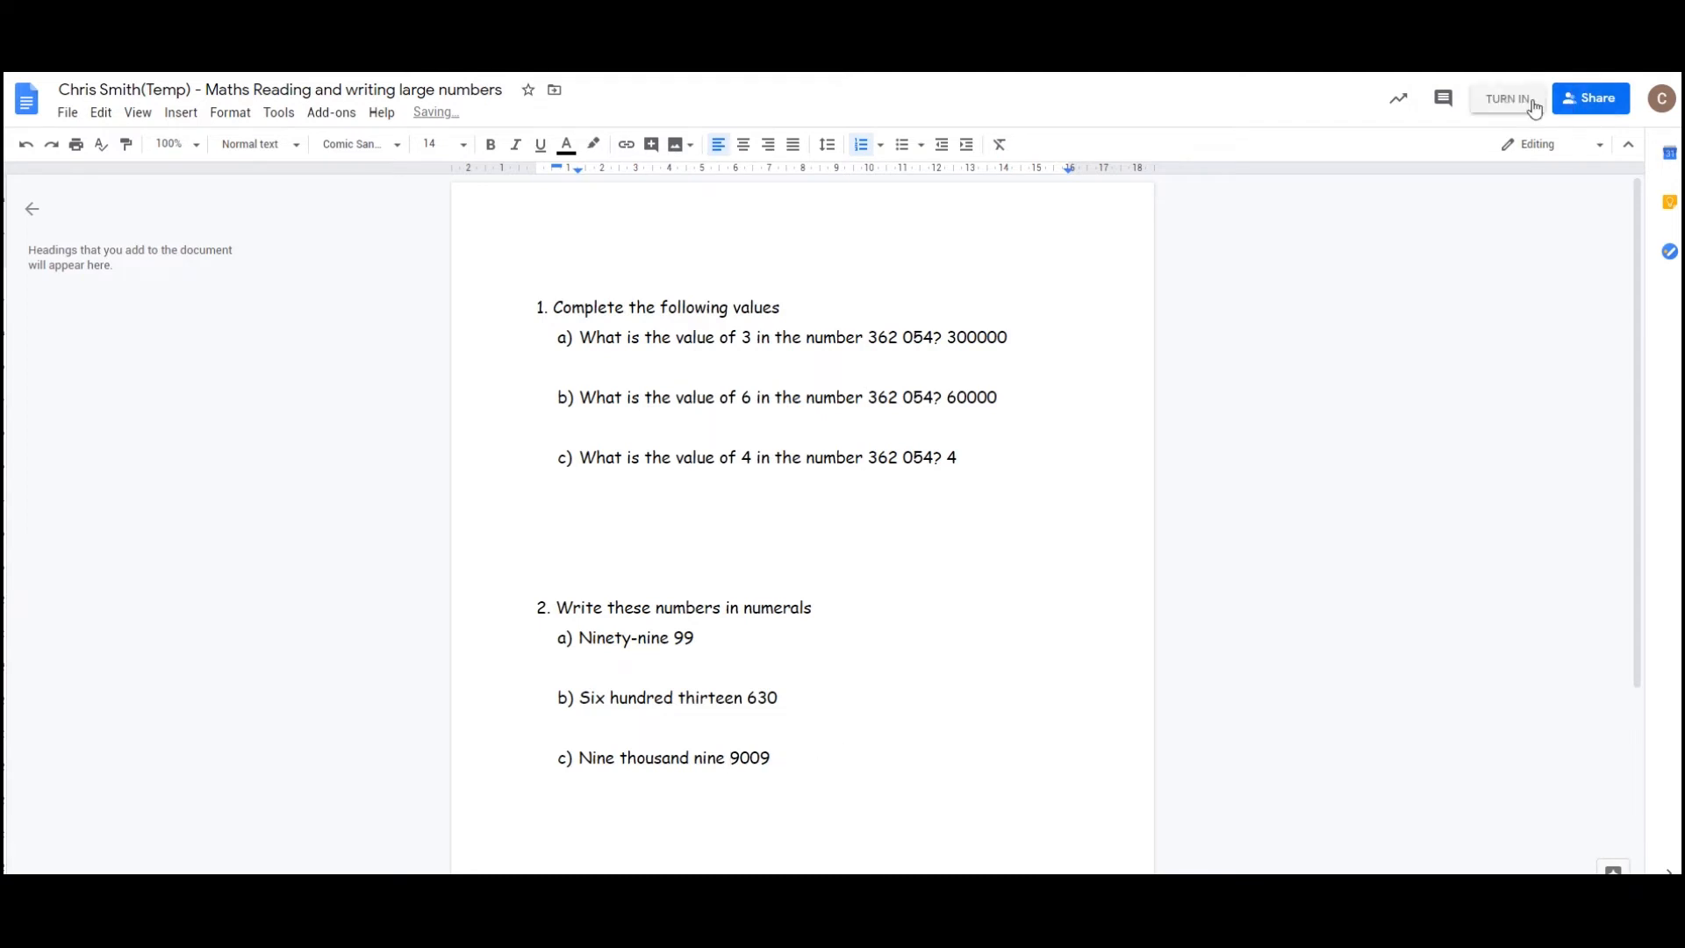
pyautogui.moveTo(1495, 105)
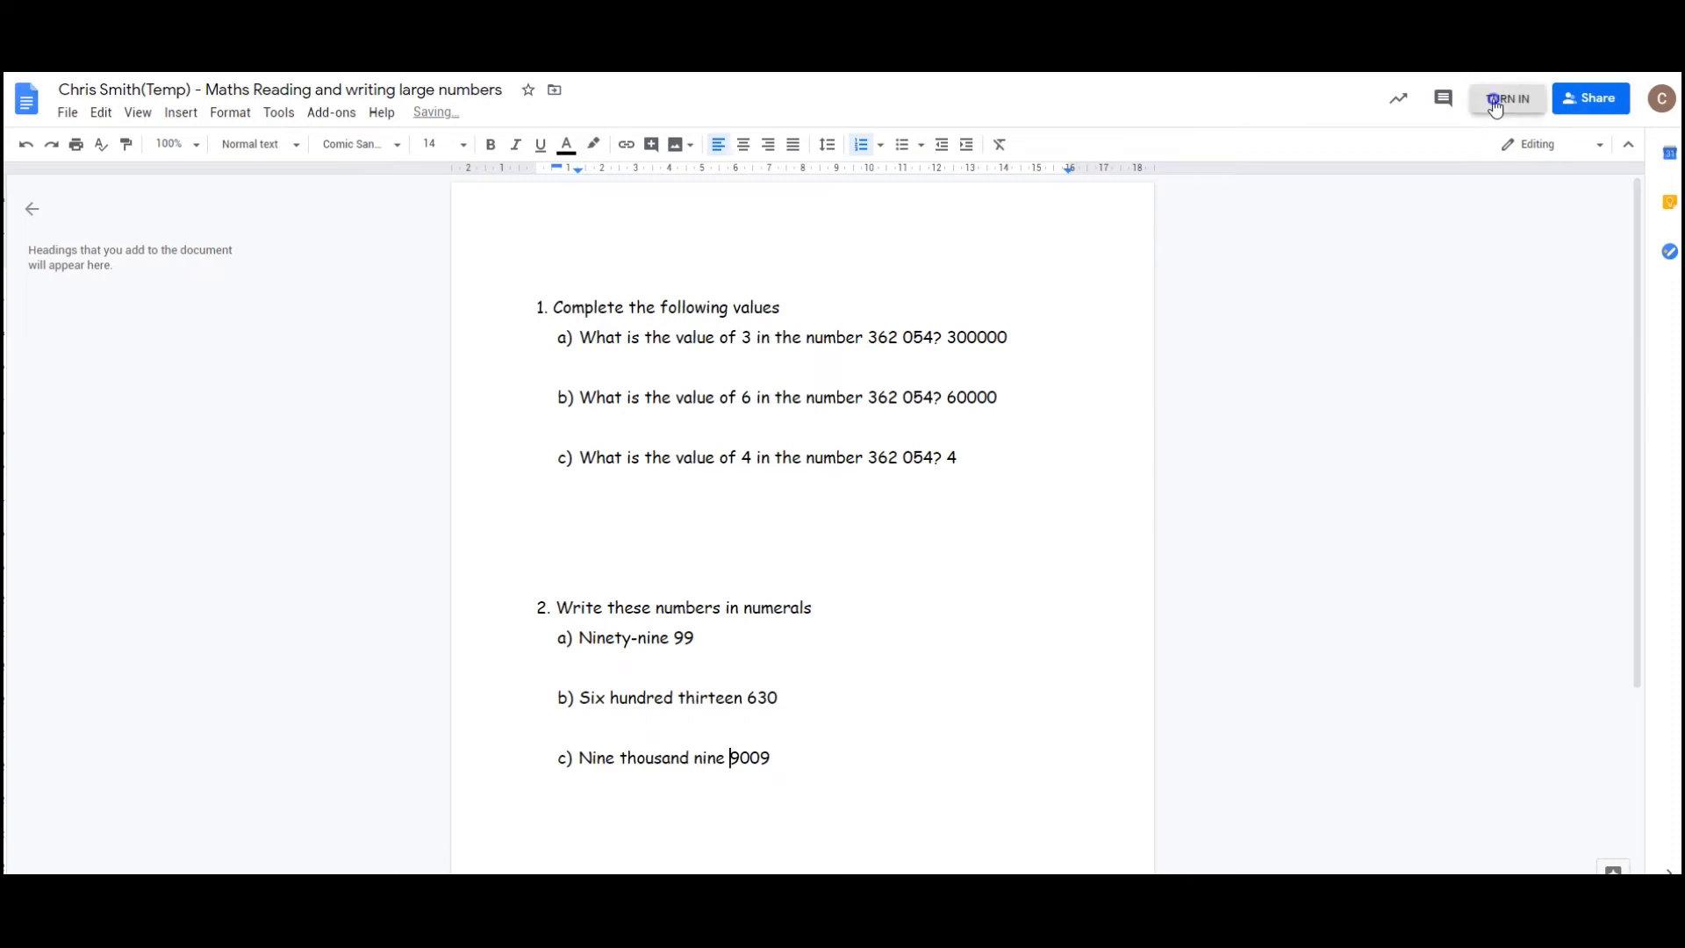
pyautogui.click(1509, 98)
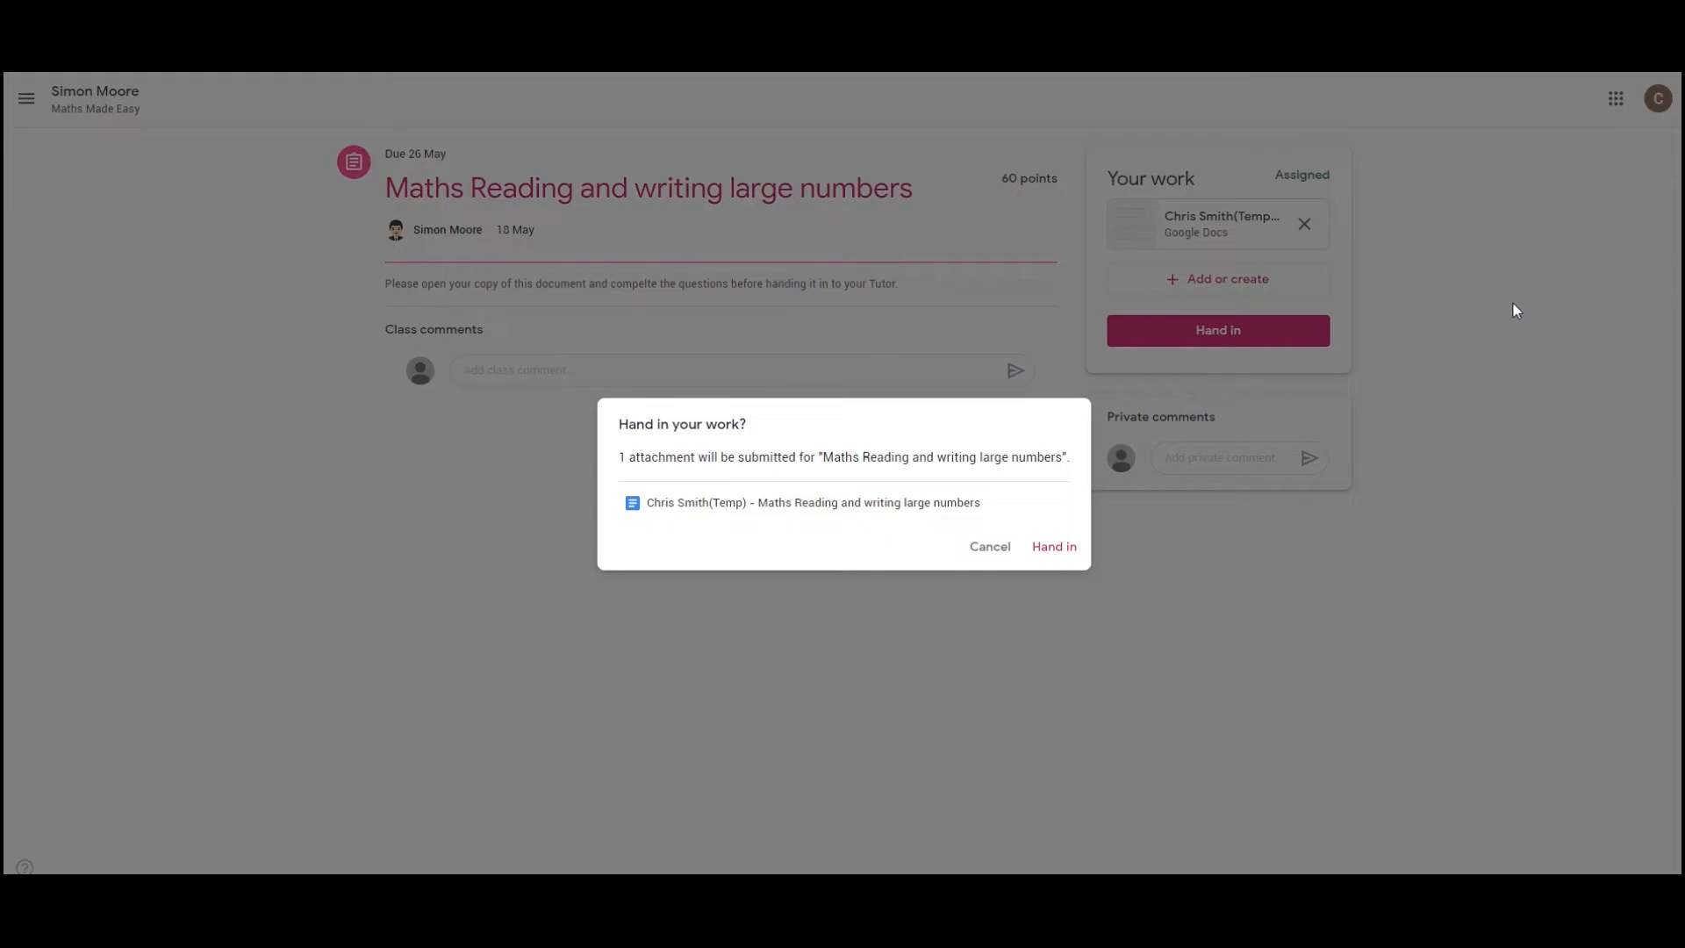
pyautogui.moveTo(697, 509)
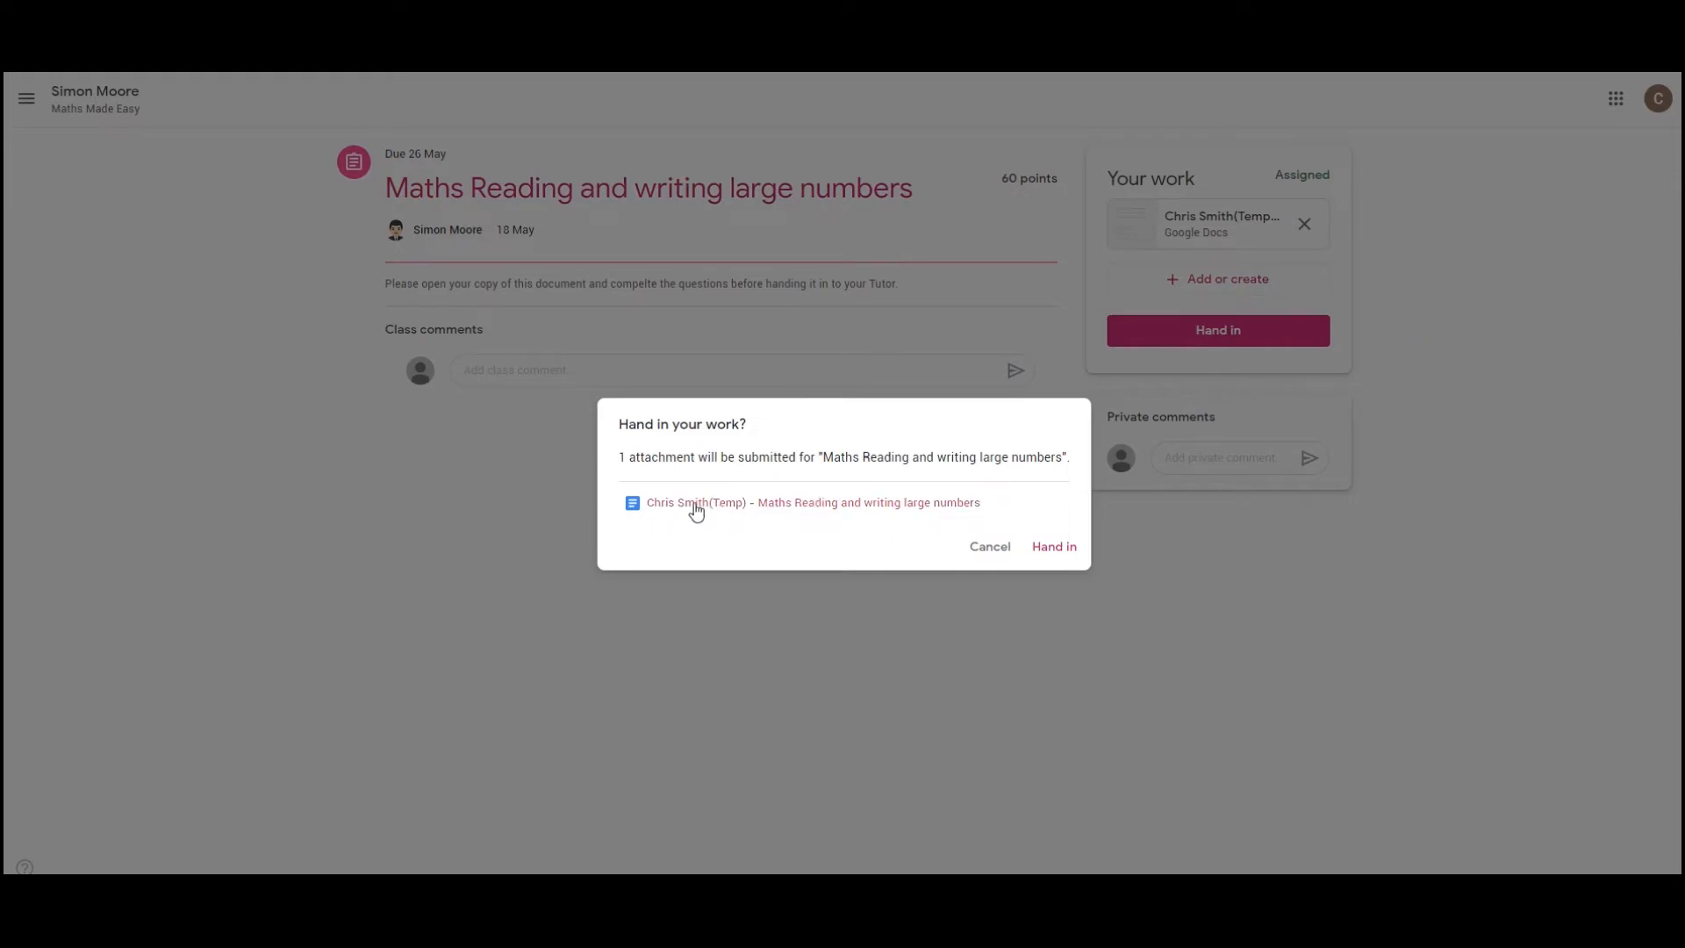
pyautogui.moveTo(741, 511)
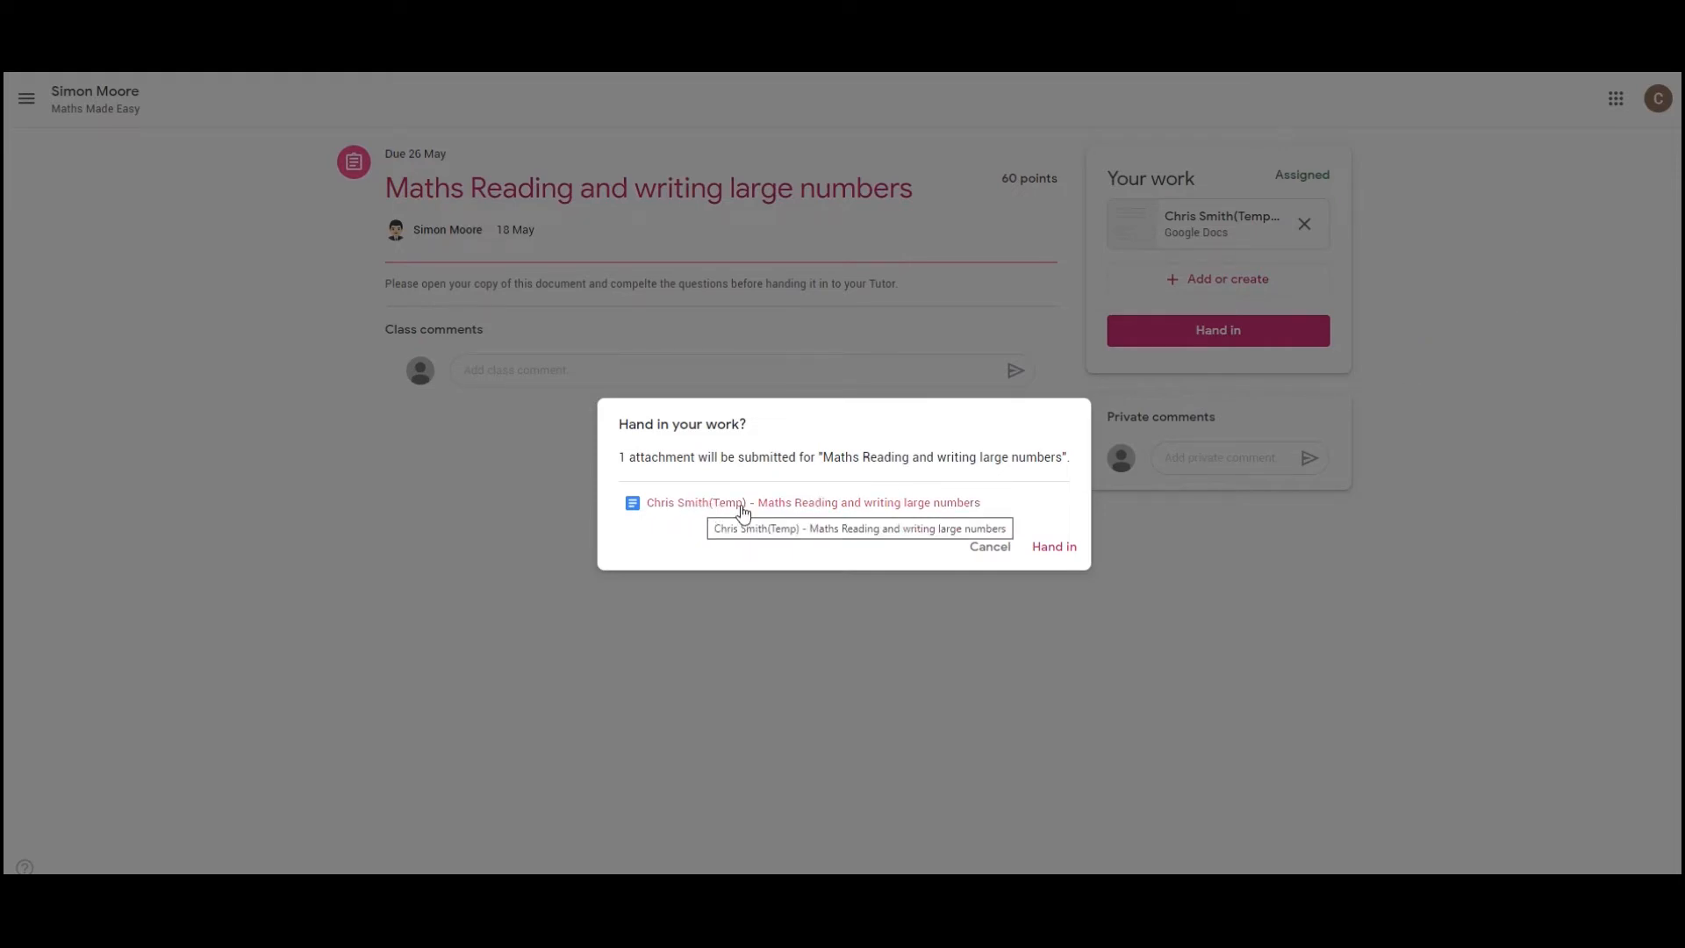
pyautogui.moveTo(900, 506)
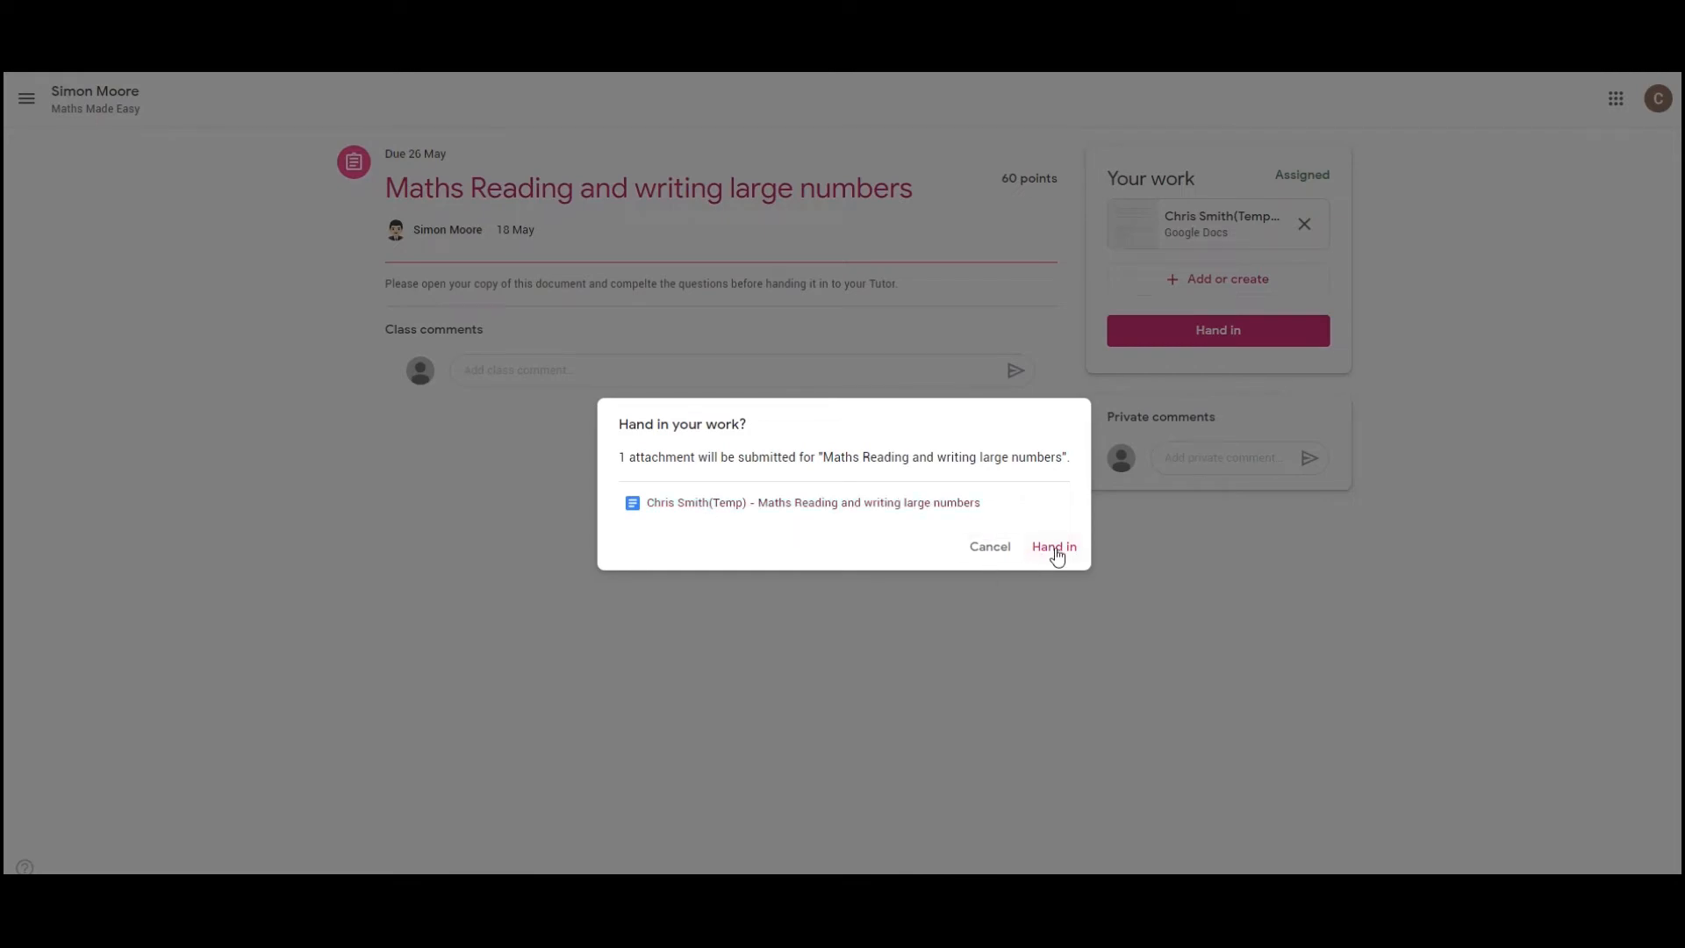
# Step: Confirm handing in the large-numbers worksheet in the 'Hand in your work?' dialog
pyautogui.click(1053, 546)
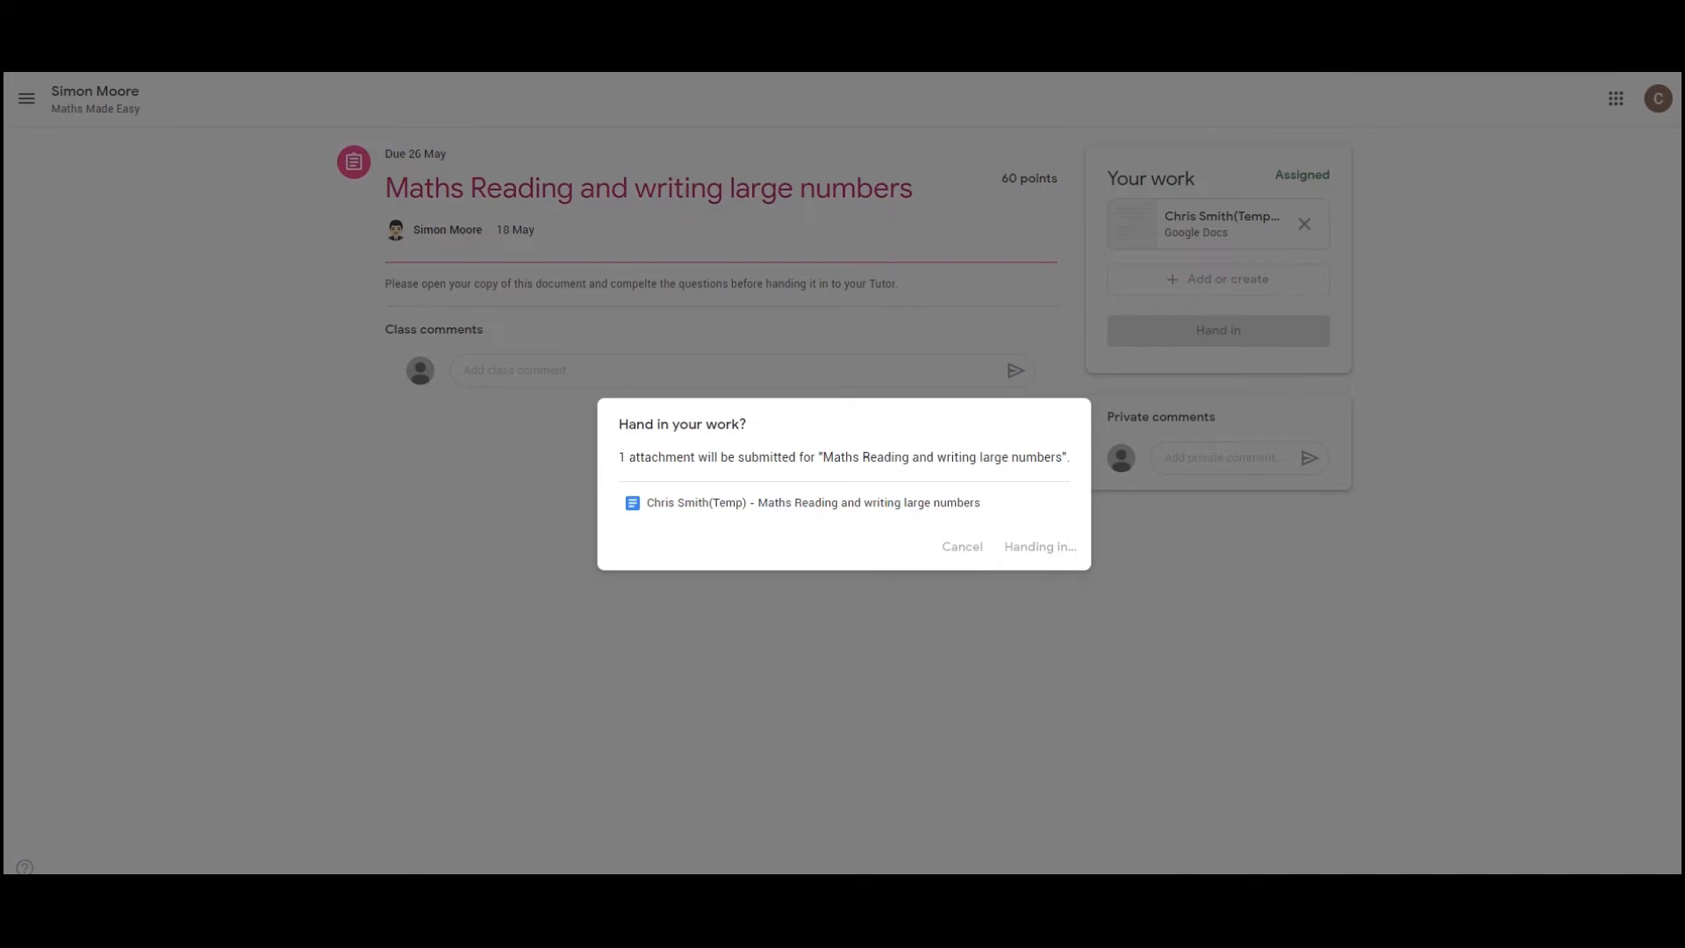
pyautogui.click(1037, 546)
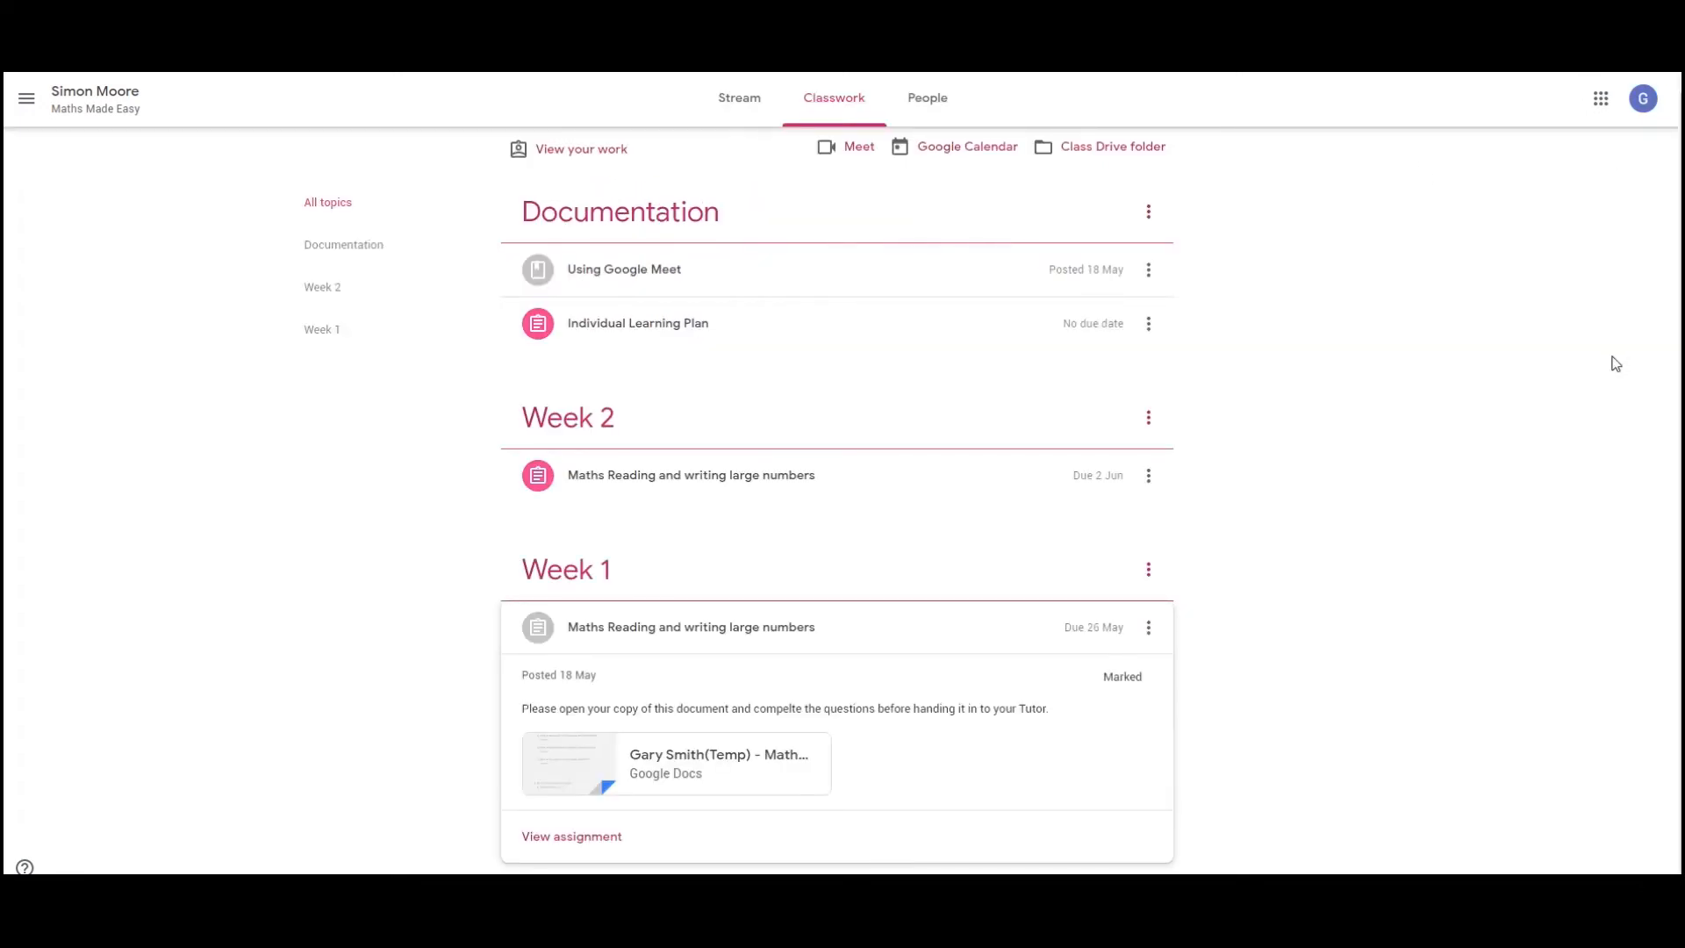
pyautogui.moveTo(1548, 447)
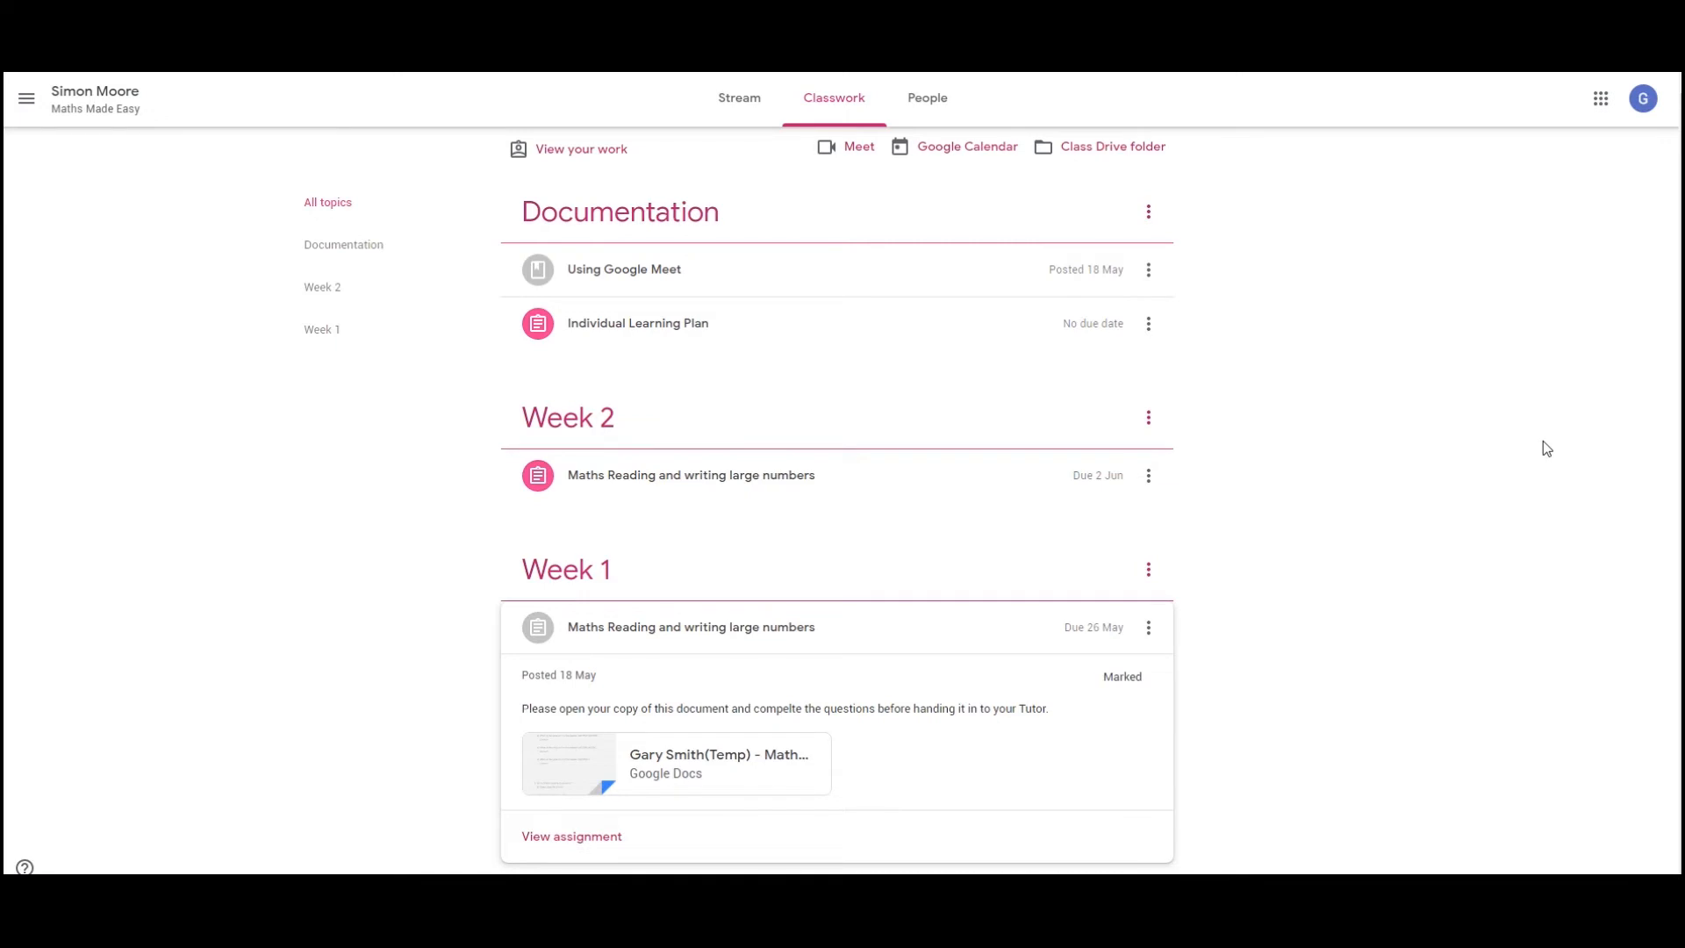
pyautogui.moveTo(1346, 633)
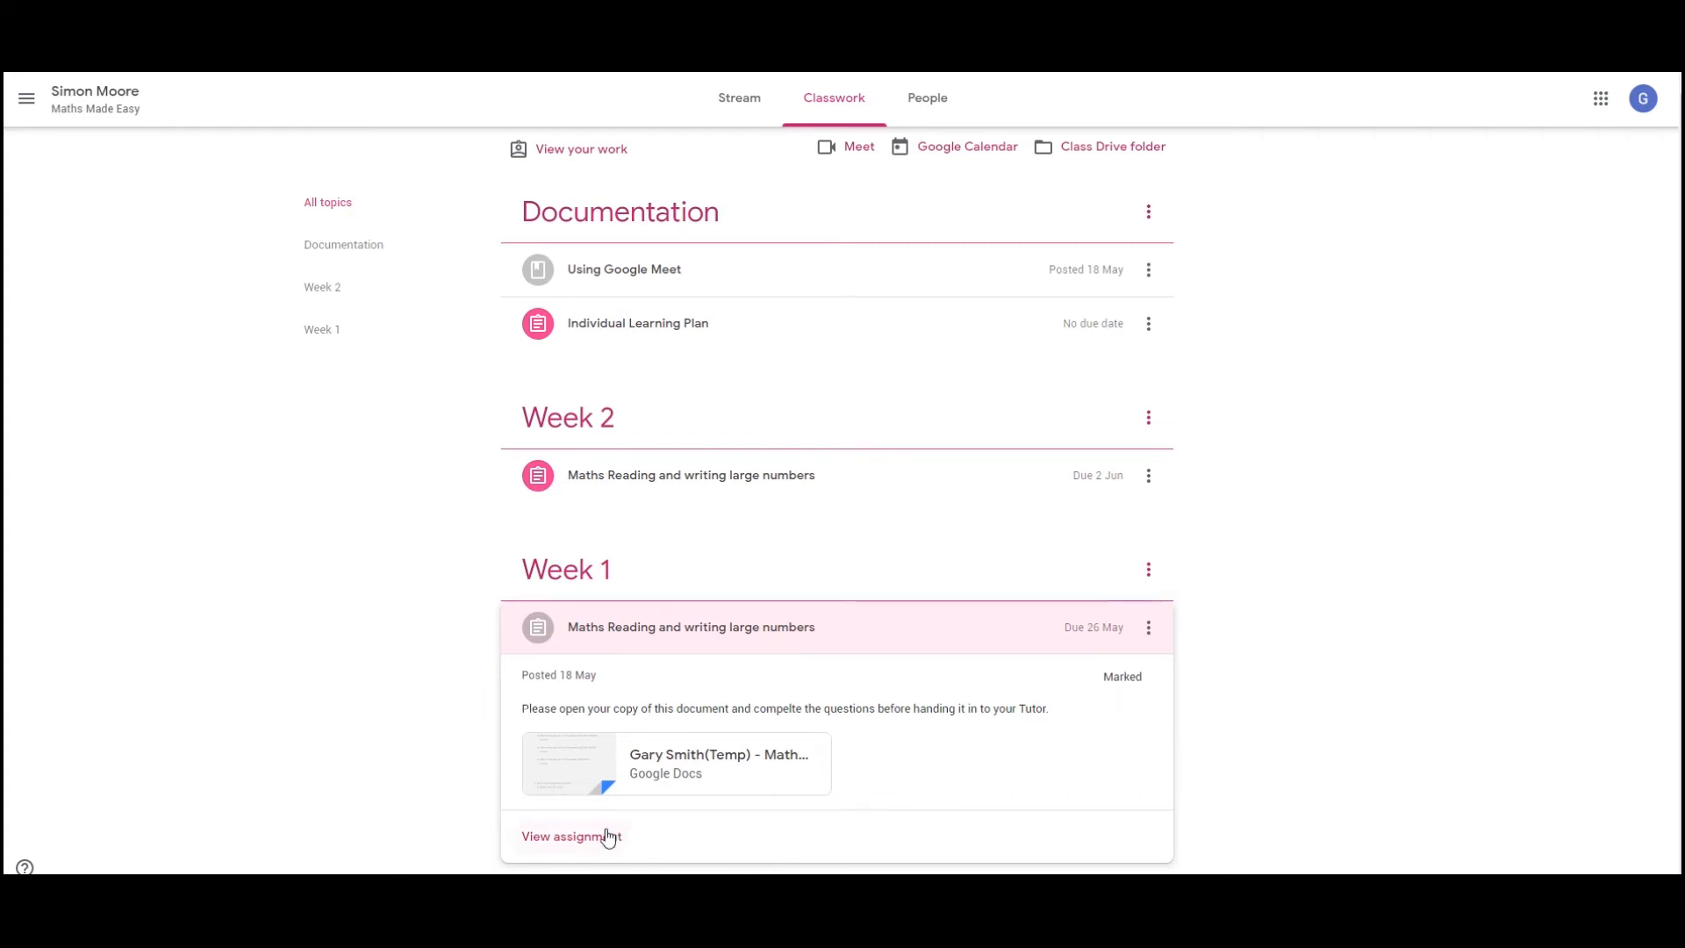
# Step: Expand the marked Week 1 assignment showing 50/60 and view its worksheet document
pyautogui.click(571, 835)
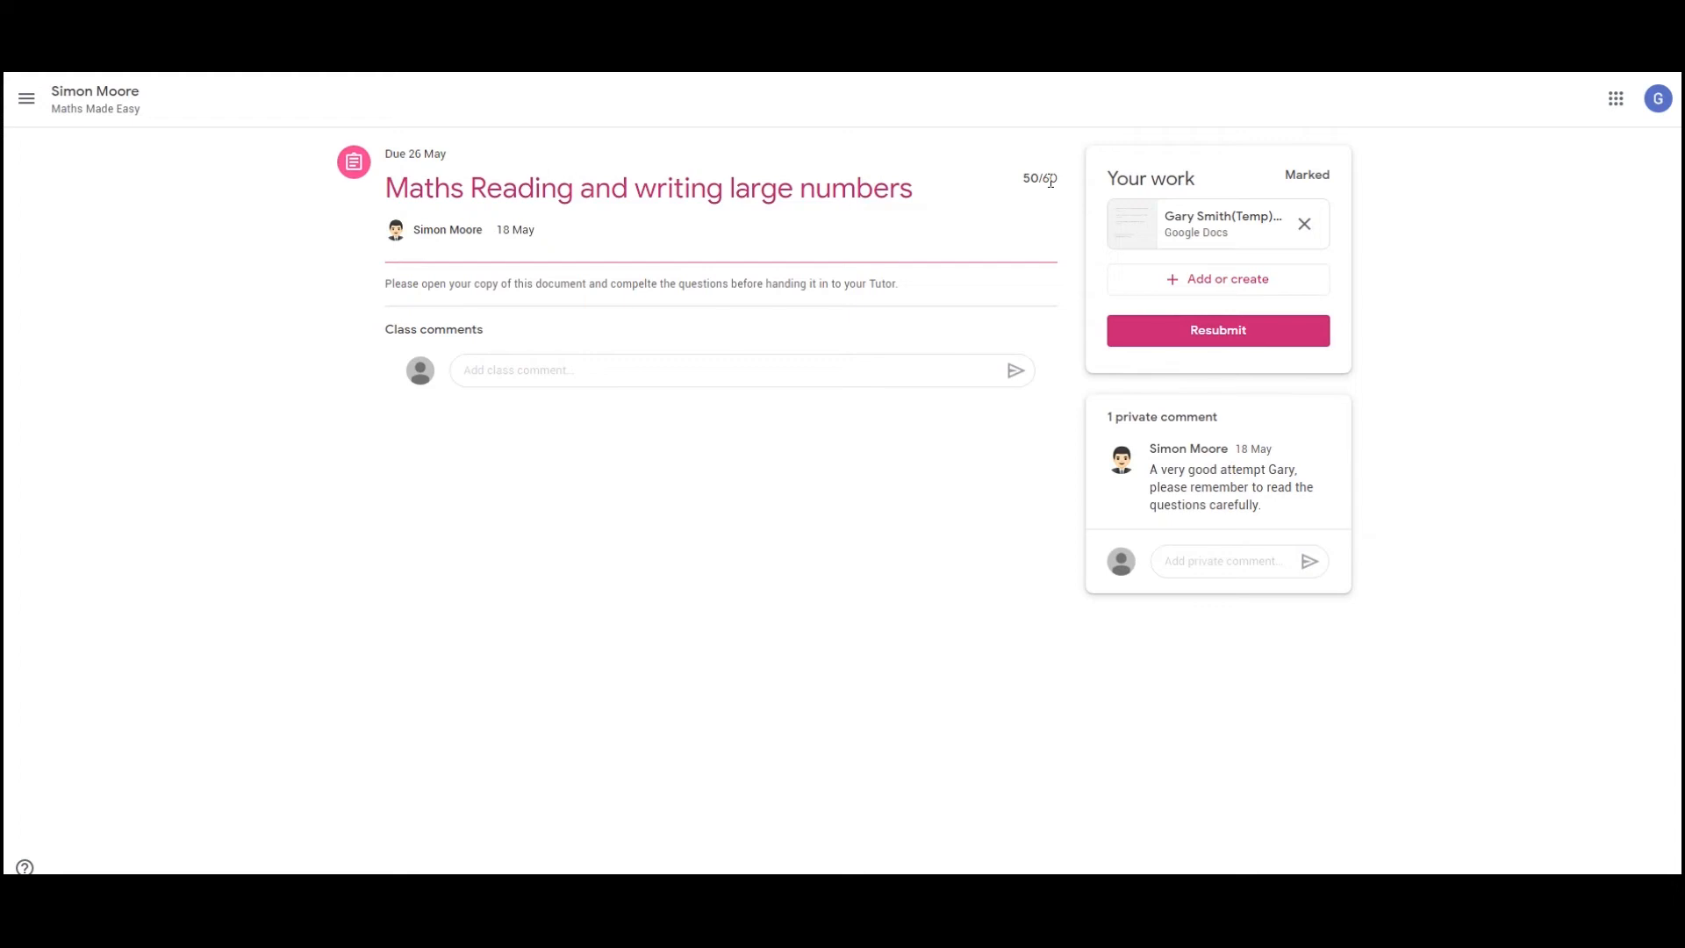
pyautogui.moveTo(1222, 222)
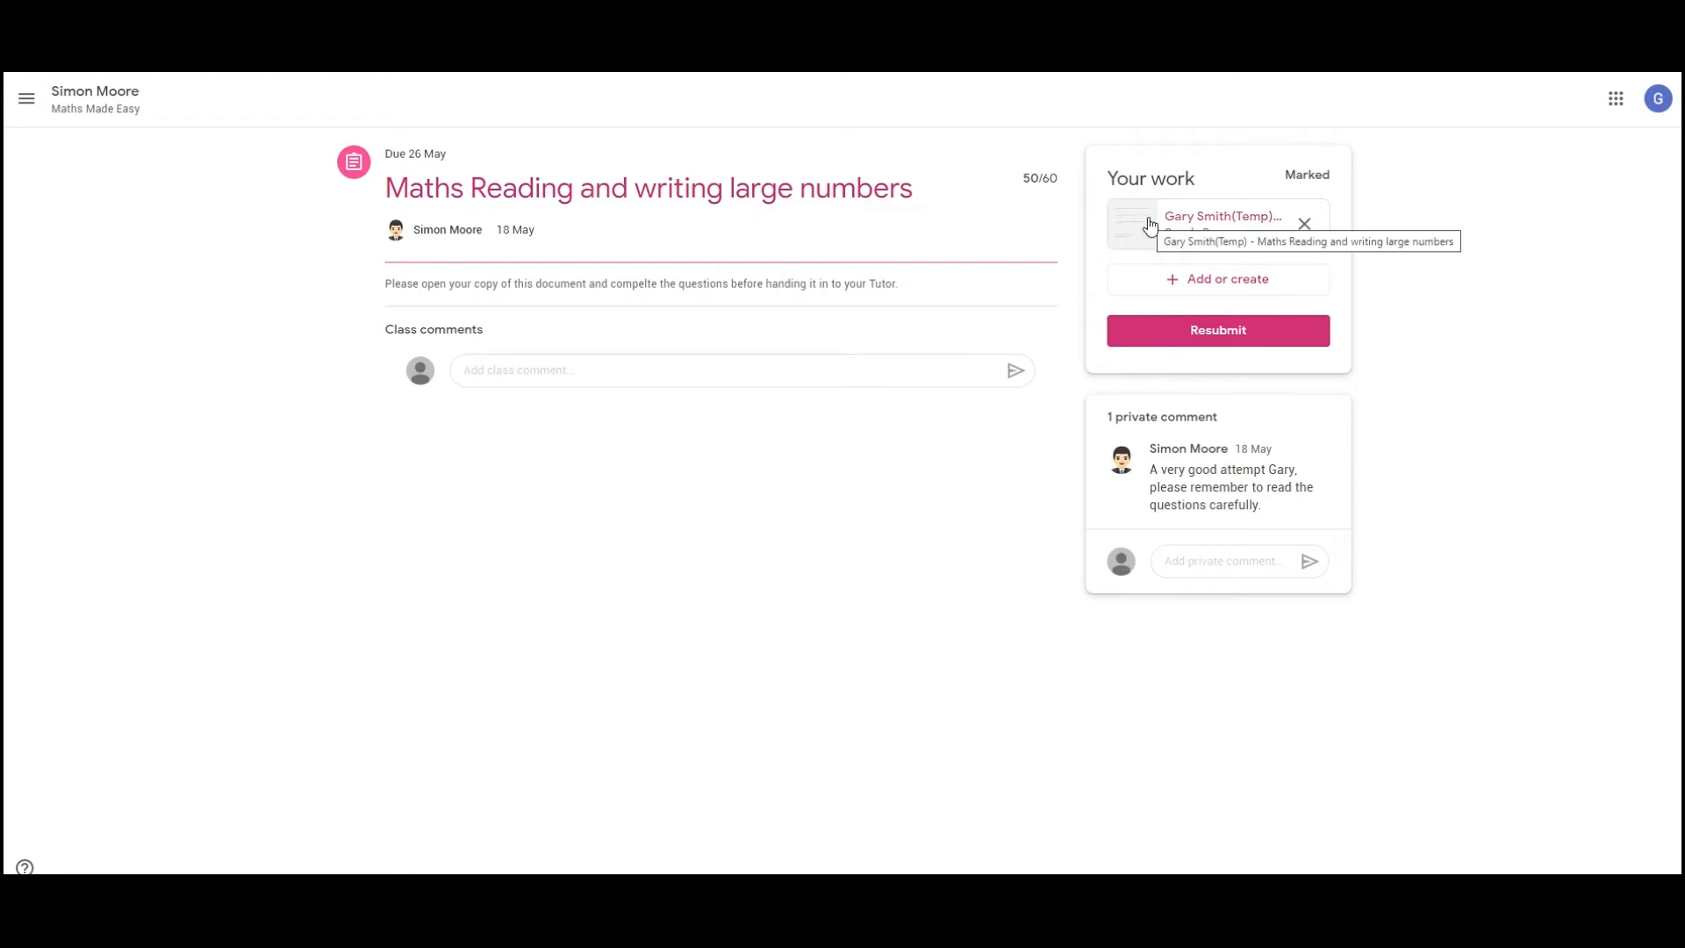
pyautogui.click(1132, 227)
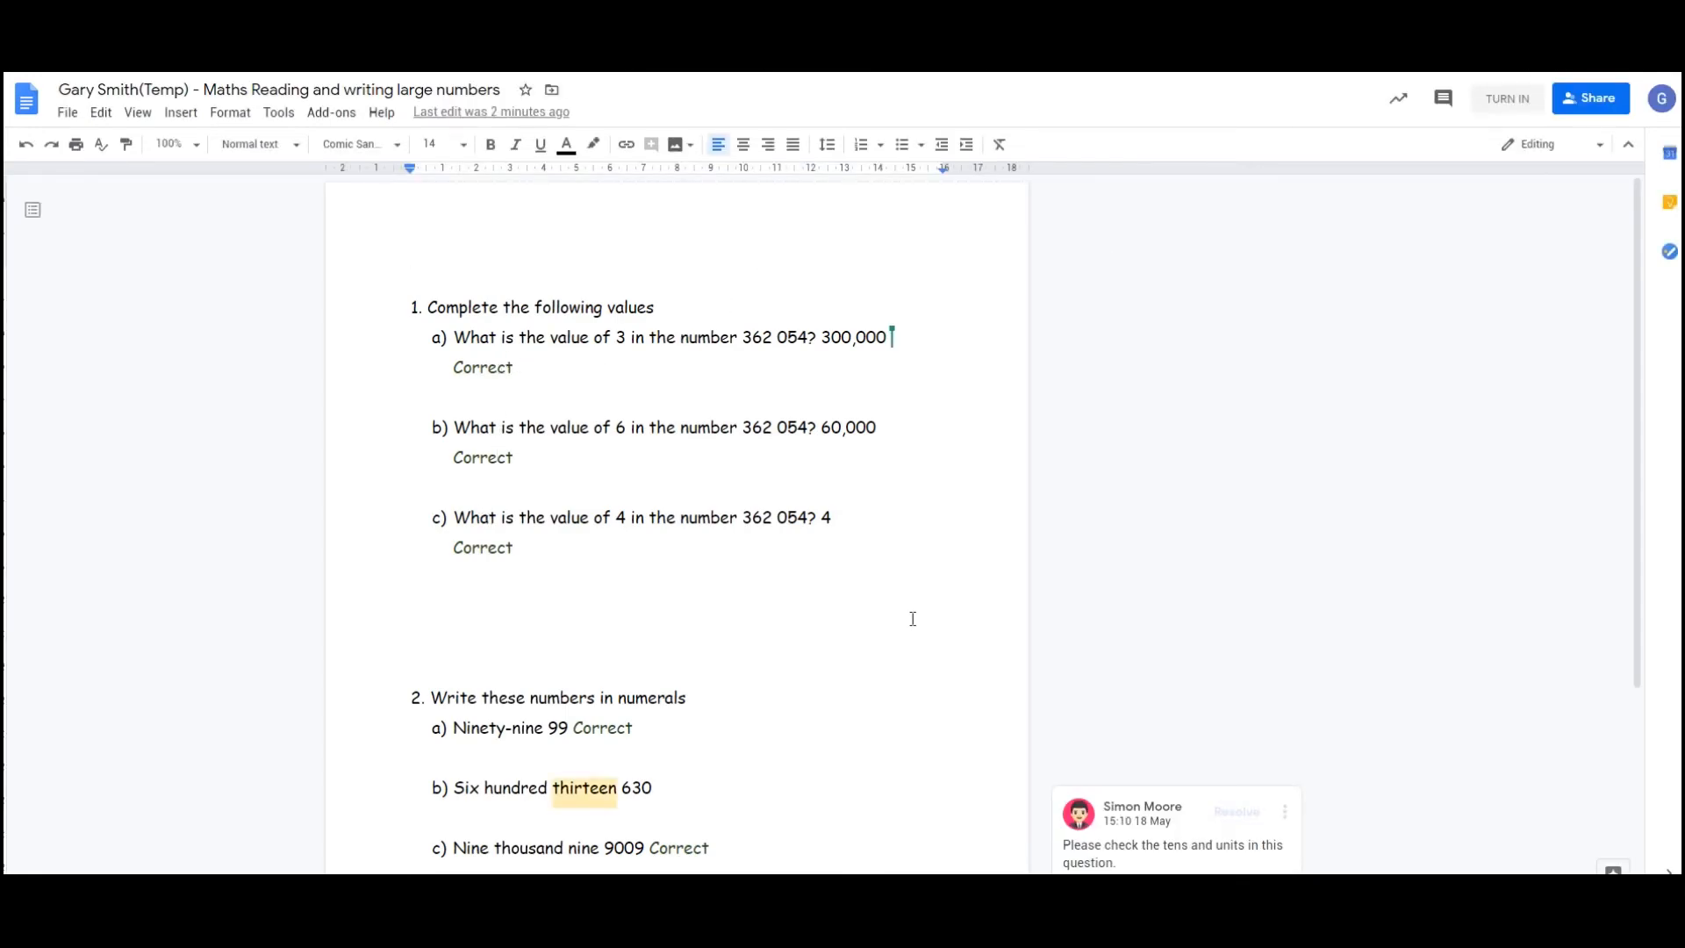
# Step: Scroll down the marked worksheet to the teacher's tens-and-units comment on question 2b
pyautogui.scroll(-3)
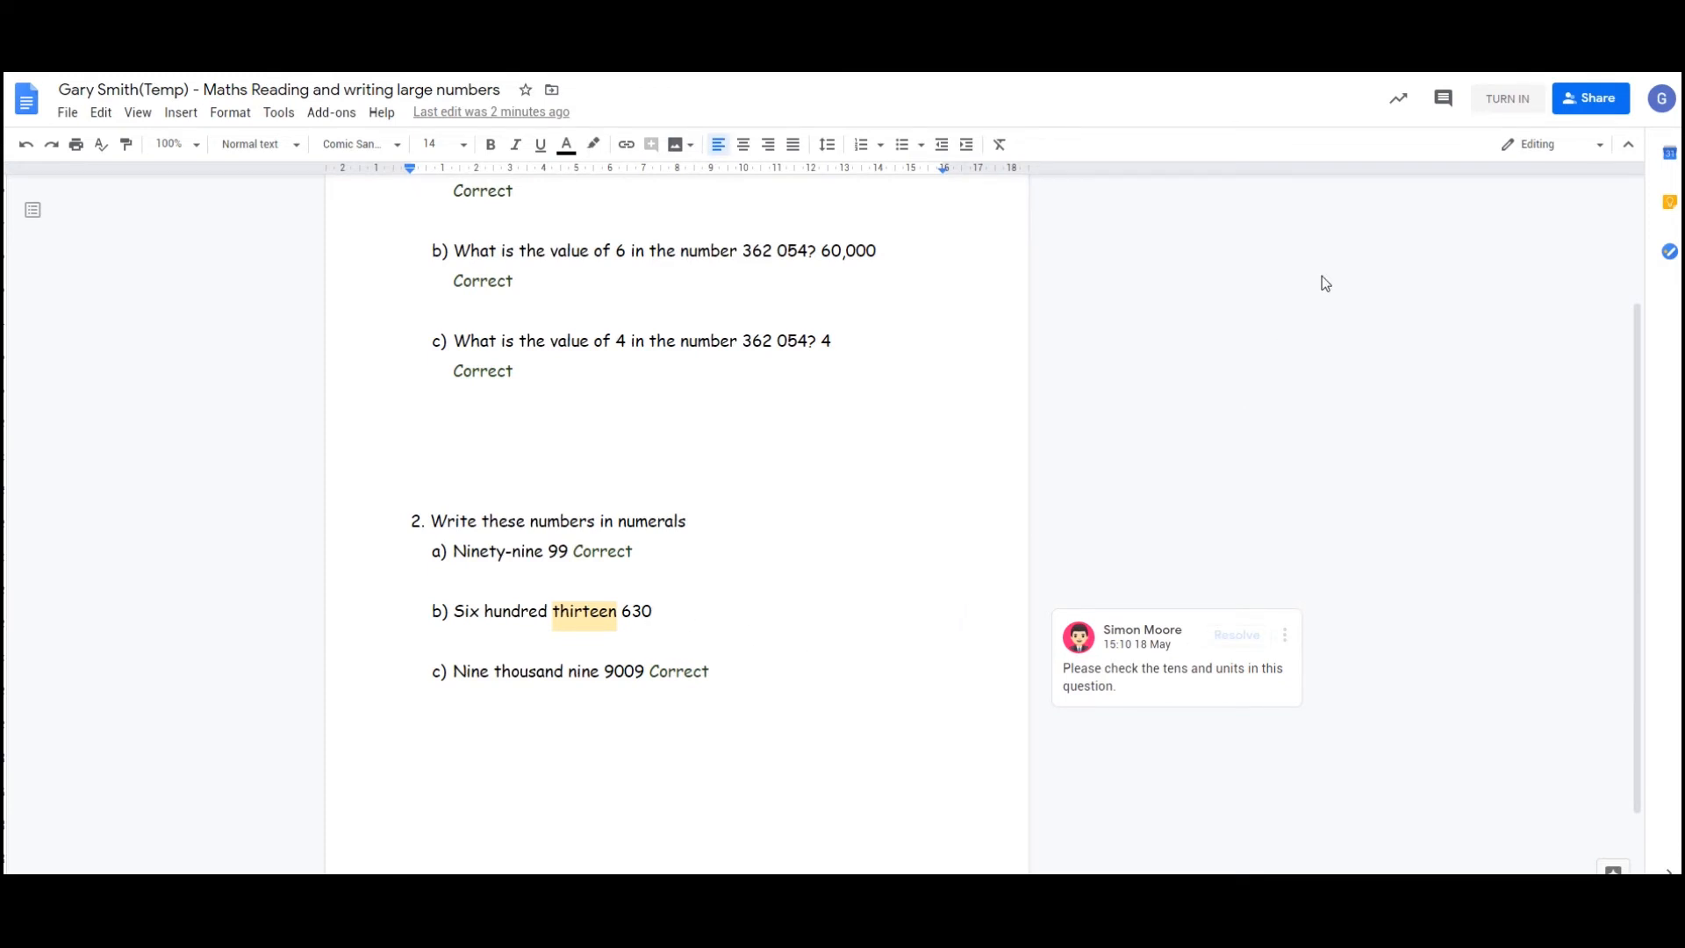
pyautogui.moveTo(1505, 98)
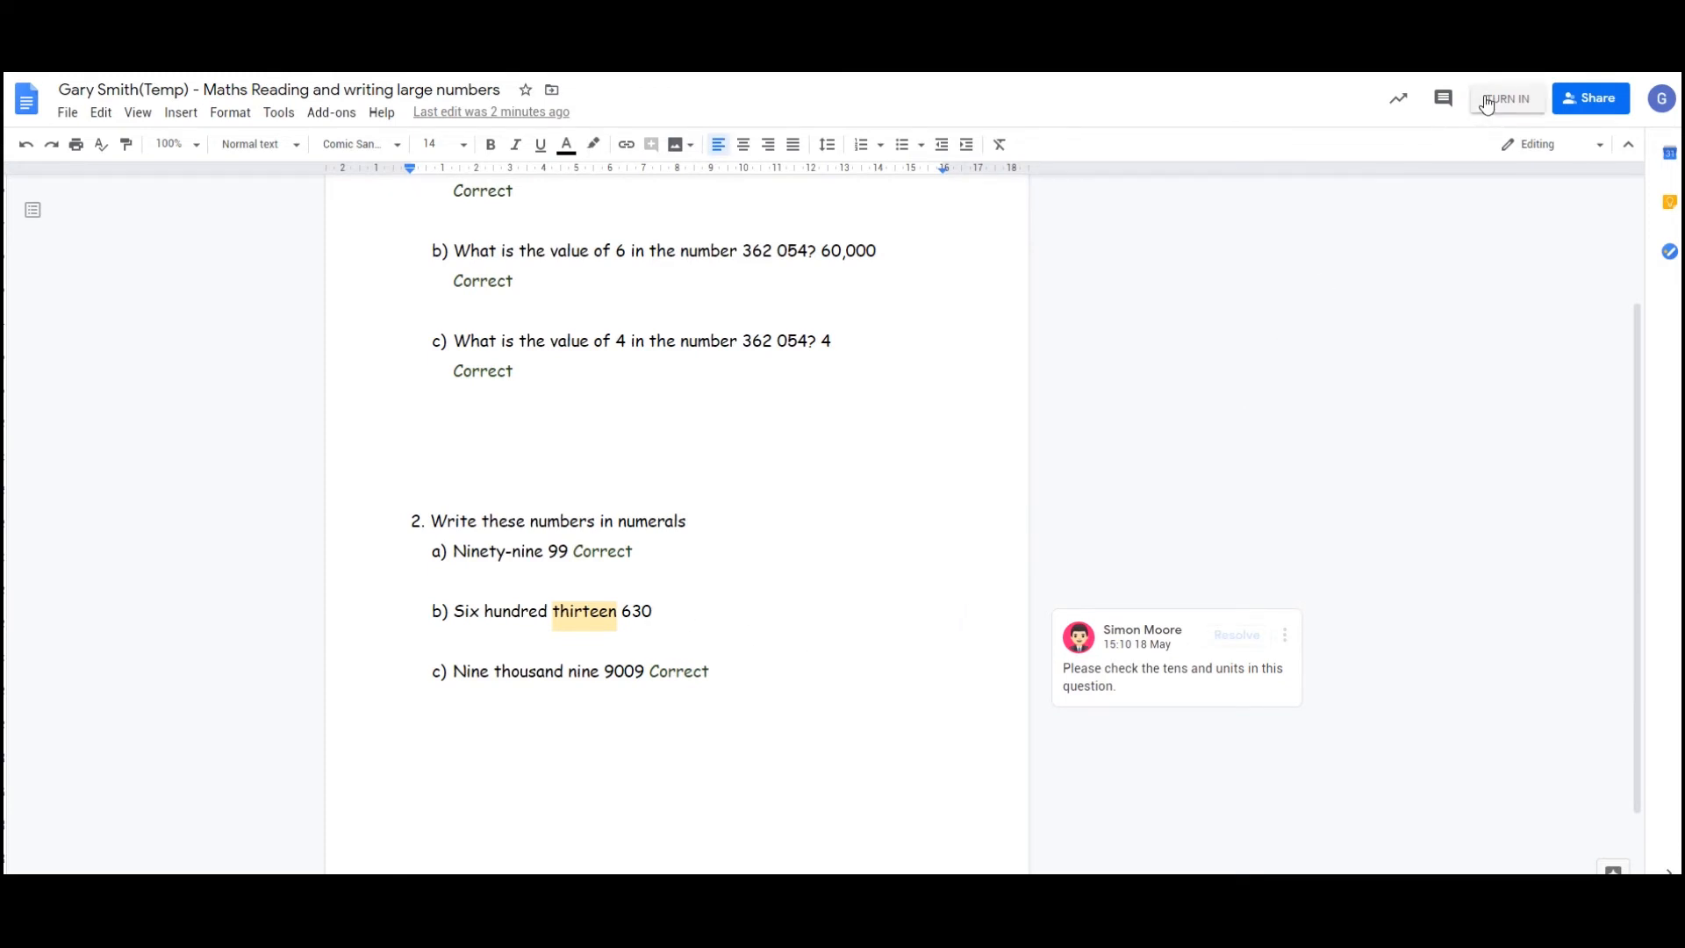
pyautogui.moveTo(1466, 179)
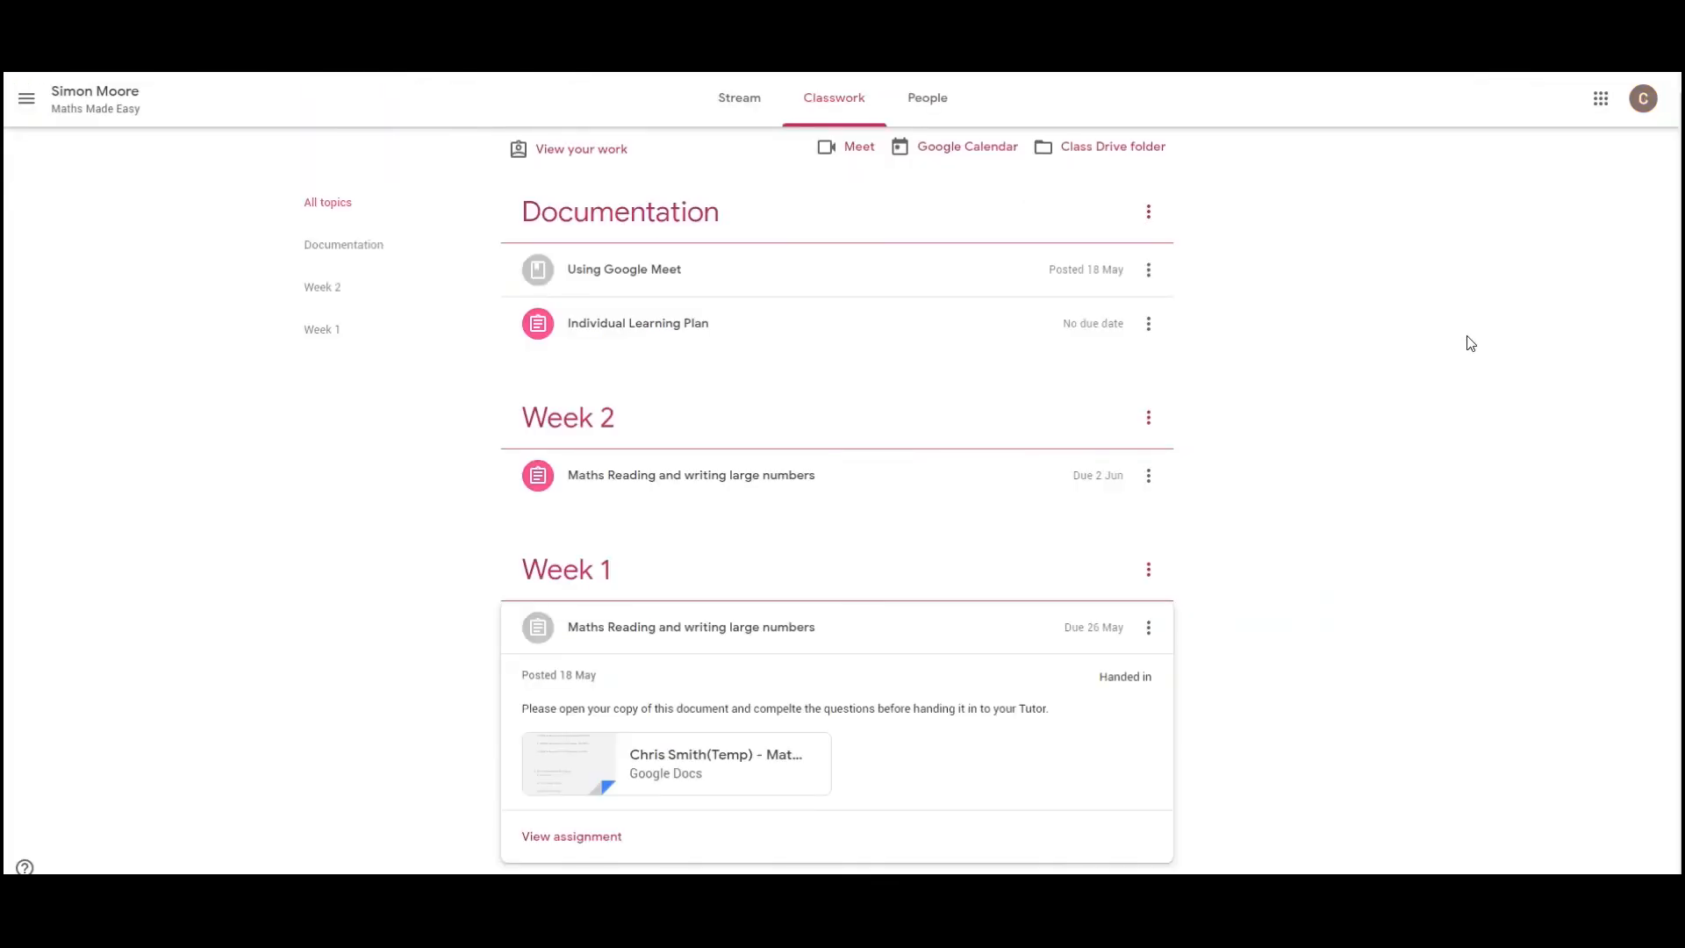
pyautogui.moveTo(1380, 447)
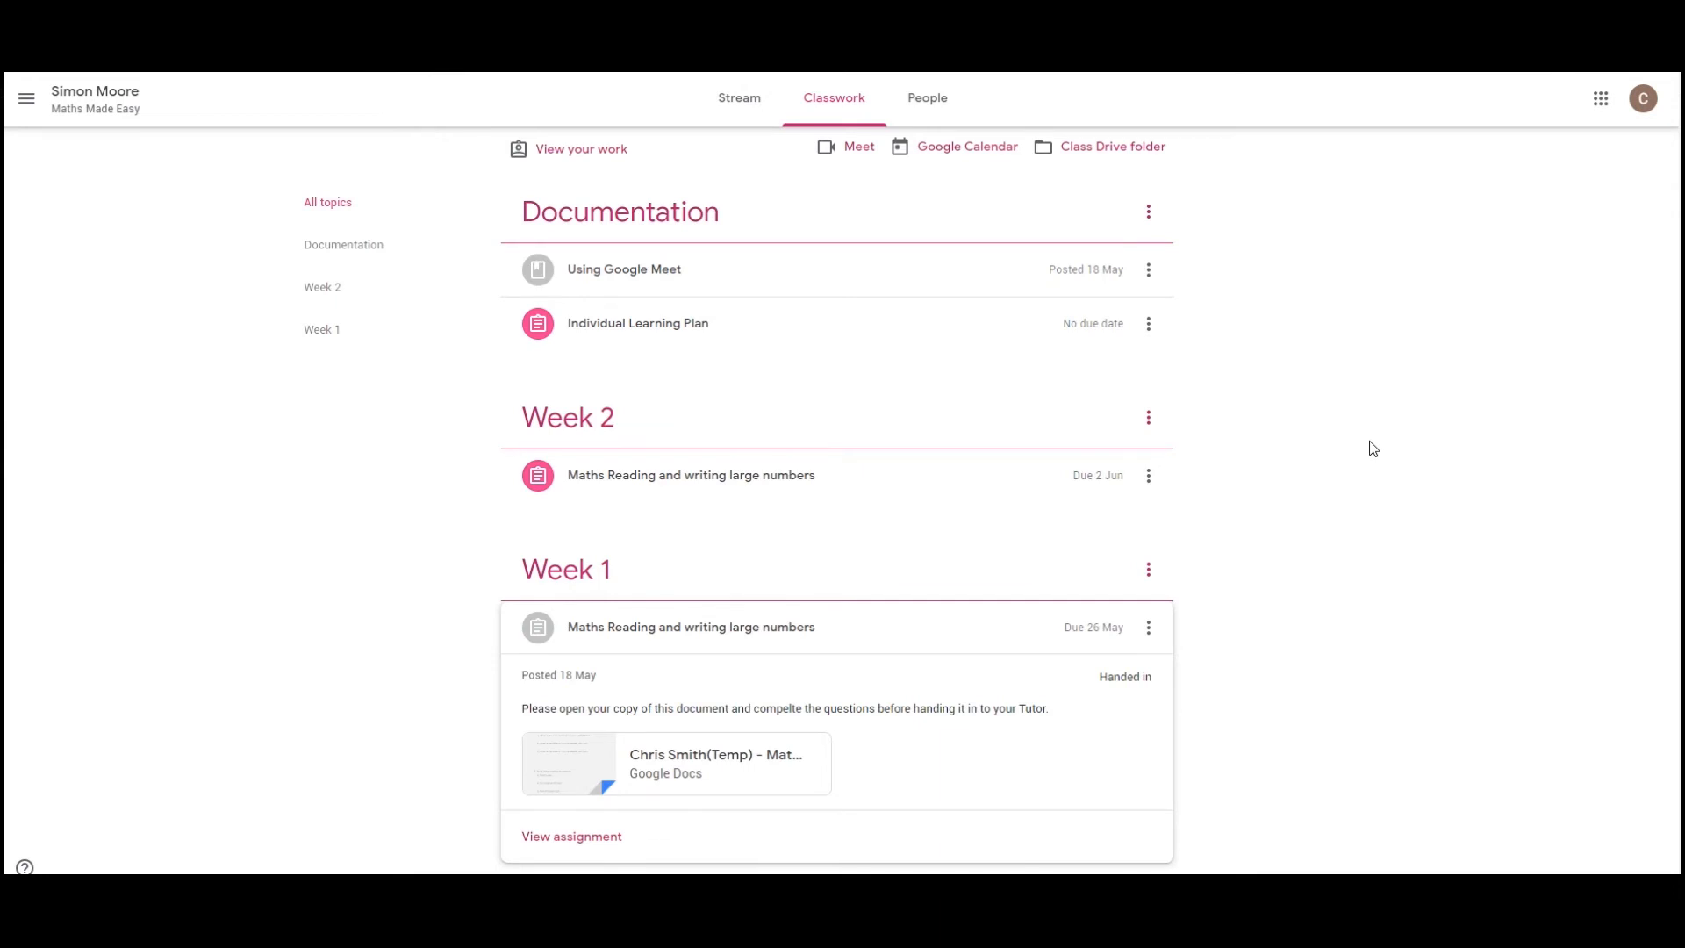
pyautogui.moveTo(1365, 443)
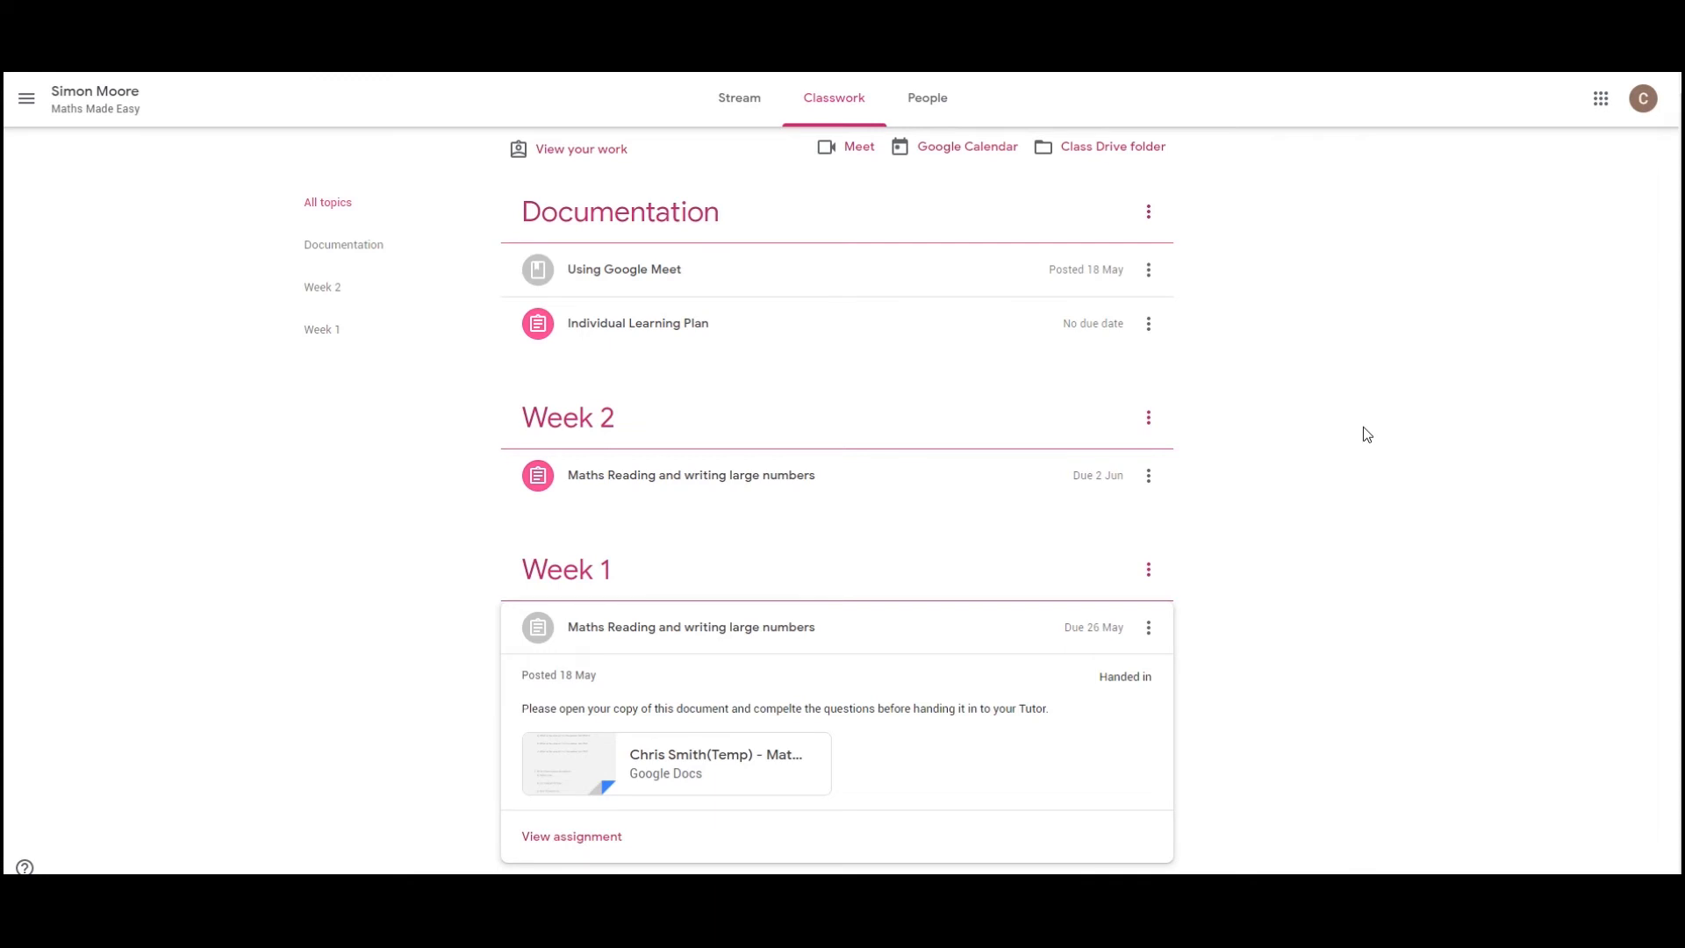
pyautogui.moveTo(1409, 308)
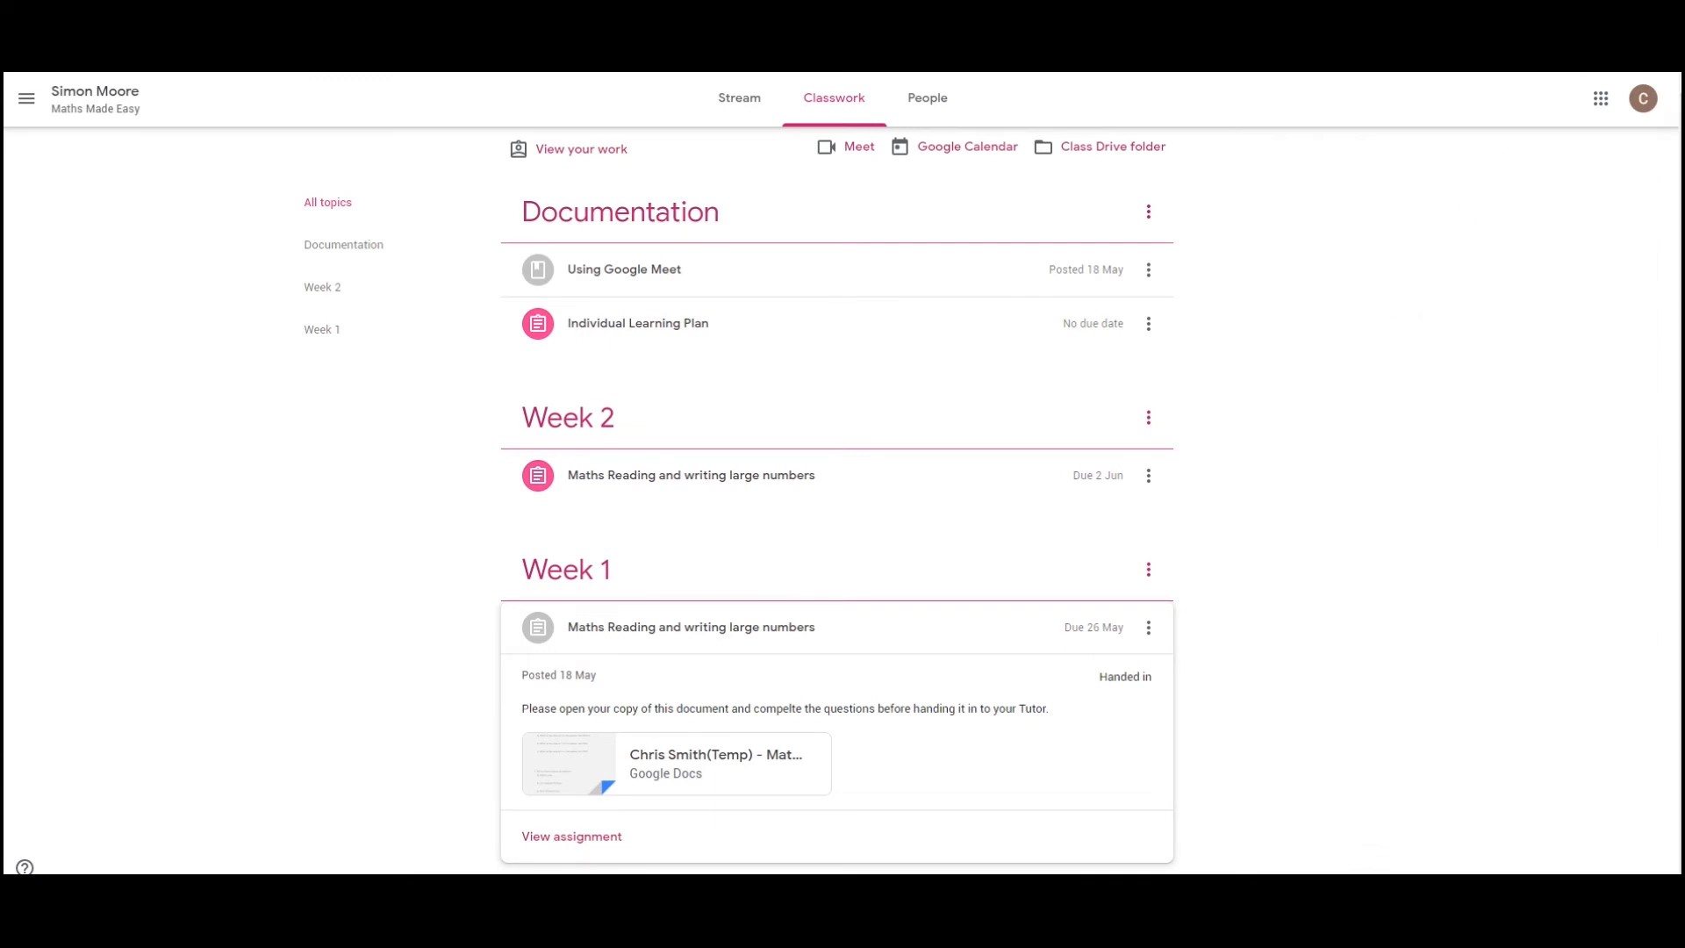
pyautogui.click(933, 98)
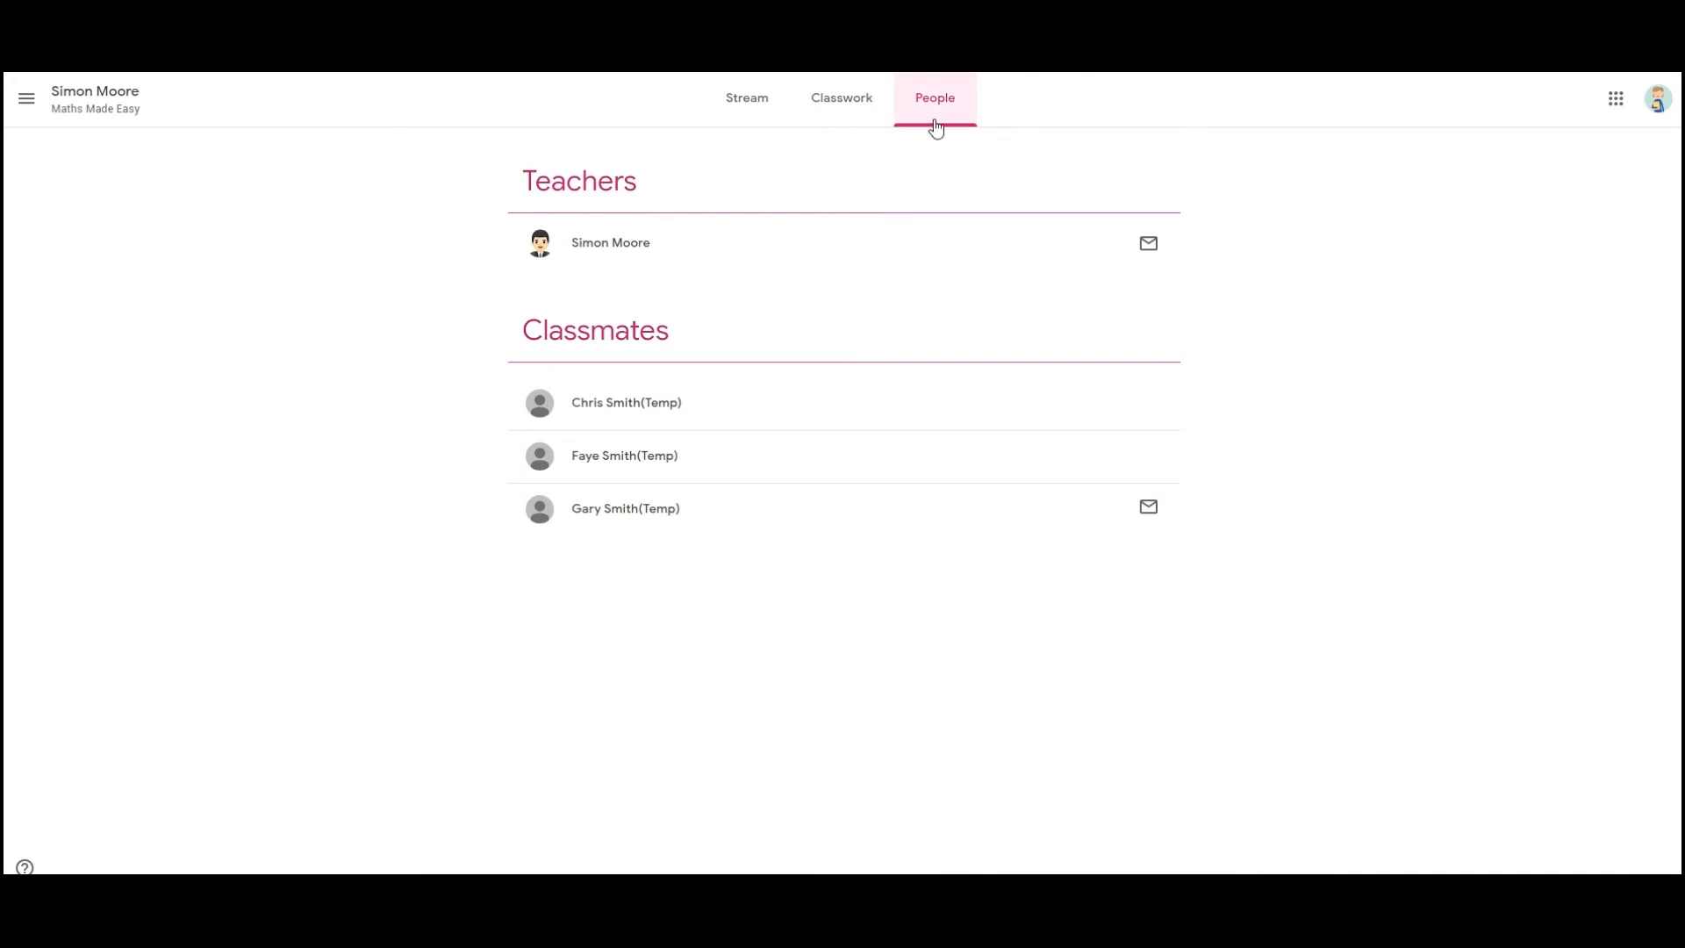
pyautogui.moveTo(649, 187)
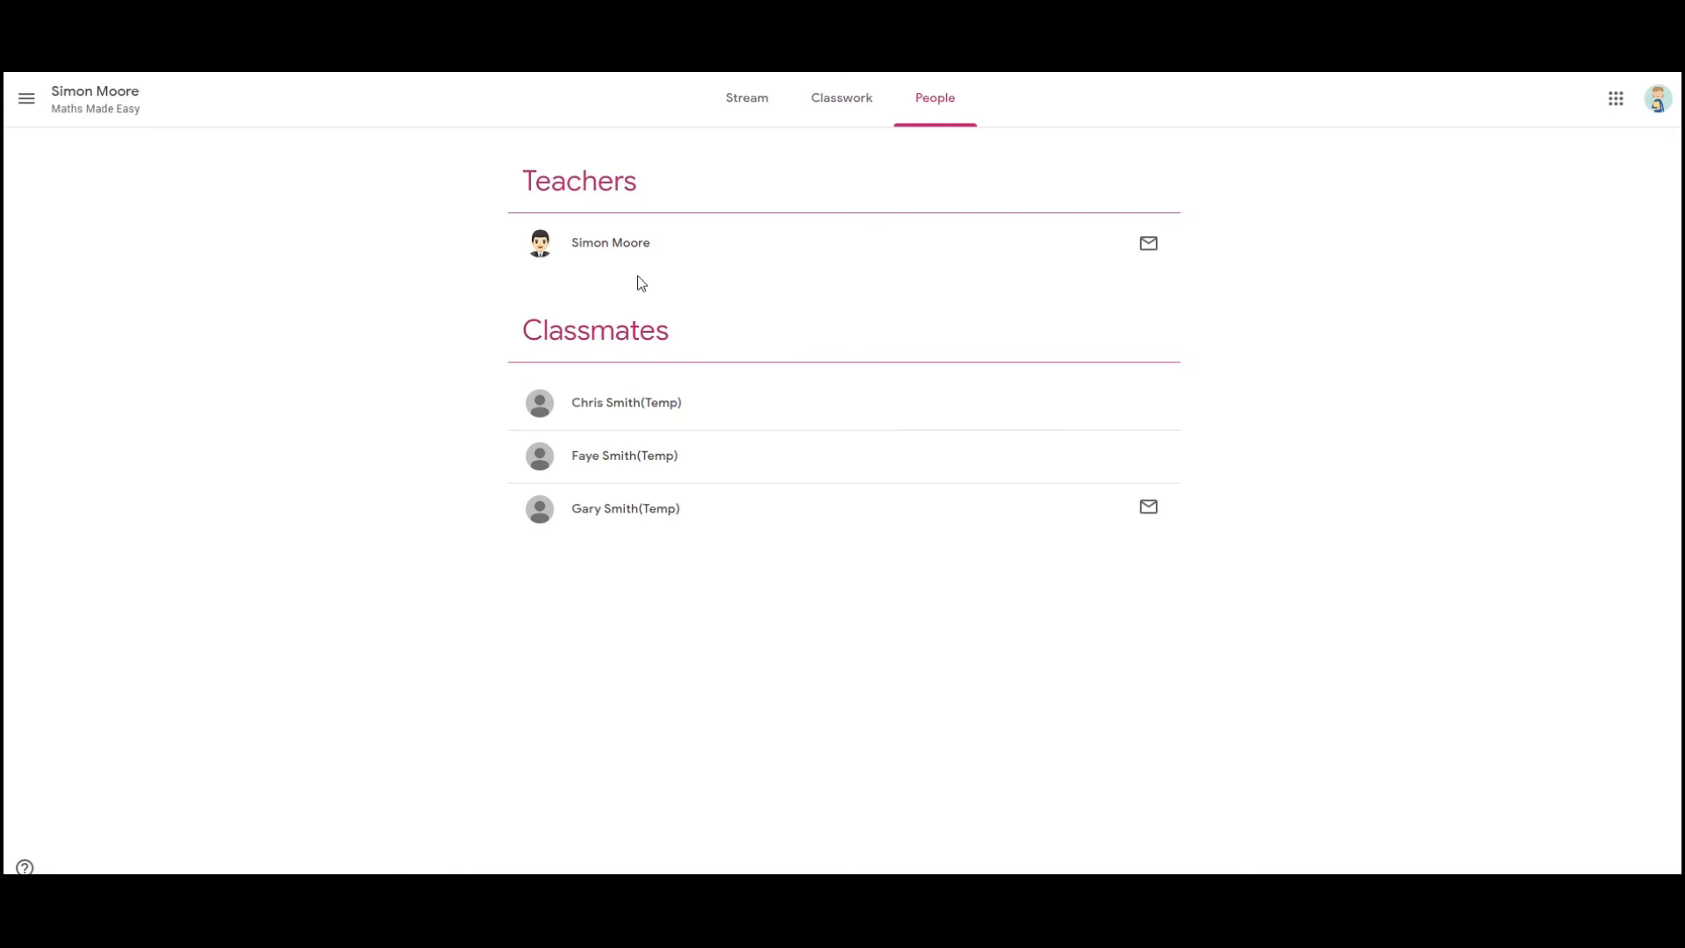
pyautogui.moveTo(869, 251)
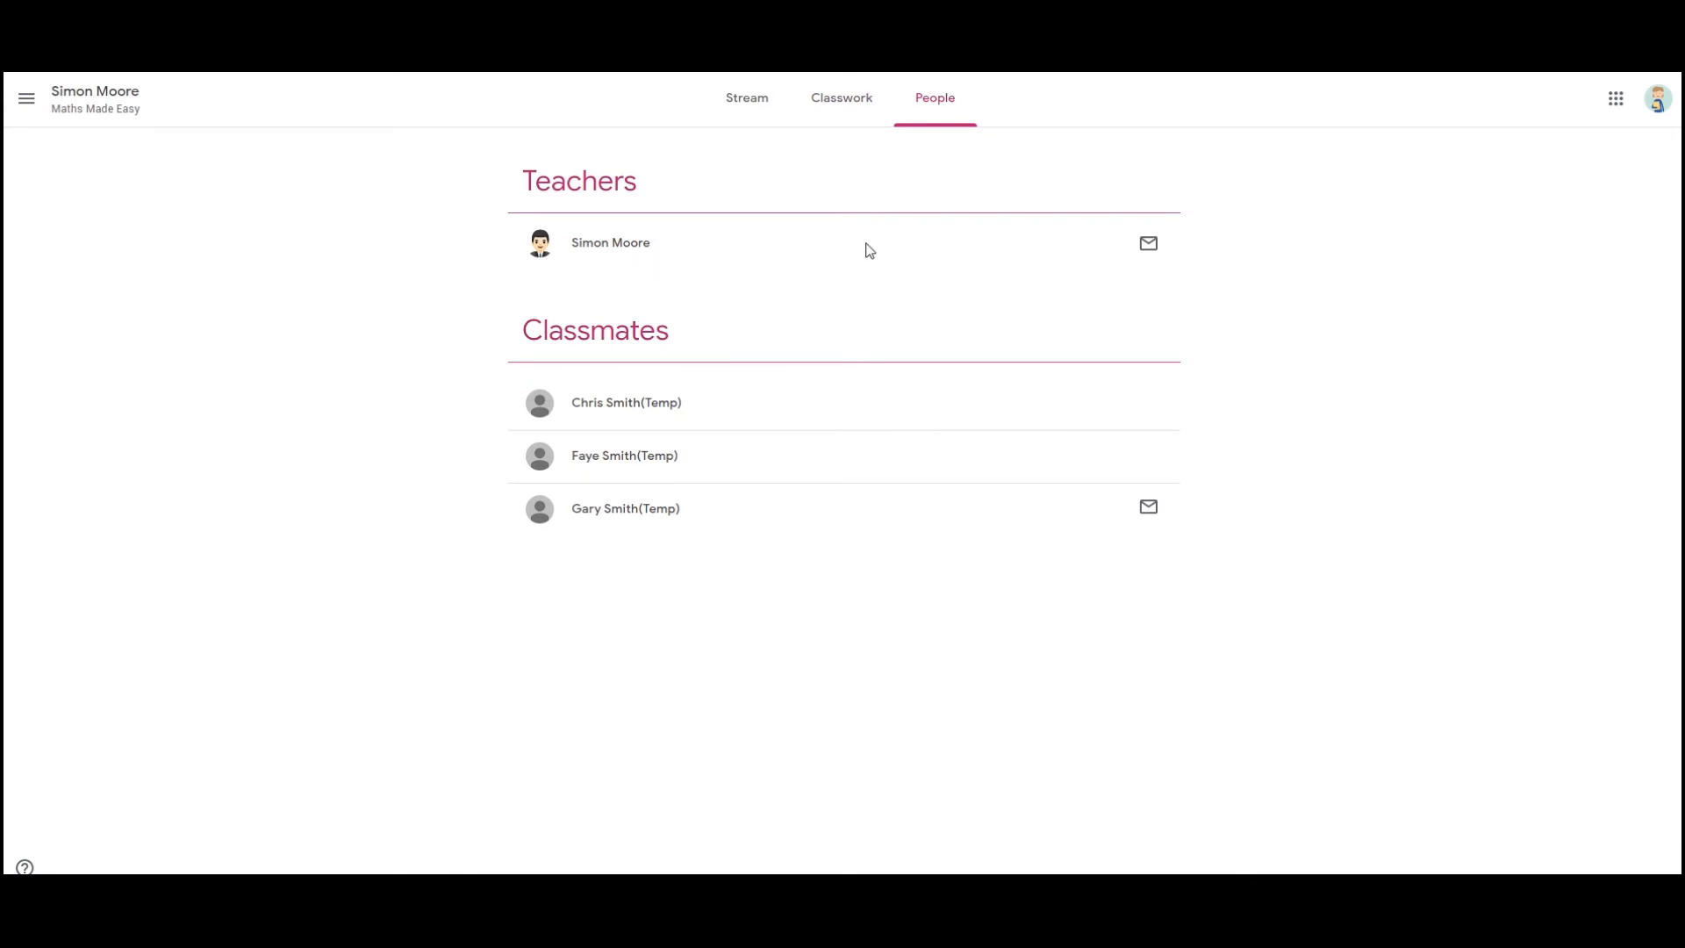
pyautogui.moveTo(1148, 242)
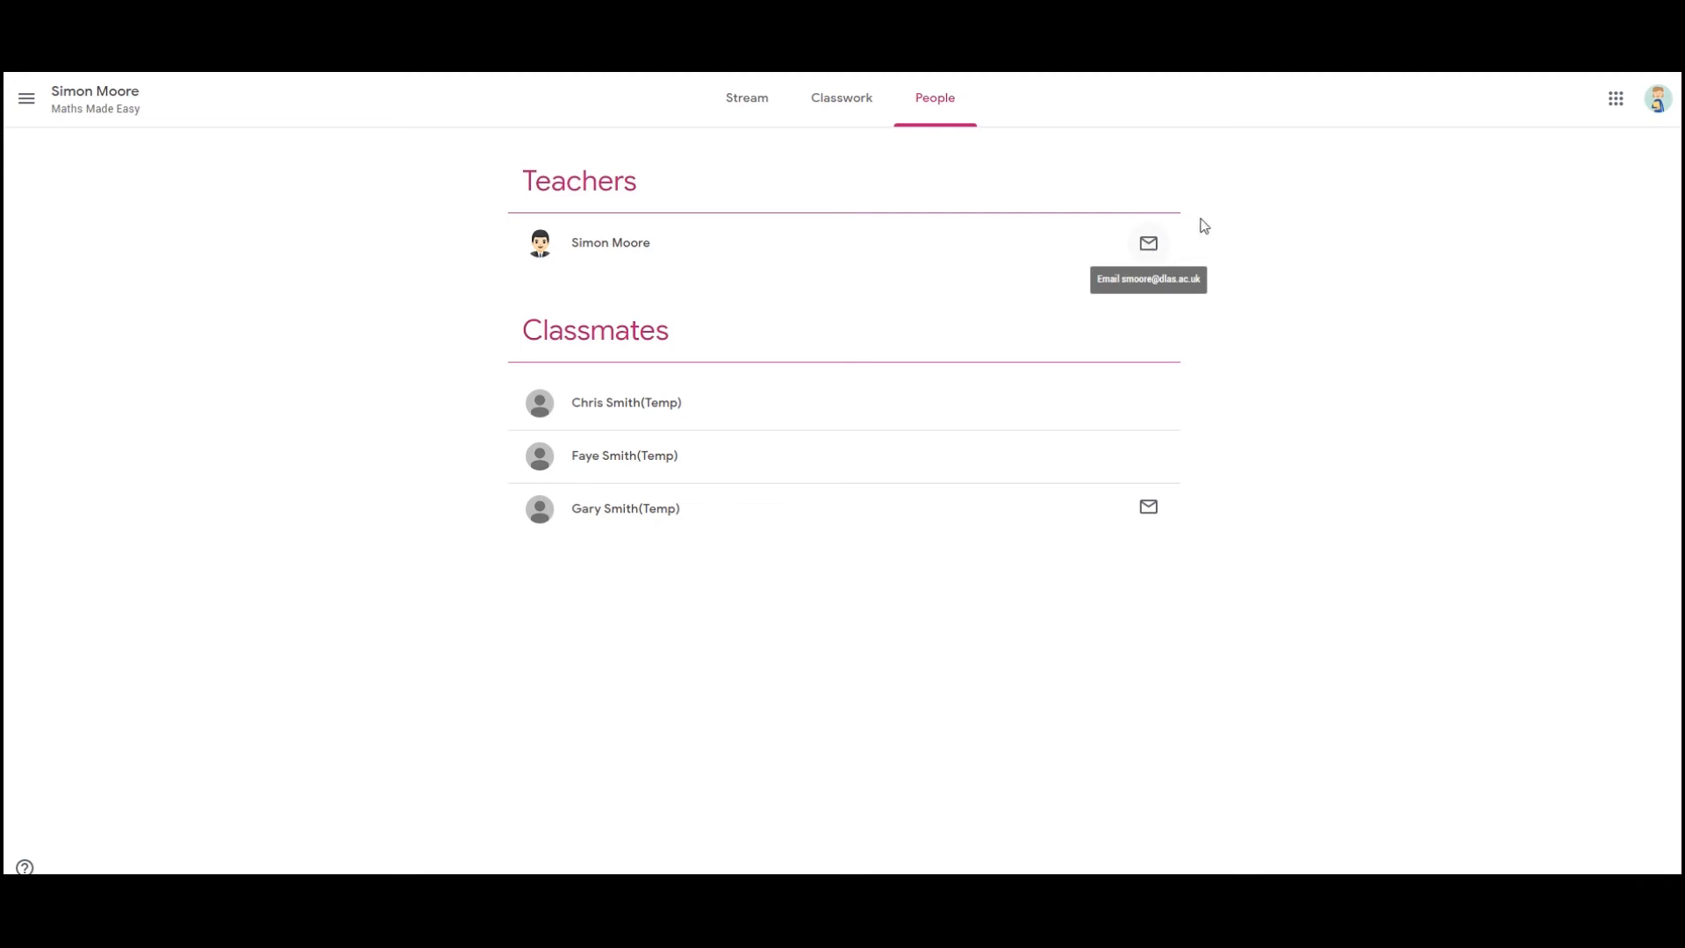
pyautogui.click(738, 99)
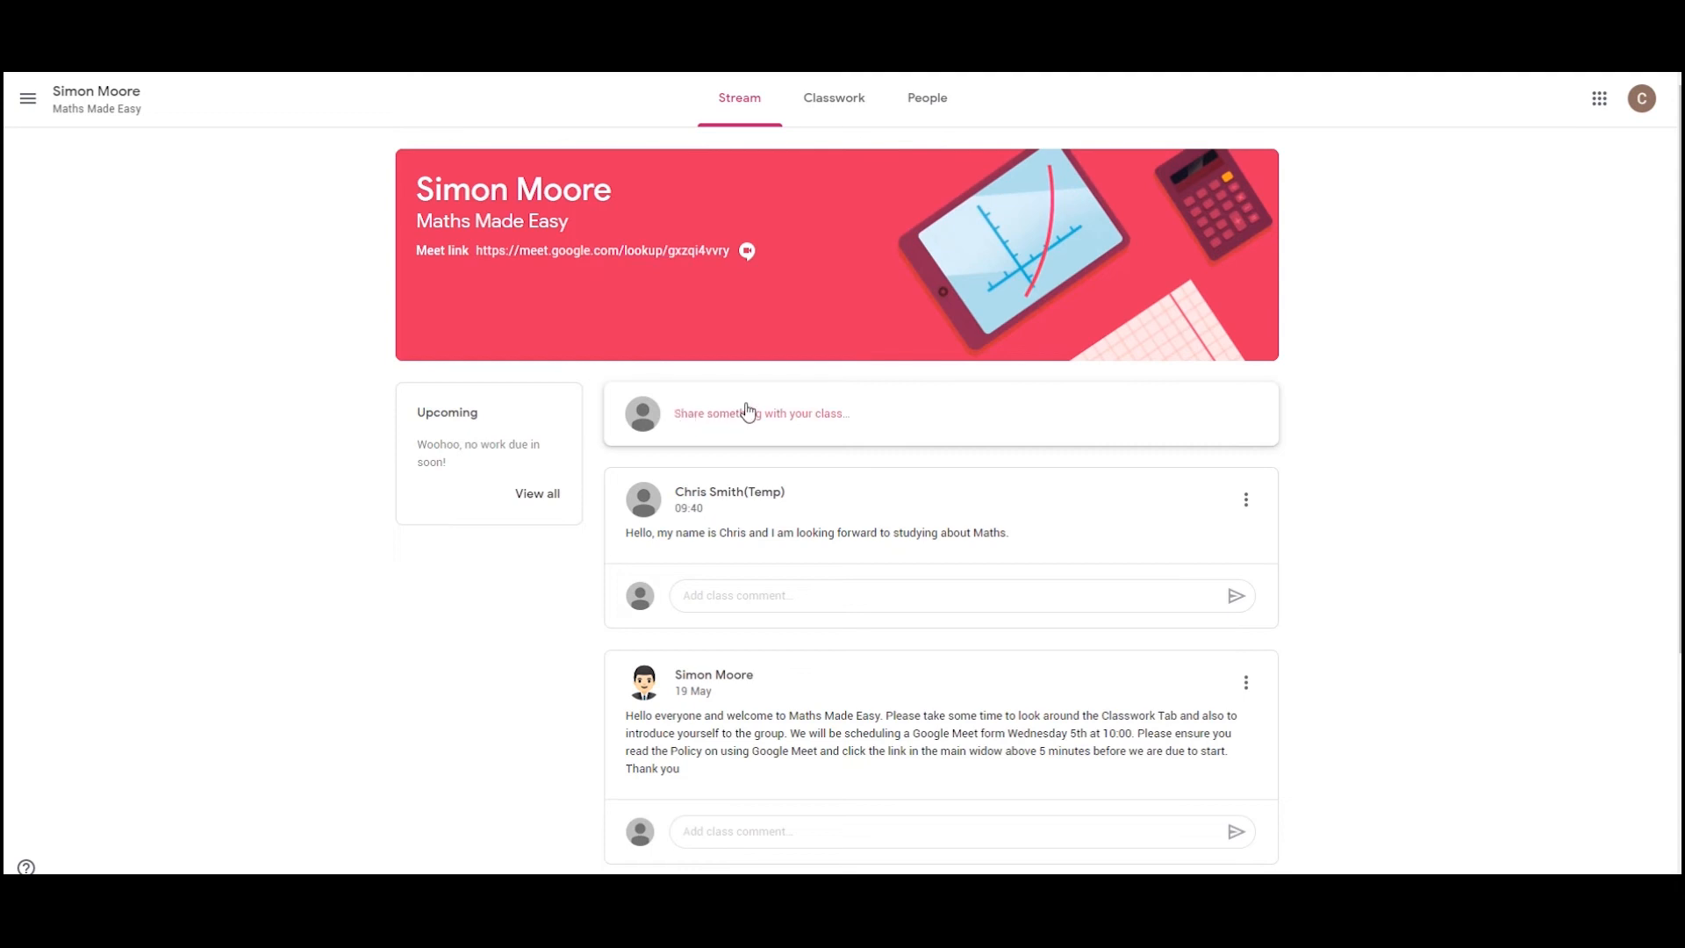
pyautogui.moveTo(602, 251)
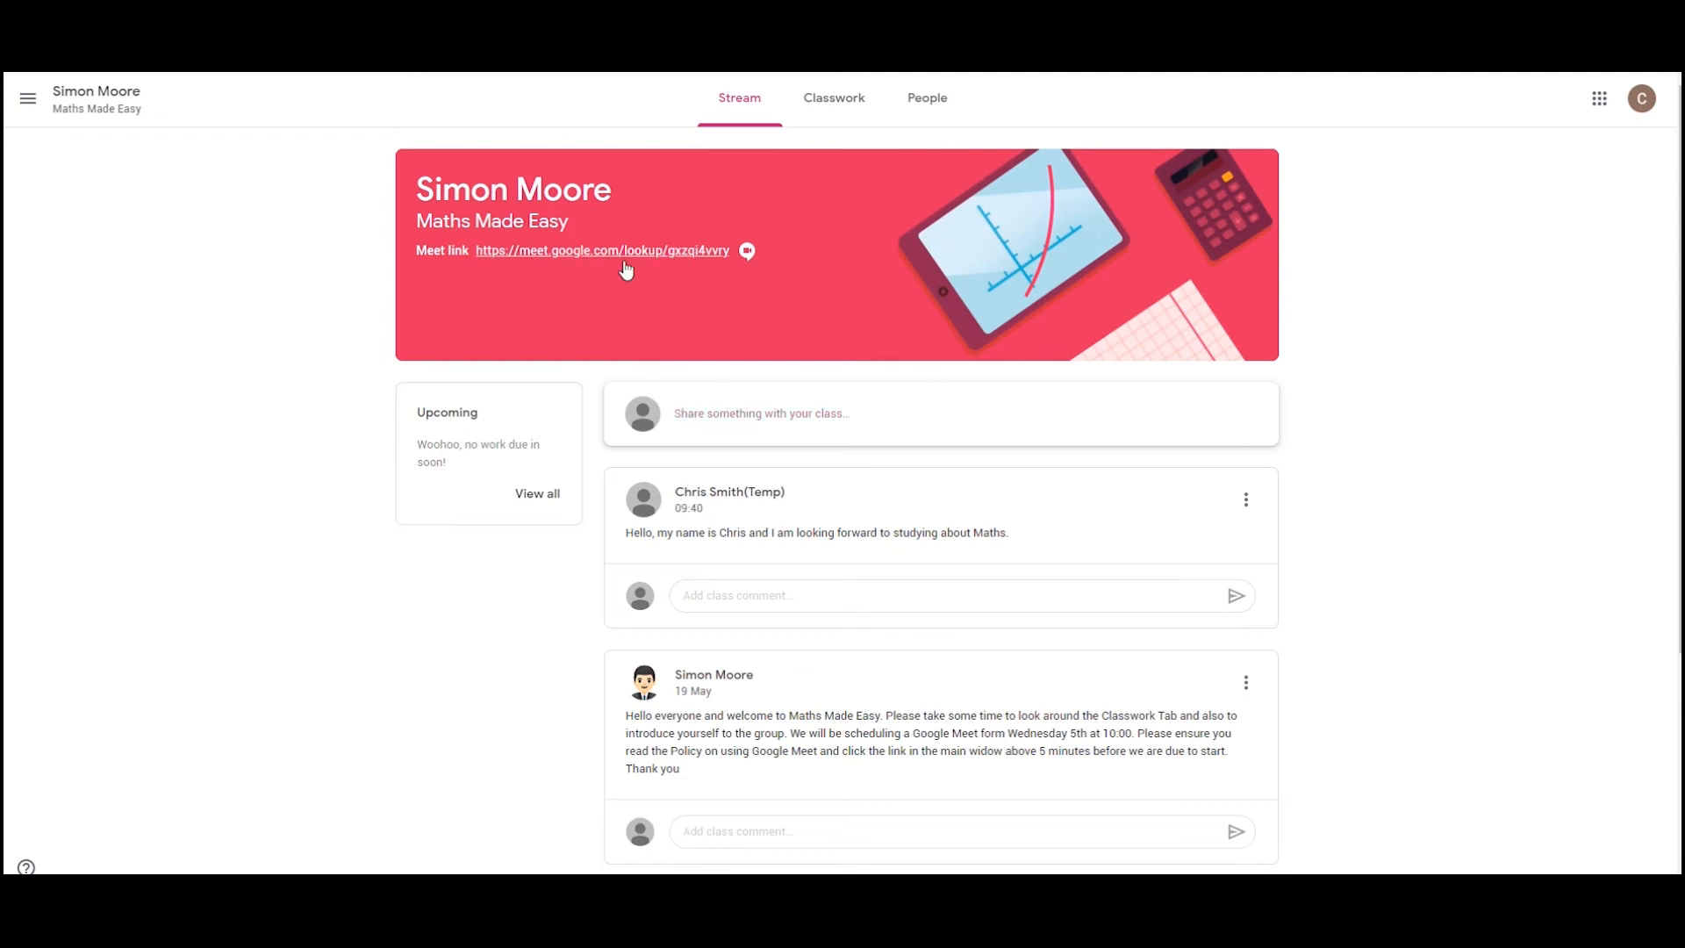
# Step: Follow the Meet link in the Maths Made Easy class banner
pyautogui.click(602, 251)
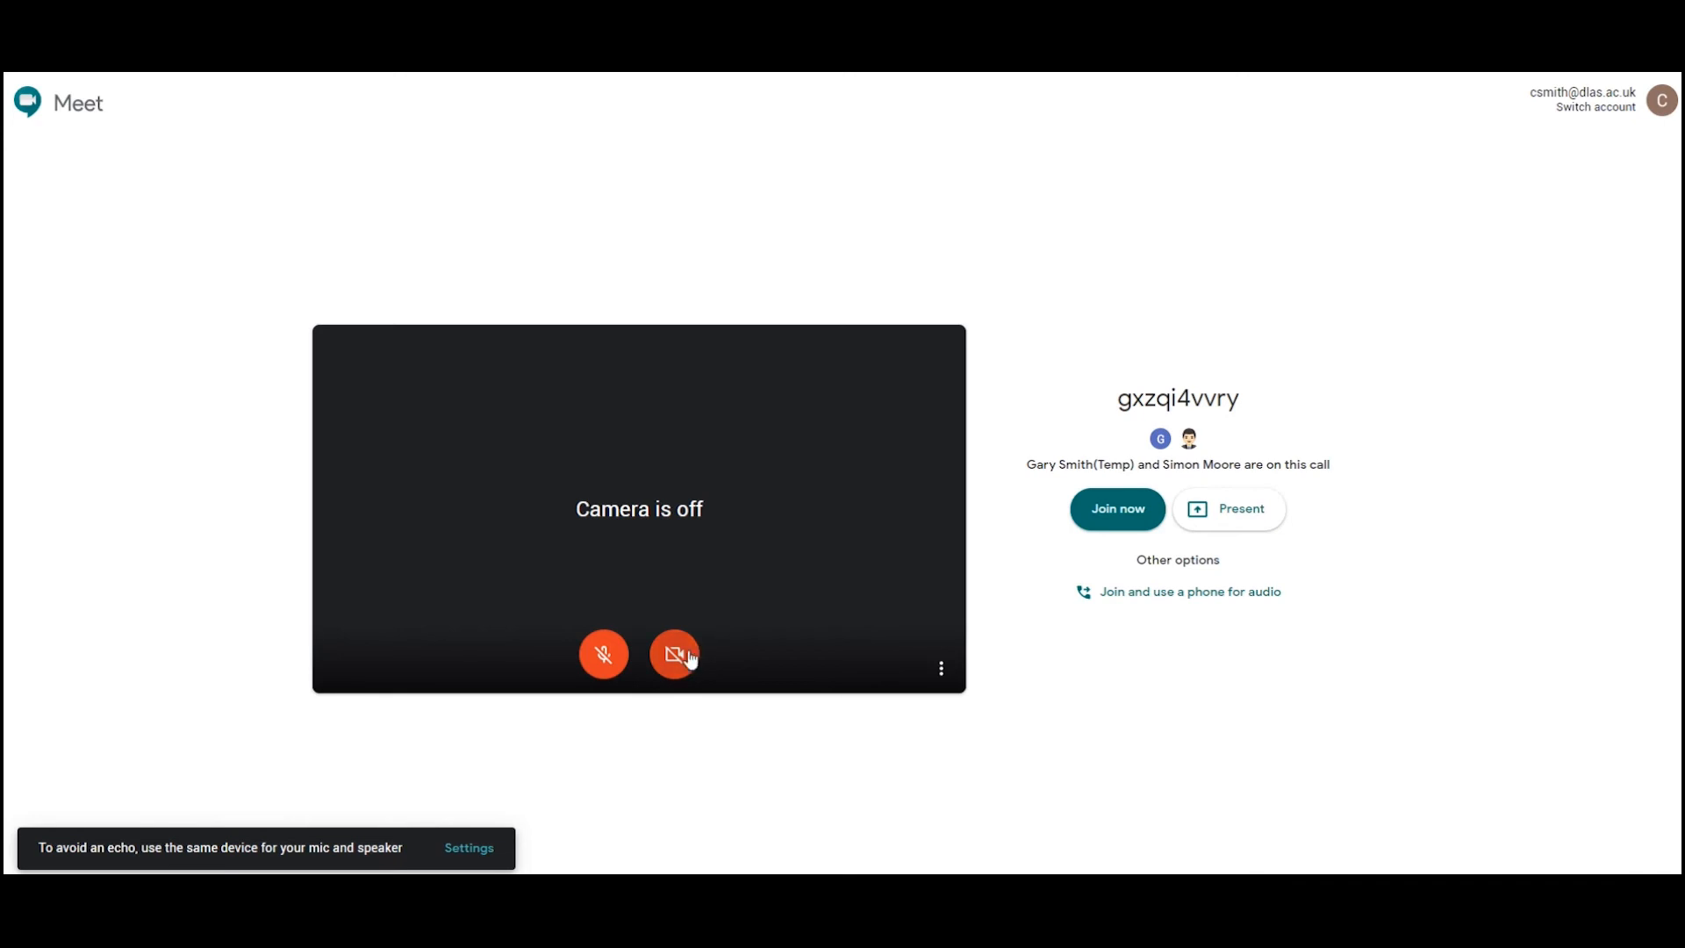
pyautogui.moveTo(602, 654)
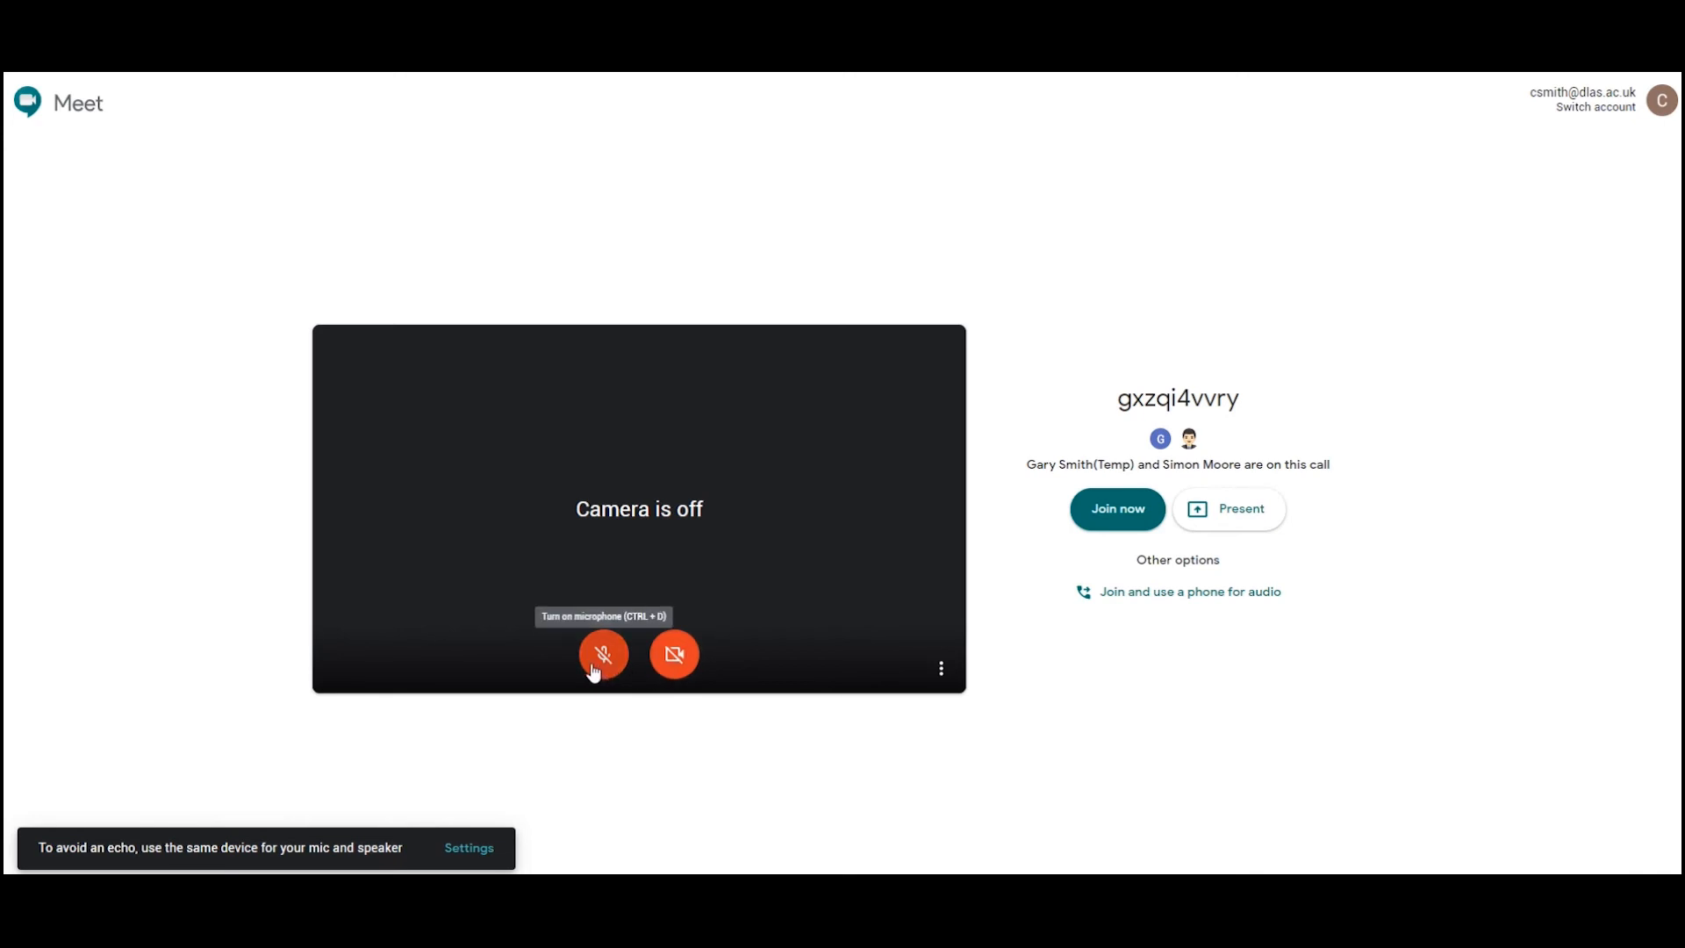
pyautogui.moveTo(594, 674)
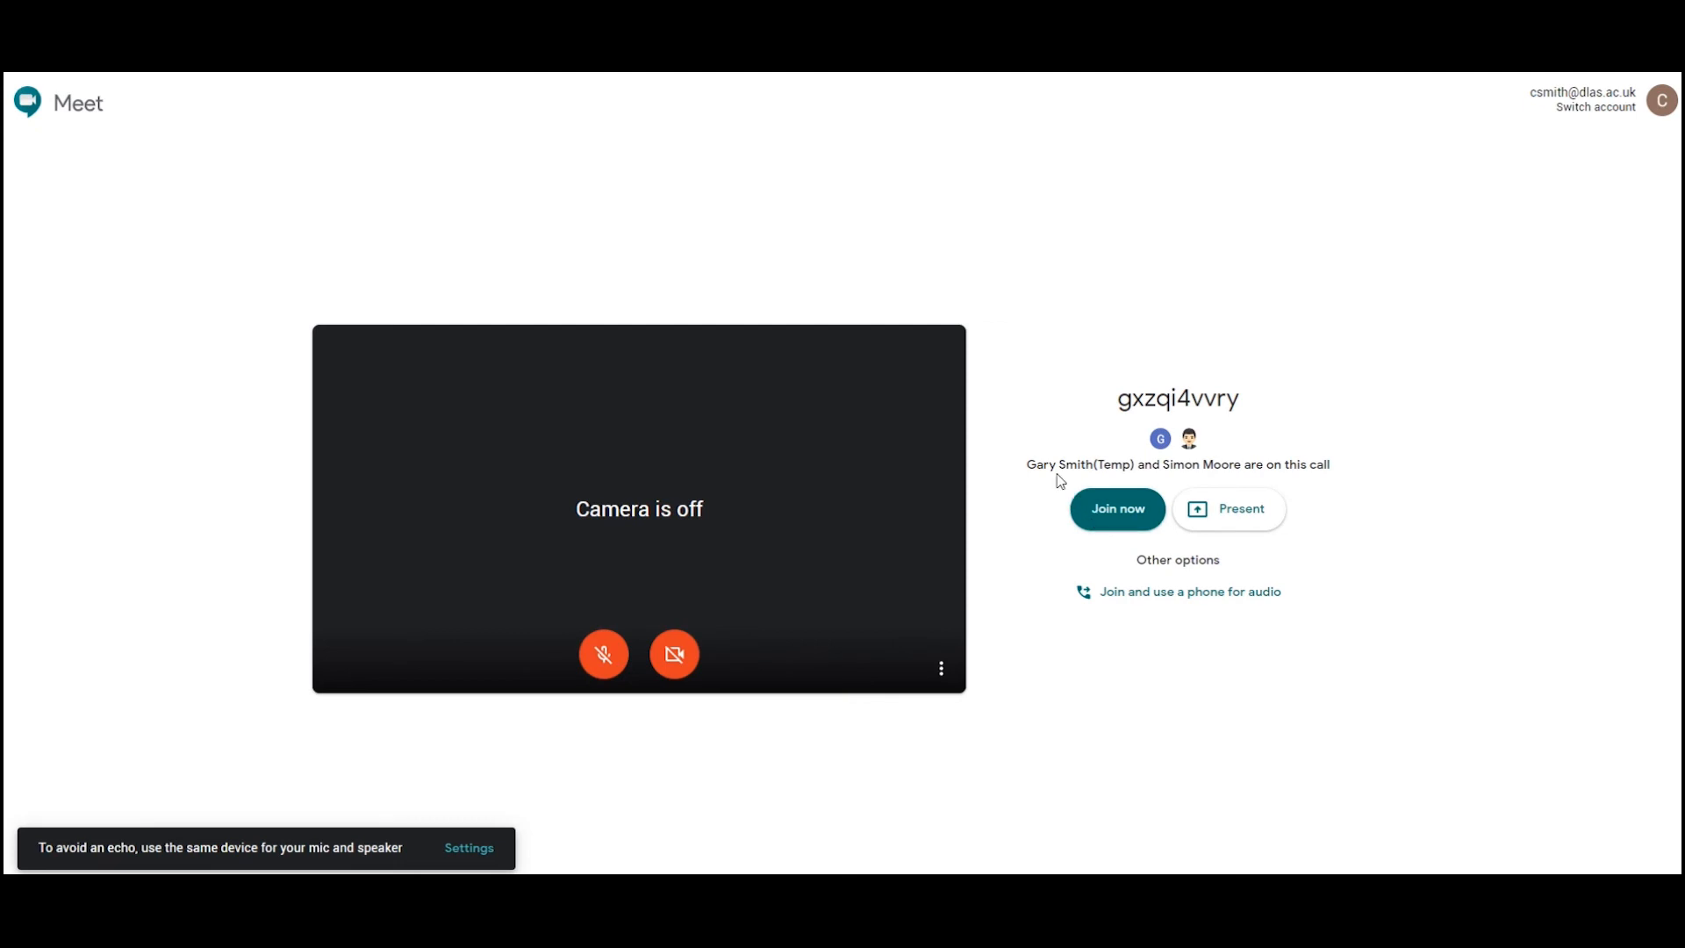
pyautogui.moveTo(1243, 476)
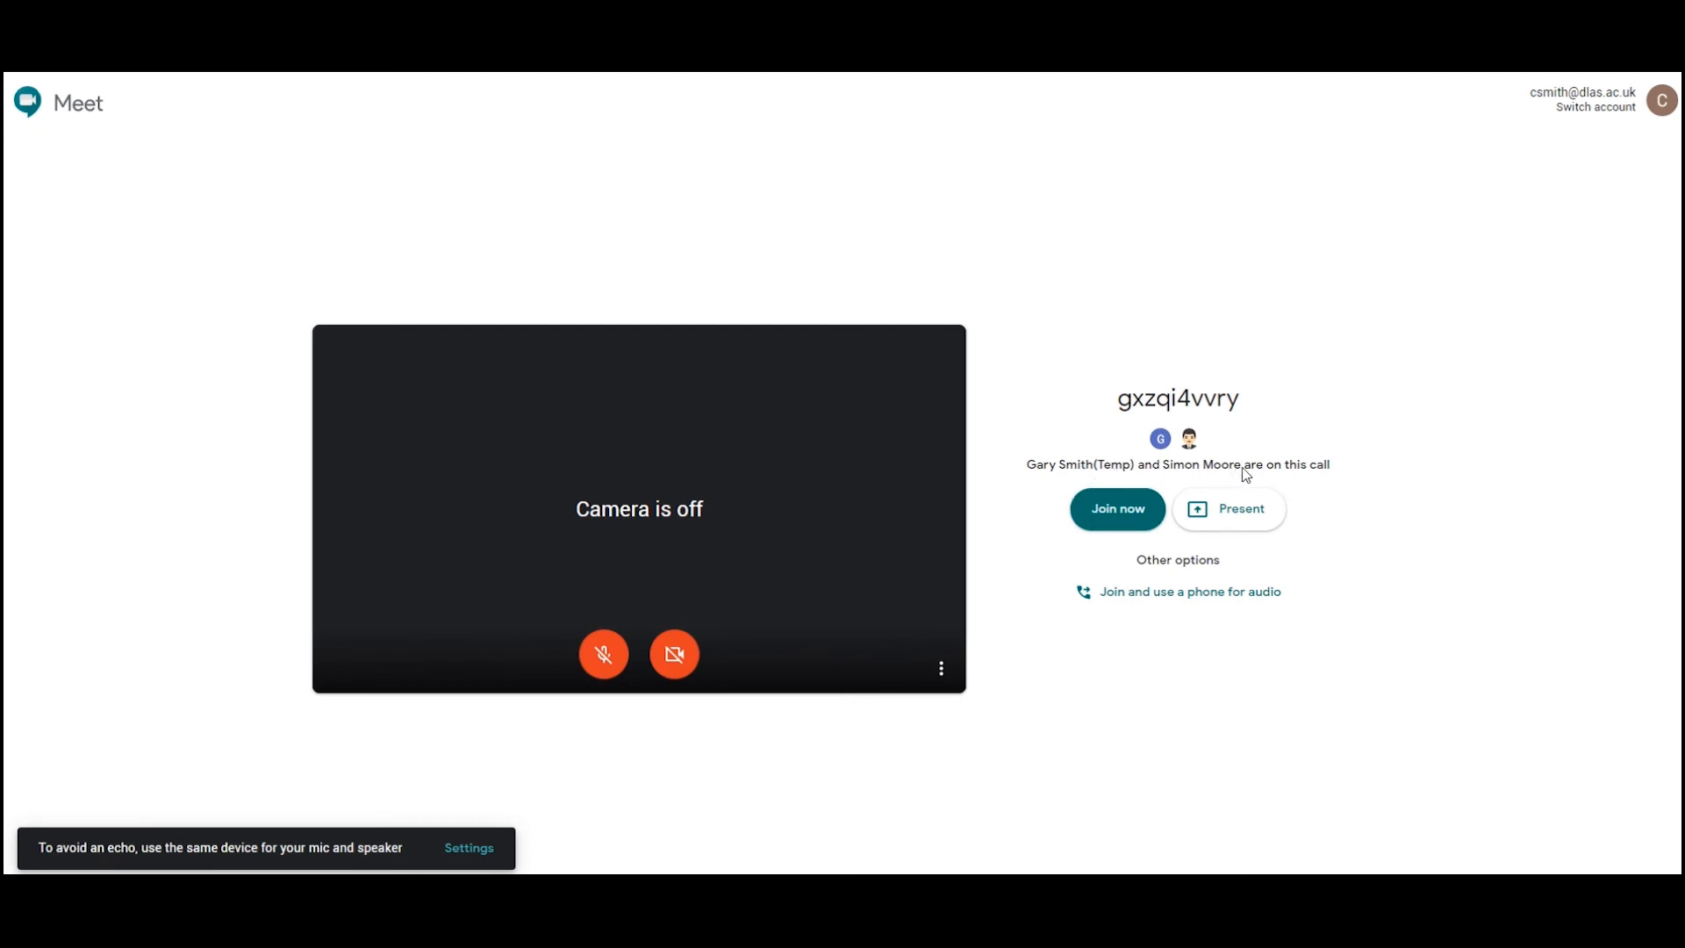
# Step: Join the class Meet call with mic and camera off and clear the mic-off reminder
pyautogui.click(1116, 508)
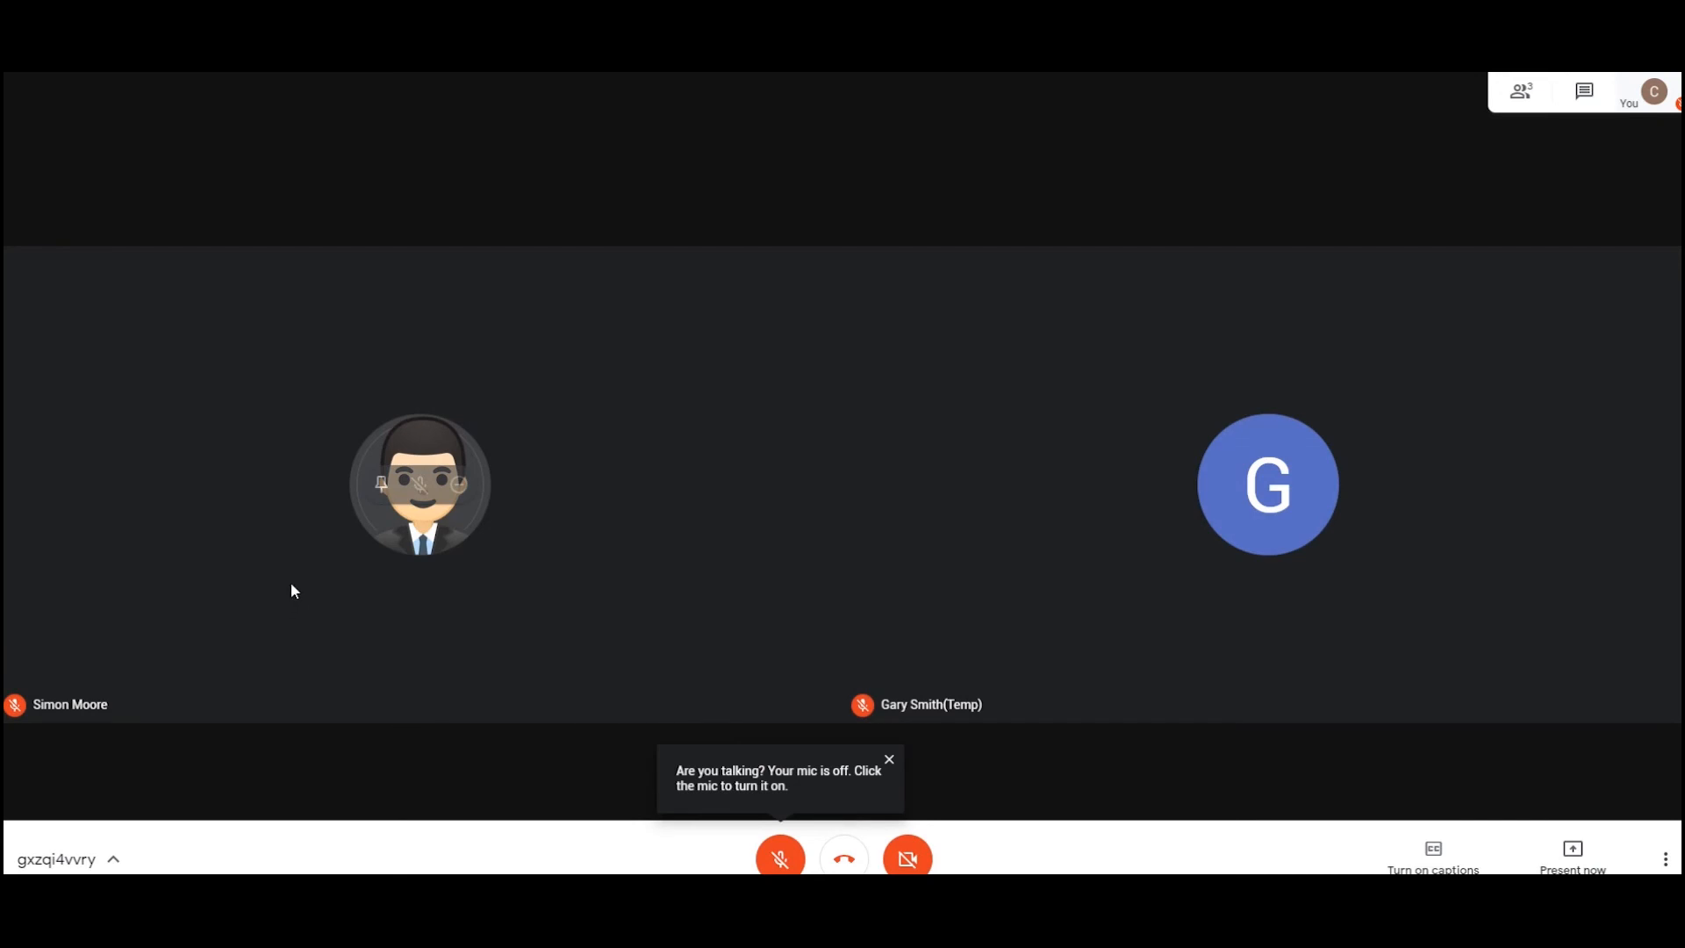
pyautogui.moveTo(300, 590)
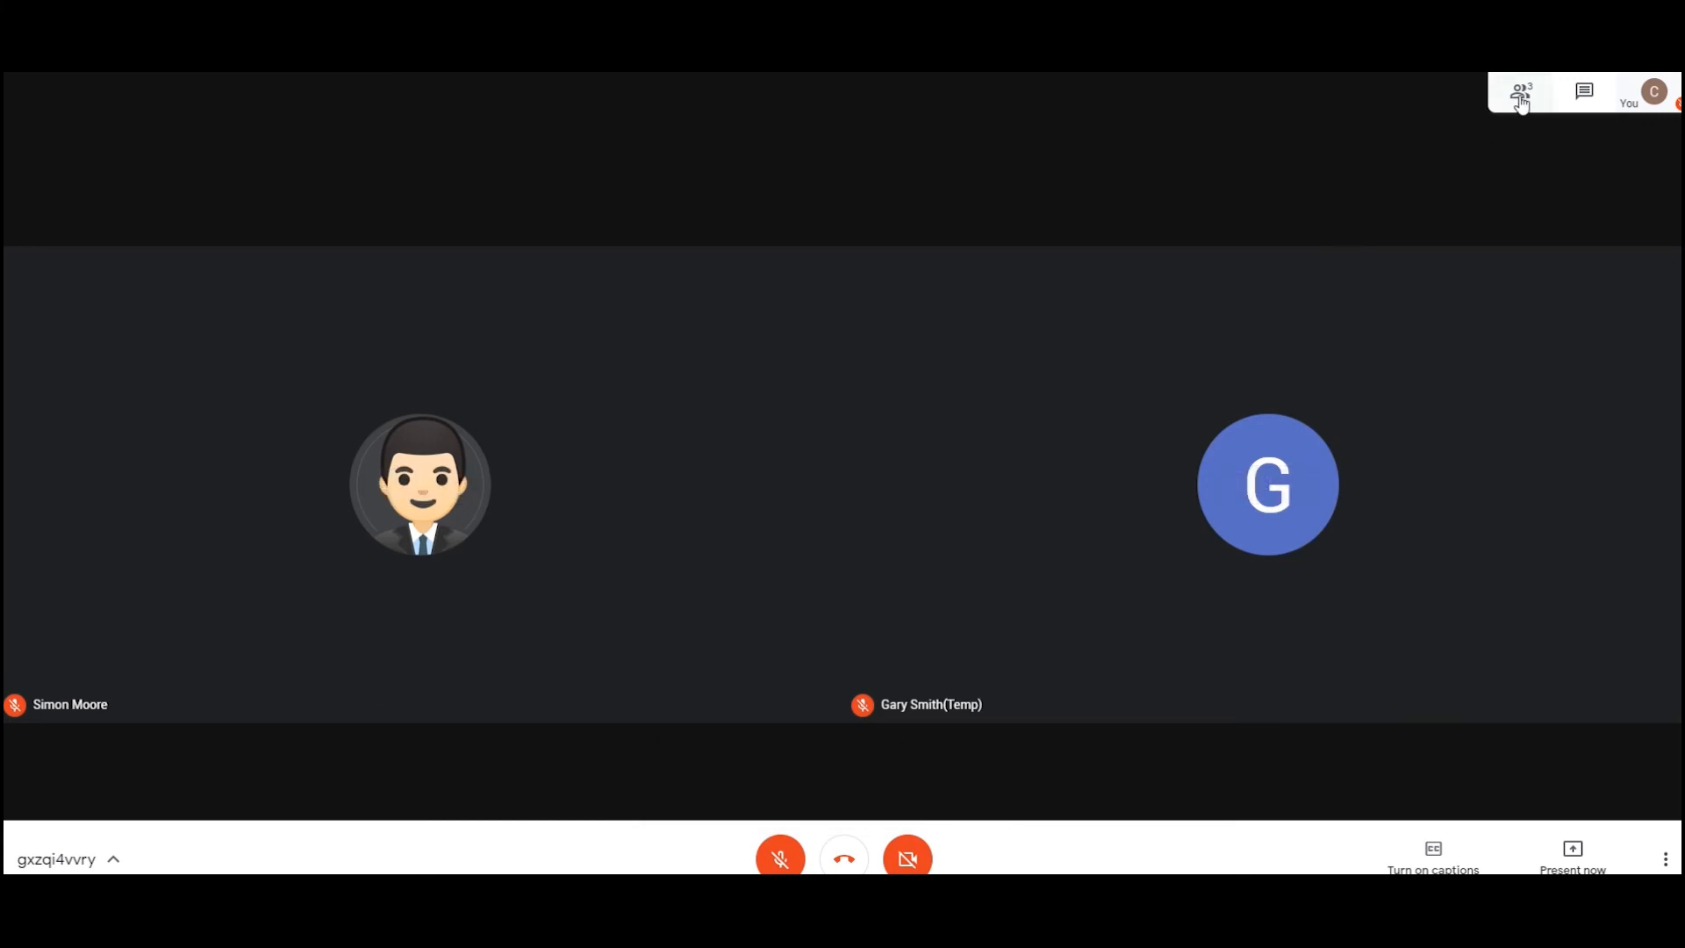
pyautogui.click(1520, 93)
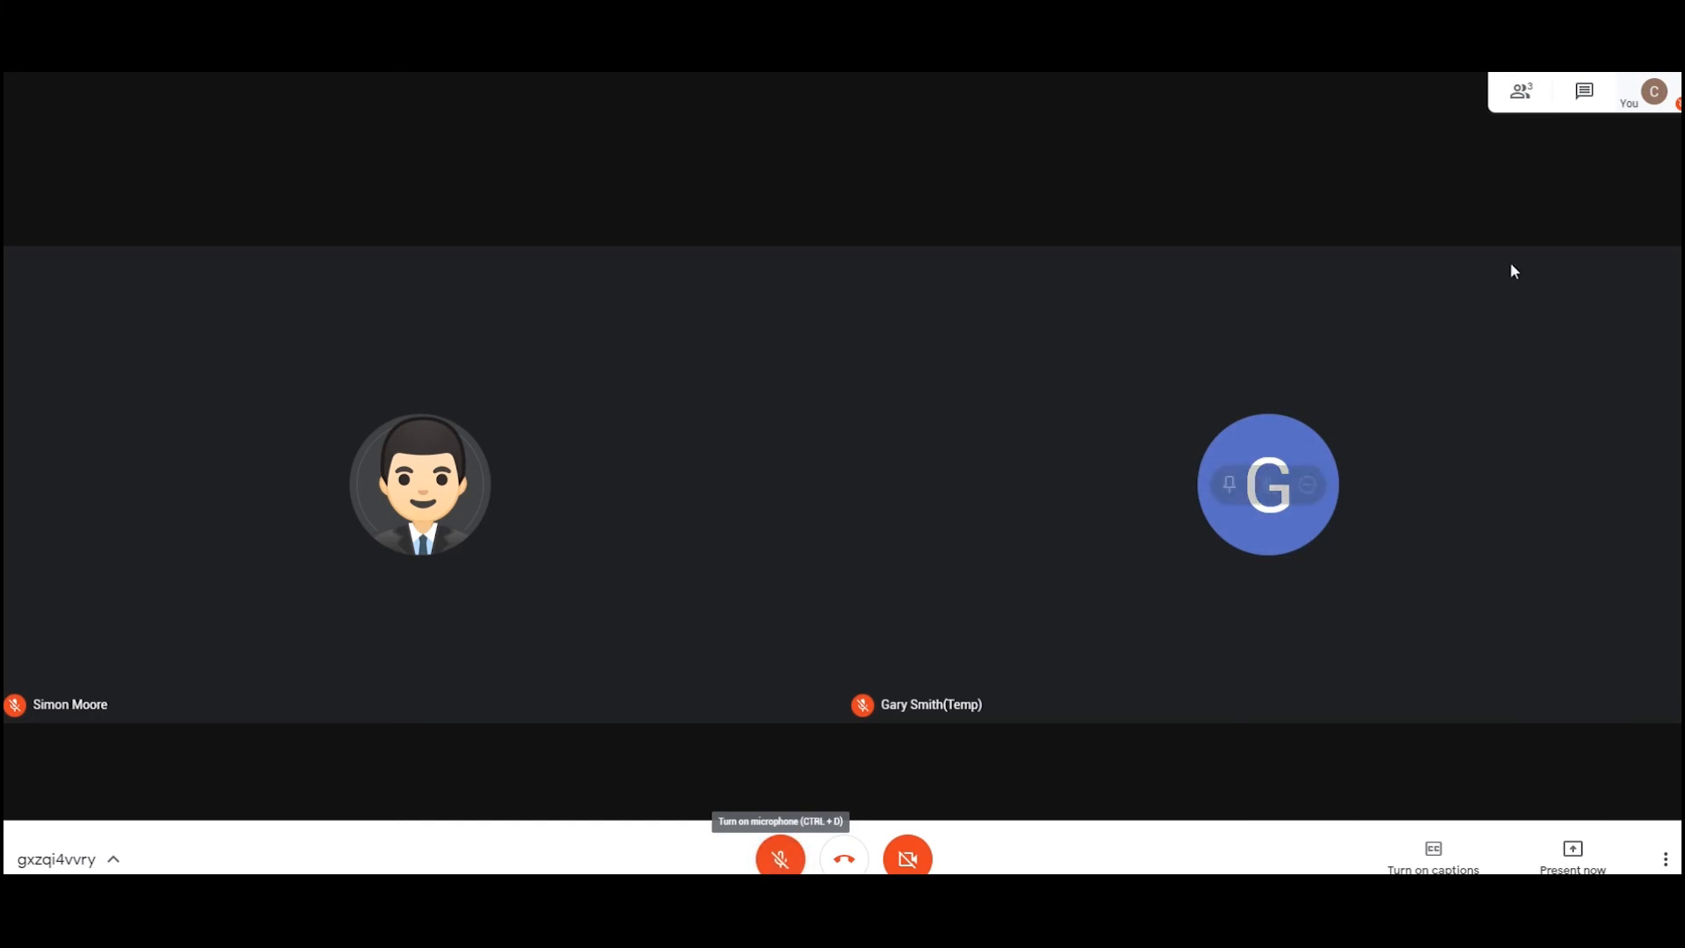
pyautogui.click(1520, 92)
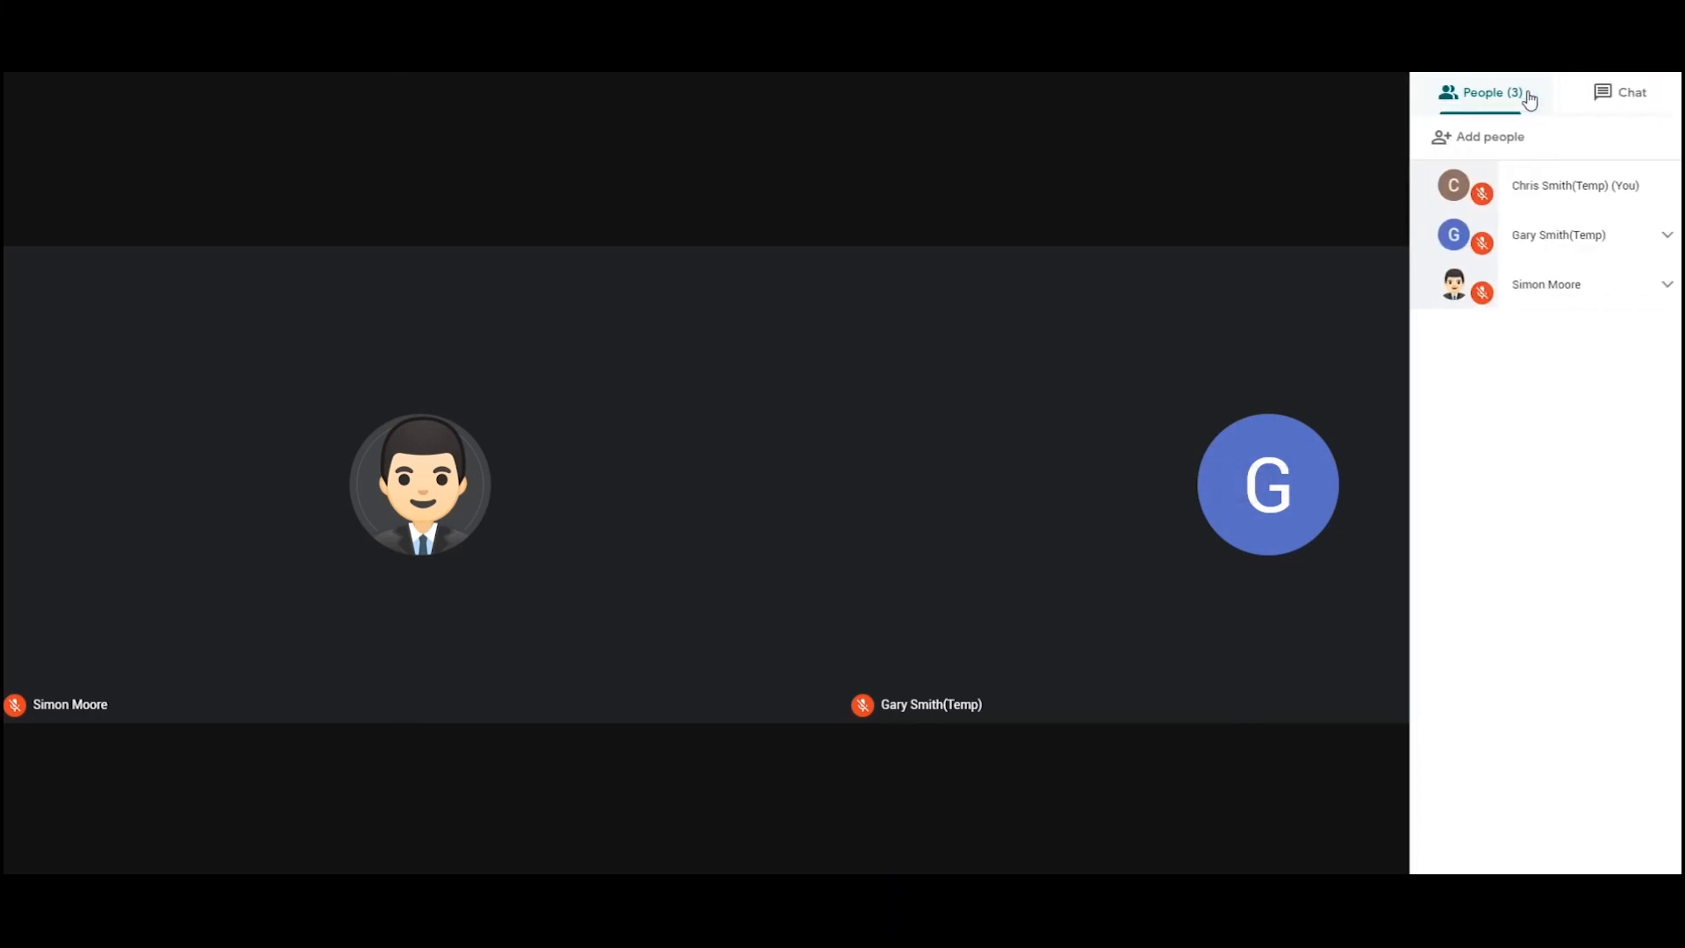
pyautogui.click(1630, 93)
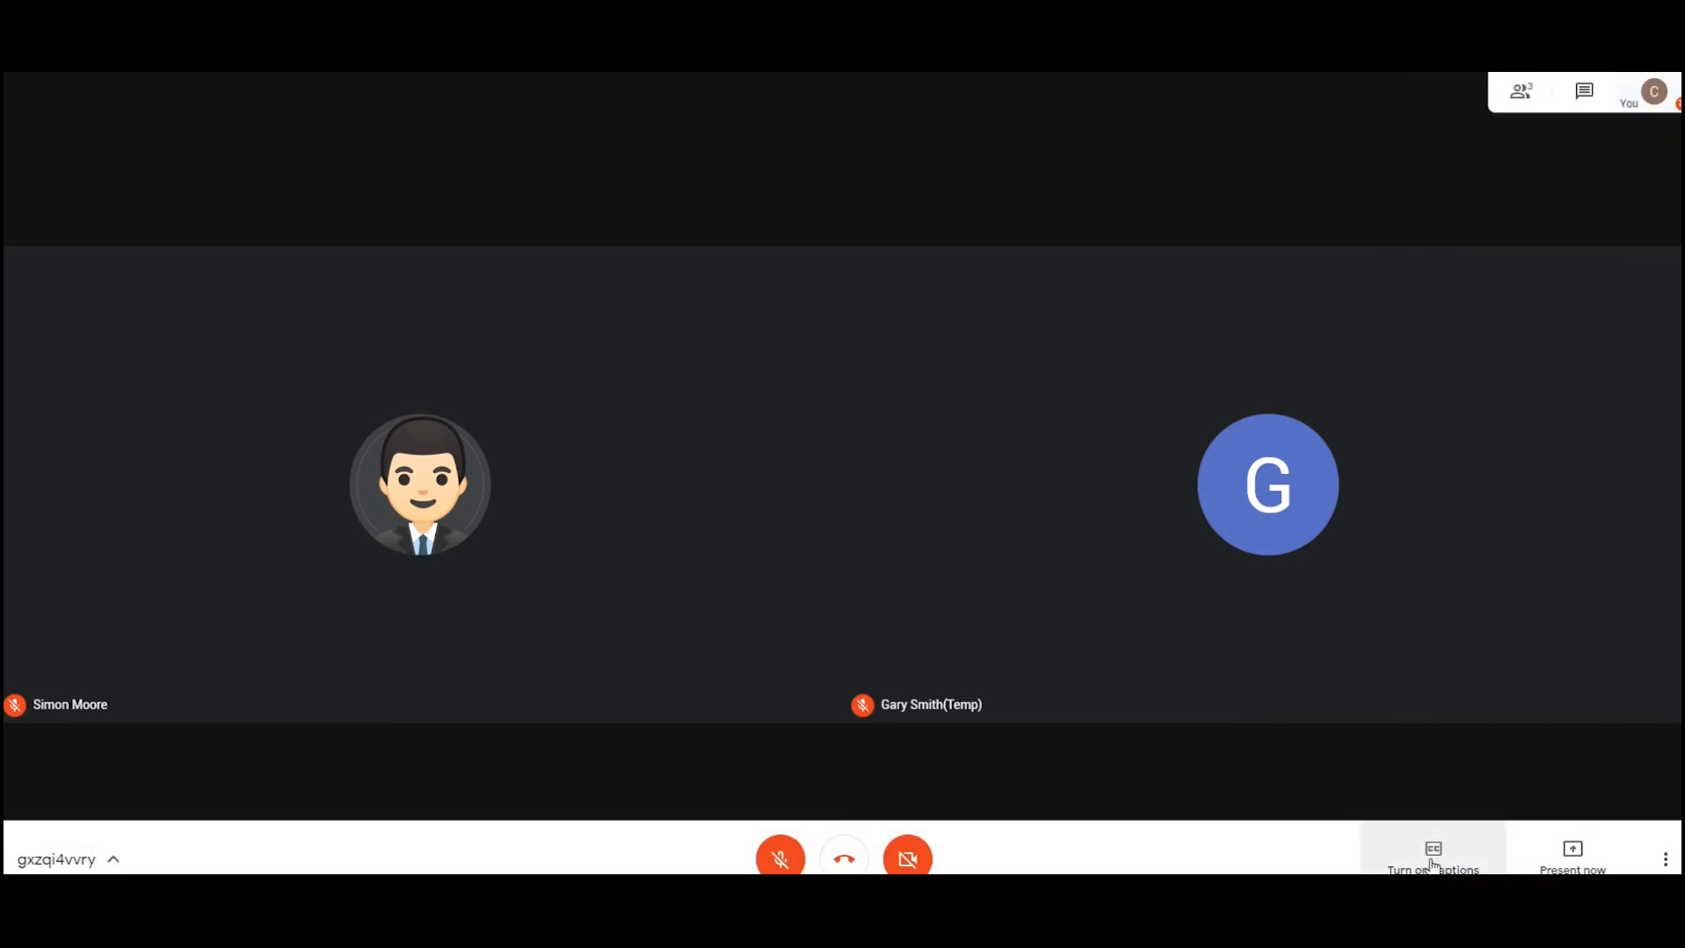
pyautogui.moveTo(1069, 777)
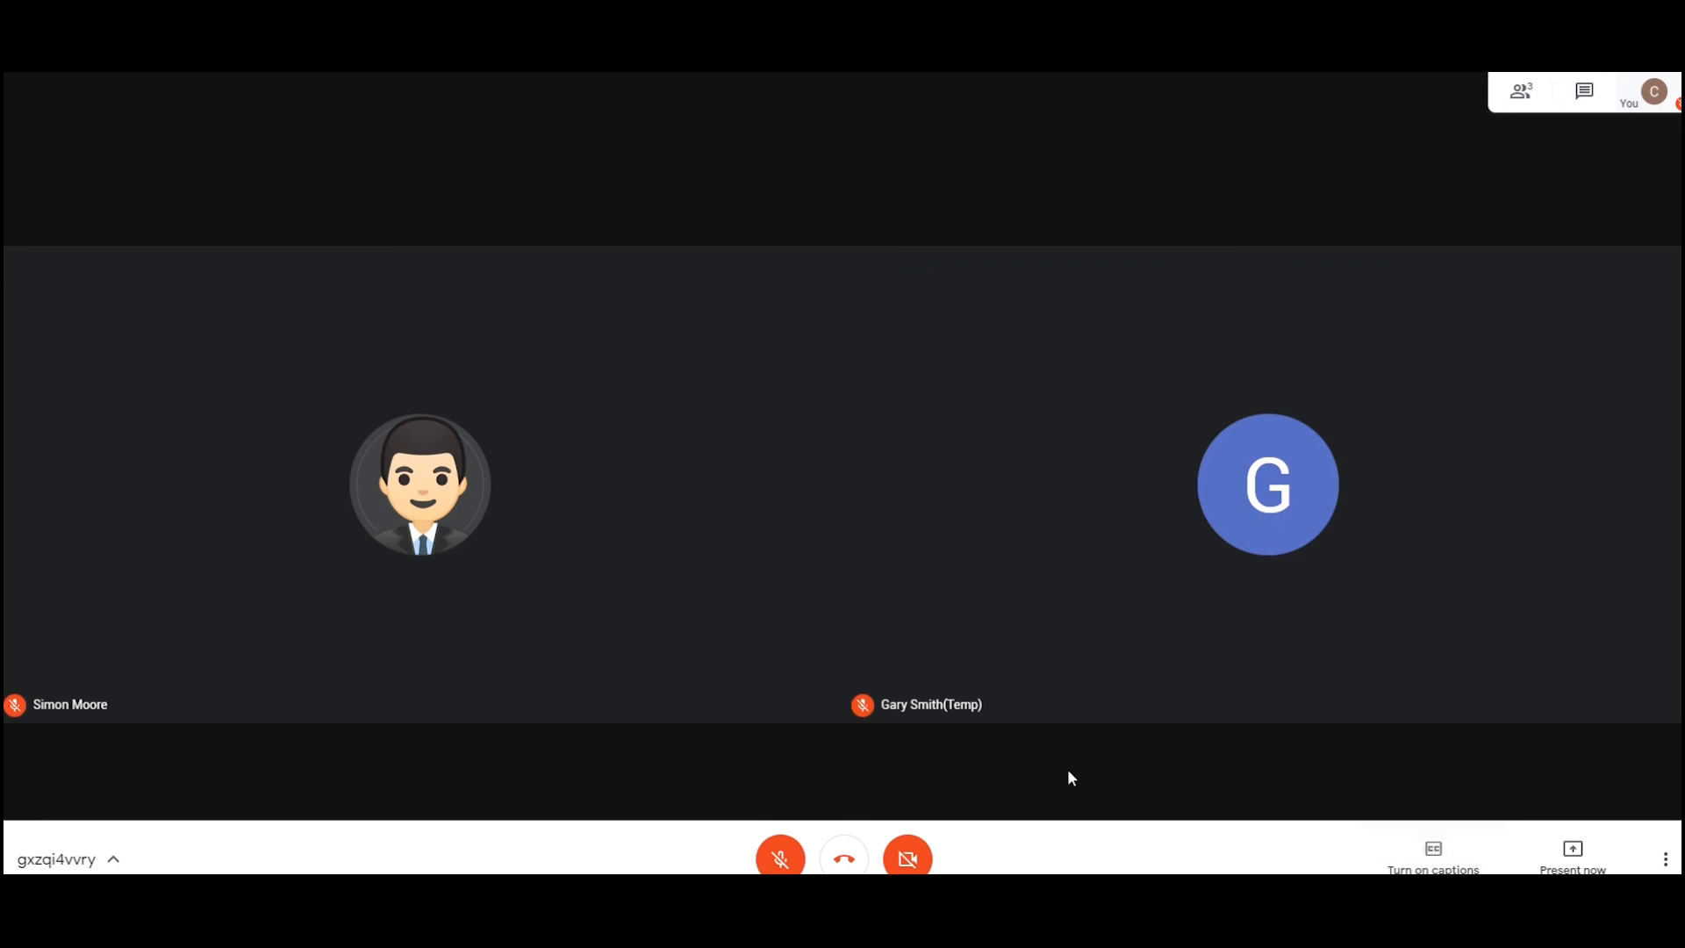
pyautogui.moveTo(1007, 777)
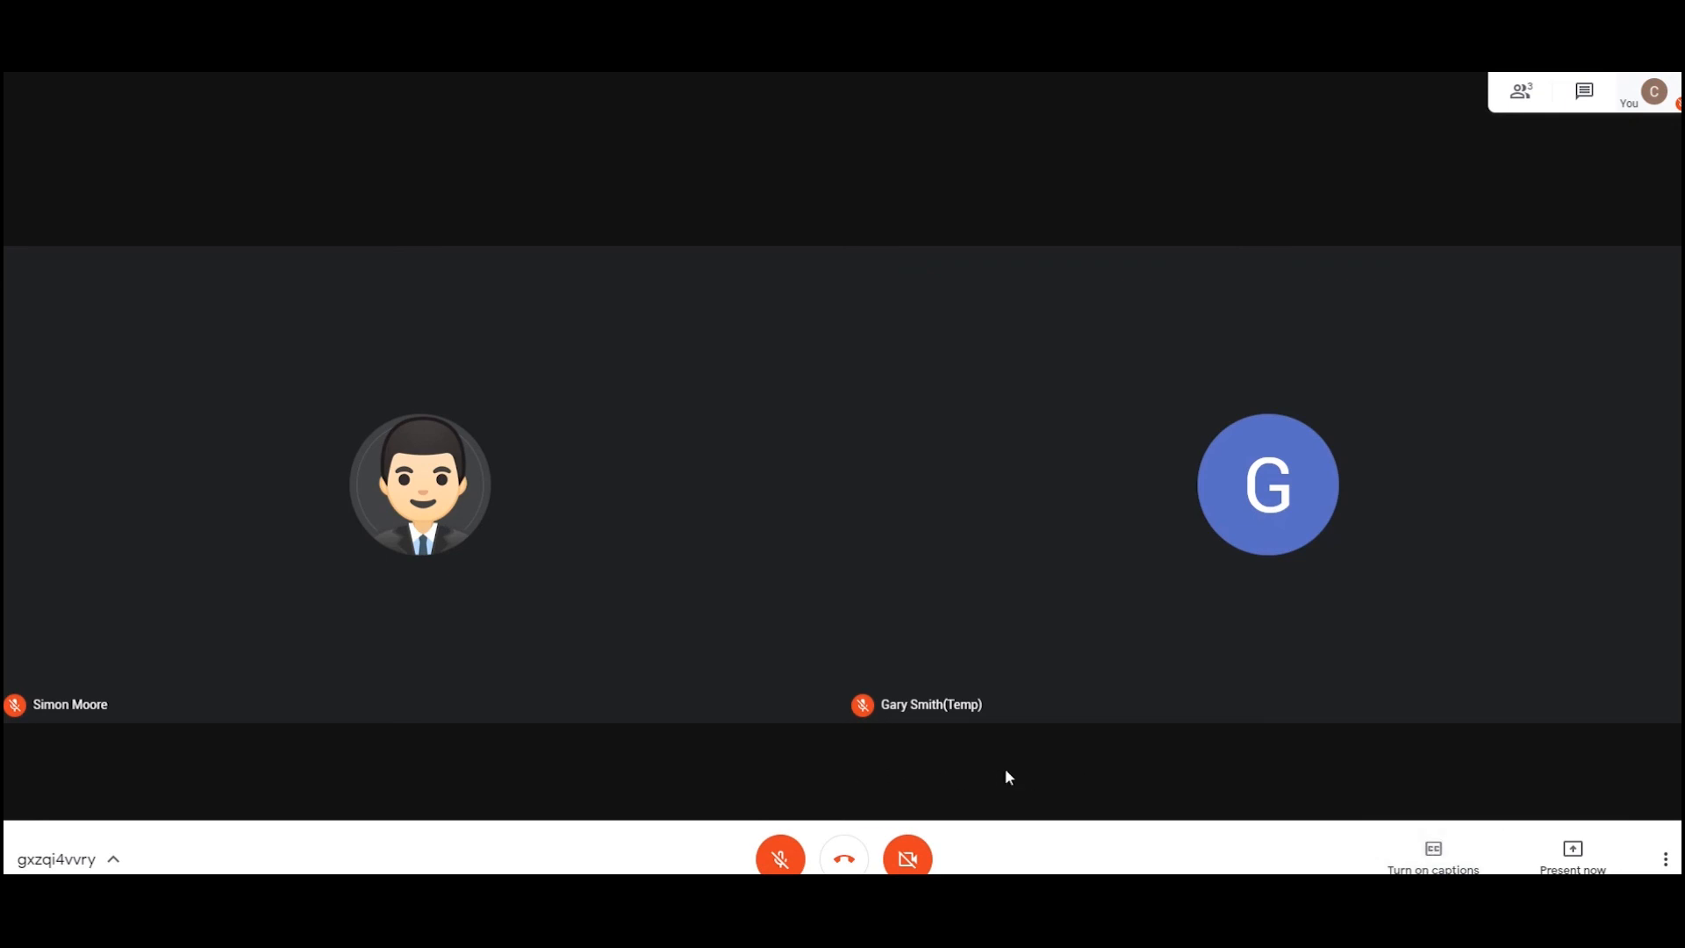
pyautogui.moveTo(1447, 818)
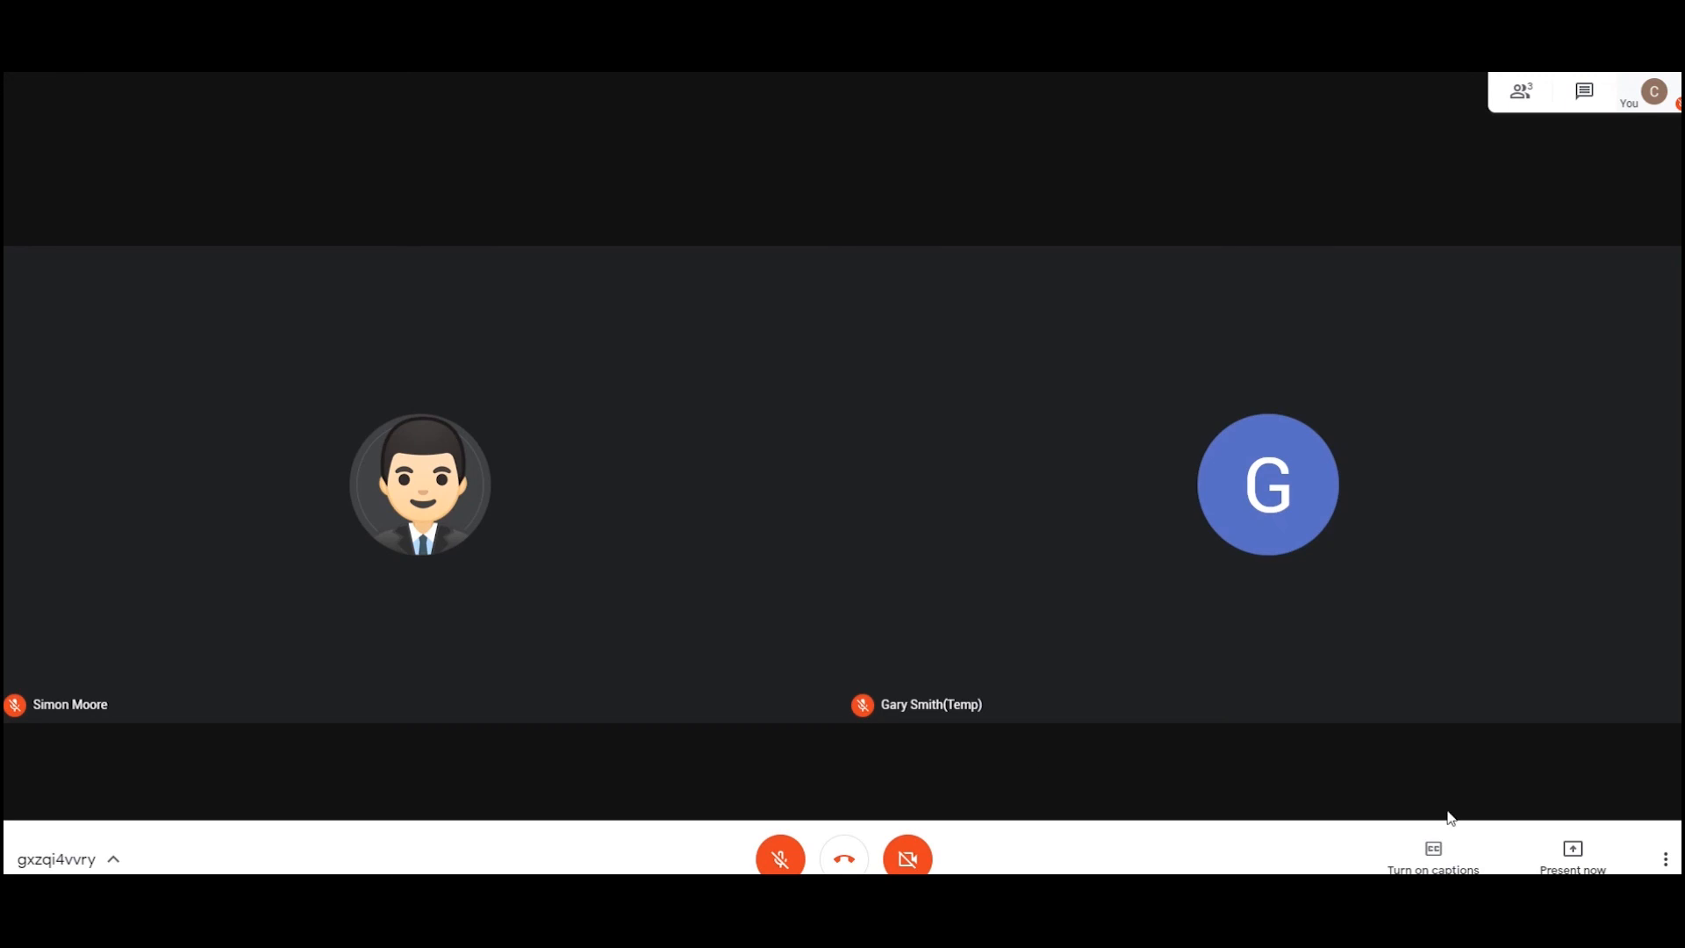
pyautogui.moveTo(1570, 853)
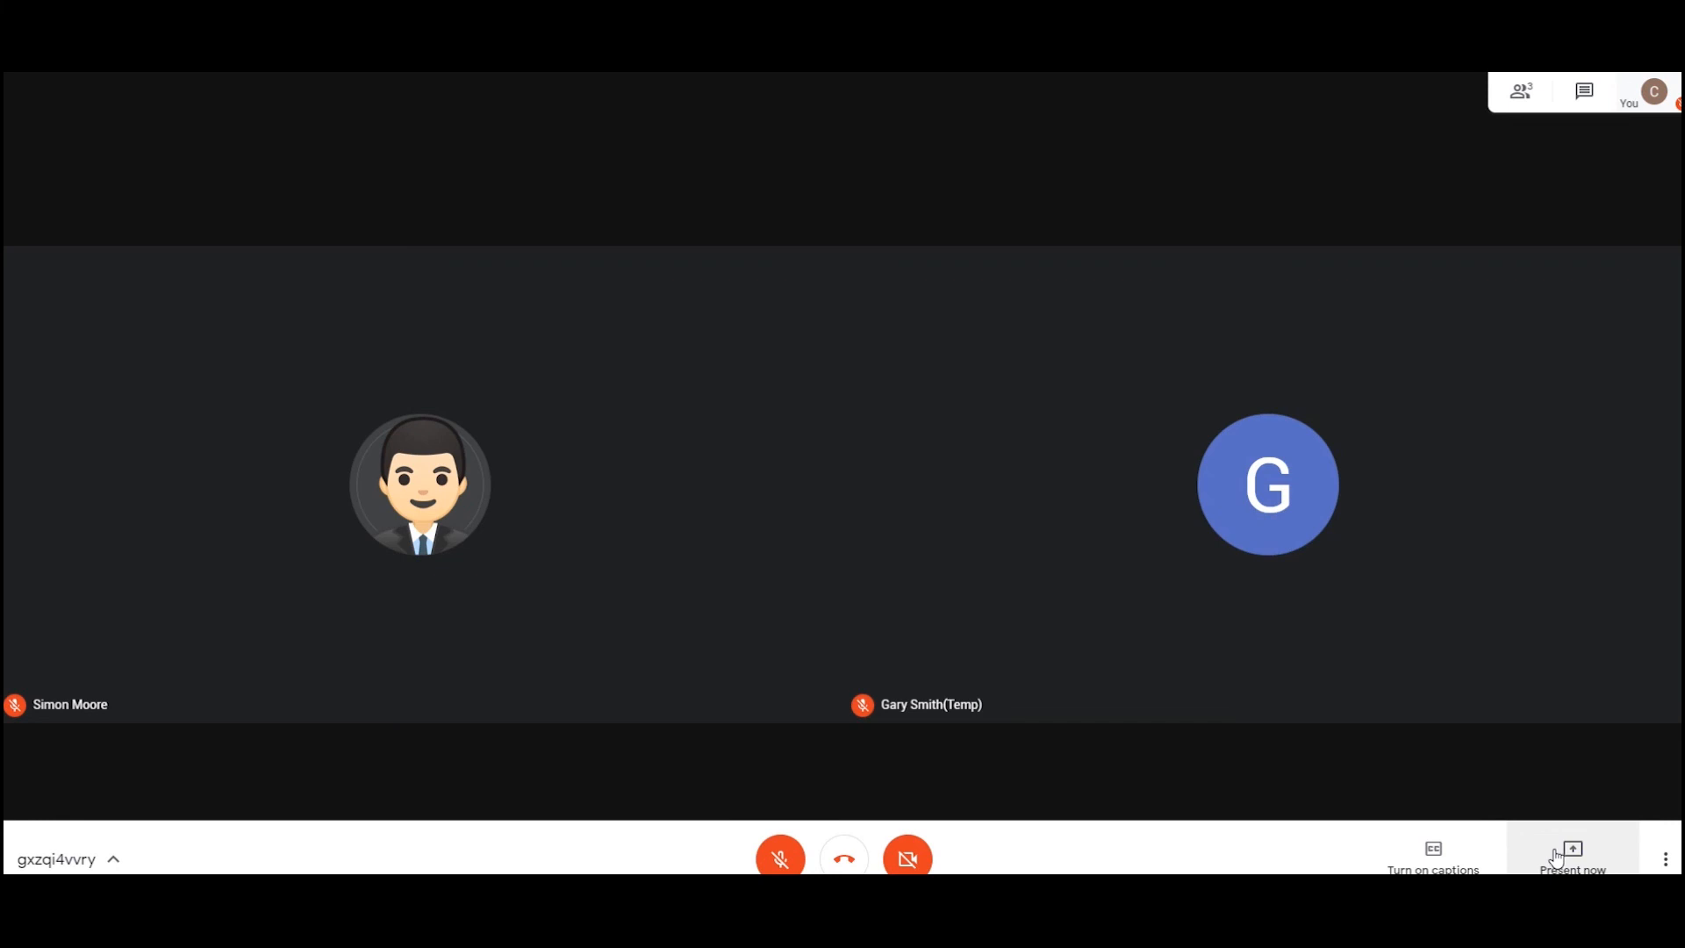
pyautogui.moveTo(1555, 860)
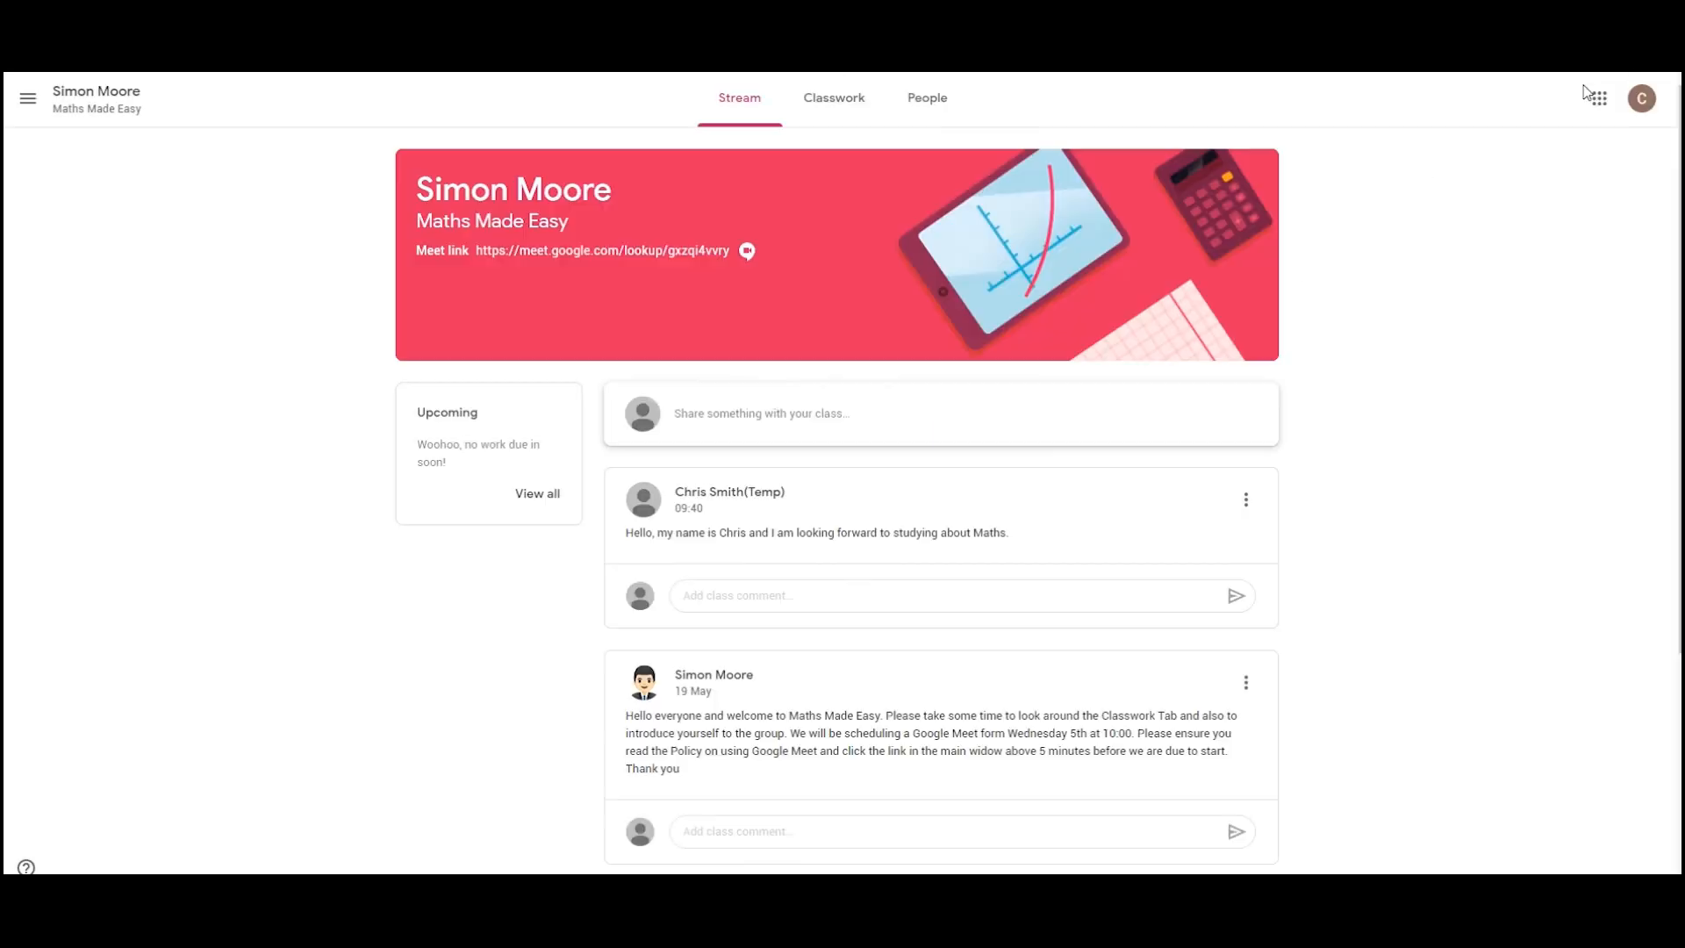
pyautogui.moveTo(1580, 423)
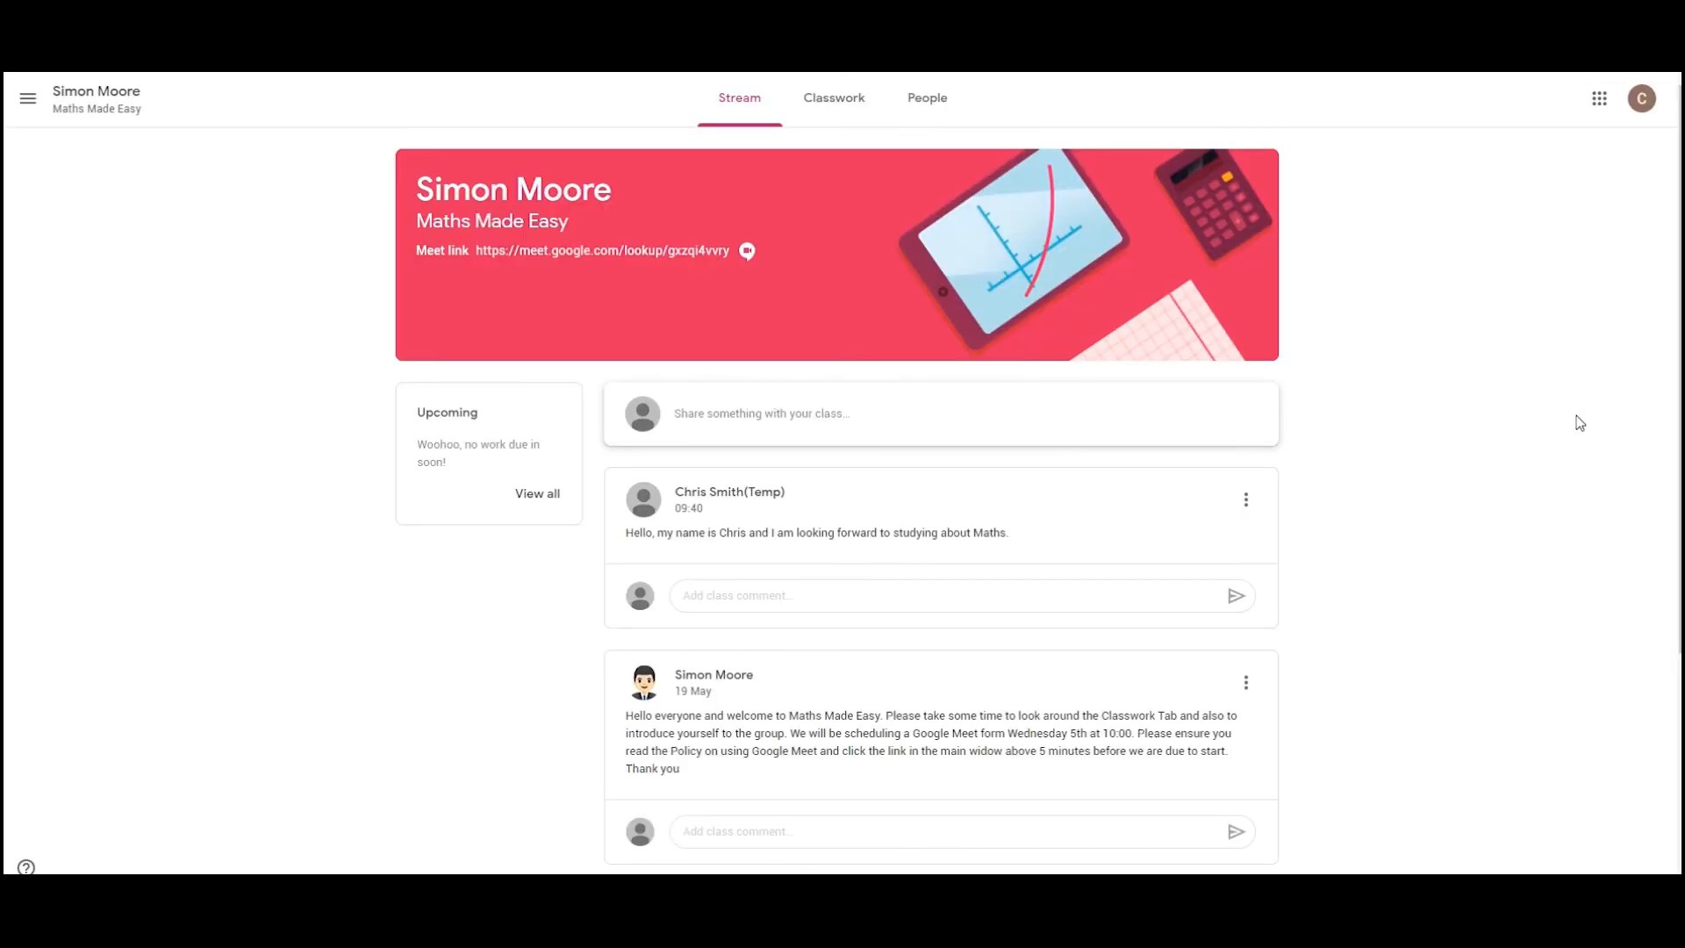
pyautogui.moveTo(1567, 448)
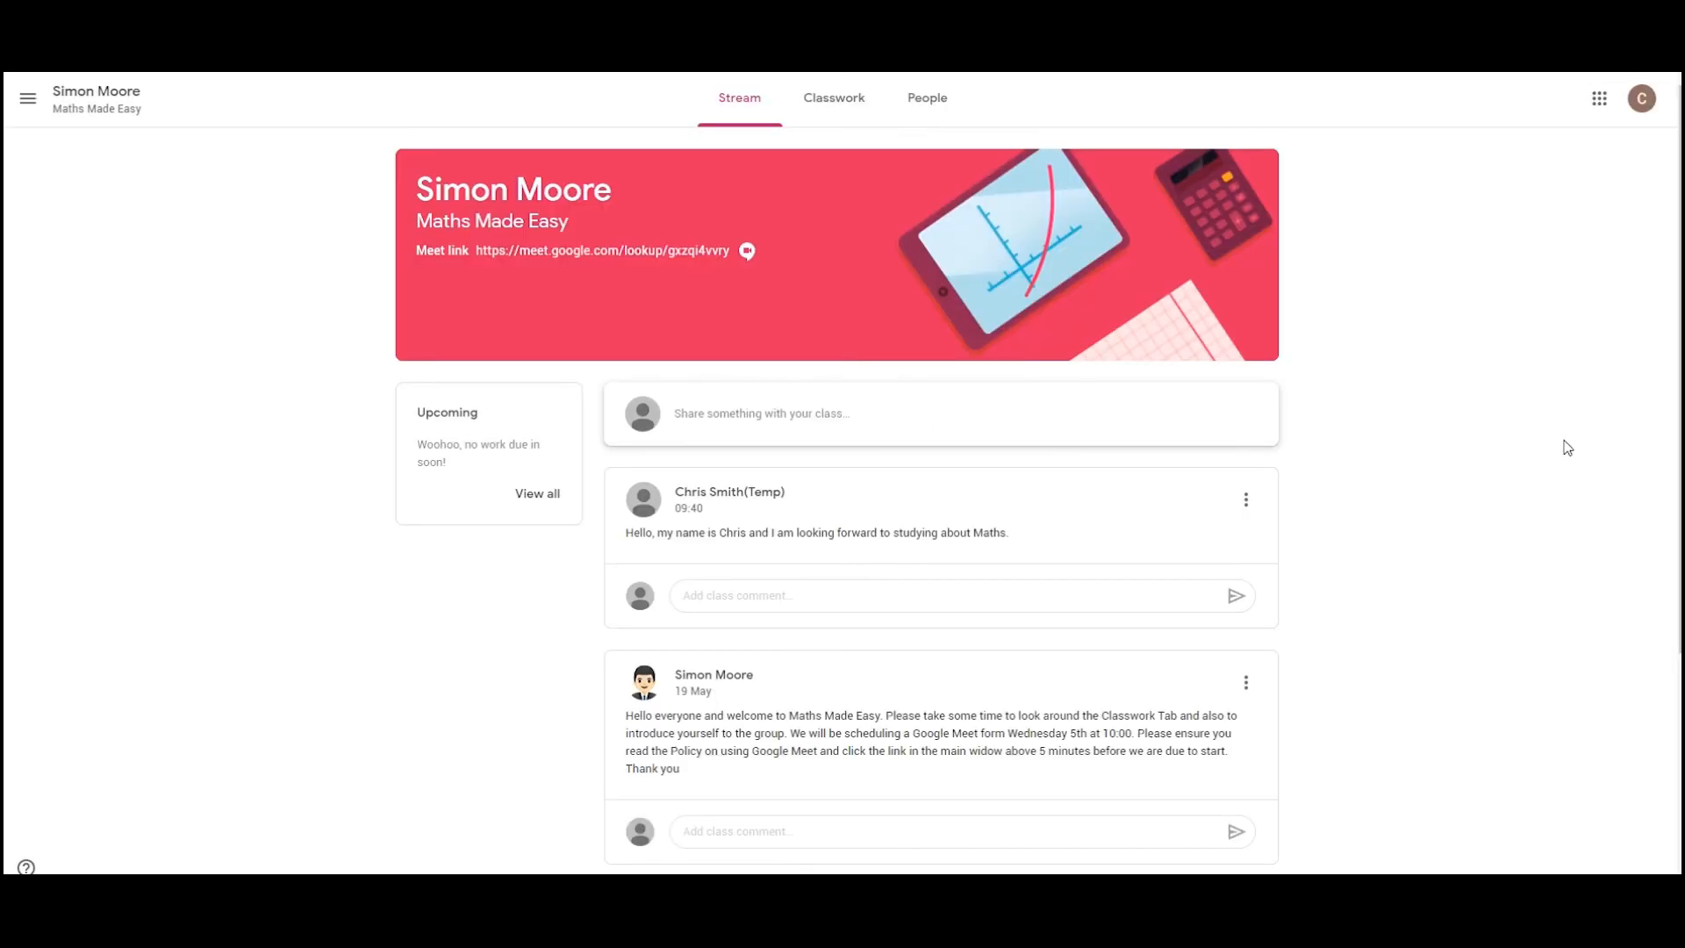